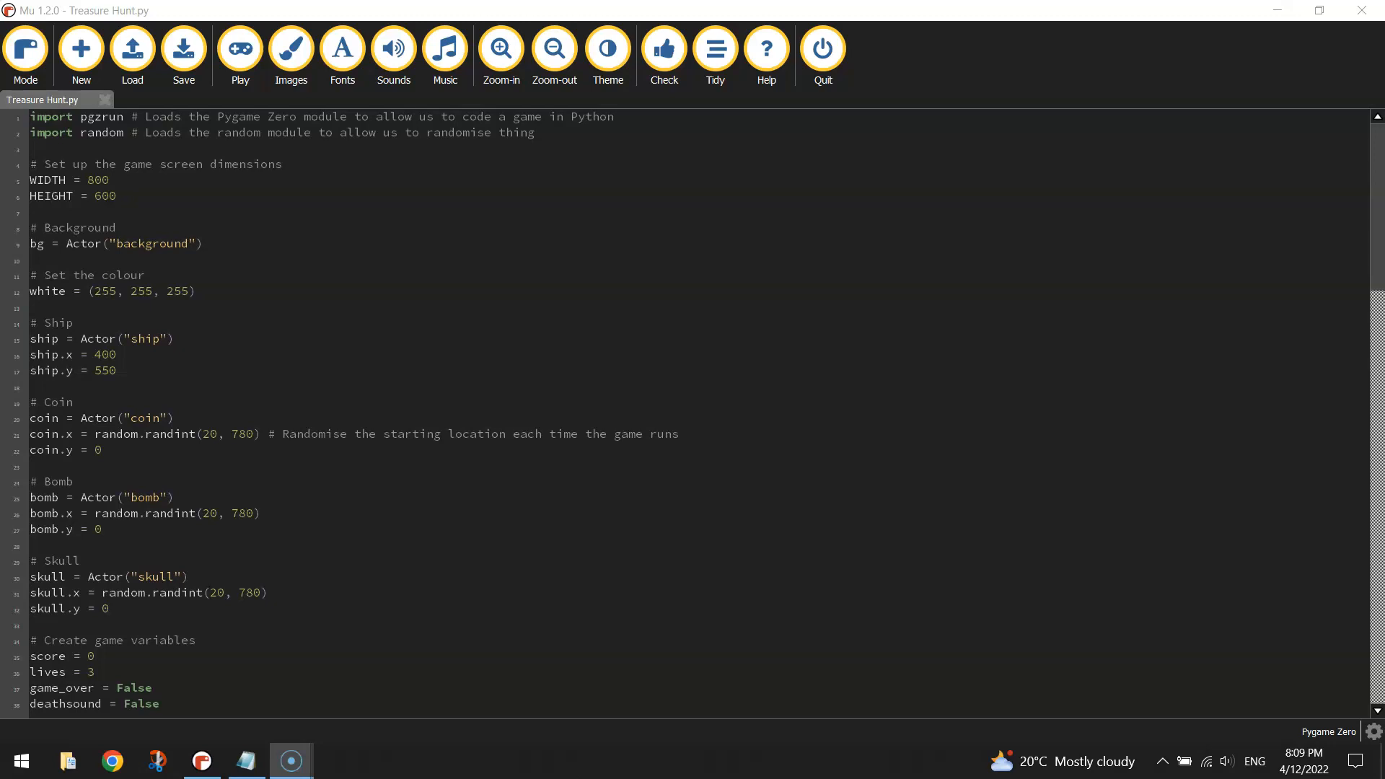
Run Treasure Hunt and play one round to the Game Over screen, scoring 8
{"action": "left_click", "coordinate": [240, 47]}
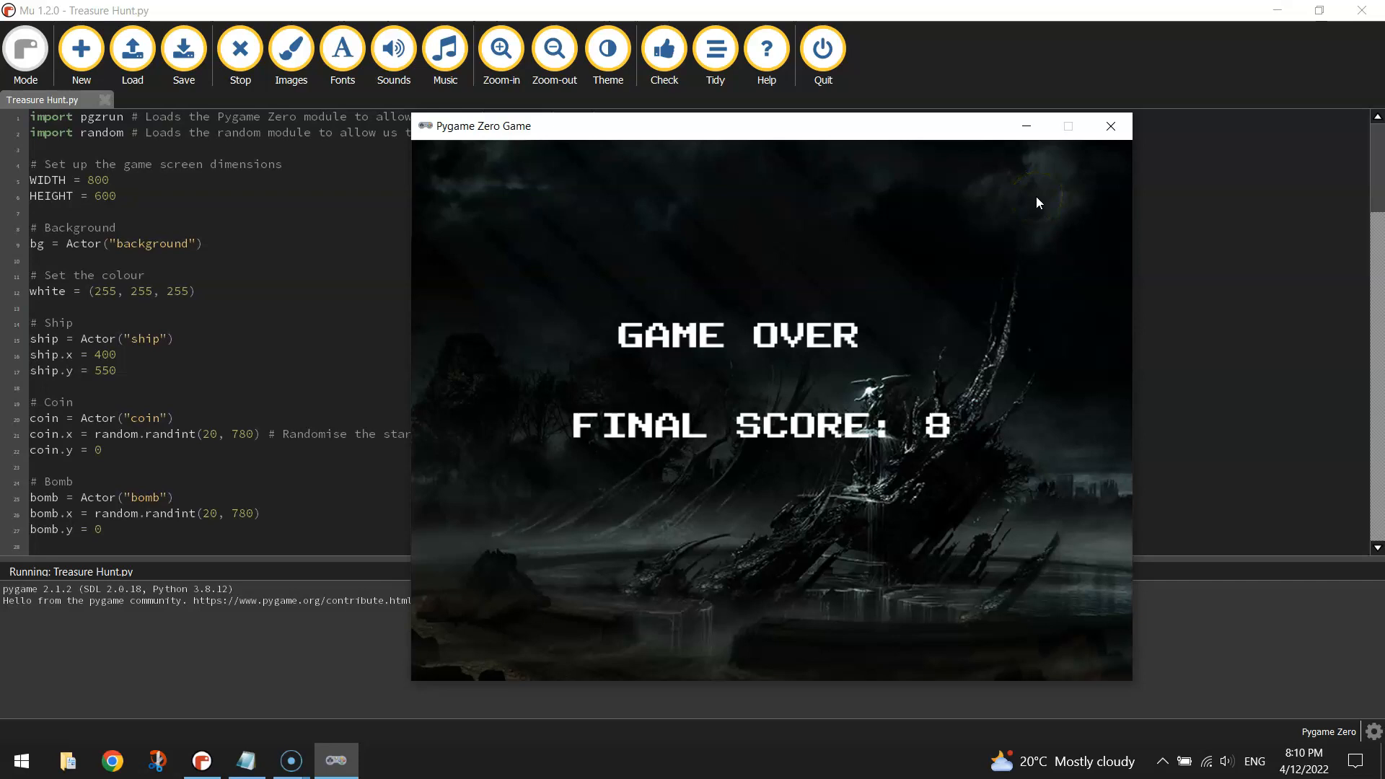
{"action": "mouse_move", "coordinate": [1173, 511]}
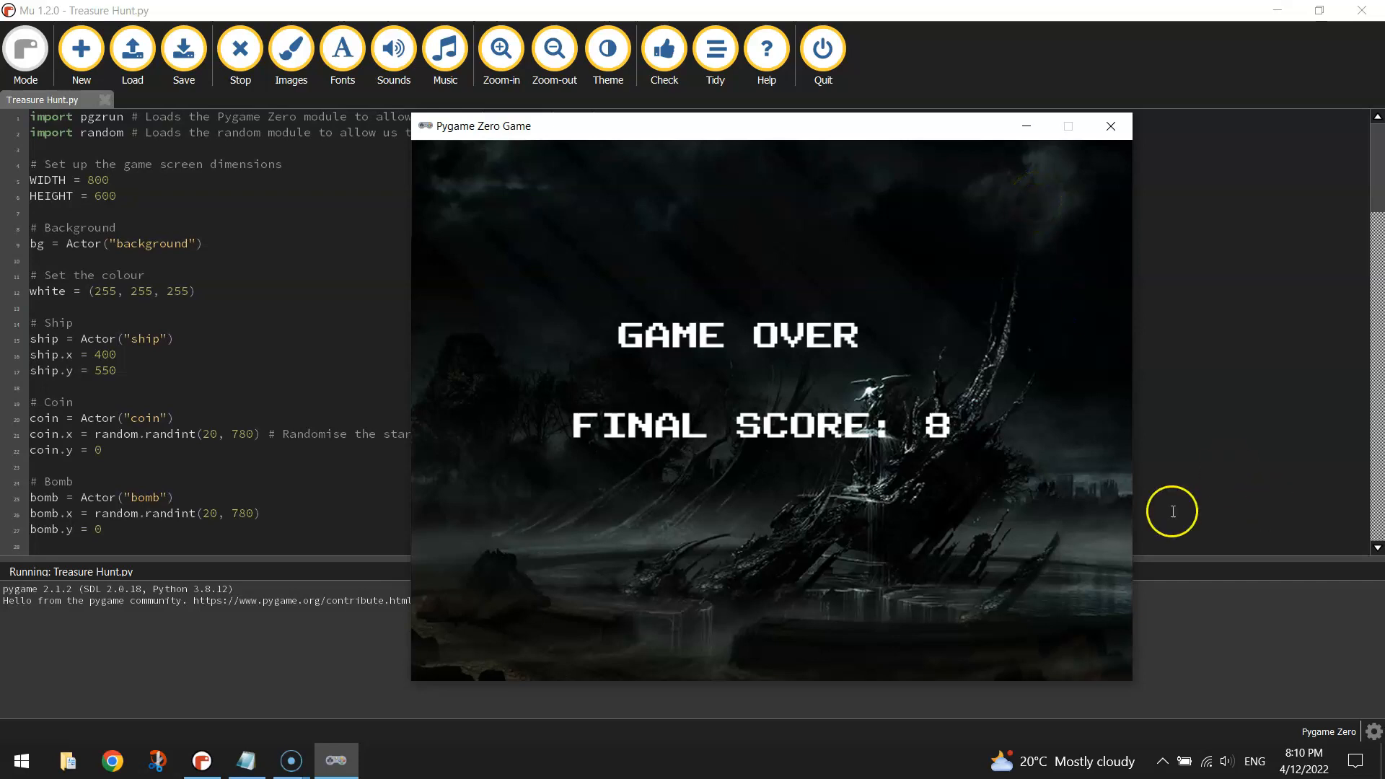
{"action": "mouse_move", "coordinate": [972, 442]}
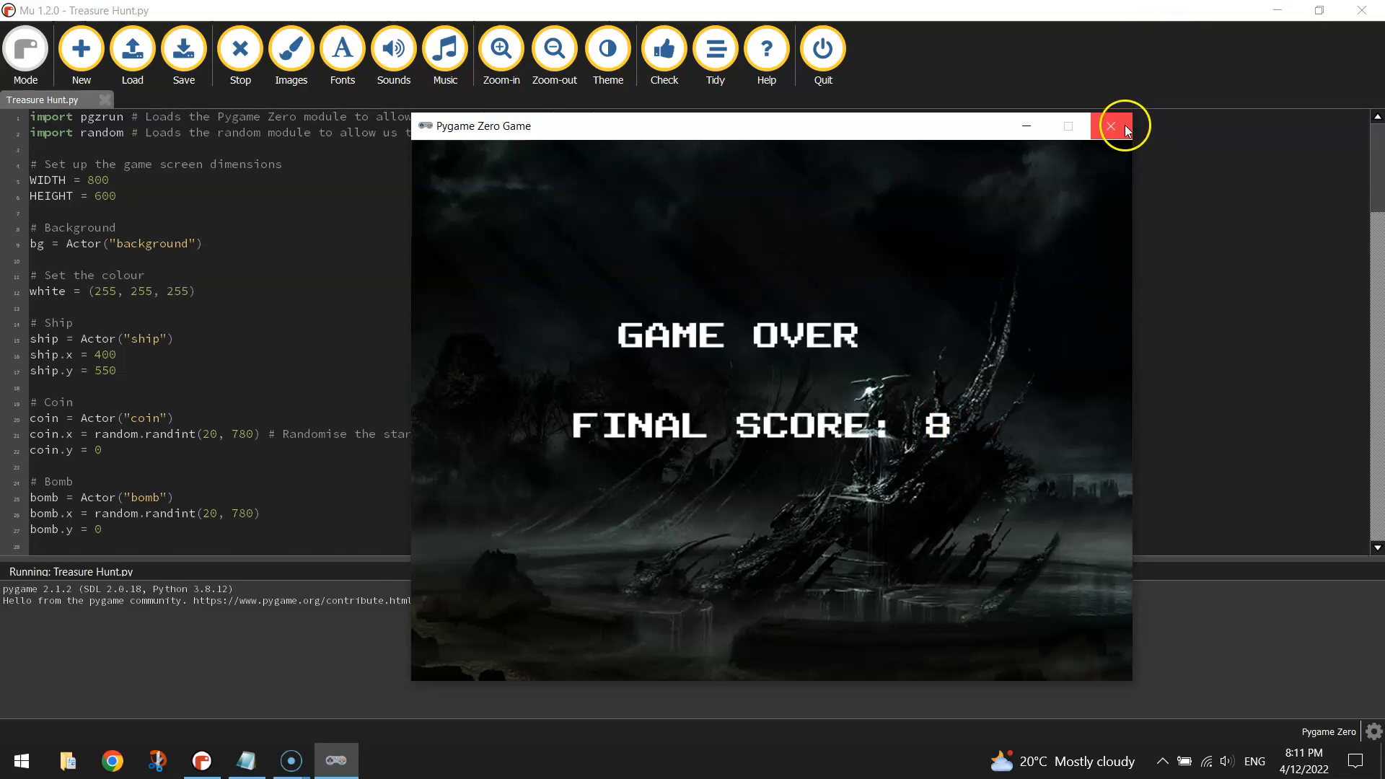
{"action": "mouse_move", "coordinate": [1110, 125]}
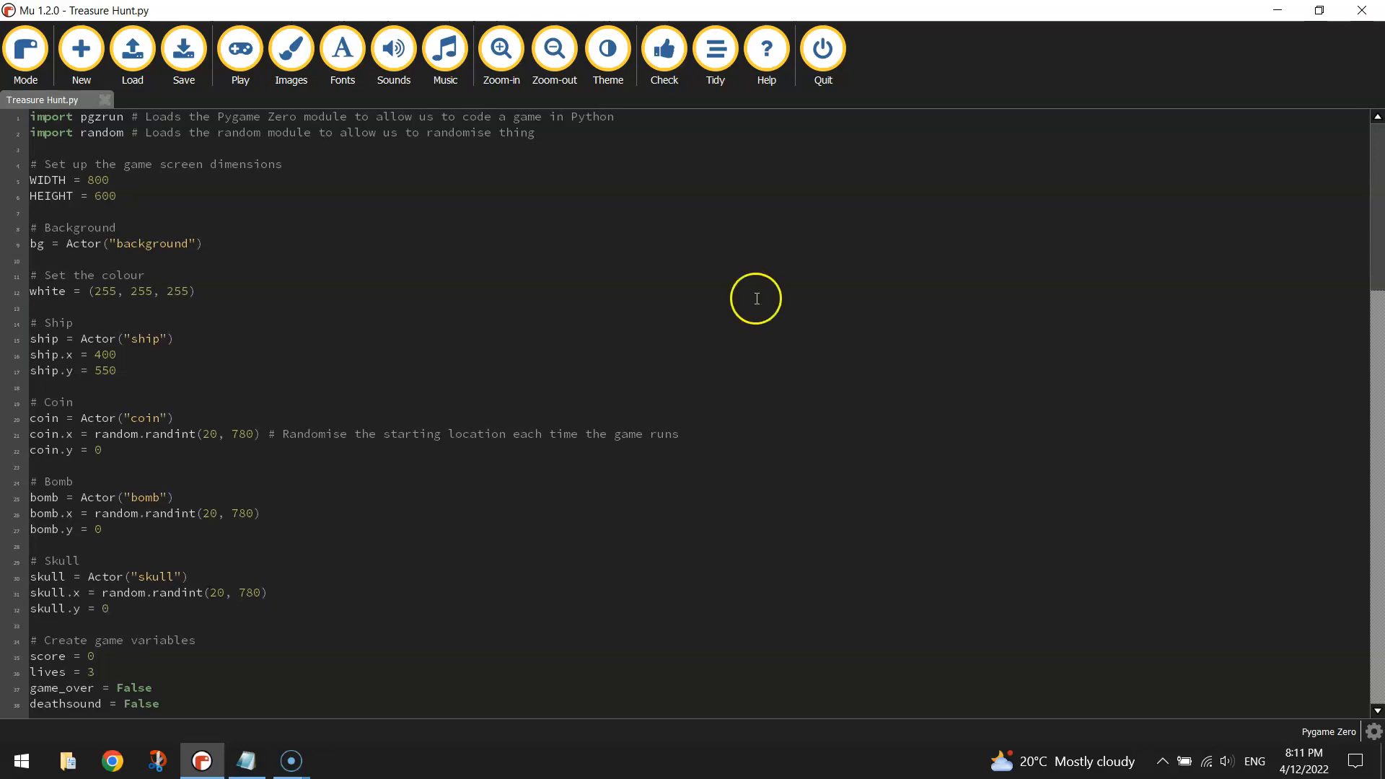
{"action": "mouse_move", "coordinate": [846, 483]}
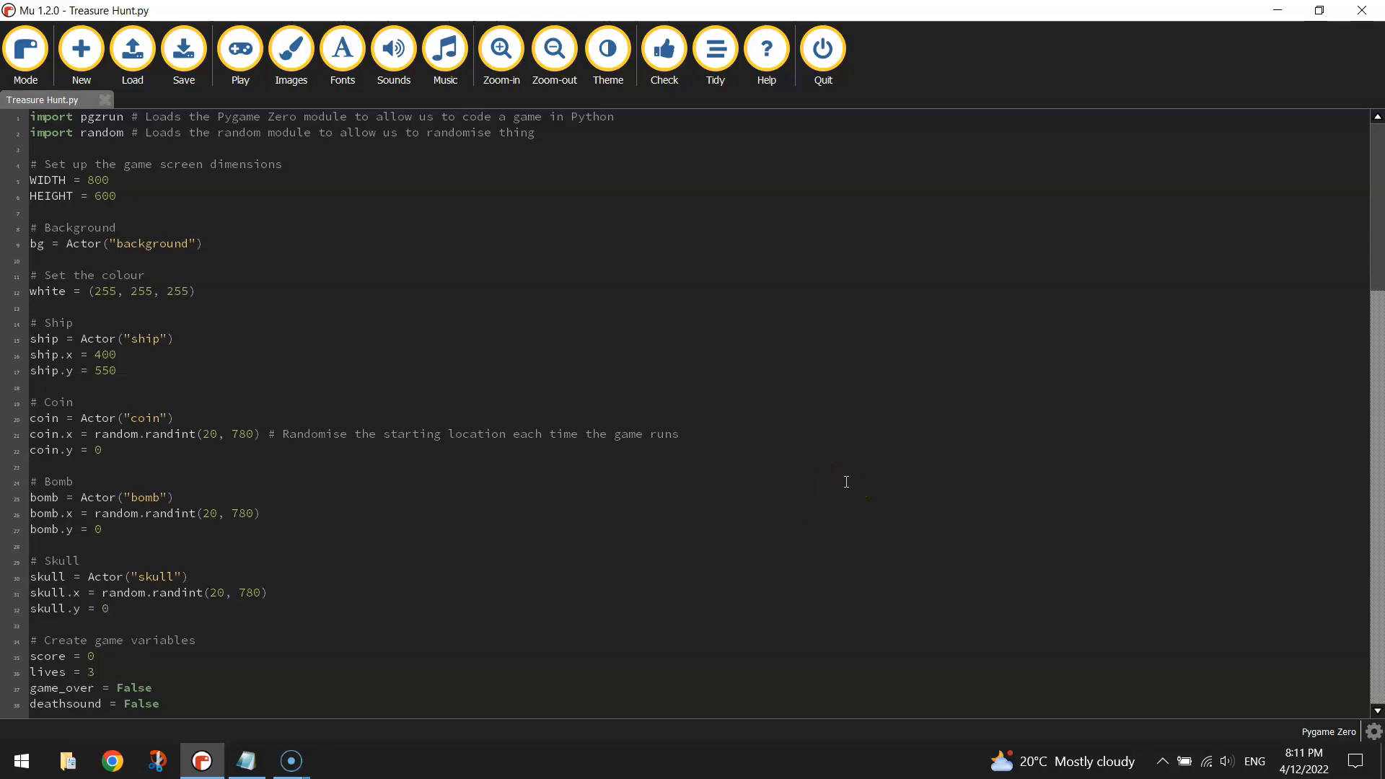
{"action": "mouse_move", "coordinate": [638, 329]}
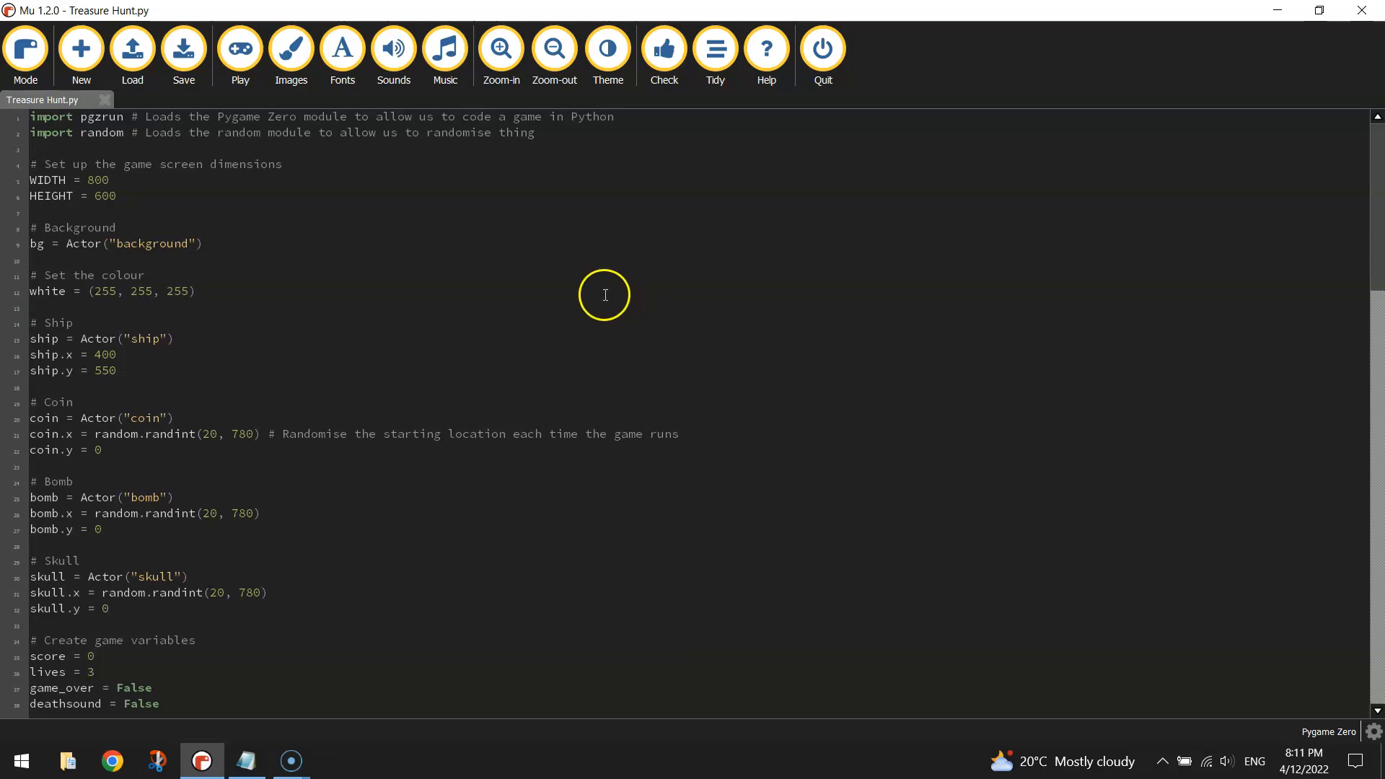
{"action": "mouse_move", "coordinate": [275, 269]}
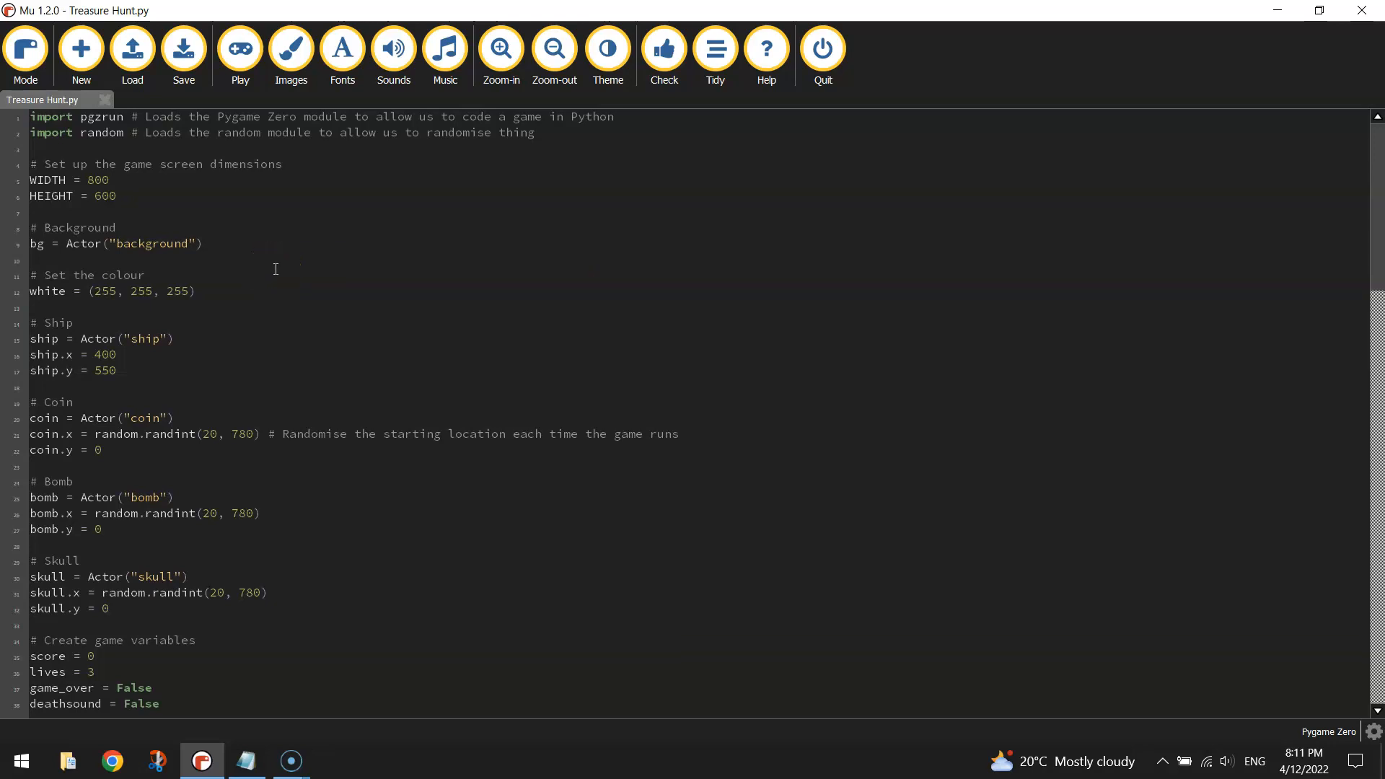
Create a new untitled script in Pygame Zero mode, then minimise Mu to the desktop
{"action": "left_click", "coordinate": [80, 48]}
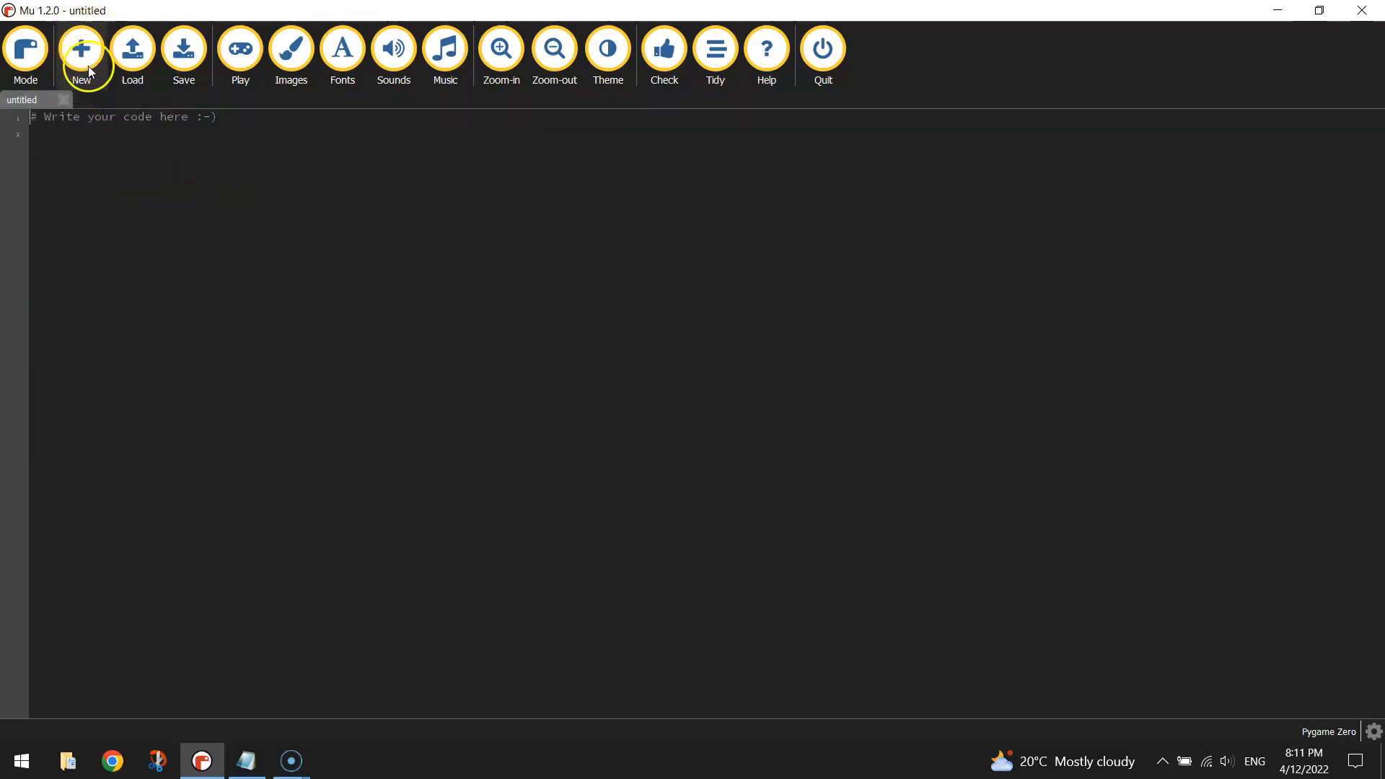
{"action": "mouse_move", "coordinate": [80, 49]}
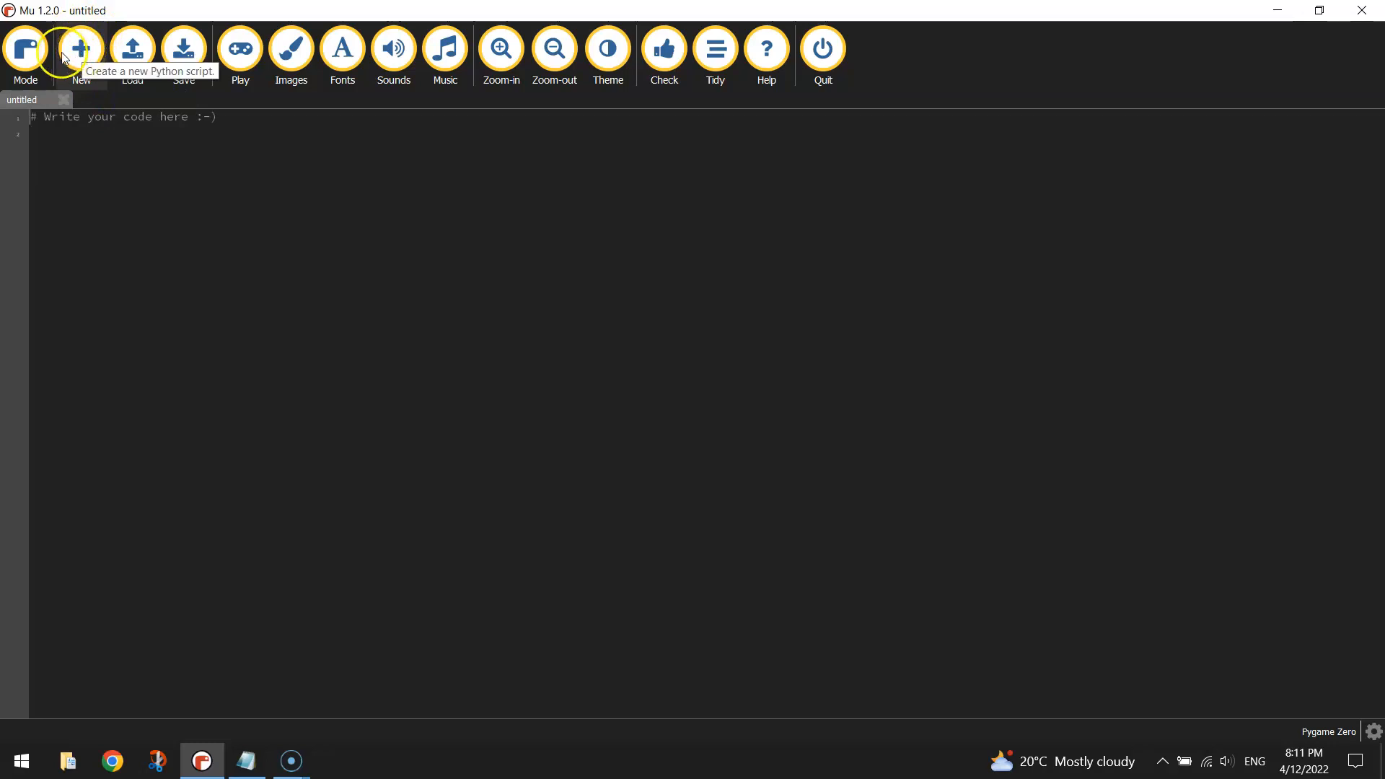
{"action": "left_click", "coordinate": [24, 49]}
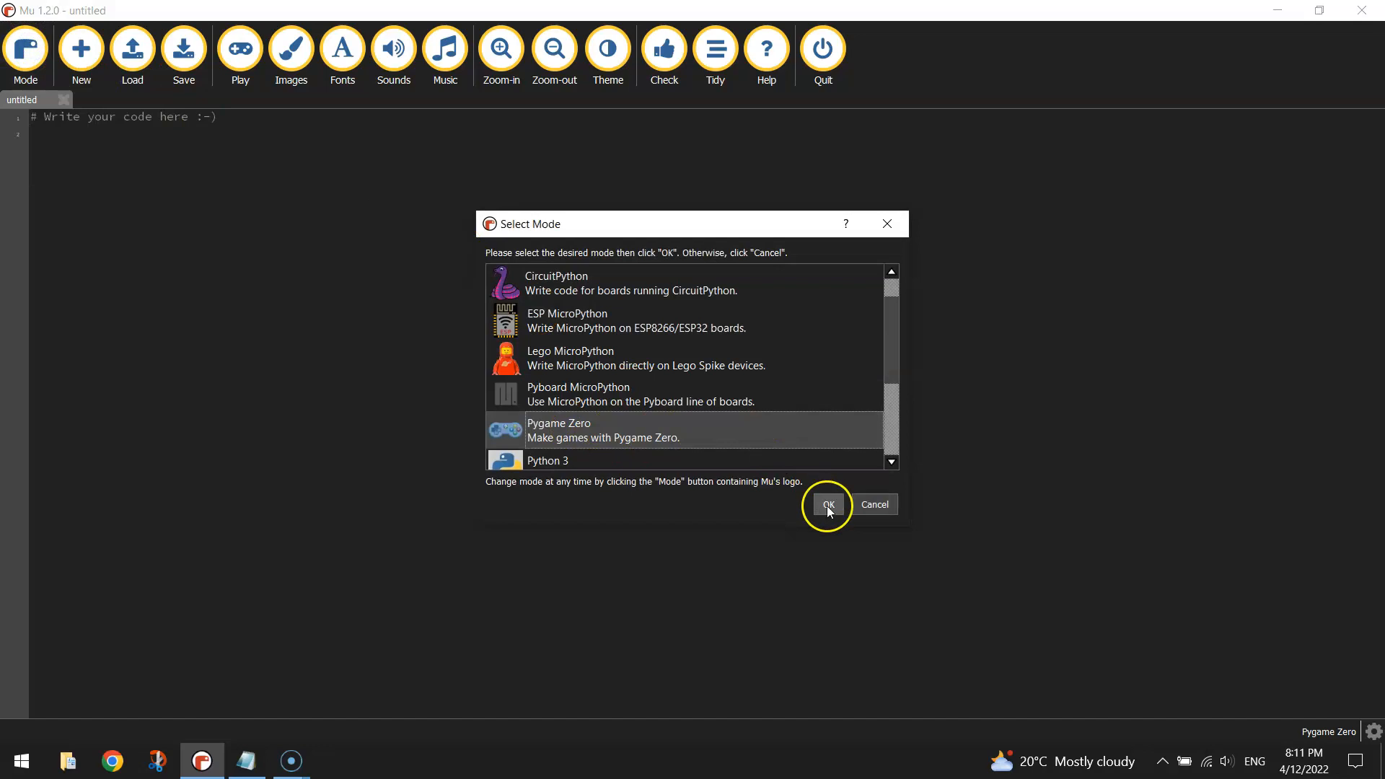
{"action": "left_click", "coordinate": [827, 505]}
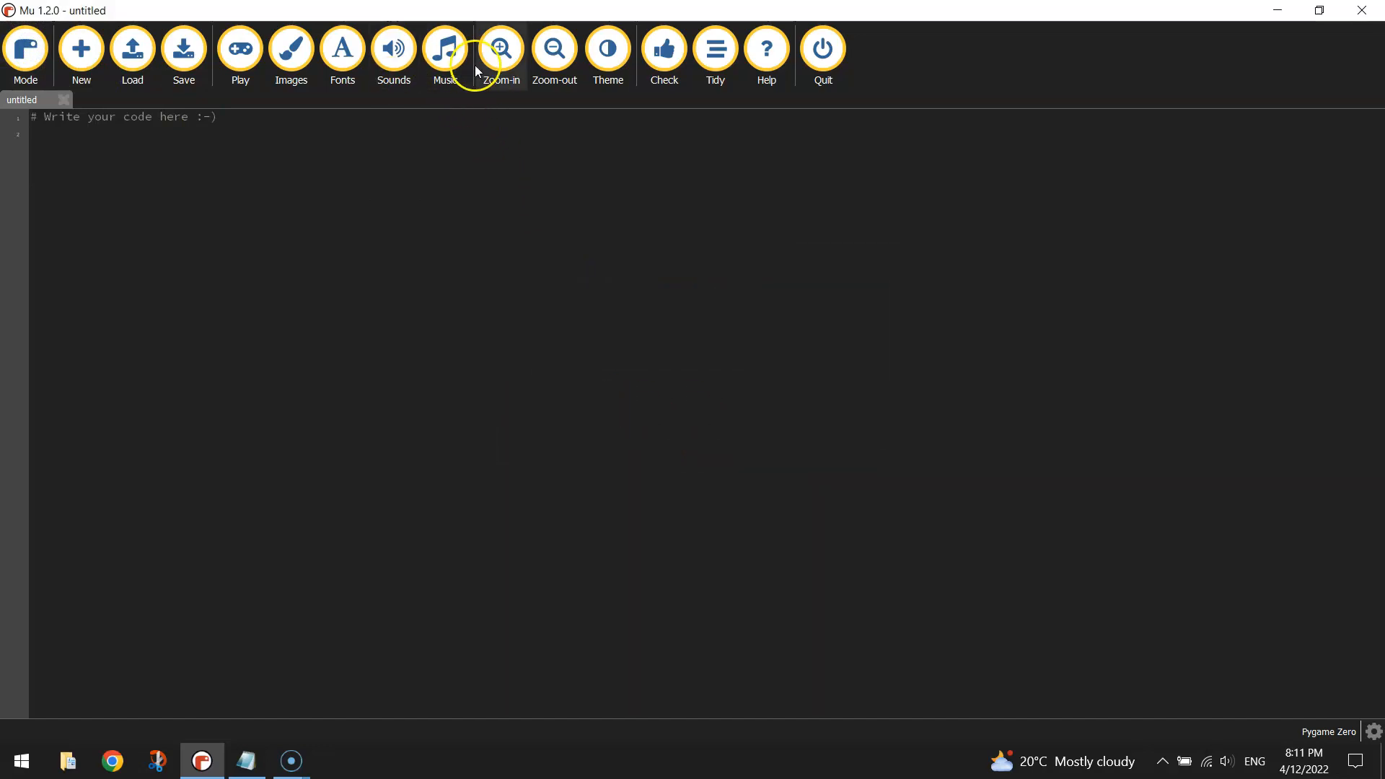
{"action": "left_click", "coordinate": [501, 47]}
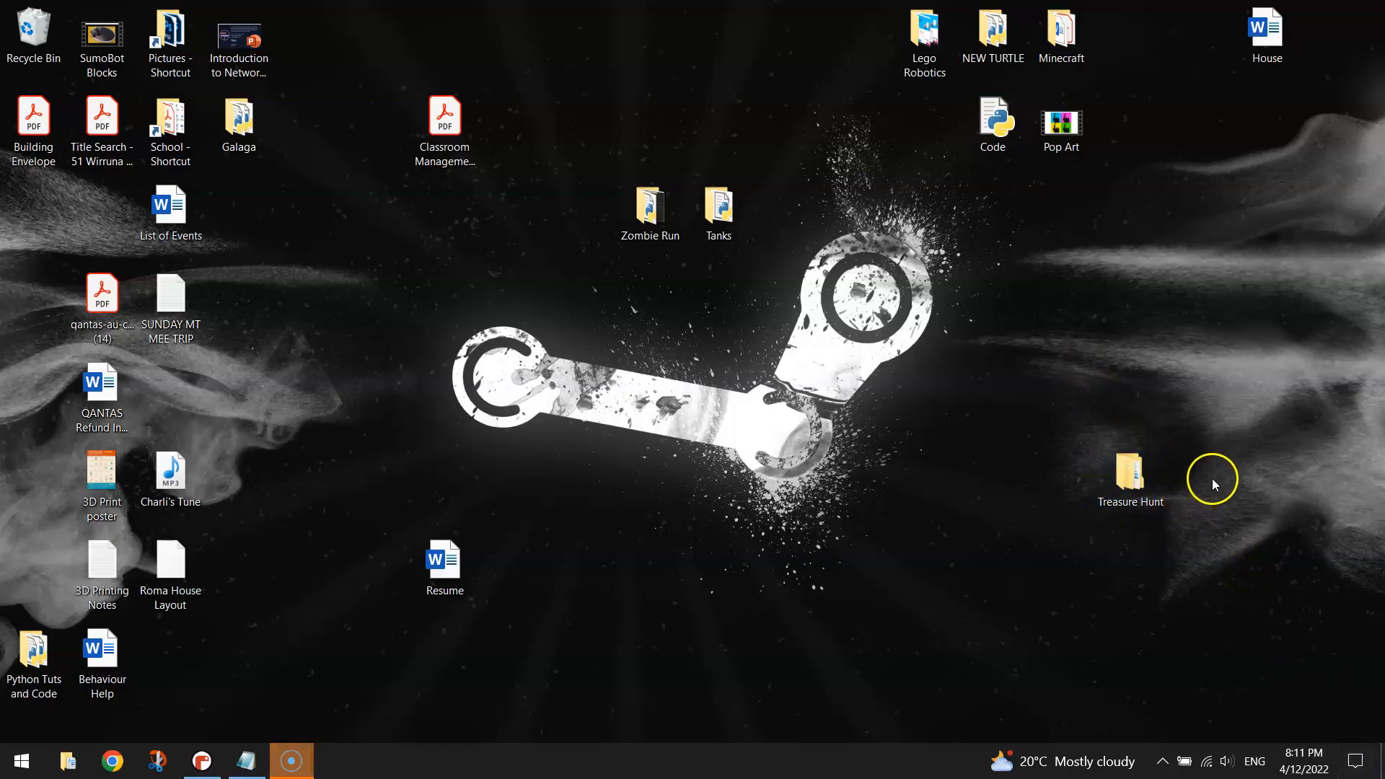
Open the Treasure Hunt folder from the desktop in File Explorer
{"action": "left_click", "coordinate": [1130, 477]}
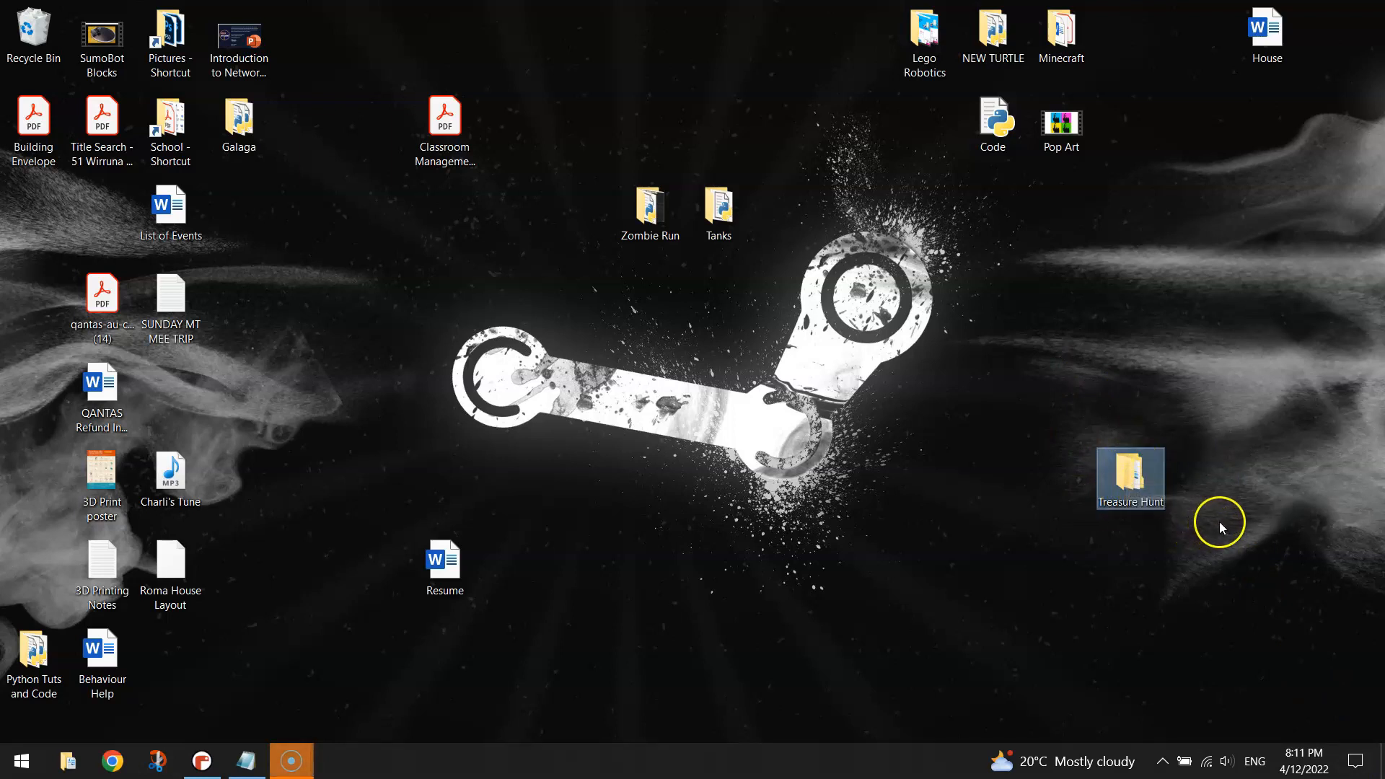
{"action": "left_click", "coordinate": [1131, 475]}
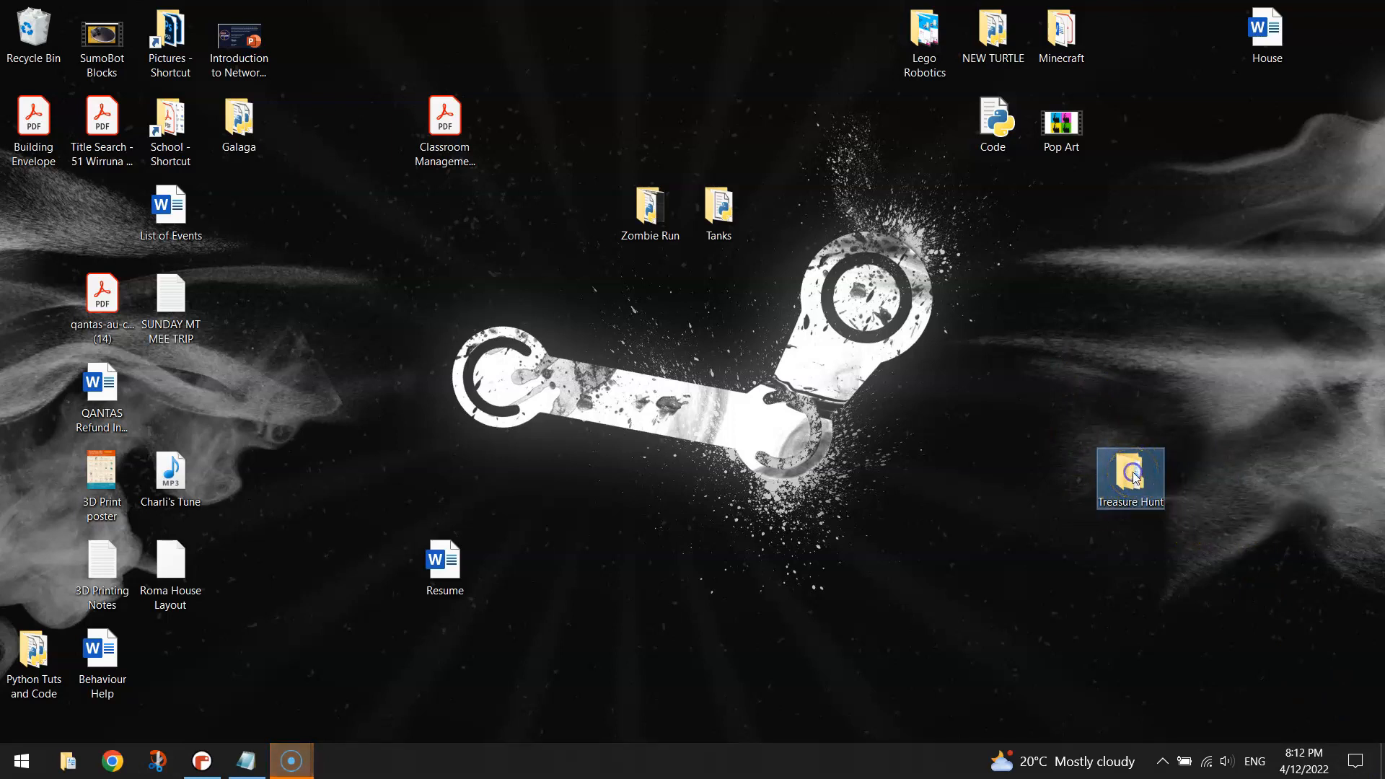
{"action": "double_click", "coordinate": [1130, 473]}
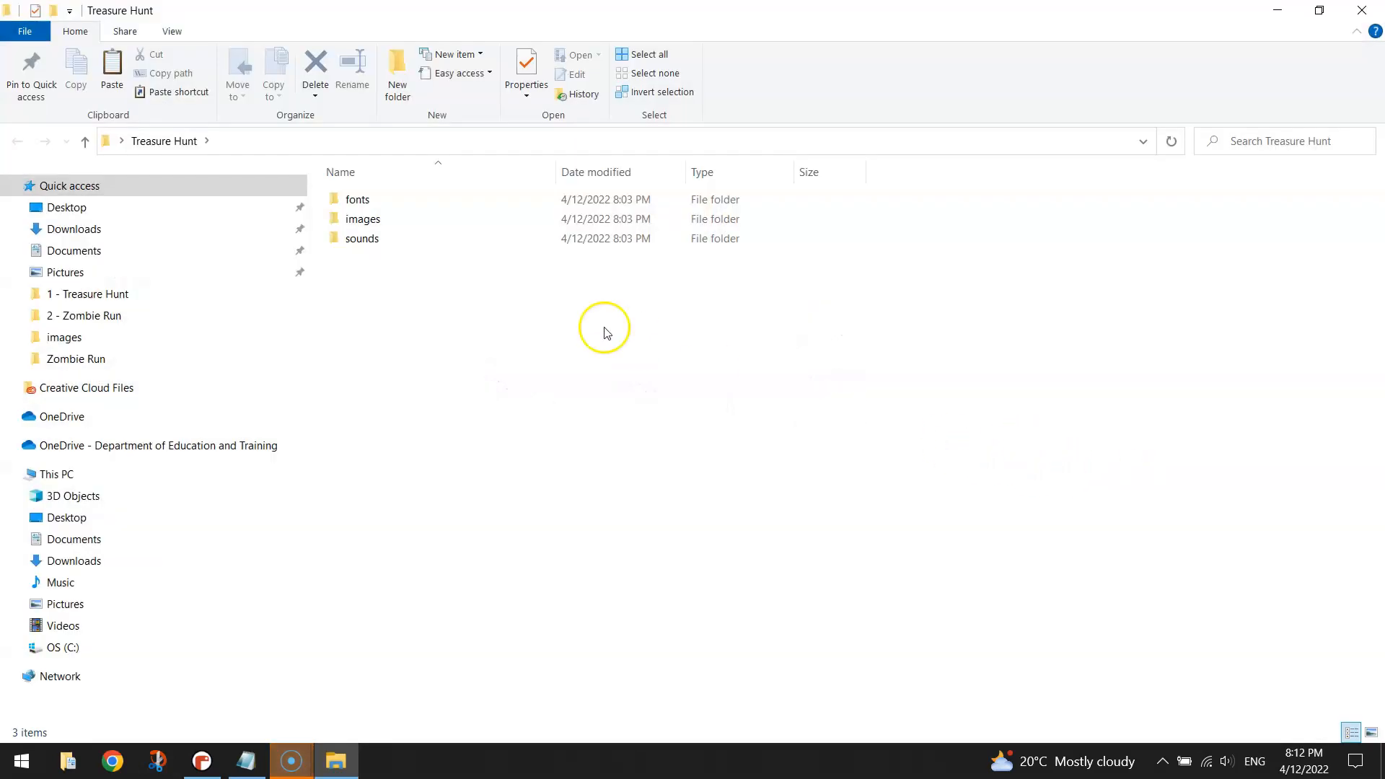
{"action": "left_click", "coordinate": [362, 239]}
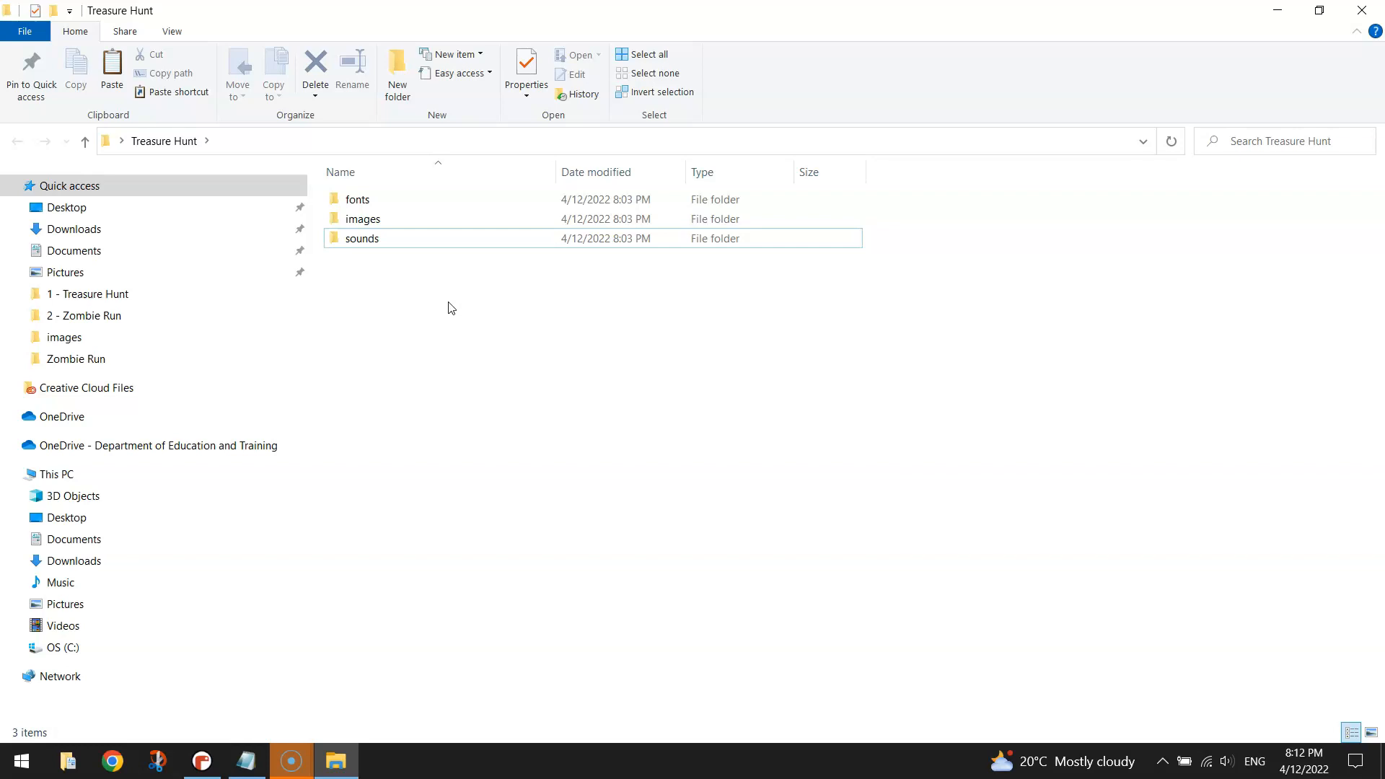
Browse the images folder, return to Treasure Hunt, and go back to Mu
{"action": "double_click", "coordinate": [358, 199]}
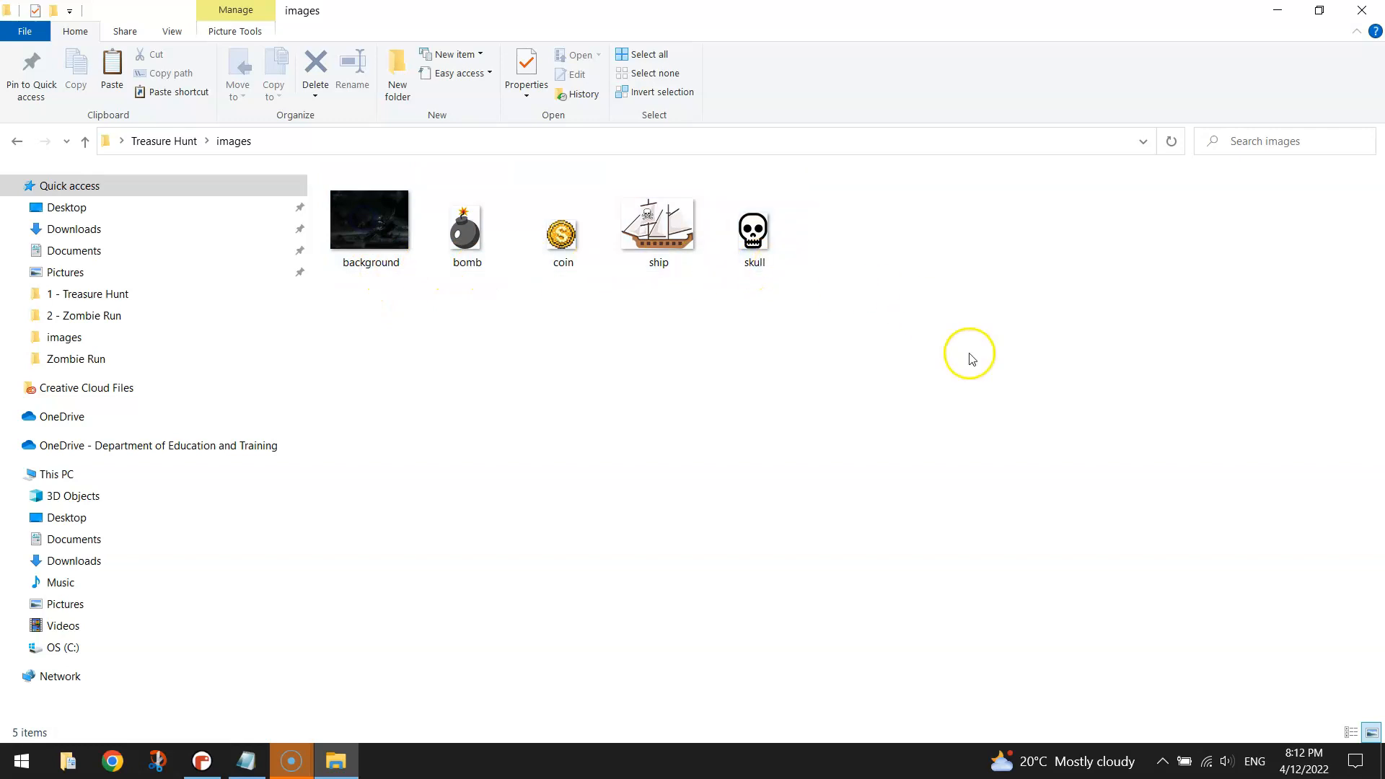
{"action": "left_click", "coordinate": [163, 142]}
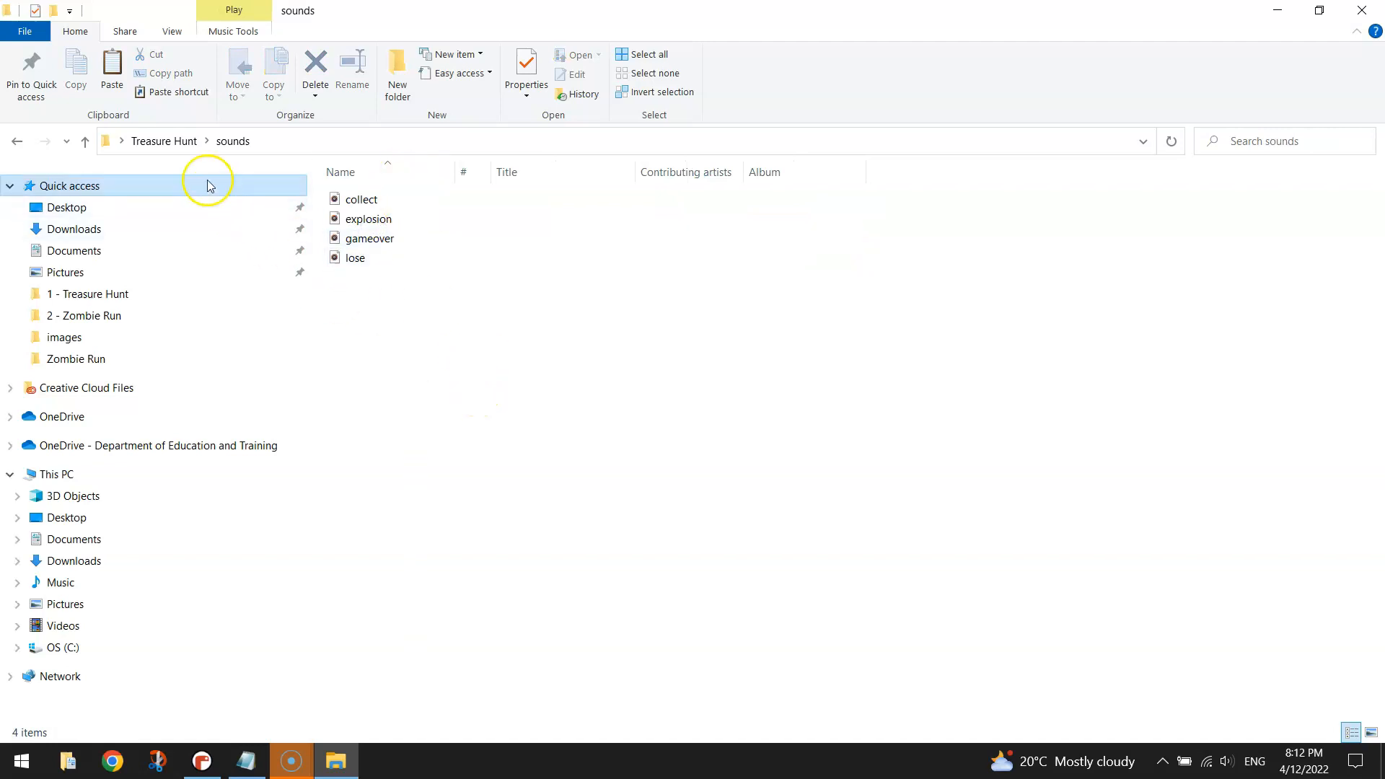
{"action": "left_click", "coordinate": [164, 142]}
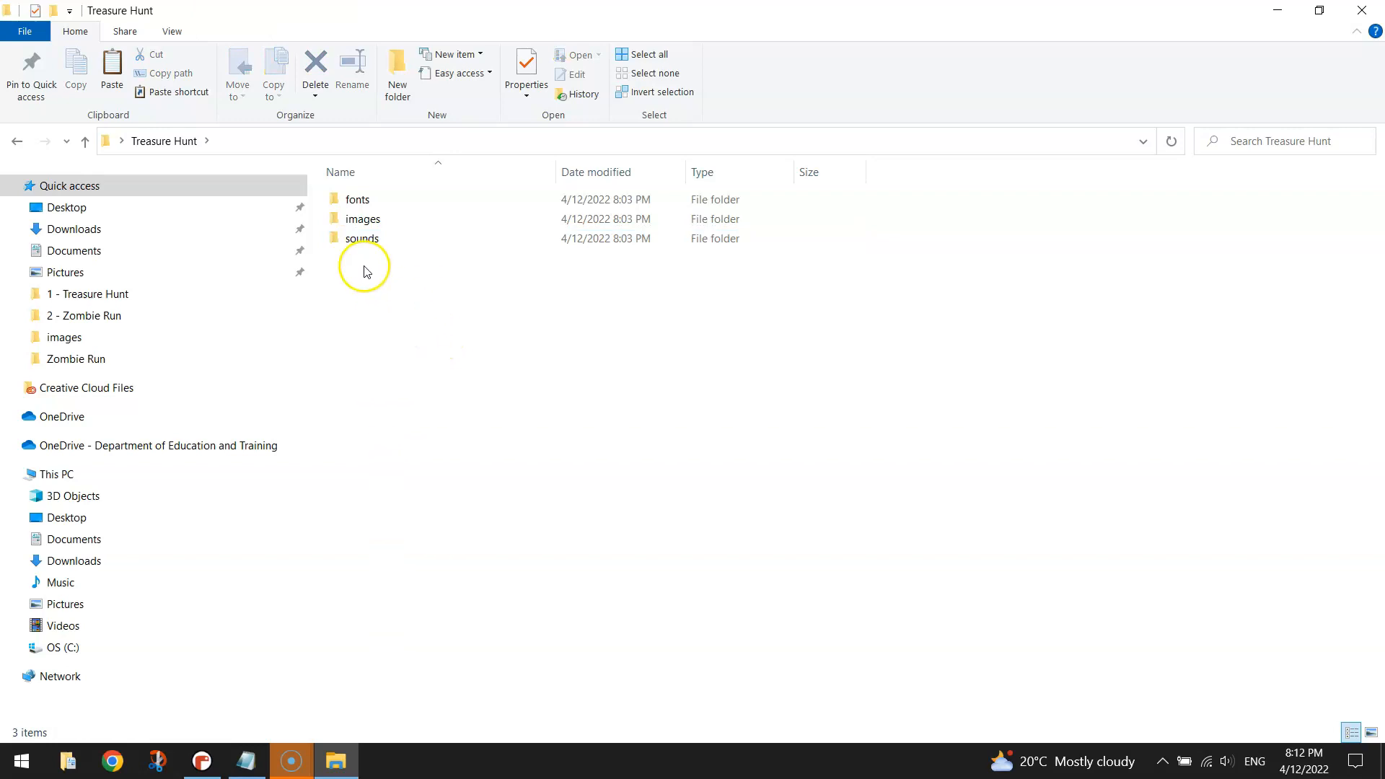
{"action": "left_click", "coordinate": [201, 760]}
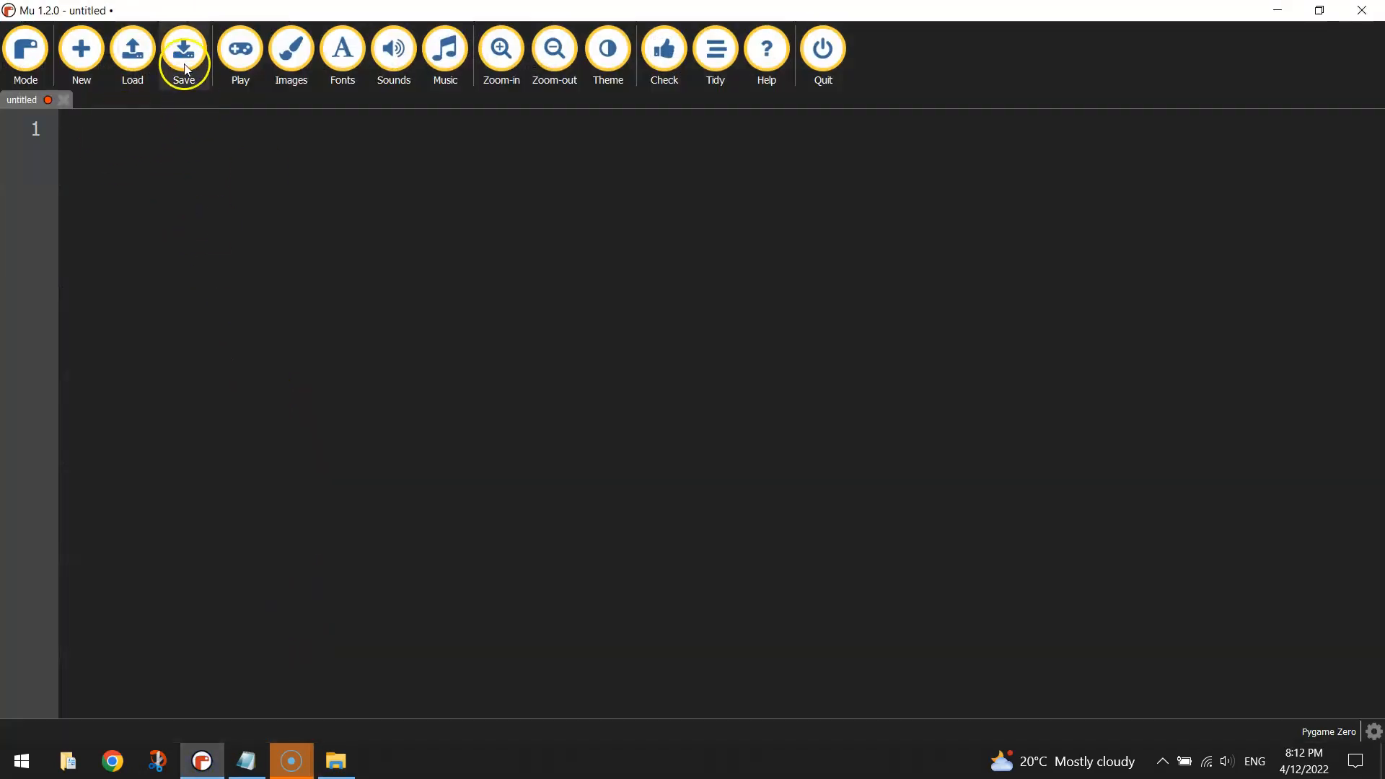
Save the empty script as 'Treasure Hunt.py' in the Desktop's Treasure Hunt folder
{"action": "left_click", "coordinate": [184, 48]}
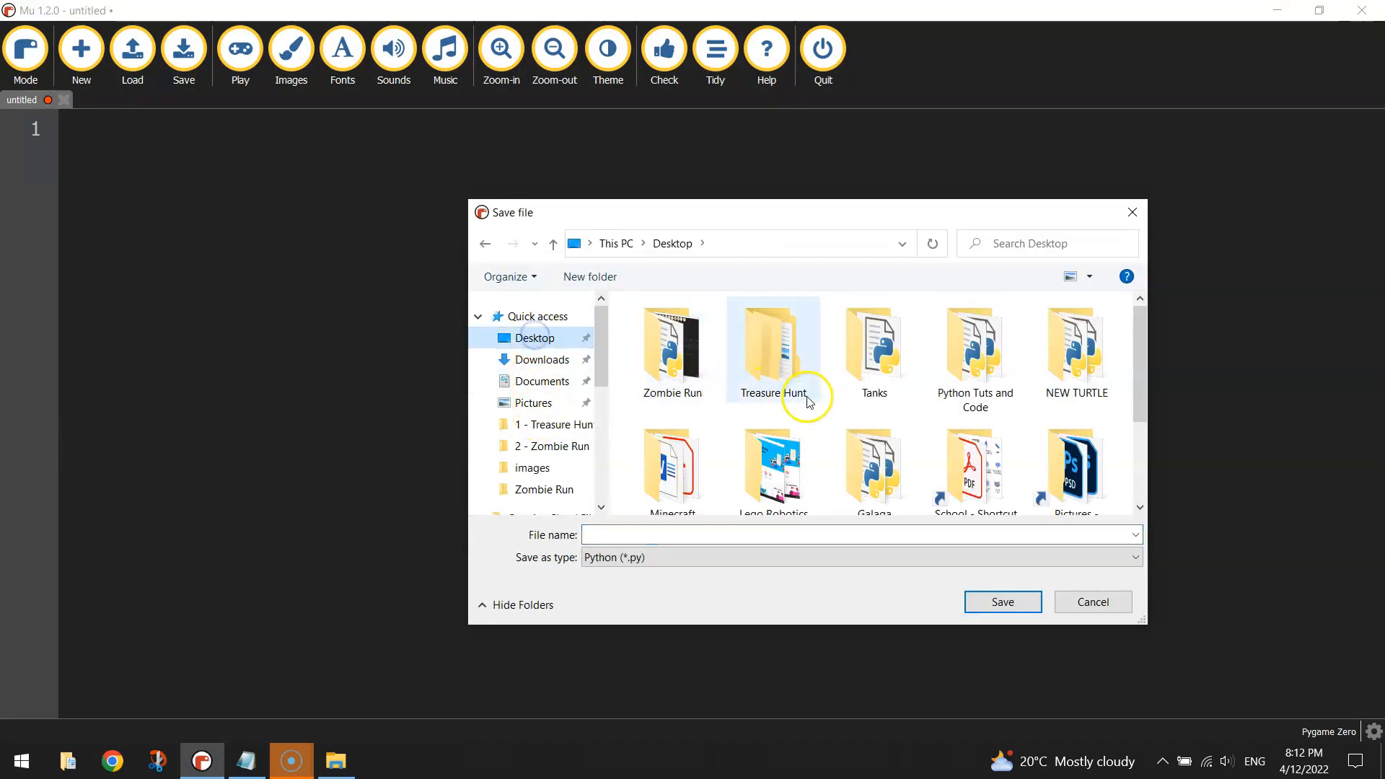
{"action": "double_click", "coordinate": [772, 345]}
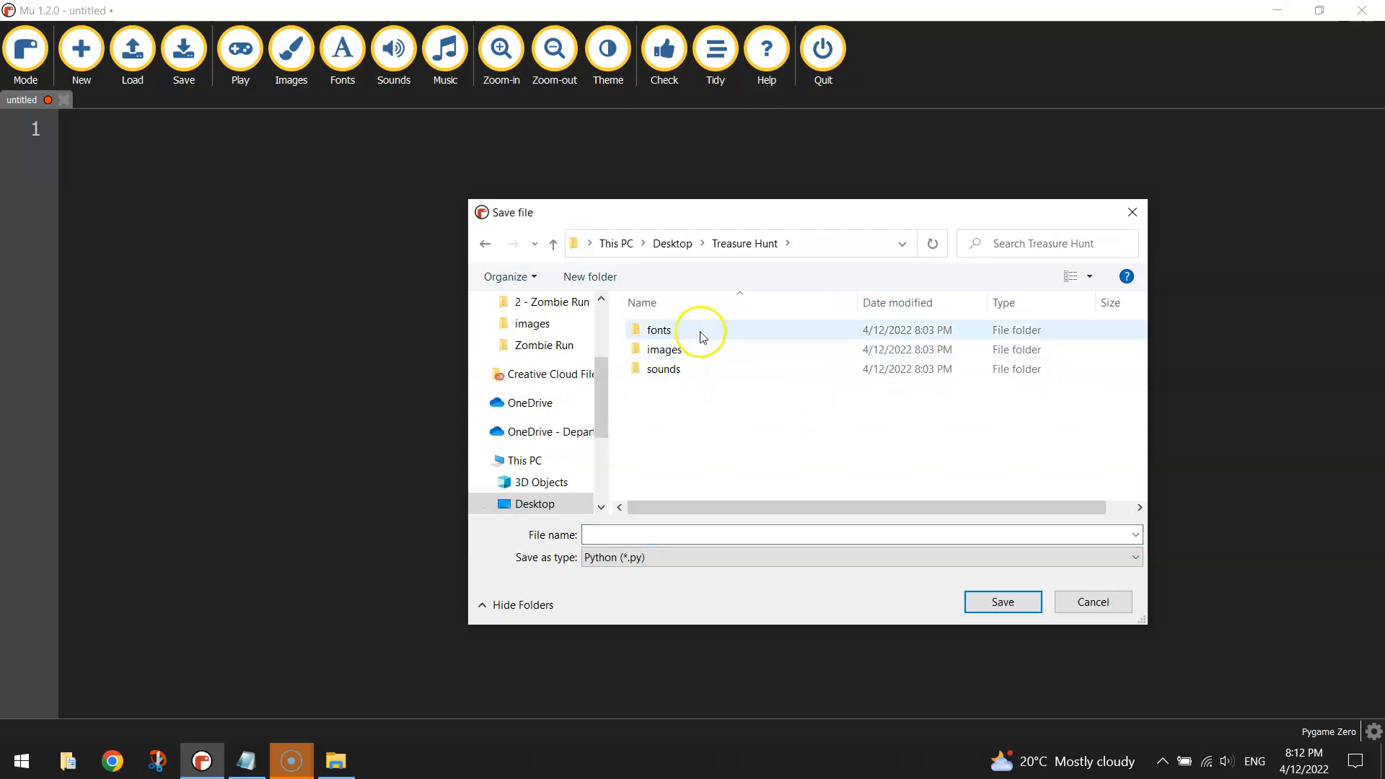
{"action": "type", "text": "Treasure Hunt"}
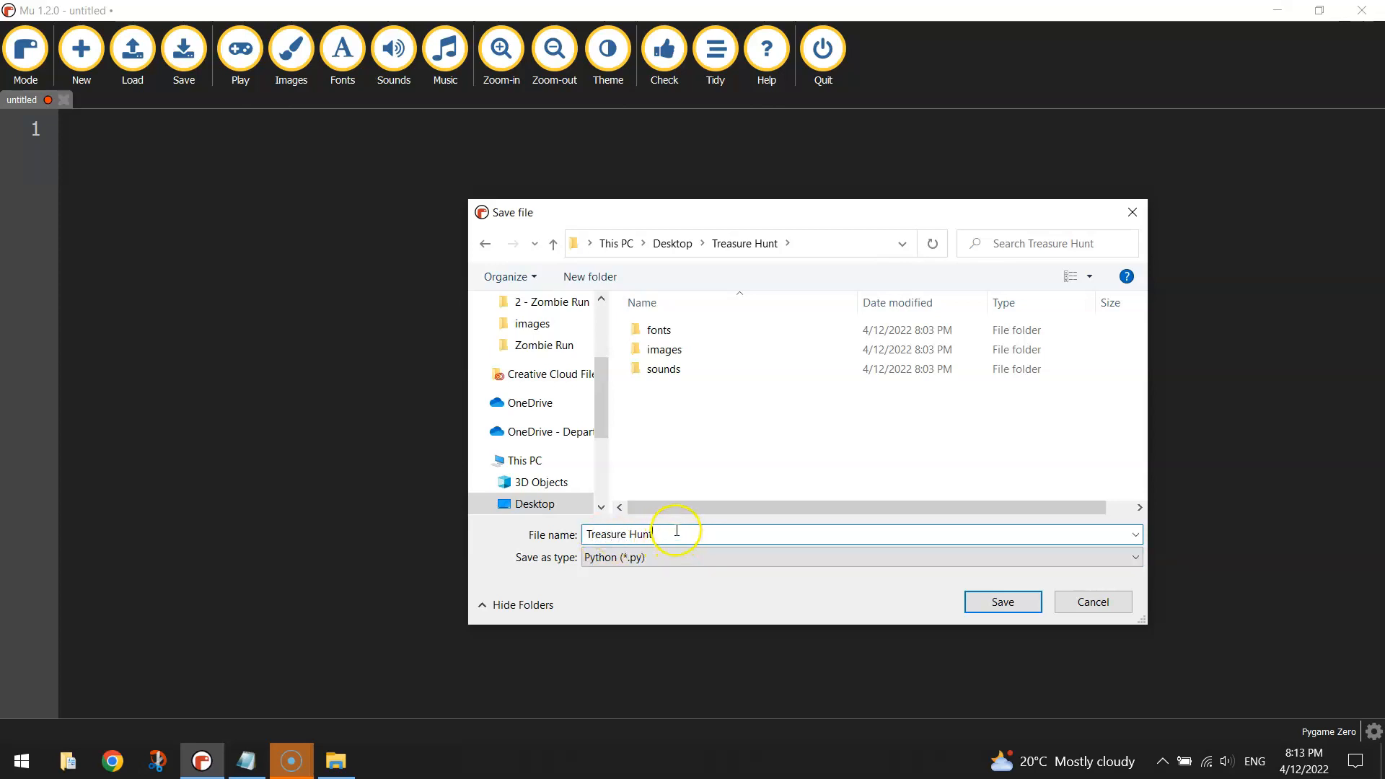
{"action": "left_click", "coordinate": [1001, 602]}
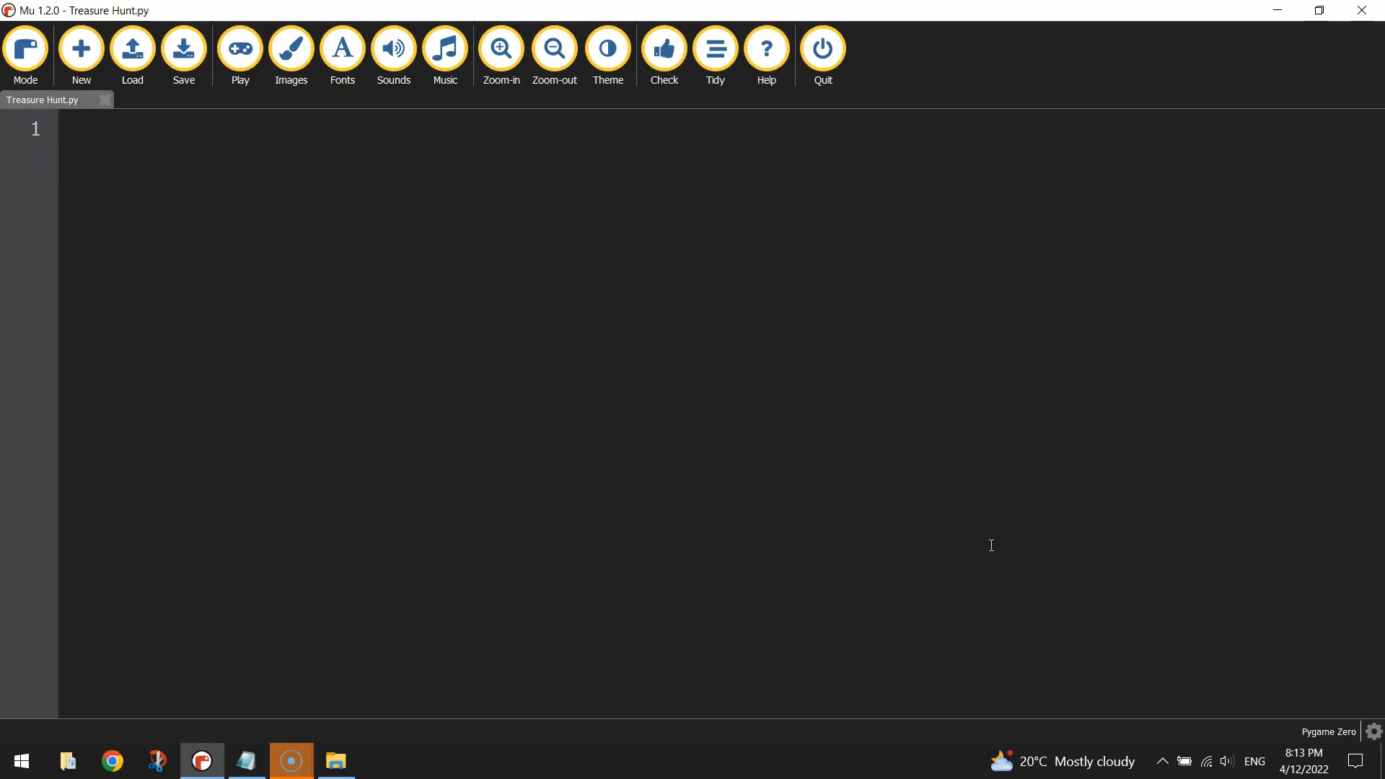
Write 'import pgzrun' with a comment about loading Pygame Zero, then begin a second import
{"action": "type", "text": "import"}
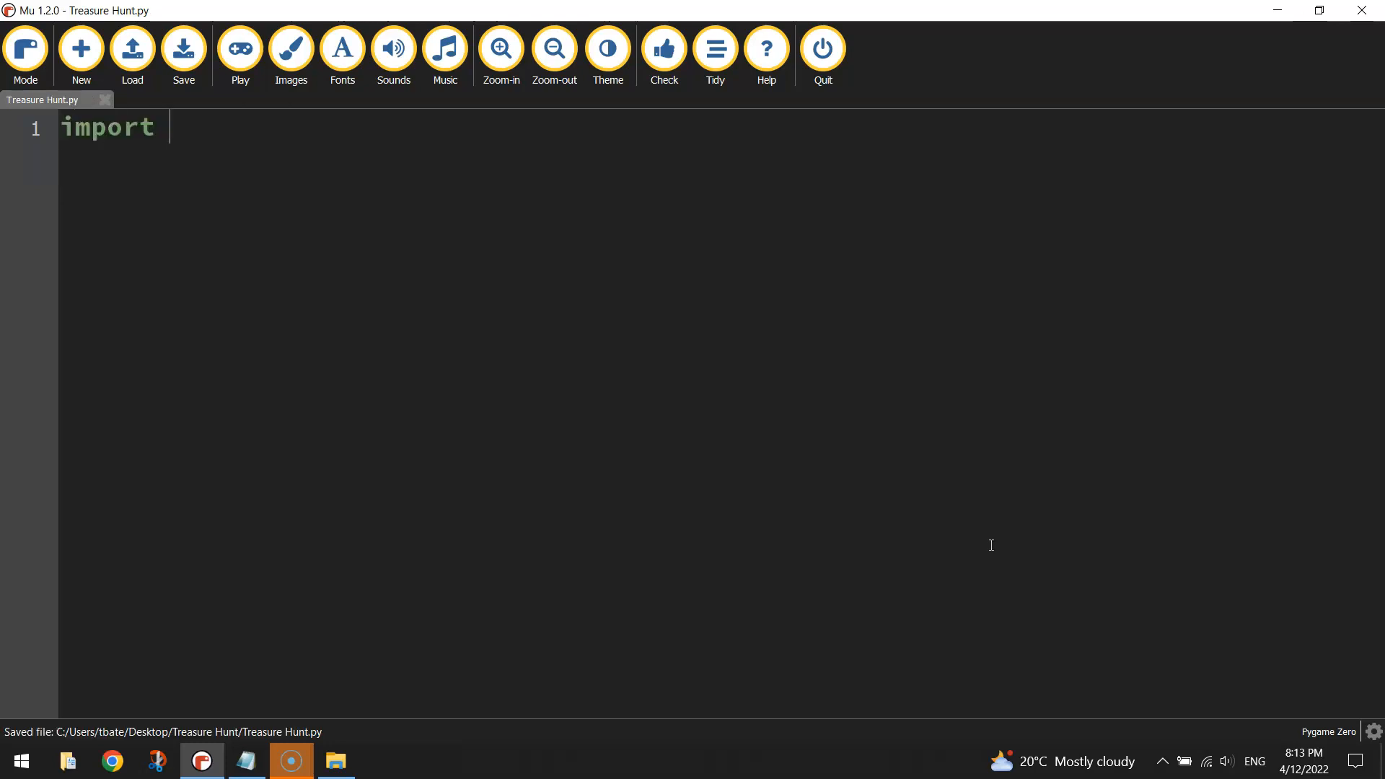
{"action": "type", "text": "pgz"}
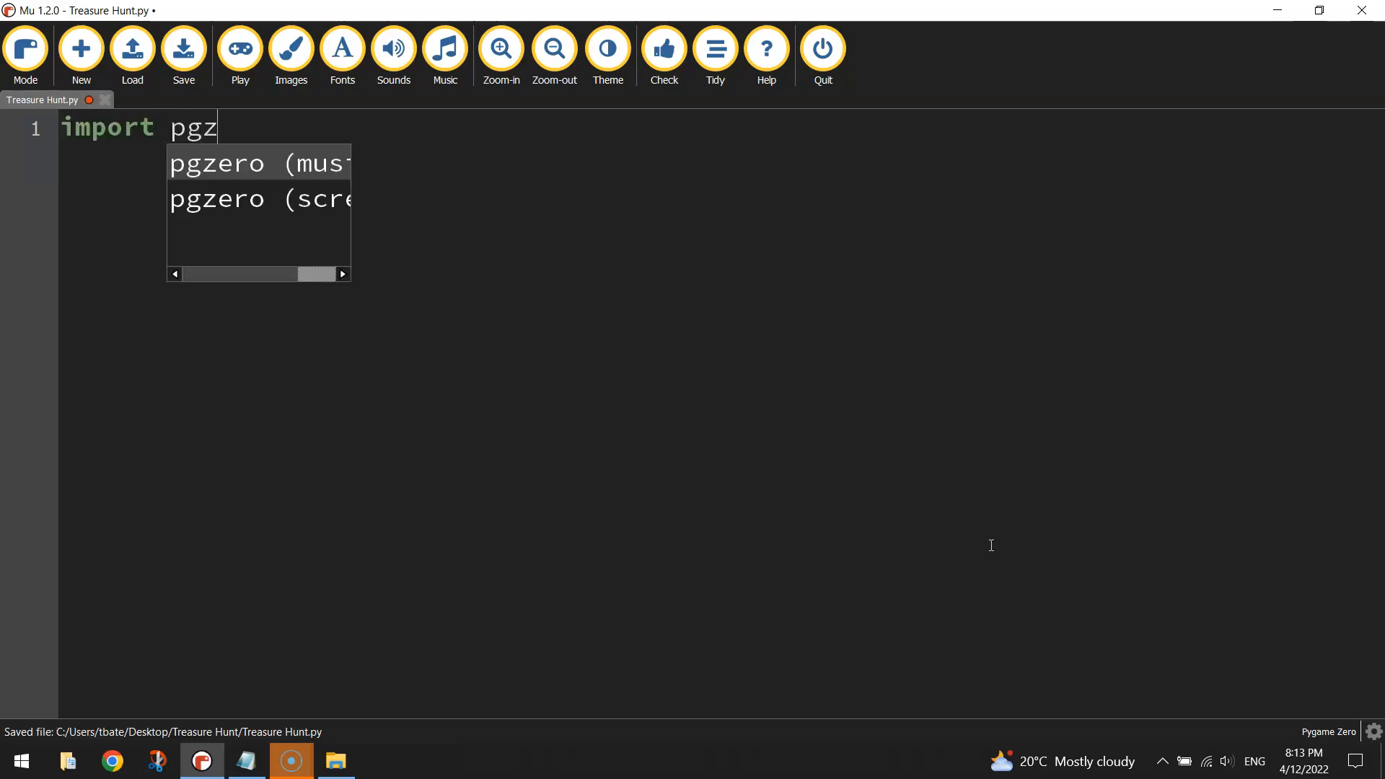
{"action": "type", "text": "run"}
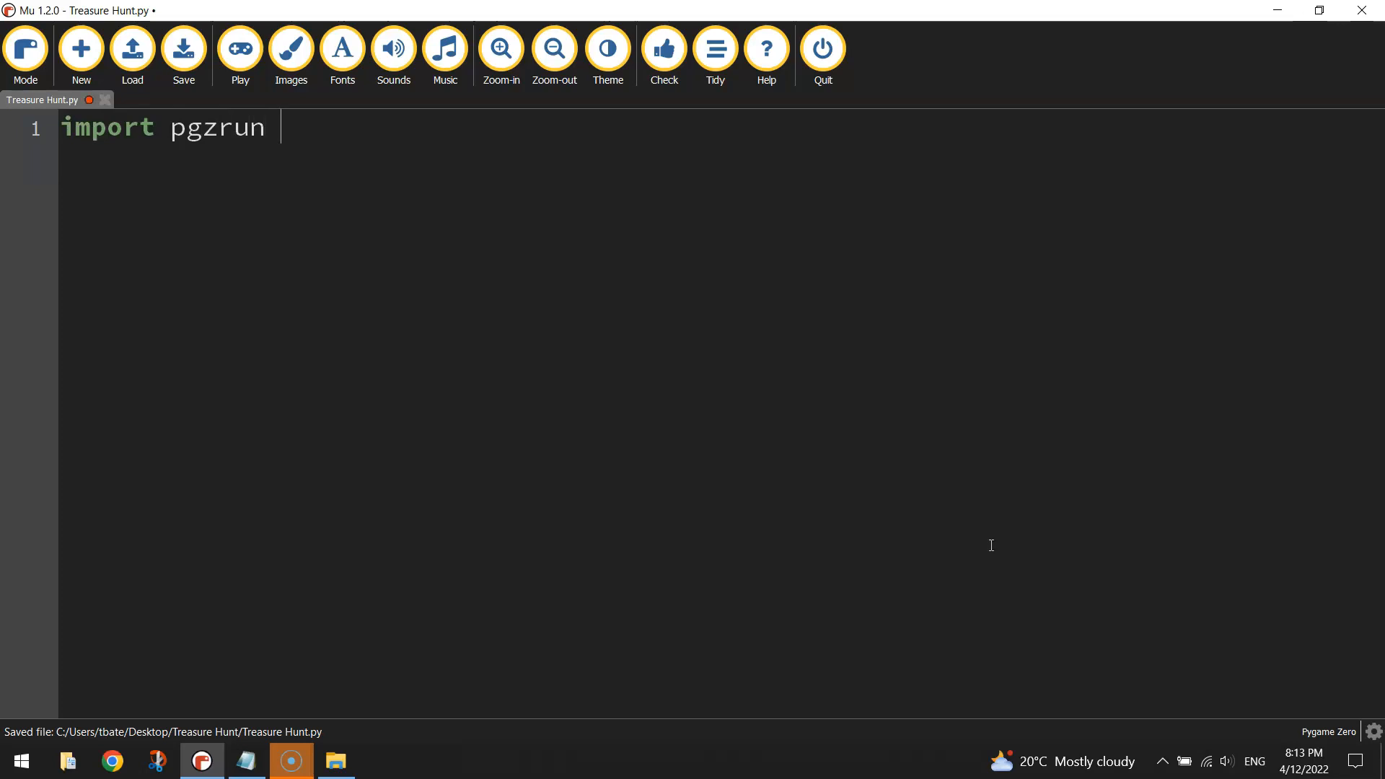
{"action": "type", "text": "#"}
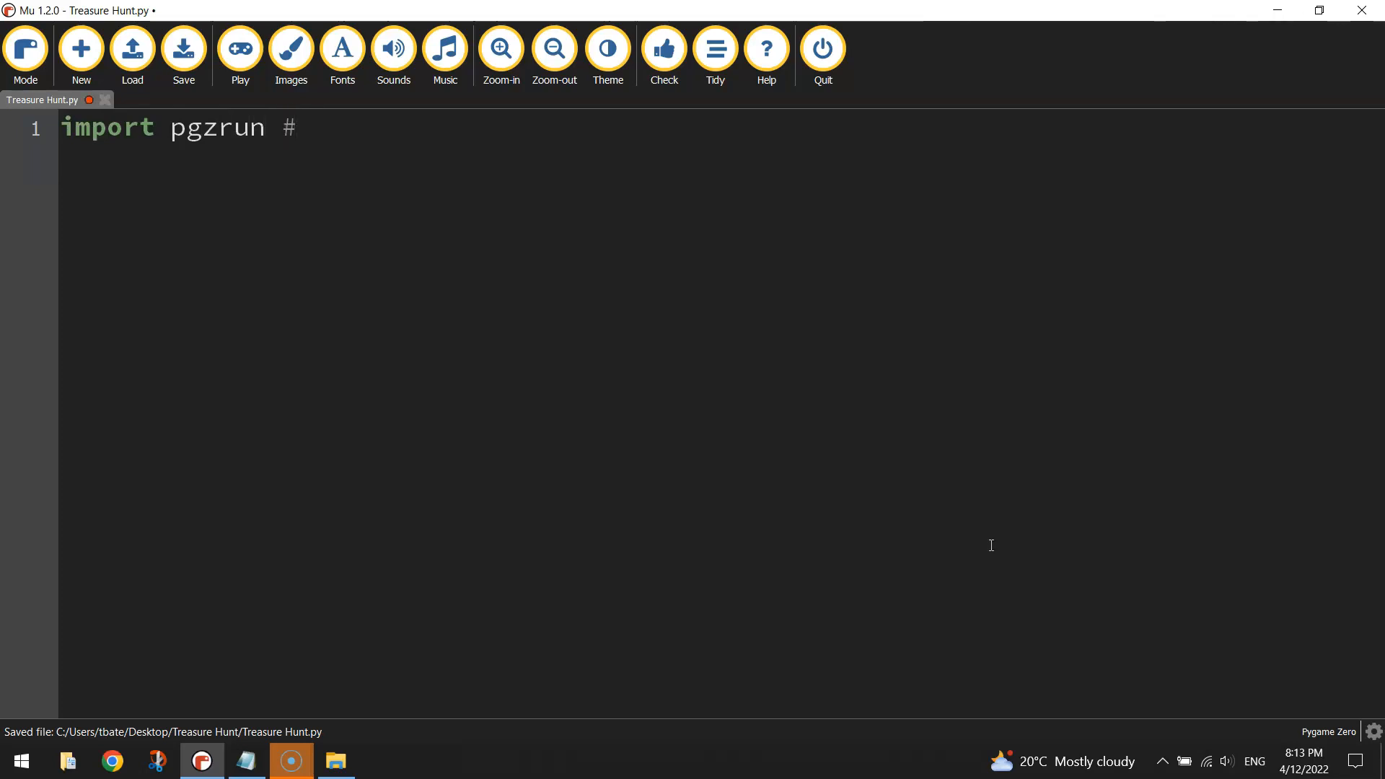
{"action": "type", "text": "L0ad"}
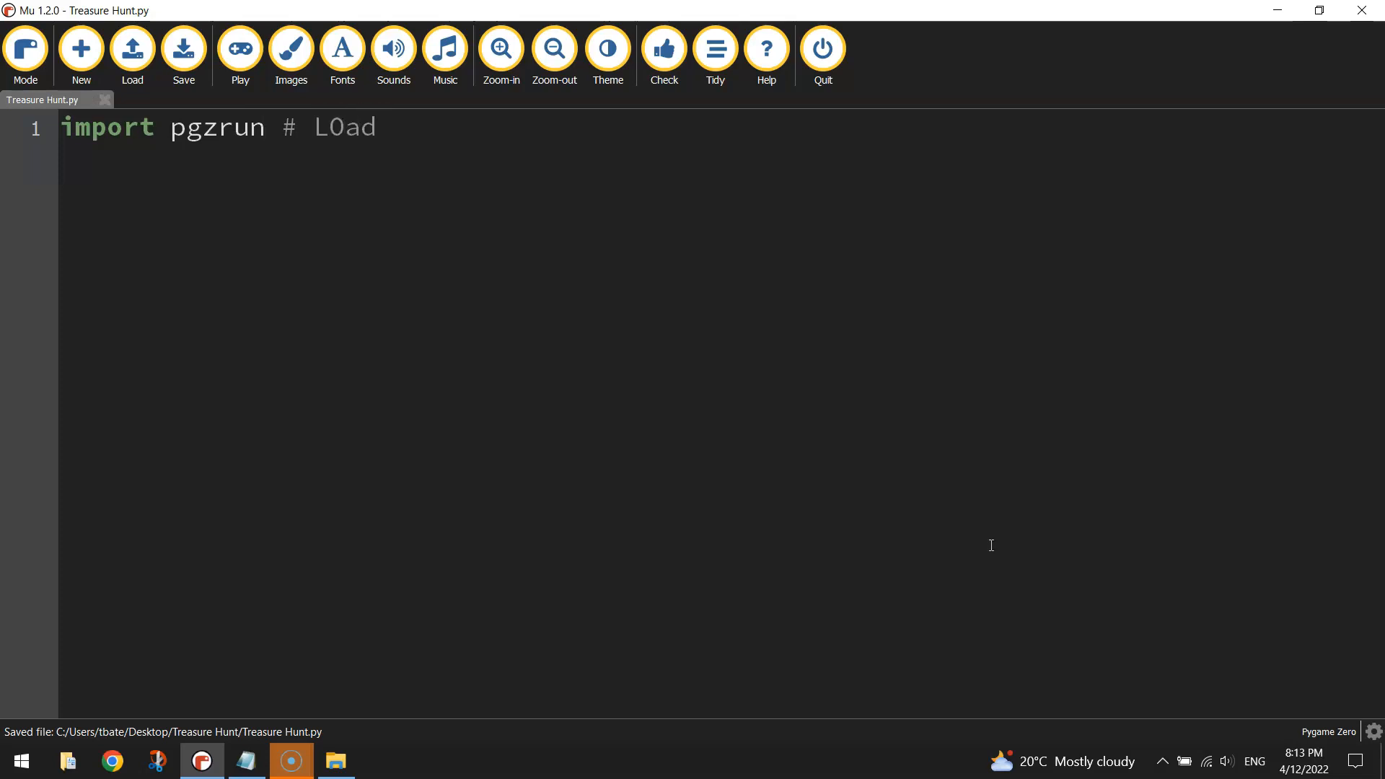
{"action": "type", "text": "the Pygame Zer"}
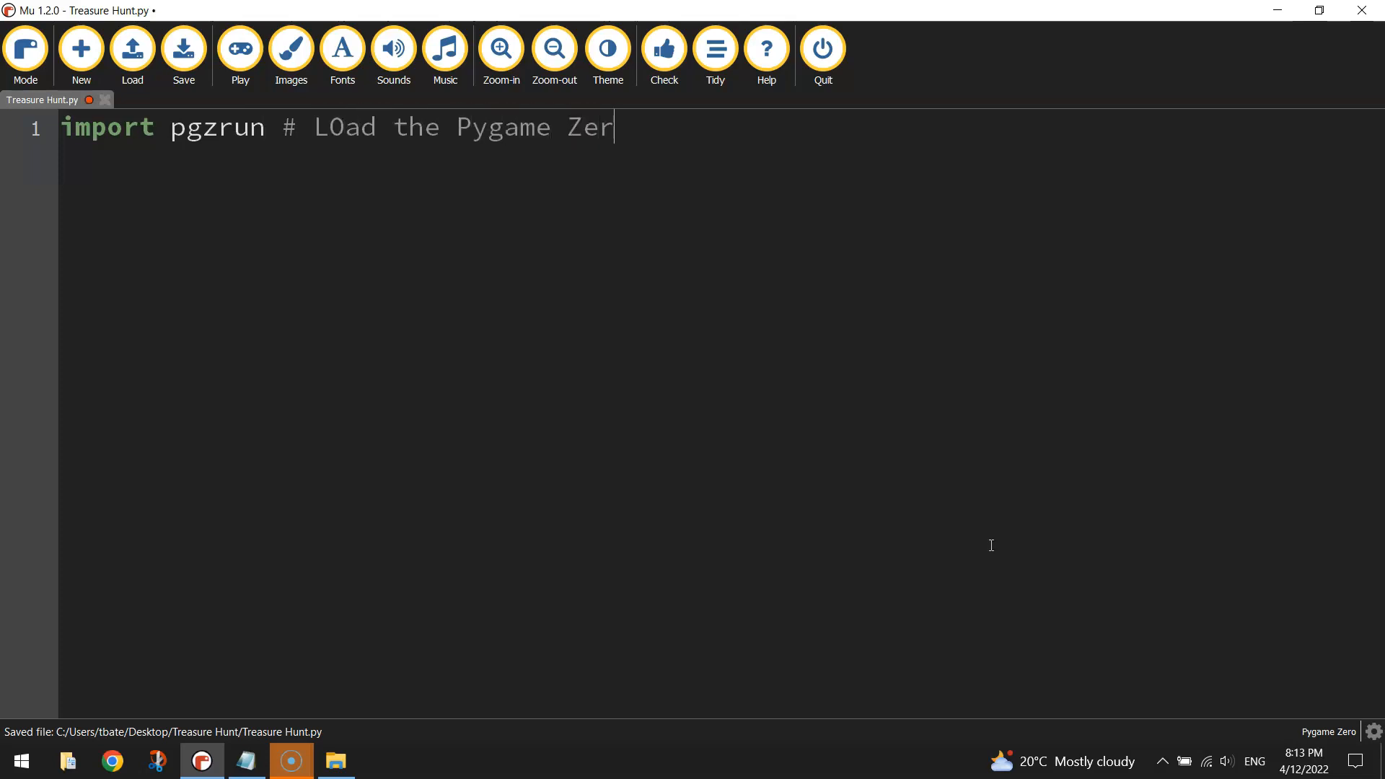
{"action": "type", "text": "o module to allow us to"}
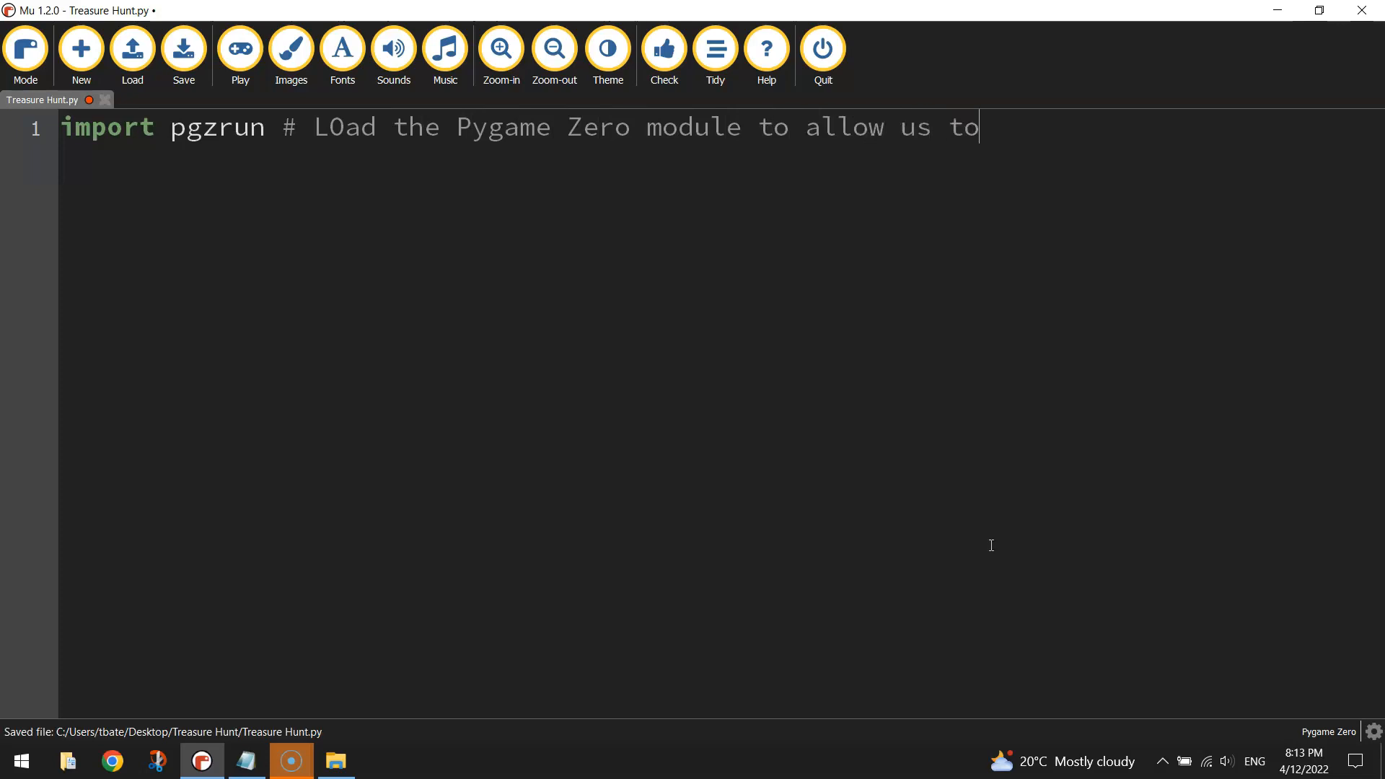
{"action": "type", "text": "code a game in Python"}
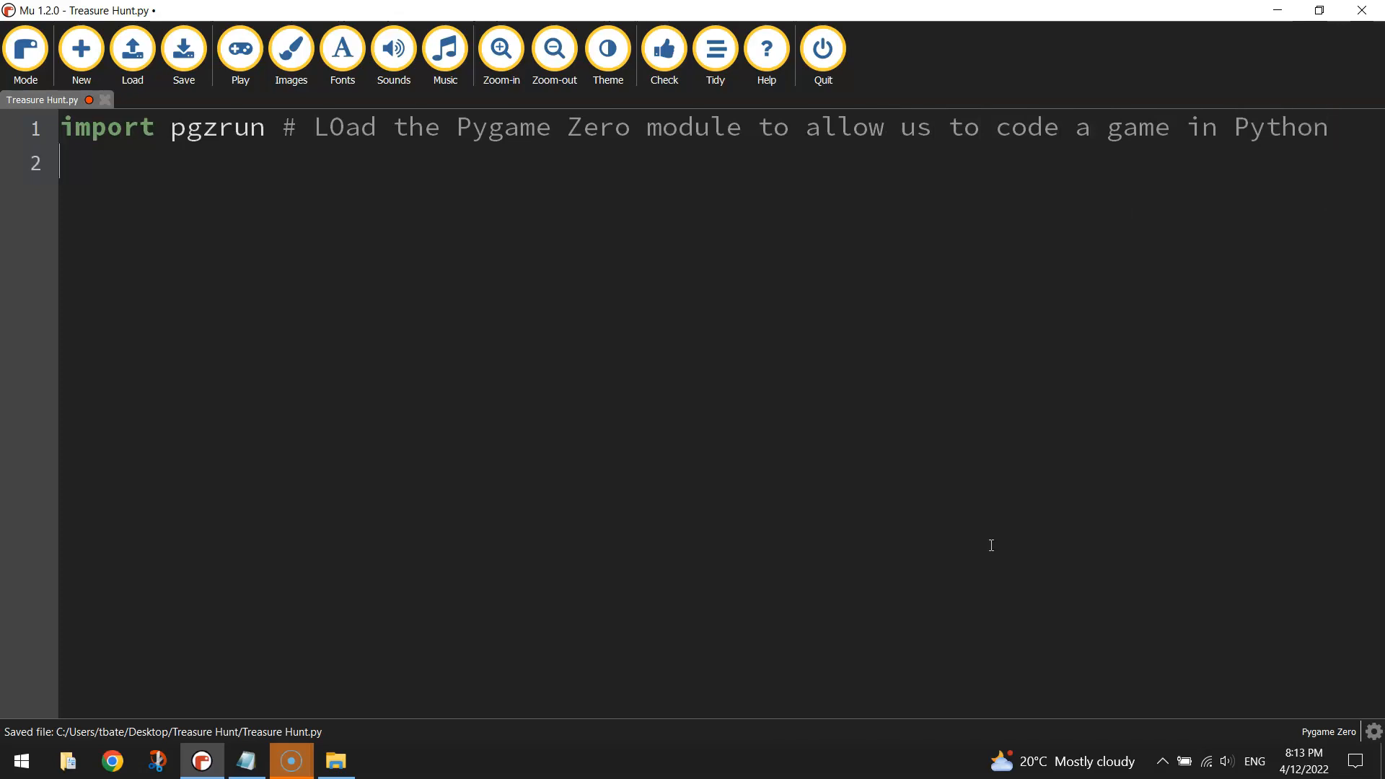
{"action": "type", "text": "import"}
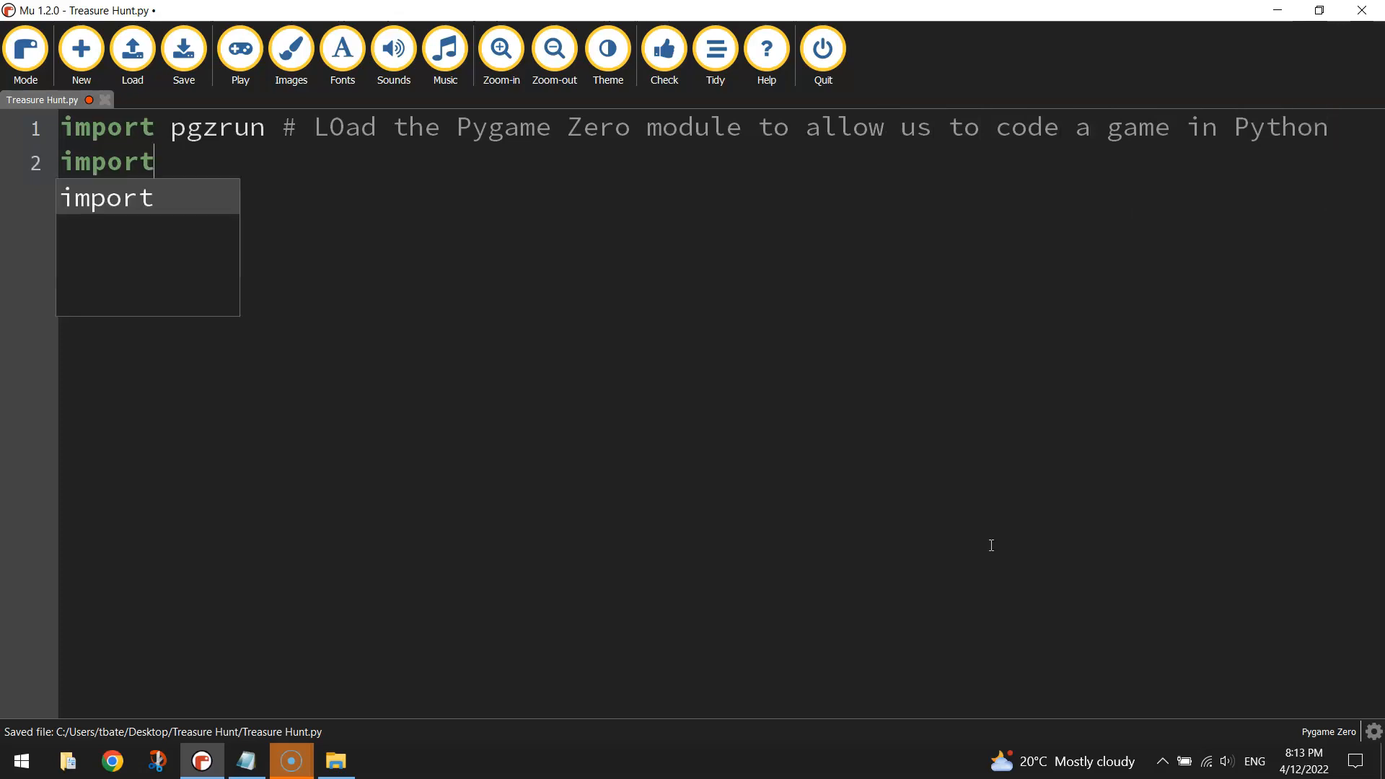
Complete 'import random' with a comment about loading the random module to randomise things
{"action": "type", "text": "random"}
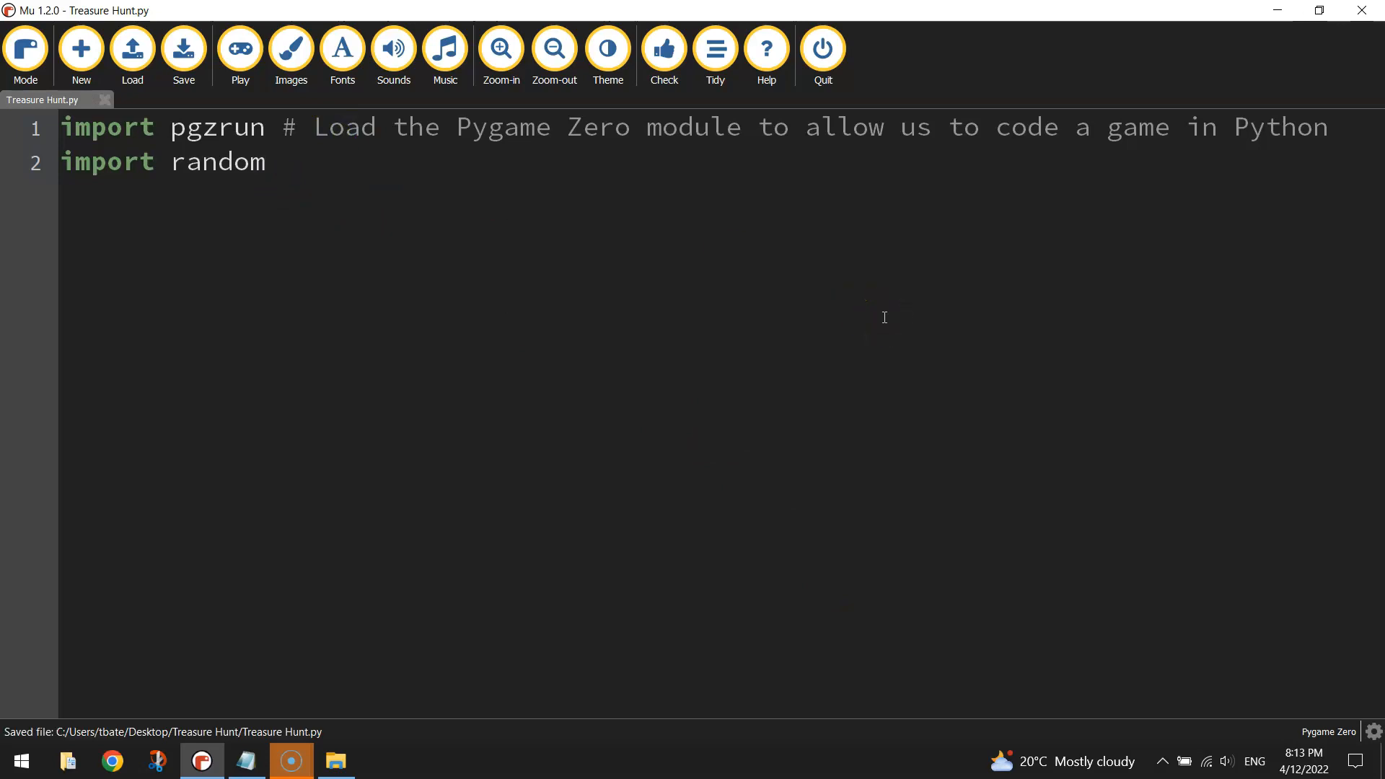
{"action": "type", "text": "#"}
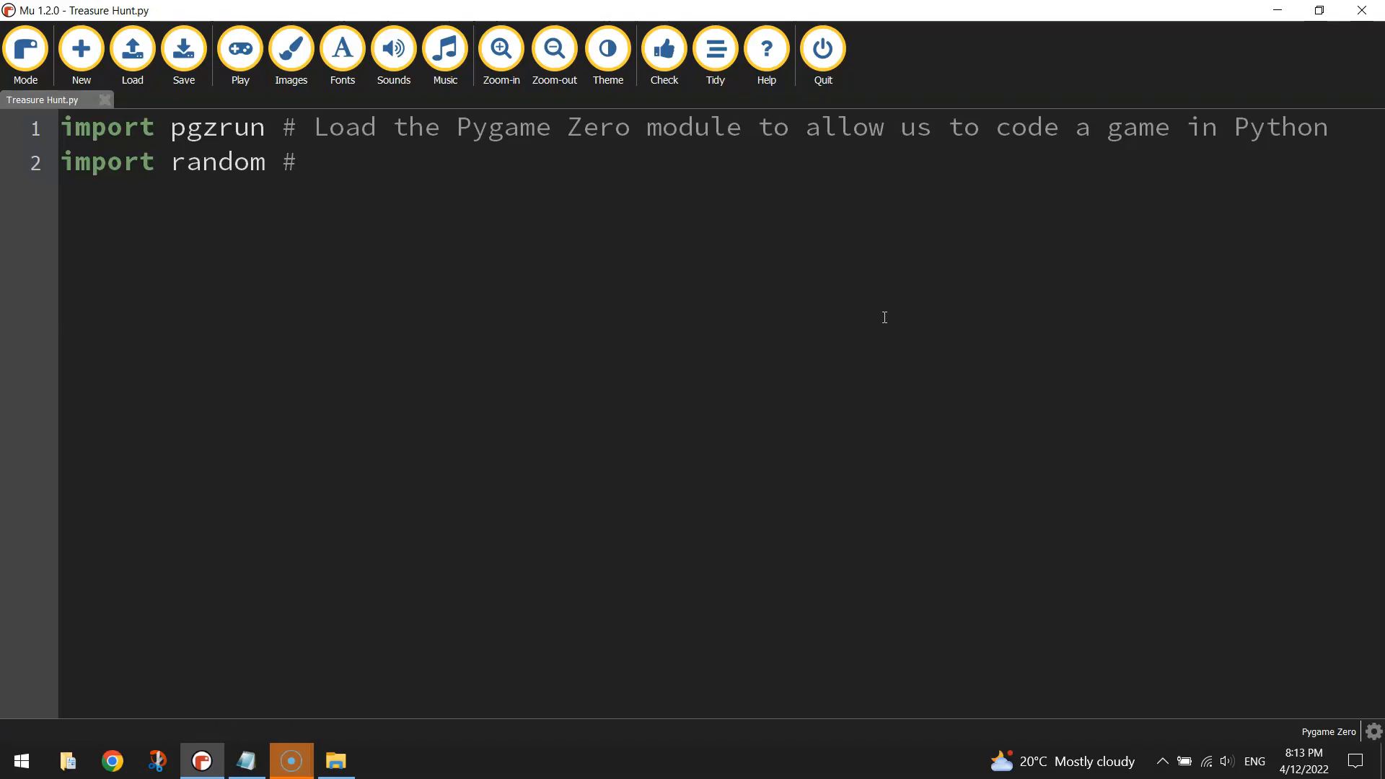
{"action": "type", "text": "Loa"}
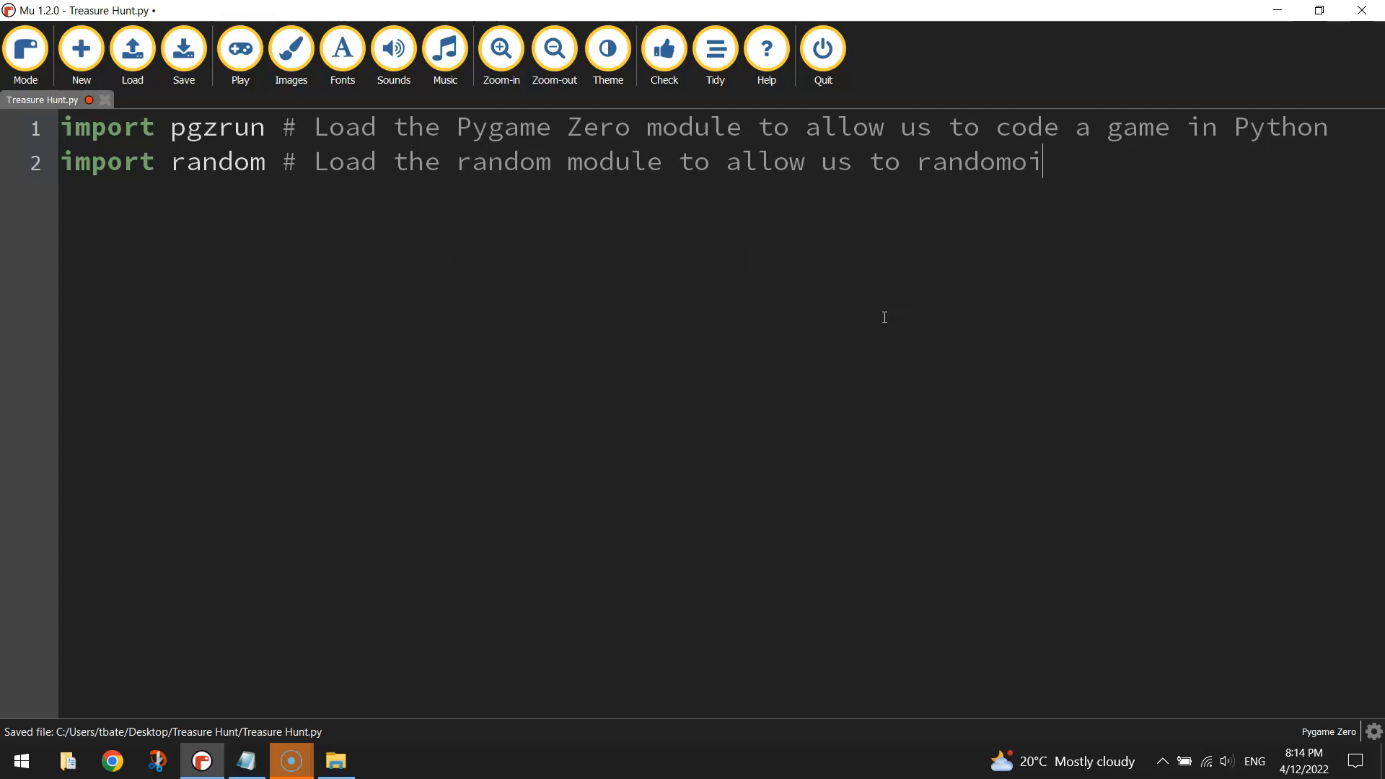
{"action": "type", "text": "se things"}
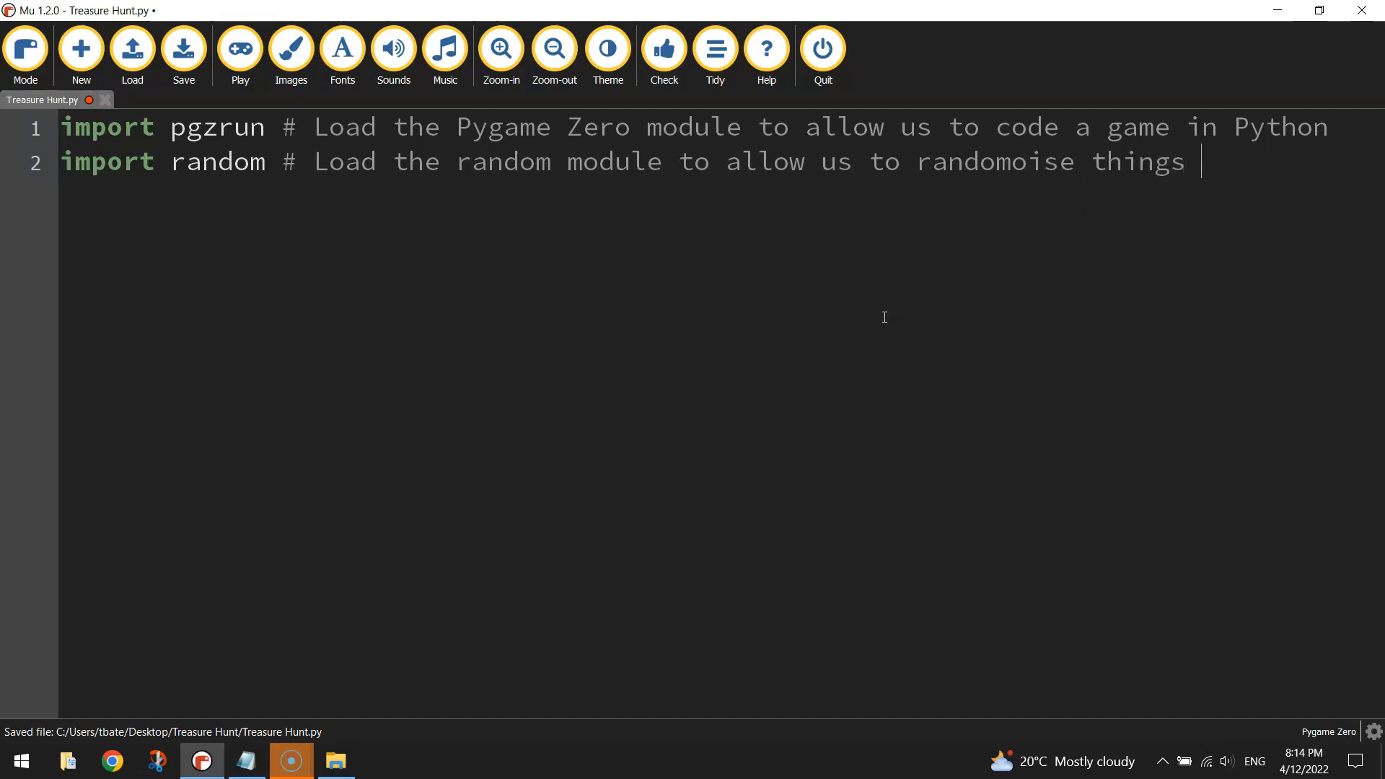
{"action": "key", "text": "Enter"}
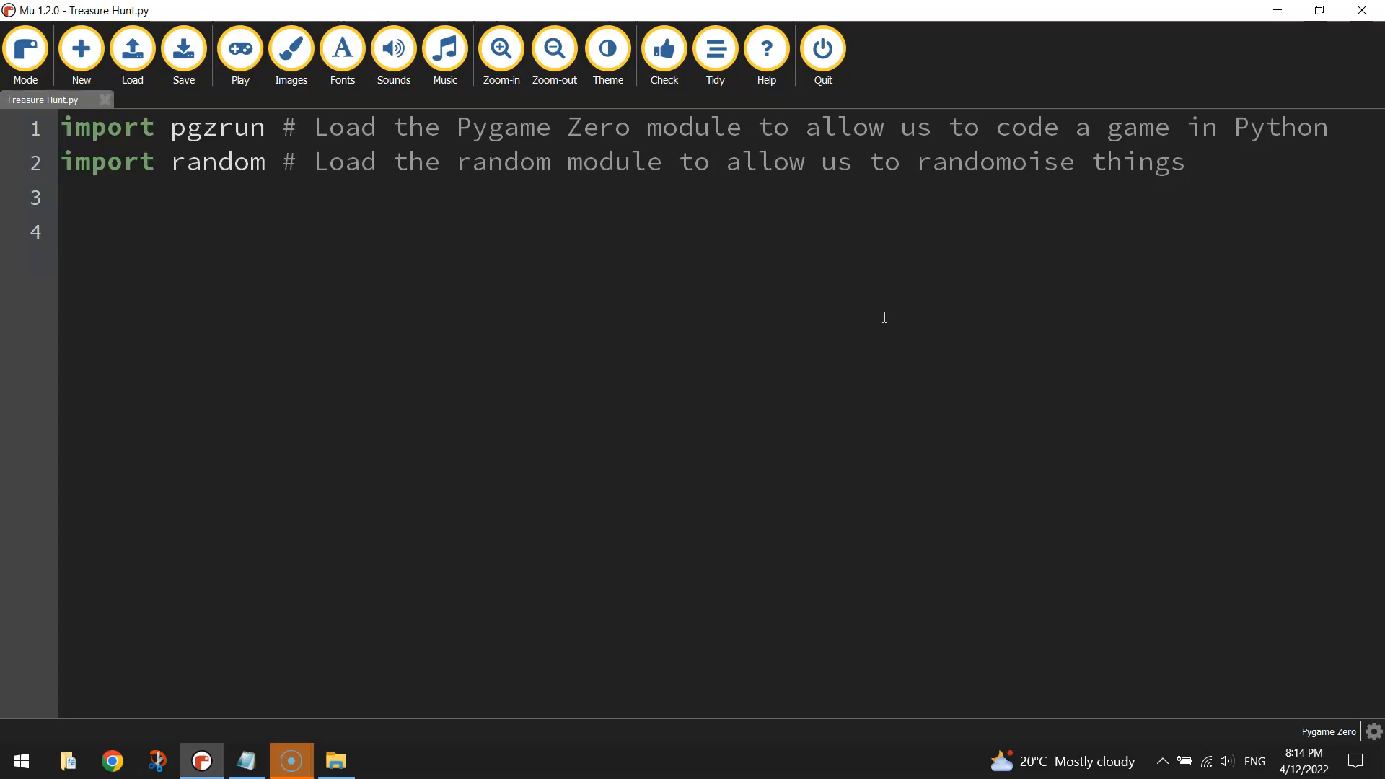
Add the '# Set up the game screen dimensions' section comment
{"action": "type", "text": "# Set u"}
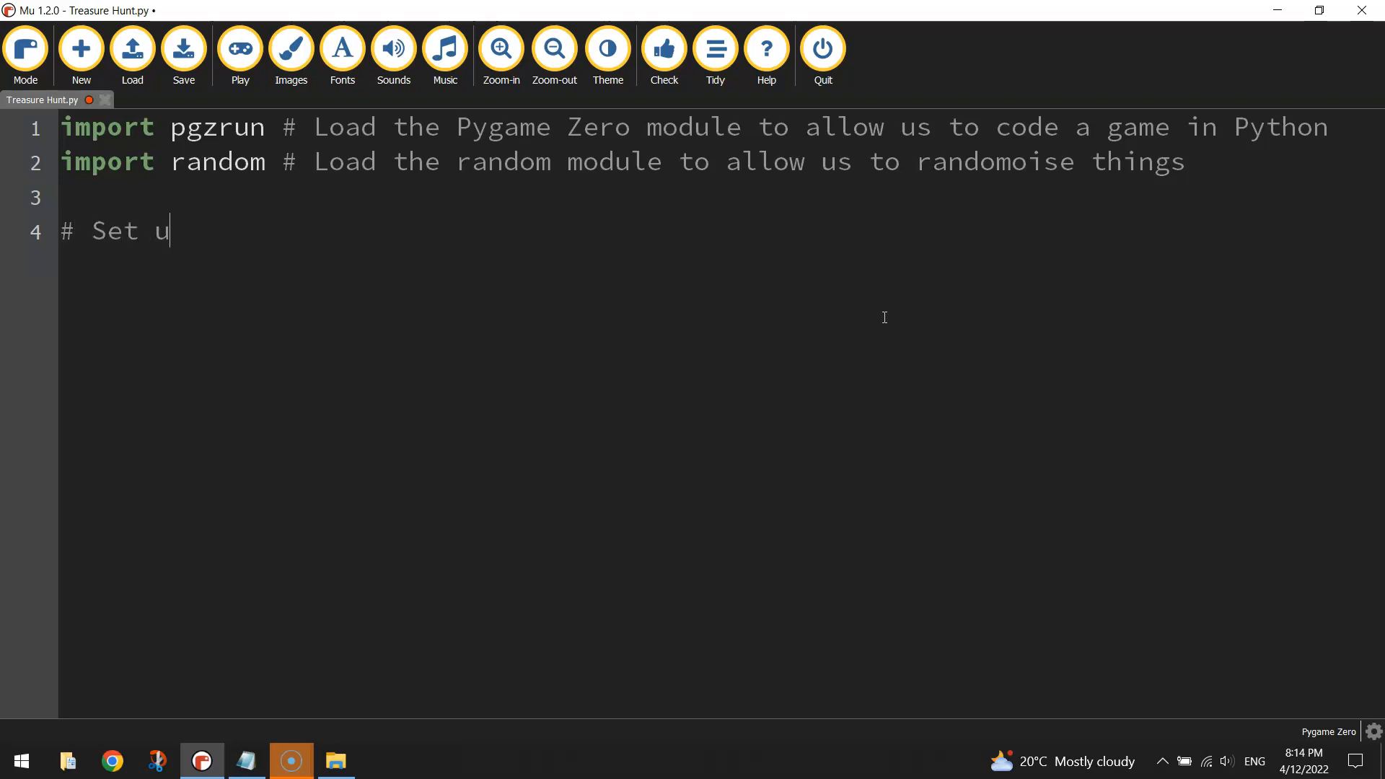
{"action": "type", "text": "p"}
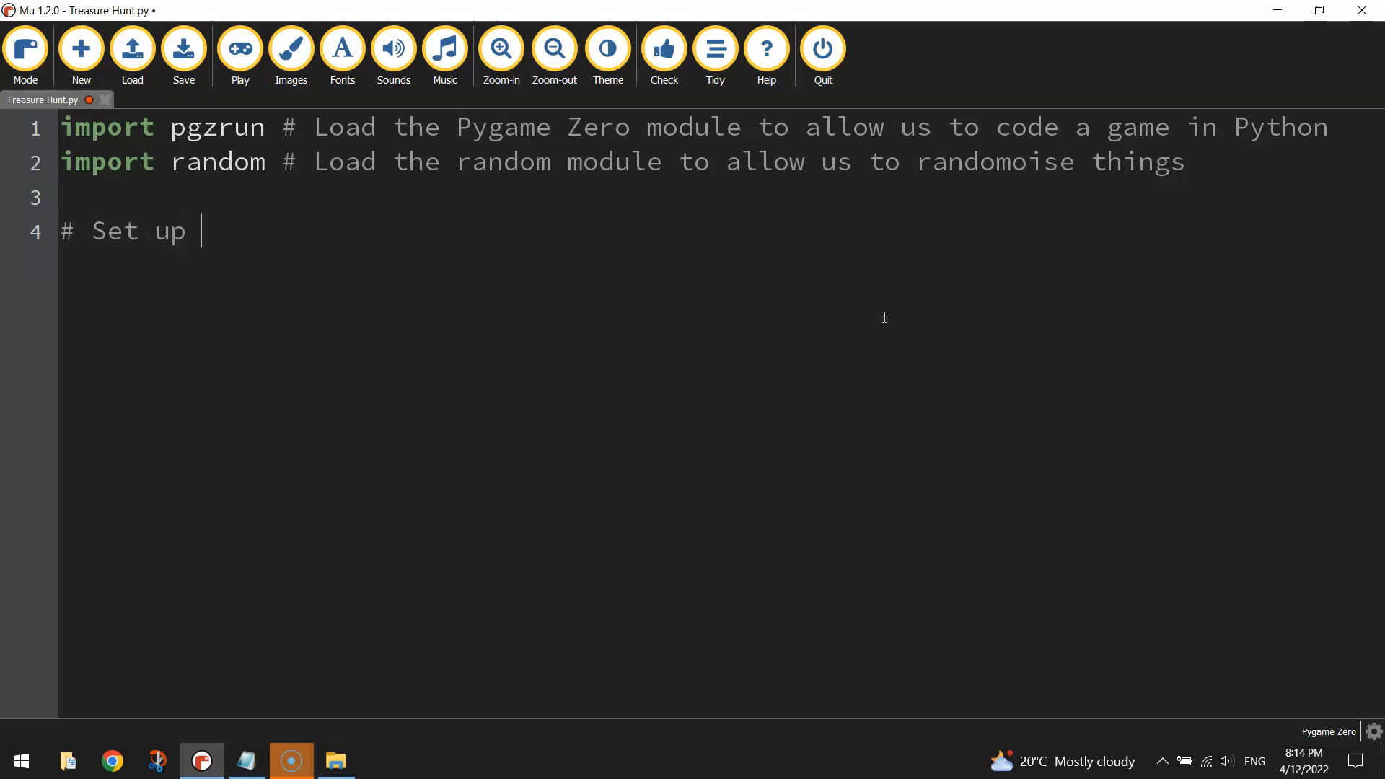
{"action": "type", "text": "the game s"}
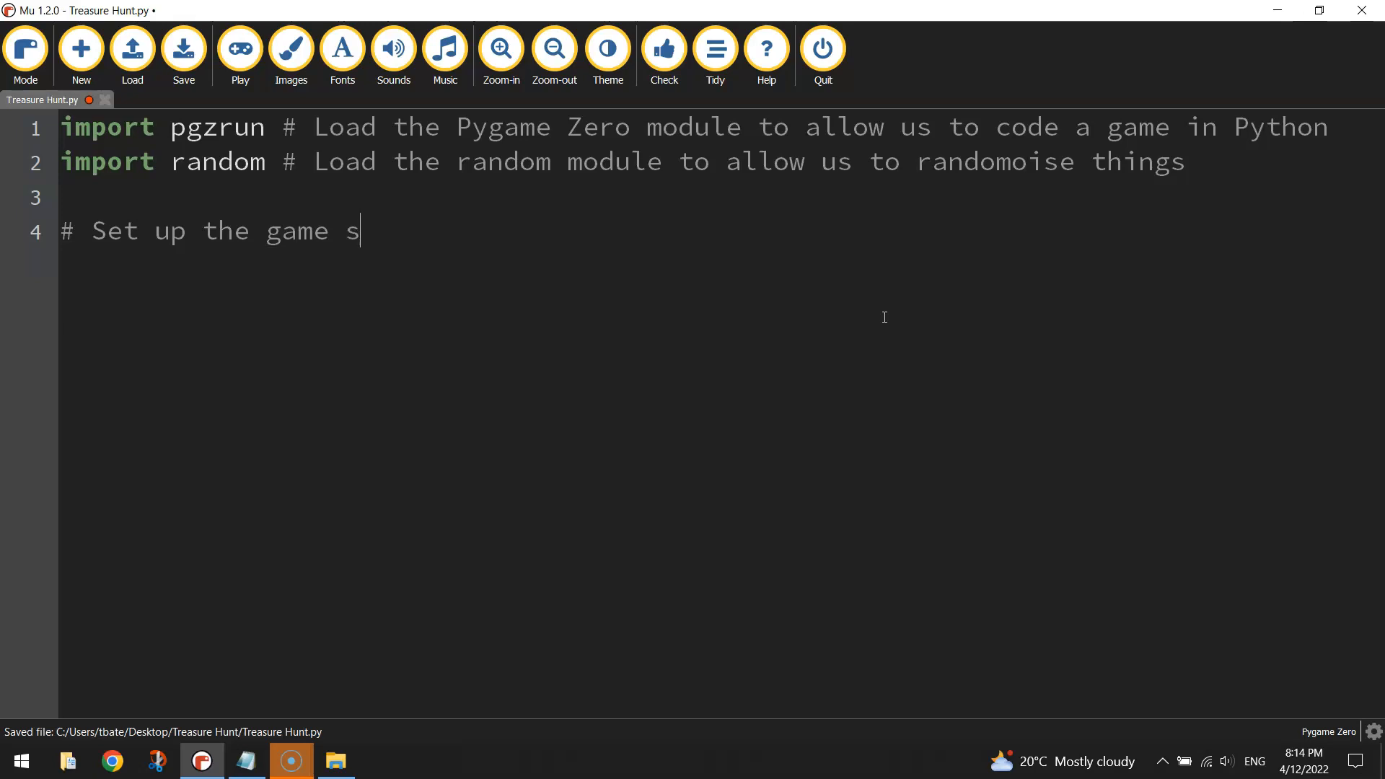
{"action": "type", "text": "creen dimensions"}
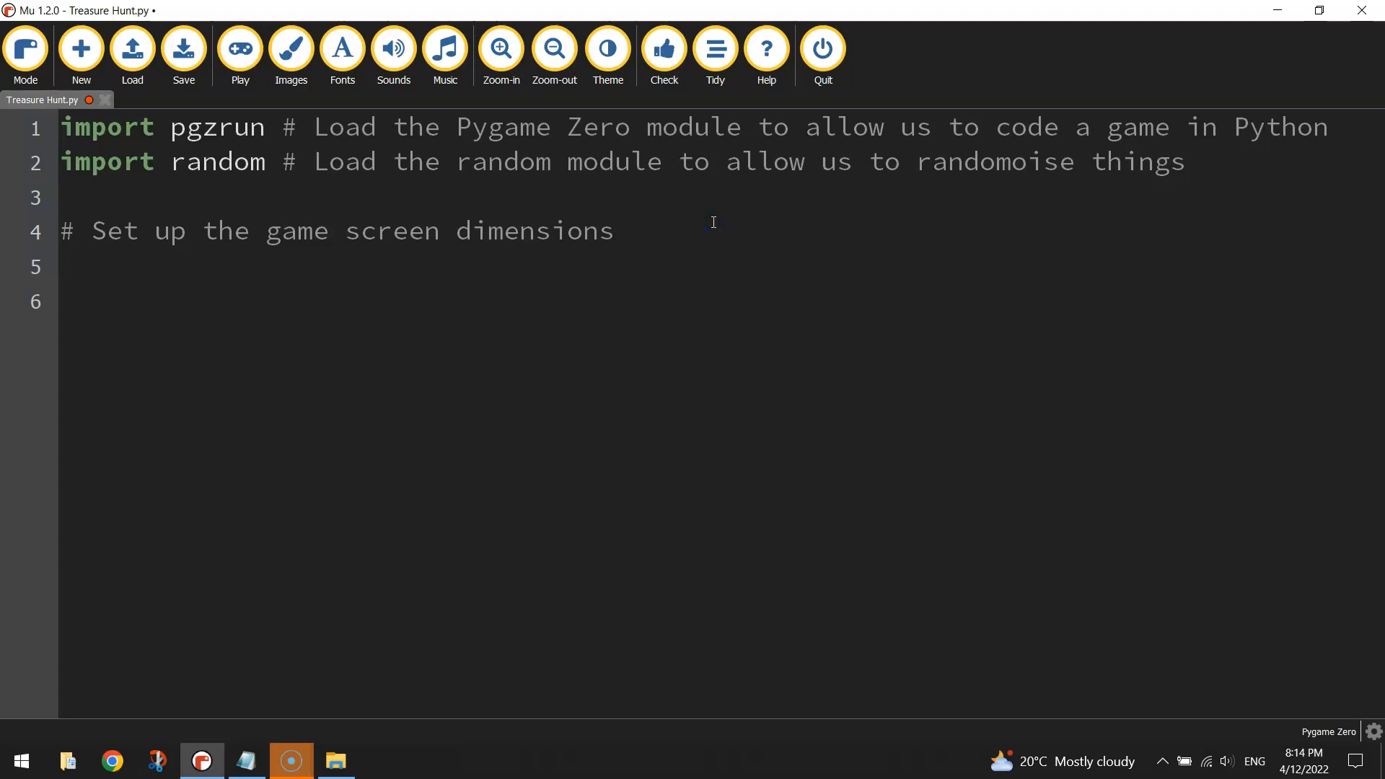
{"action": "left_click", "coordinate": [183, 50]}
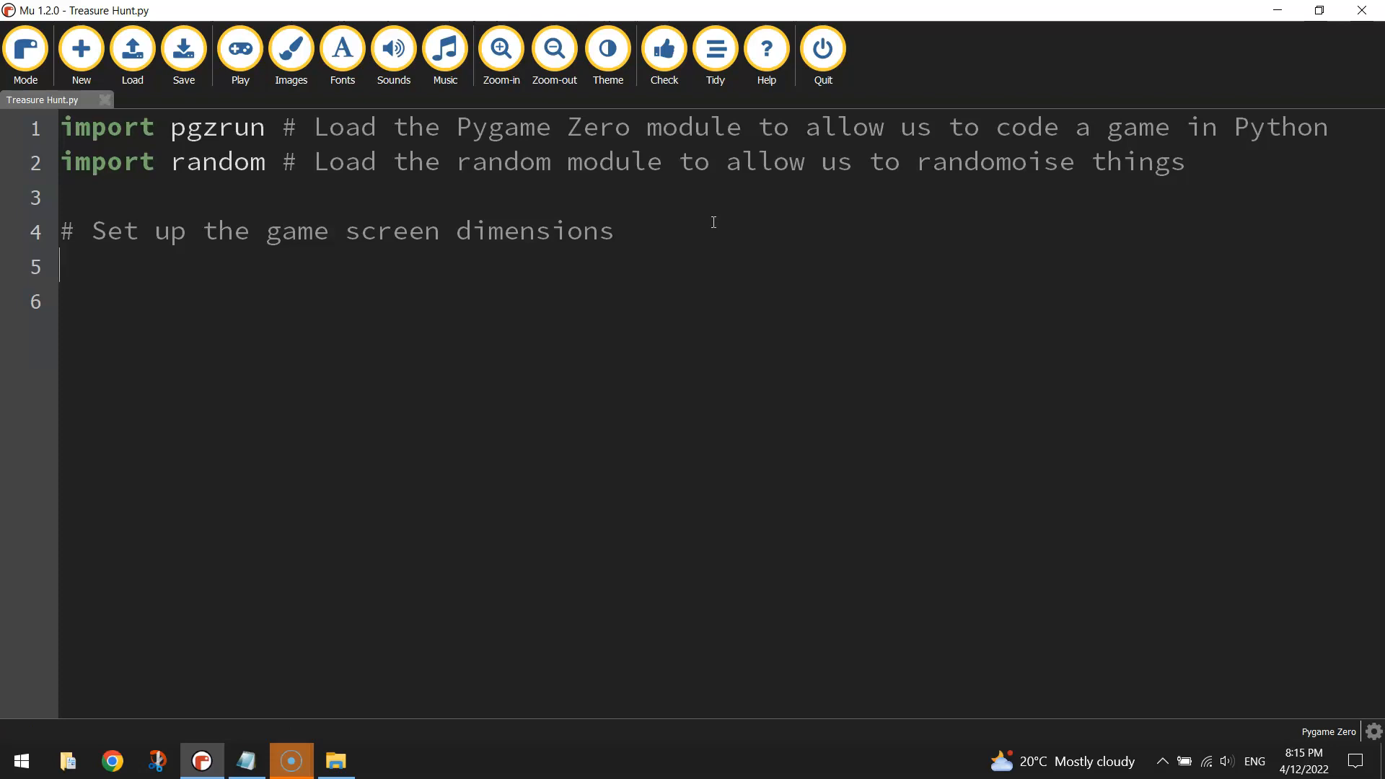
Enter WIDTH = 800 and HEIGHT = 600 on lines 5–6, then save the script
{"action": "type", "text": "WIDTH"}
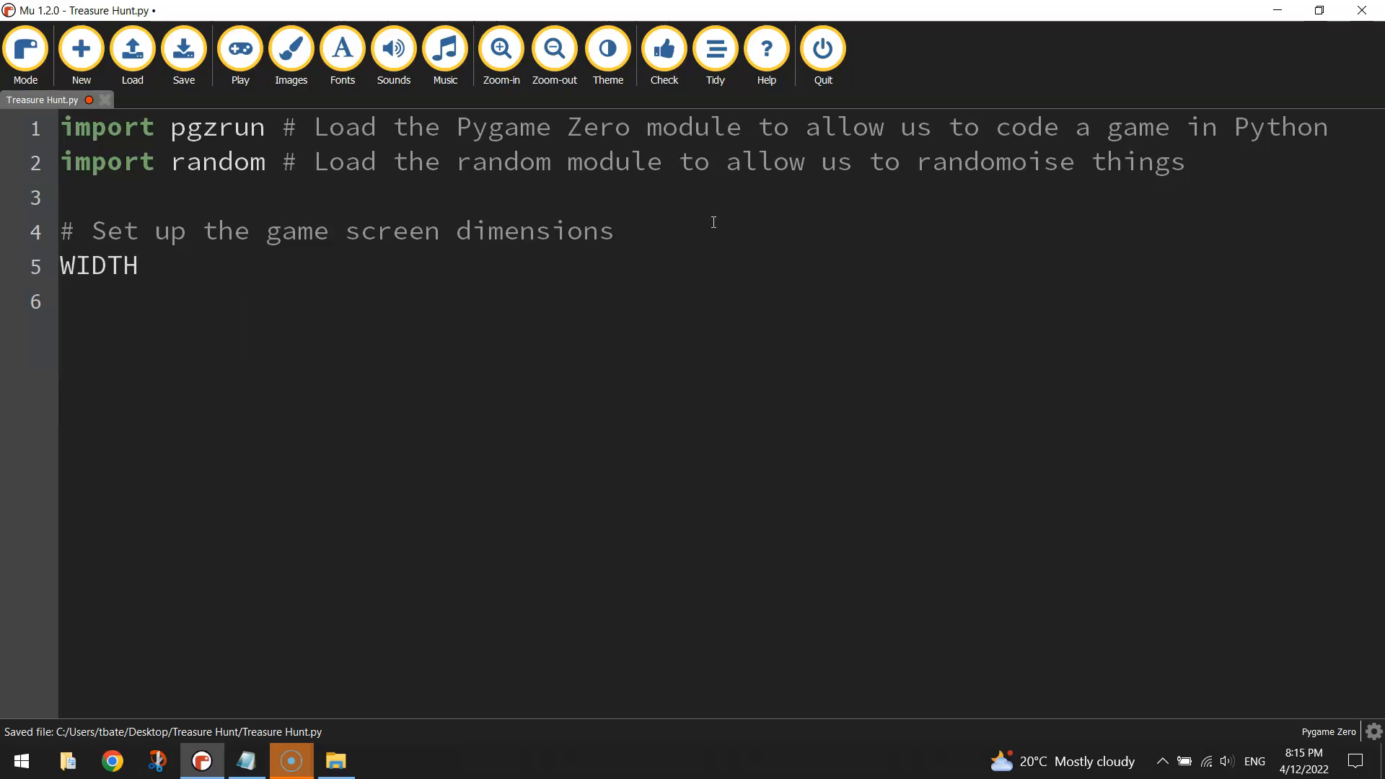
{"action": "type", "text": "="}
{"action": "type", "text": "HEIGHT ="}
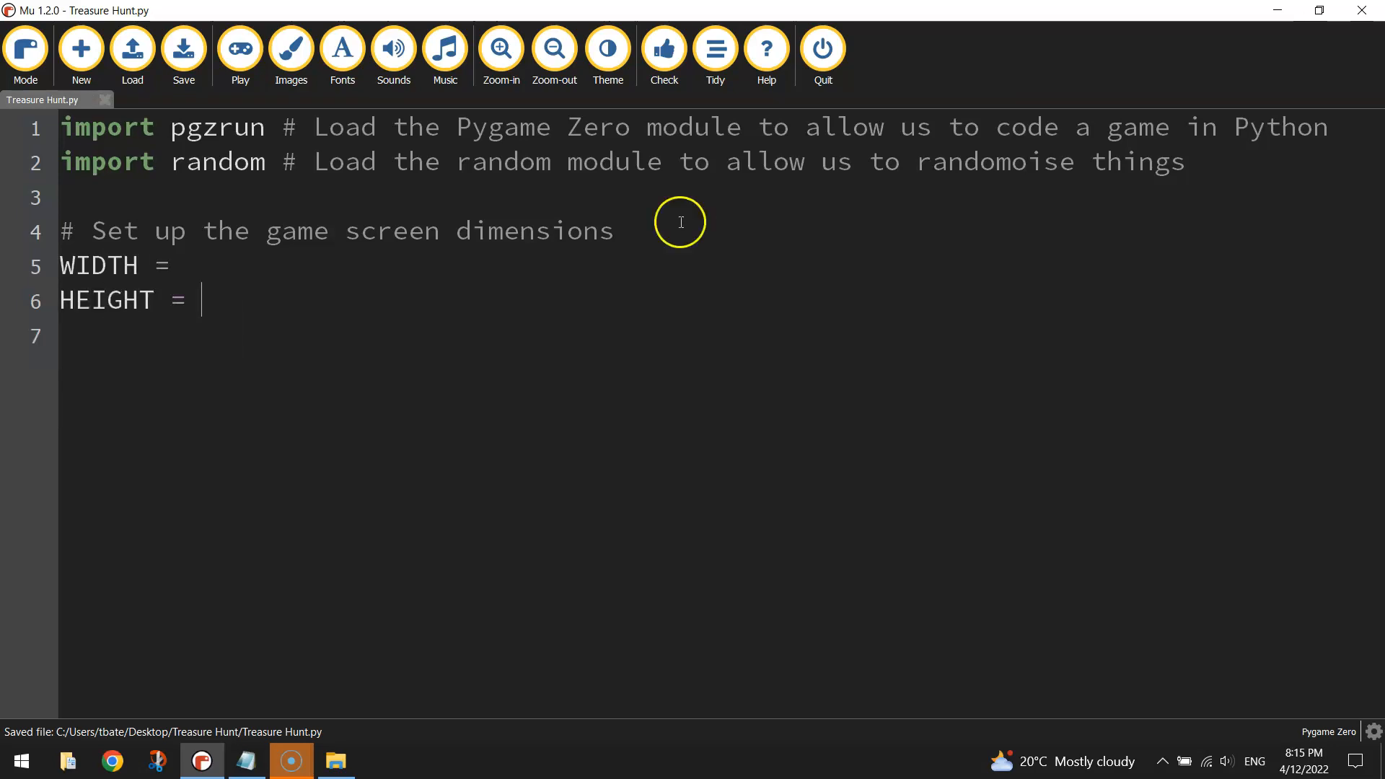
{"action": "mouse_move", "coordinate": [205, 262]}
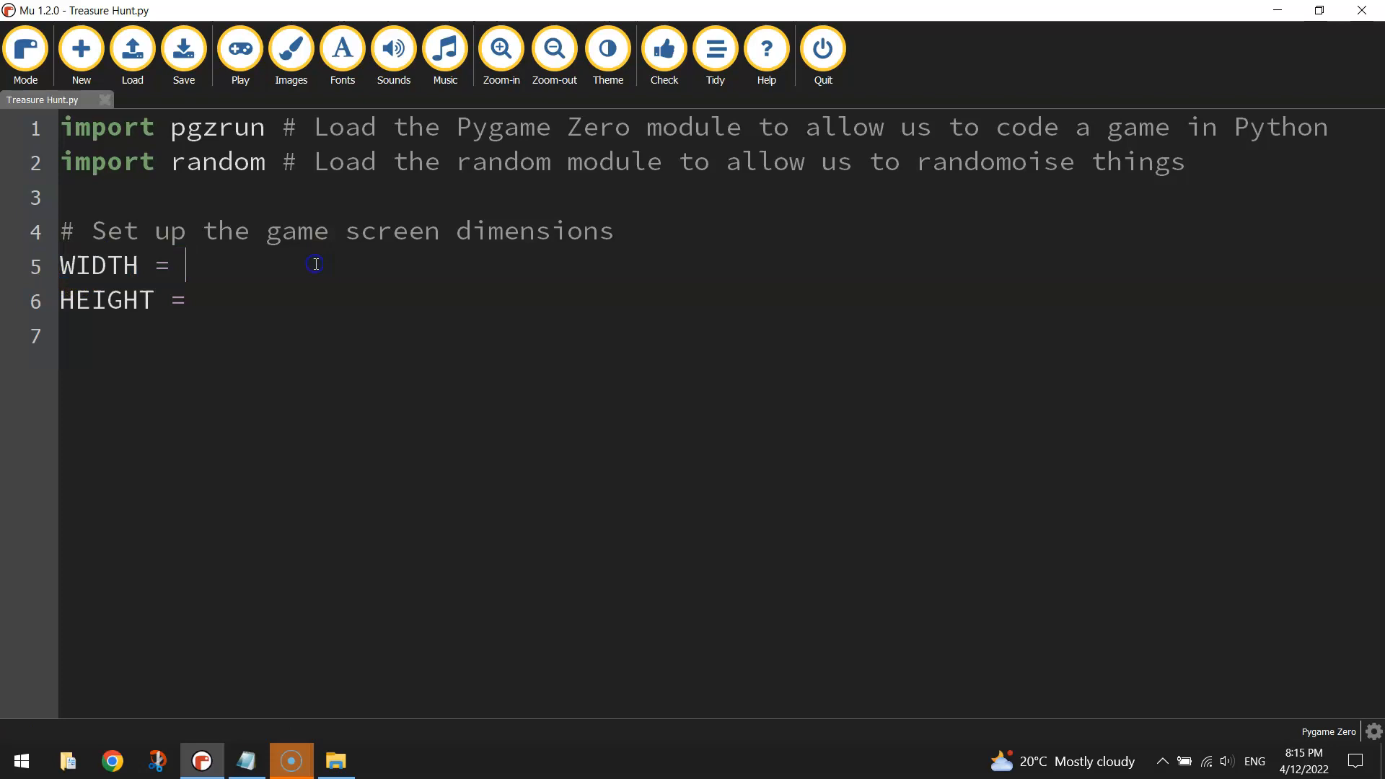
{"action": "type", "text": "800"}
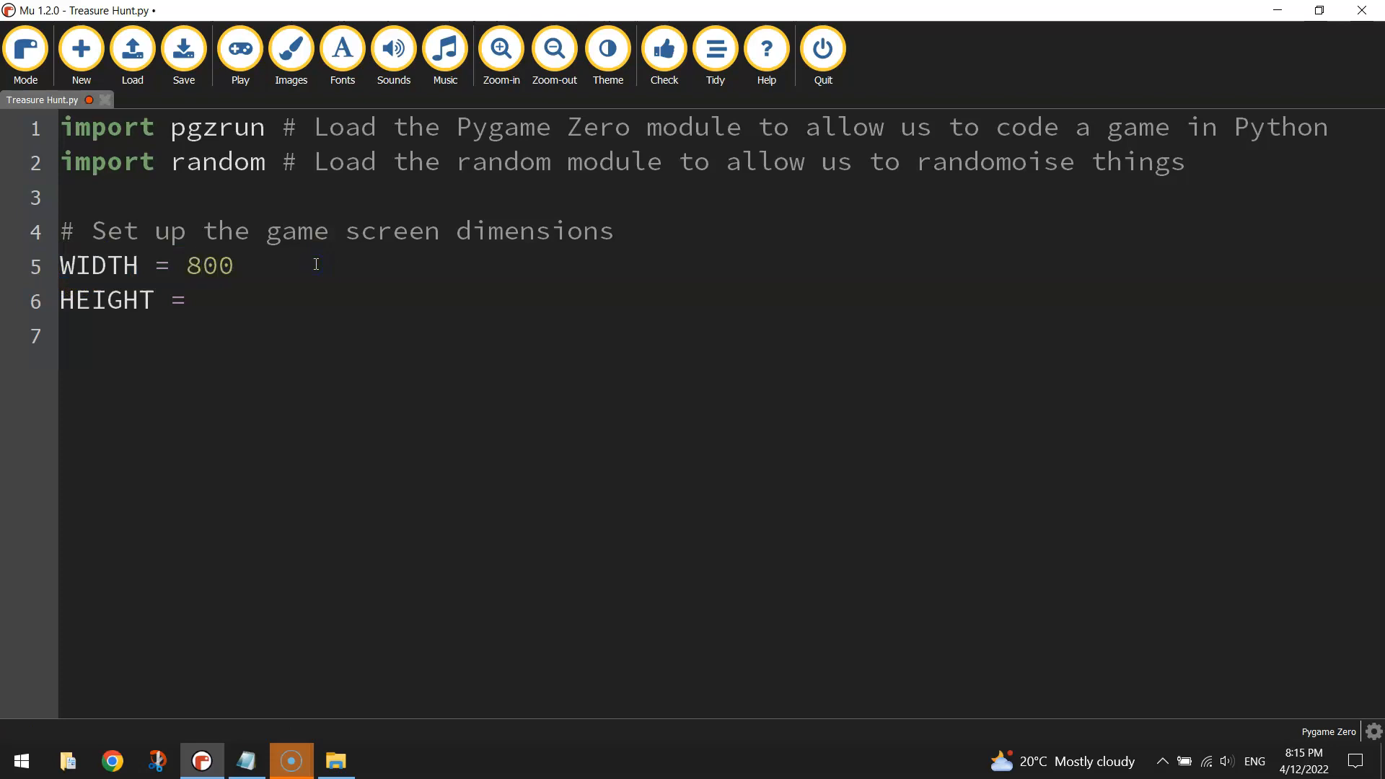
{"action": "left_click", "coordinate": [183, 48]}
{"action": "type", "text": " 600"}
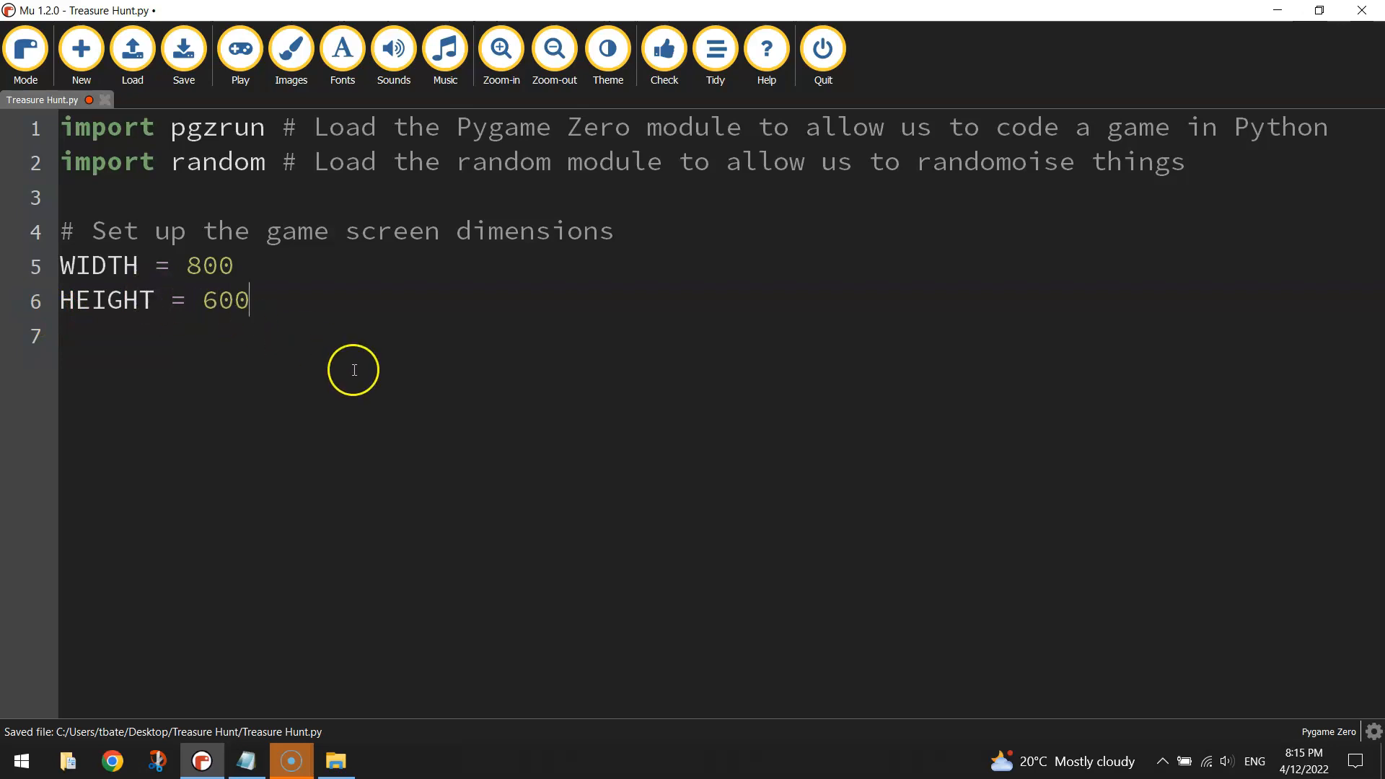
{"action": "left_click_drag", "start_coordinate": [59, 231], "coordinate": [251, 300]}
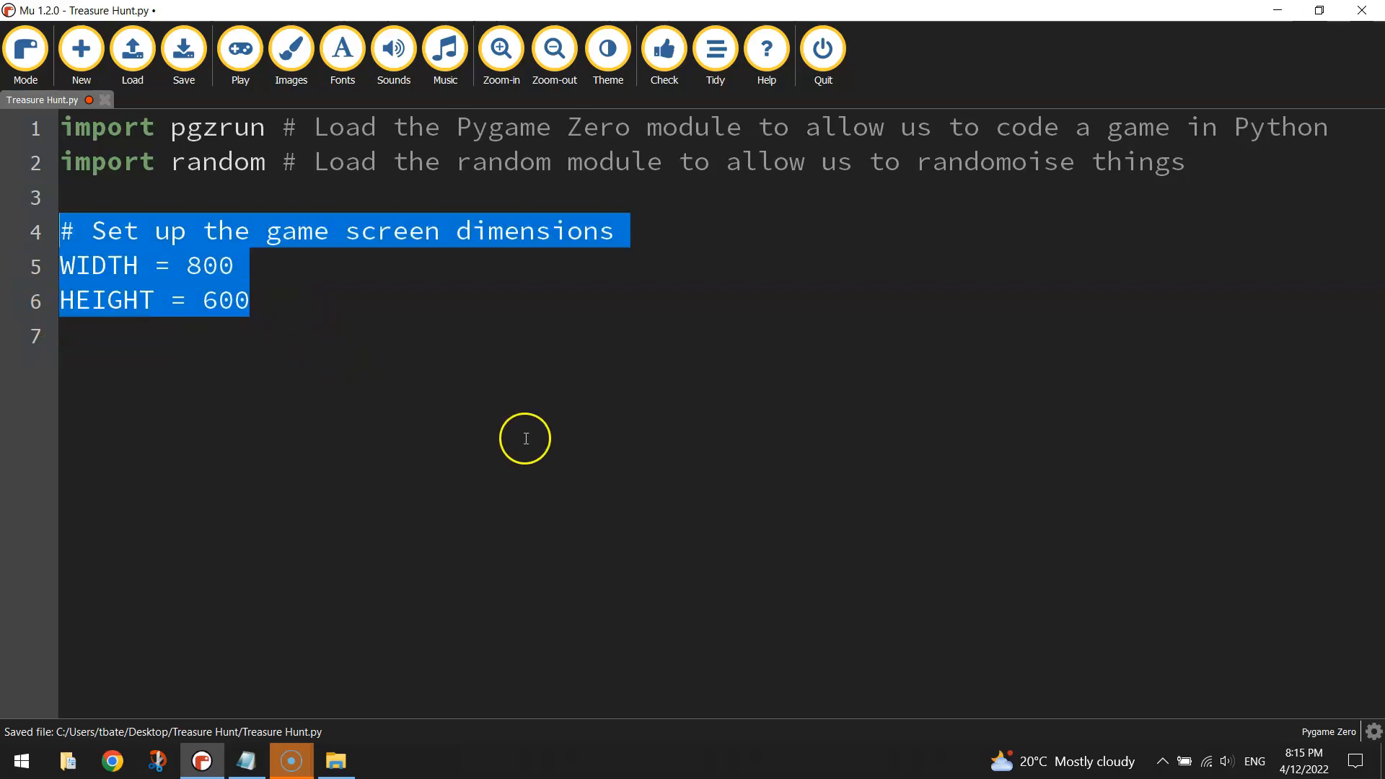
{"action": "left_click", "coordinate": [184, 49]}
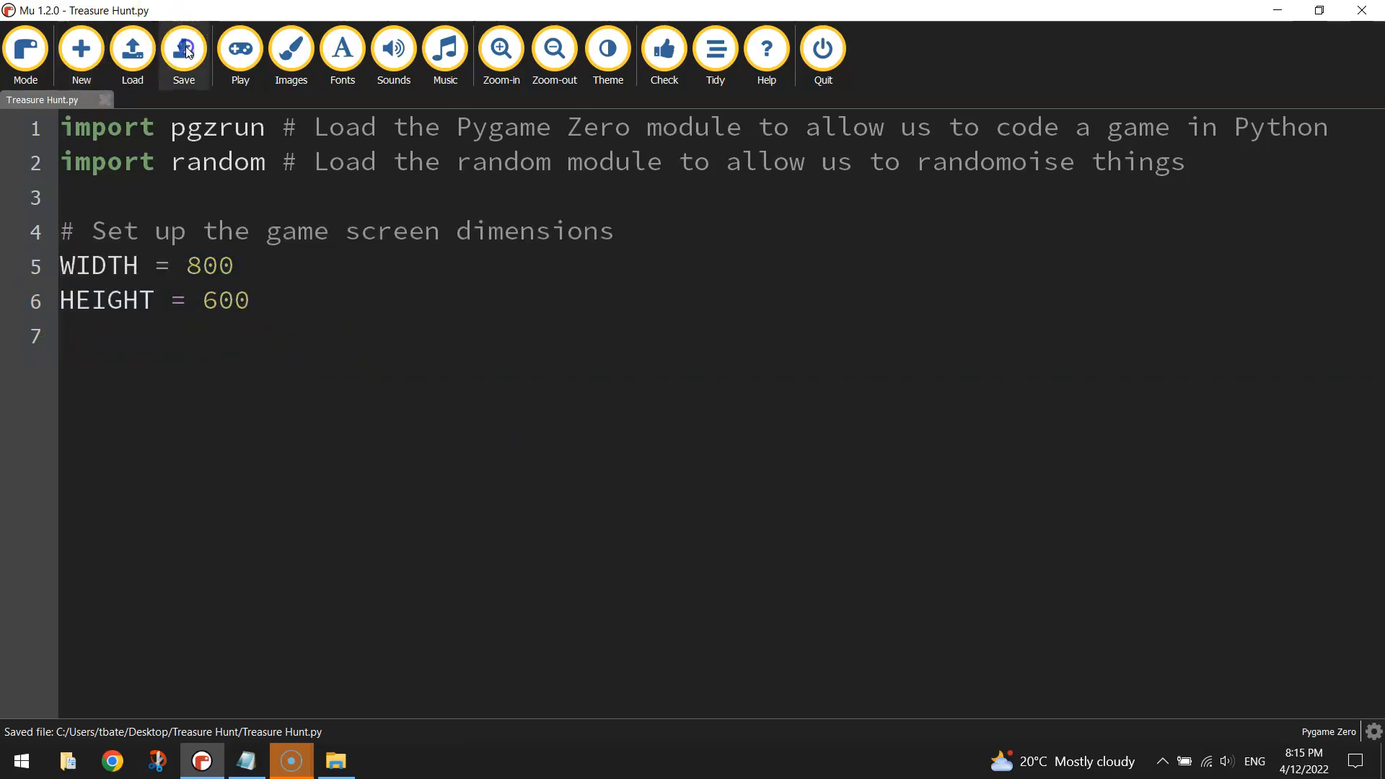
{"action": "mouse_move", "coordinate": [239, 48]}
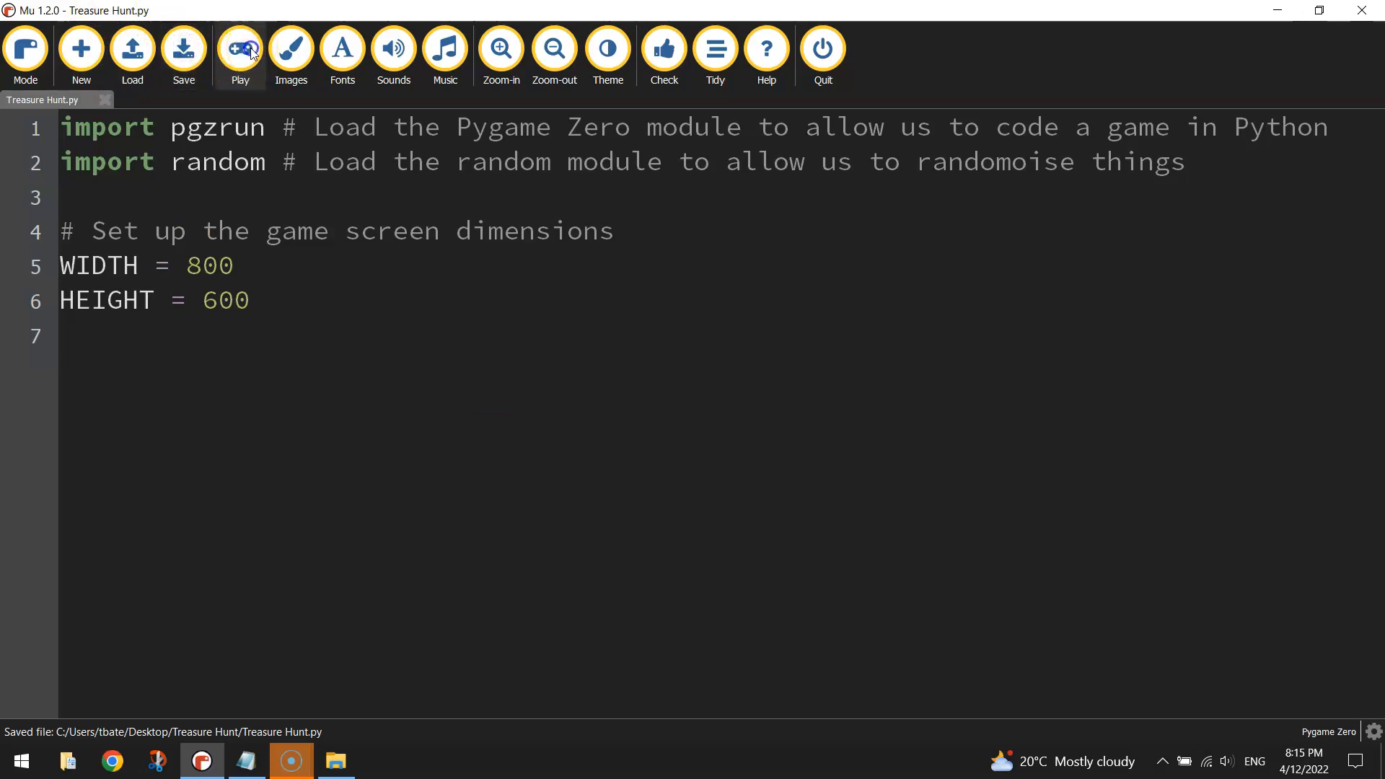
Test-run the game at 800×600 and 800×300, restoring HEIGHT to 600 before stopping
{"action": "left_click", "coordinate": [240, 49]}
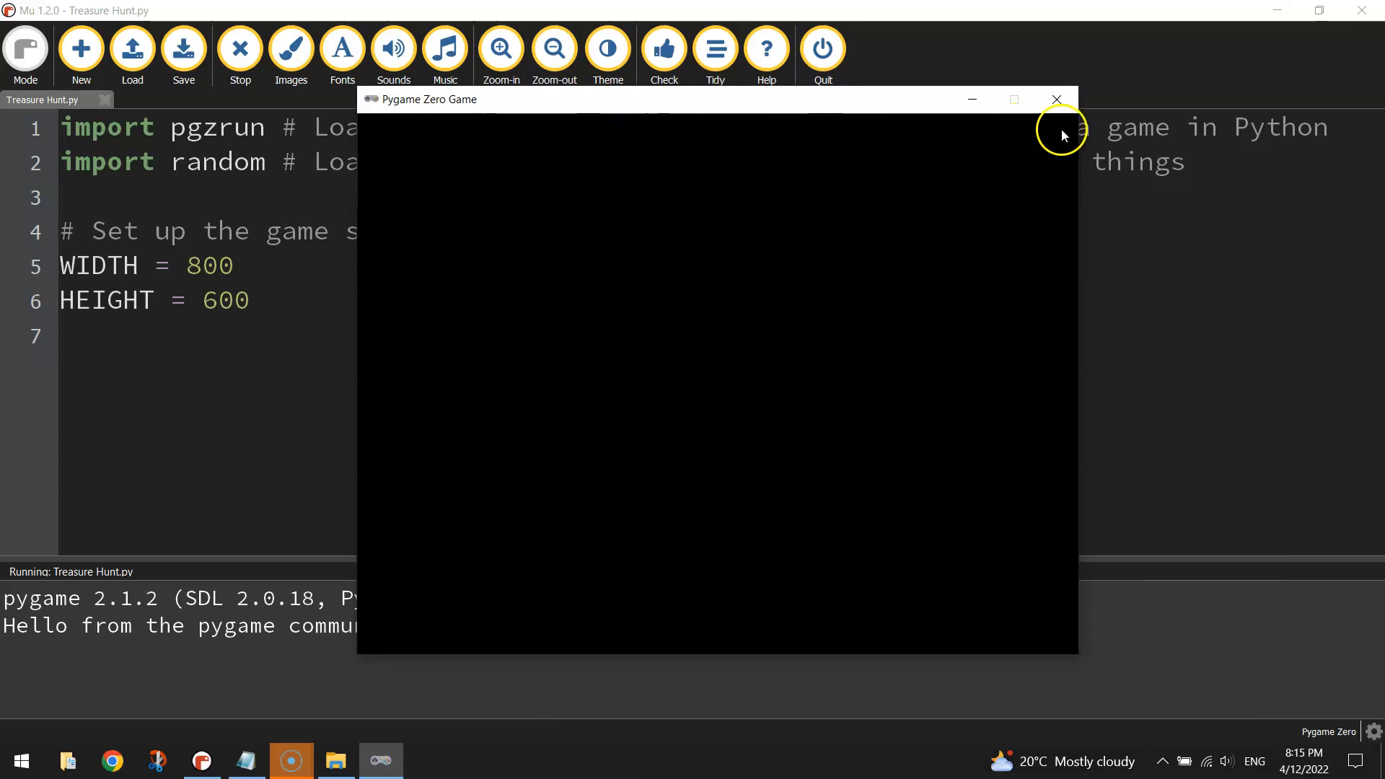
{"action": "mouse_move", "coordinate": [219, 357]}
{"action": "type", "text": "3"}
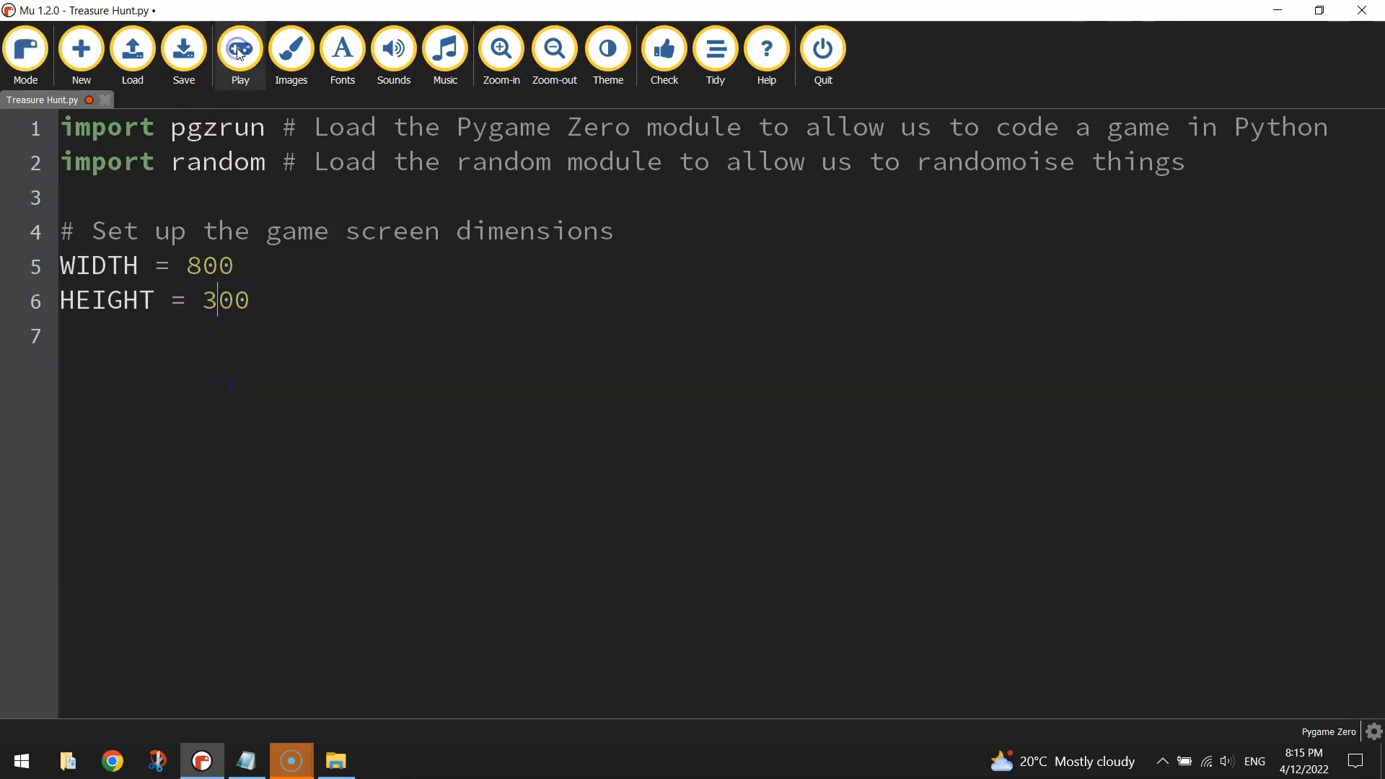
{"action": "left_click", "coordinate": [240, 49]}
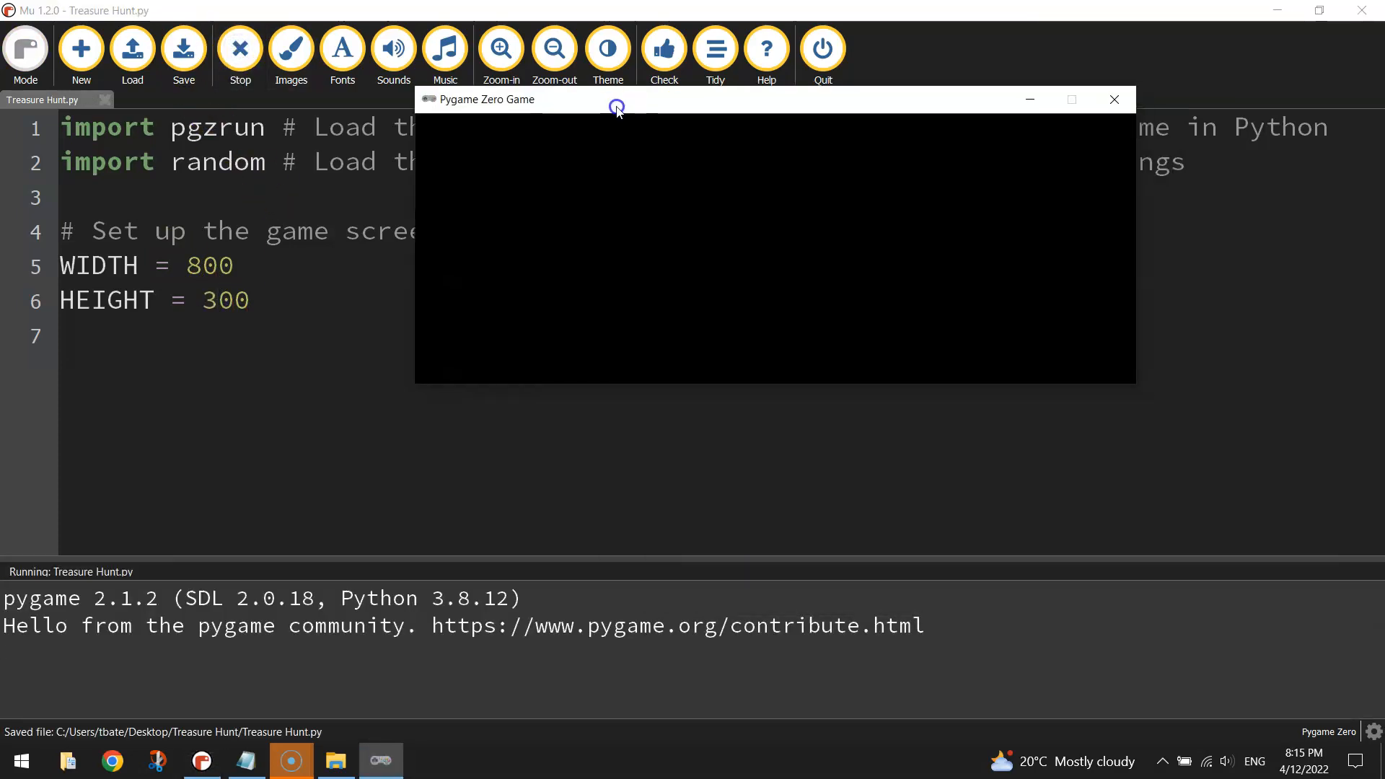
{"action": "mouse_move", "coordinate": [773, 351]}
{"action": "type", "text": "6"}
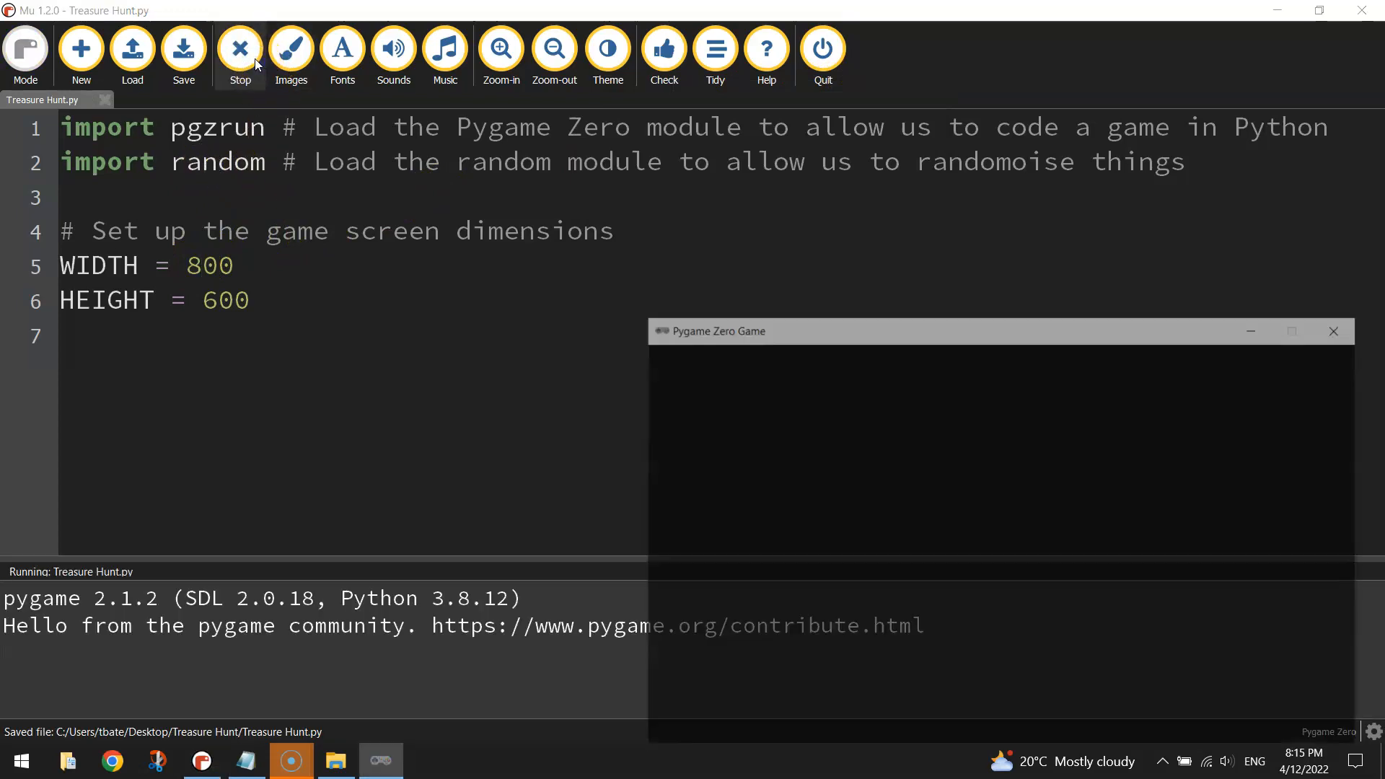
{"action": "left_click", "coordinate": [240, 47]}
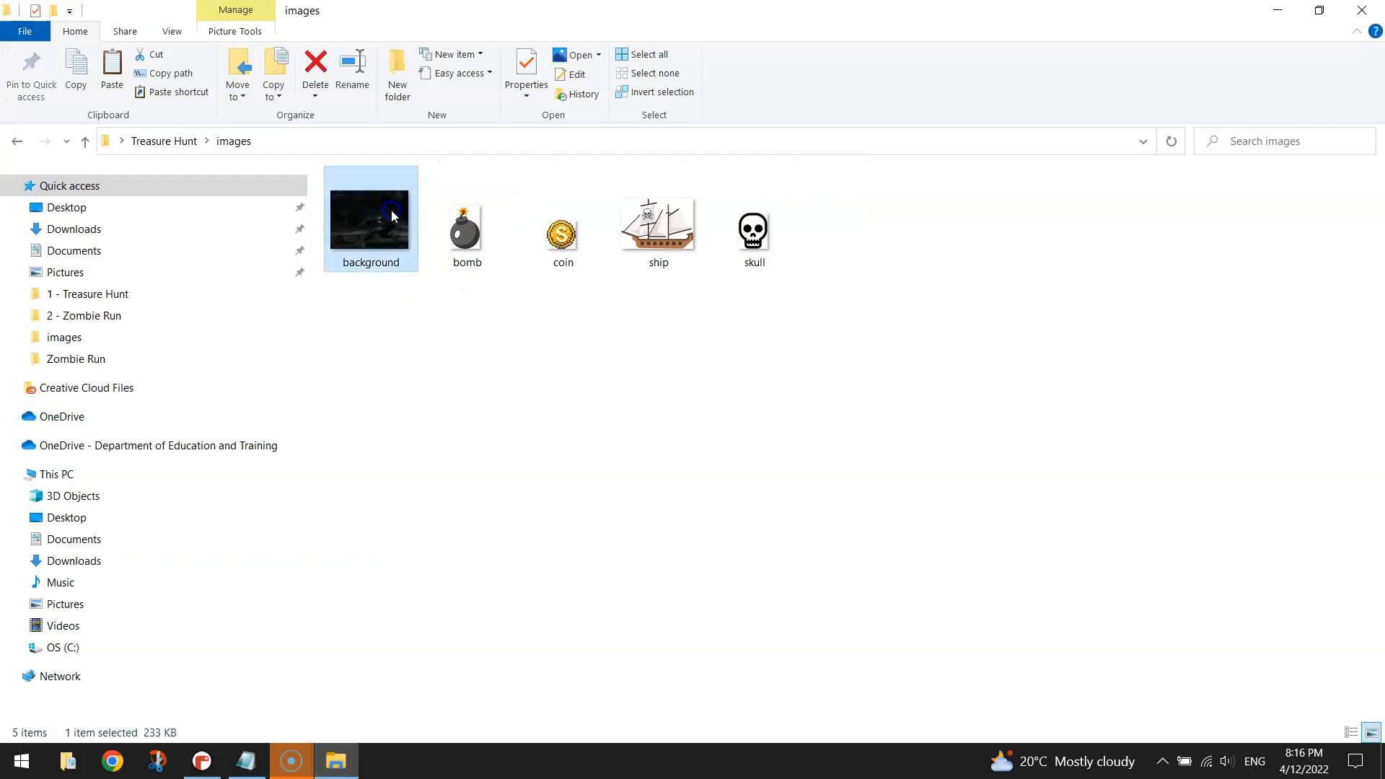
Open background.jpg in Photos to view the dark shipwreck scene
{"action": "double_click", "coordinate": [370, 218]}
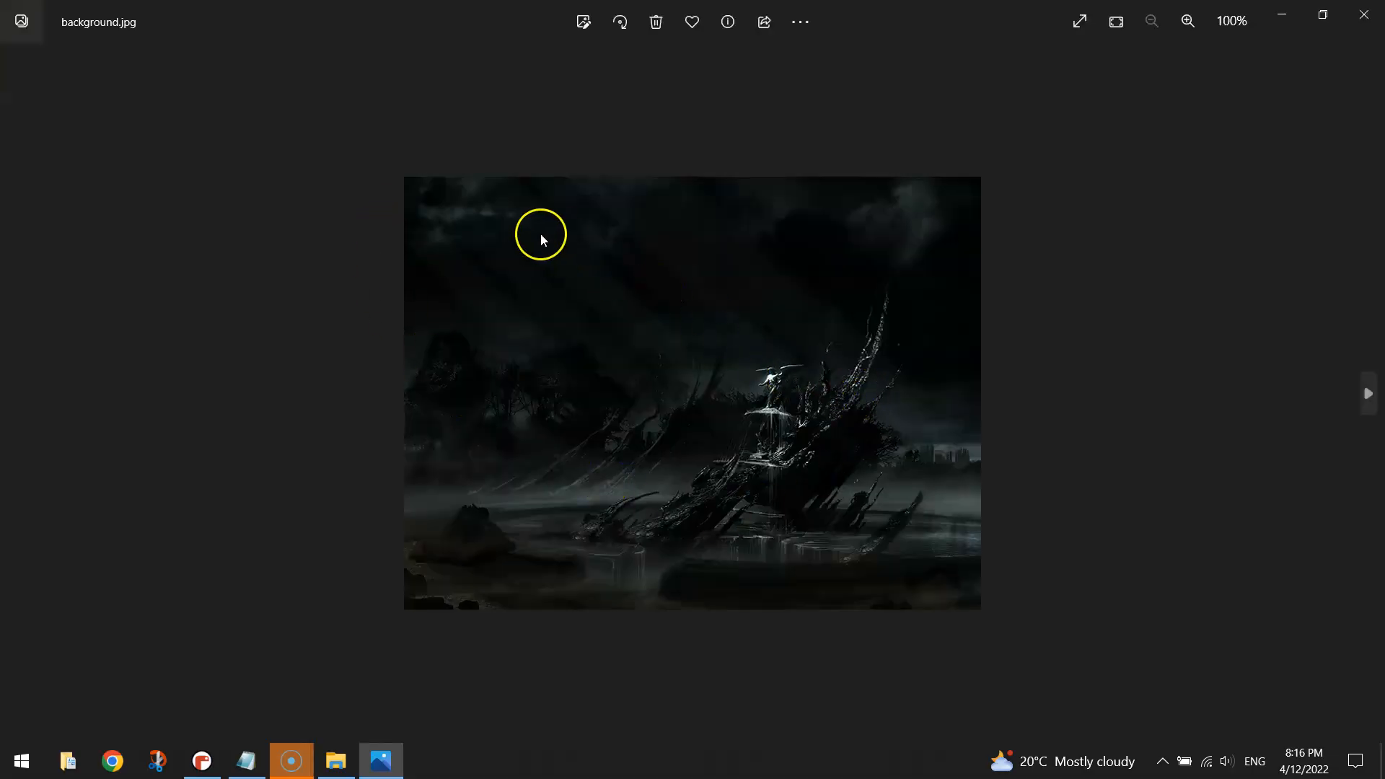
{"action": "mouse_move", "coordinate": [548, 193]}
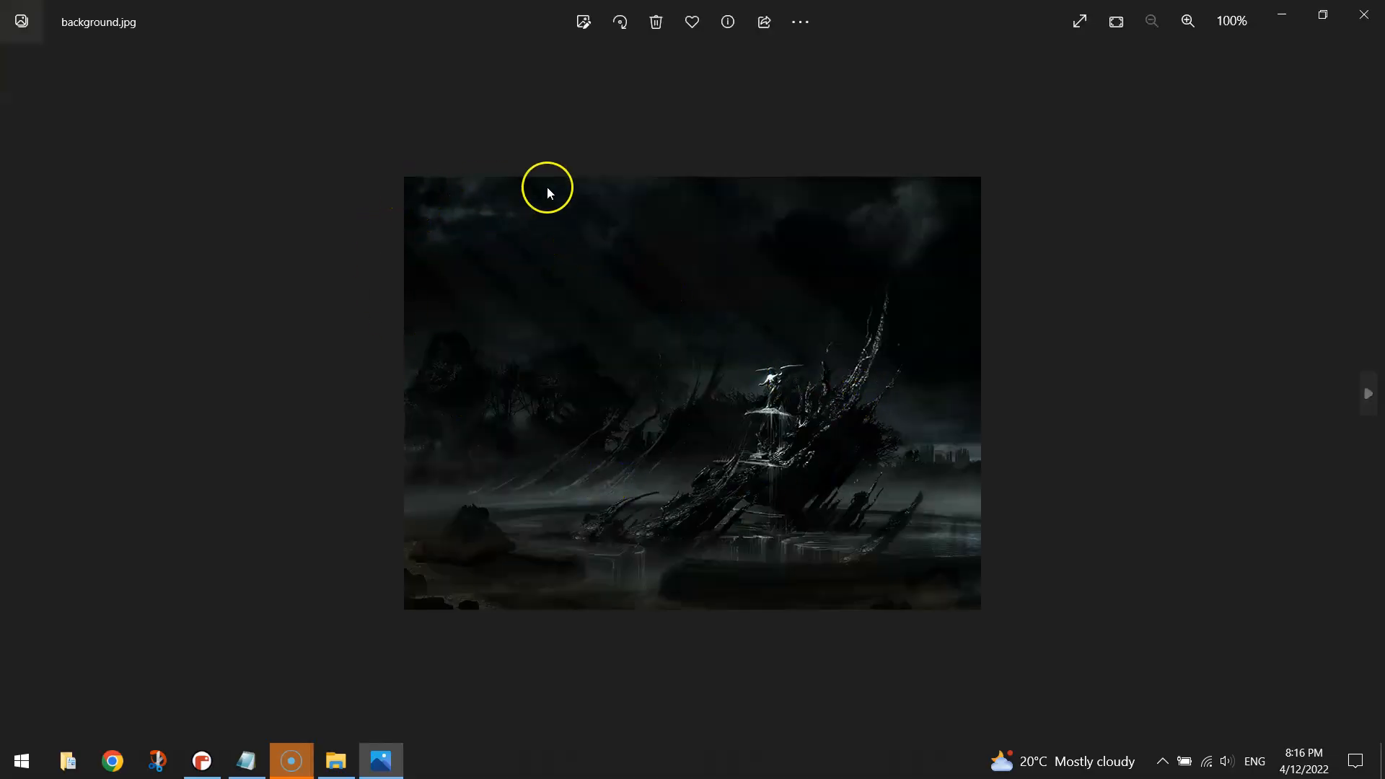
{"action": "mouse_move", "coordinate": [996, 594]}
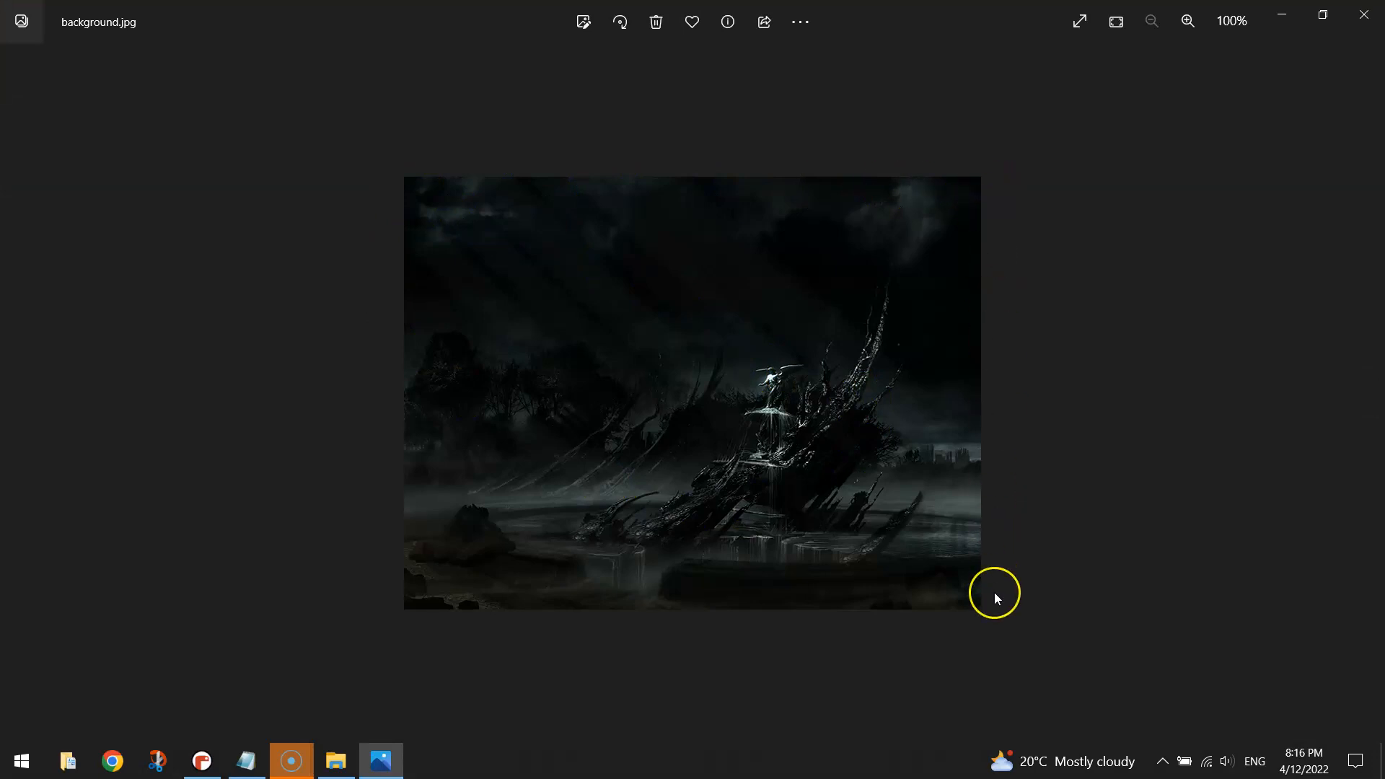
{"action": "mouse_move", "coordinate": [879, 614]}
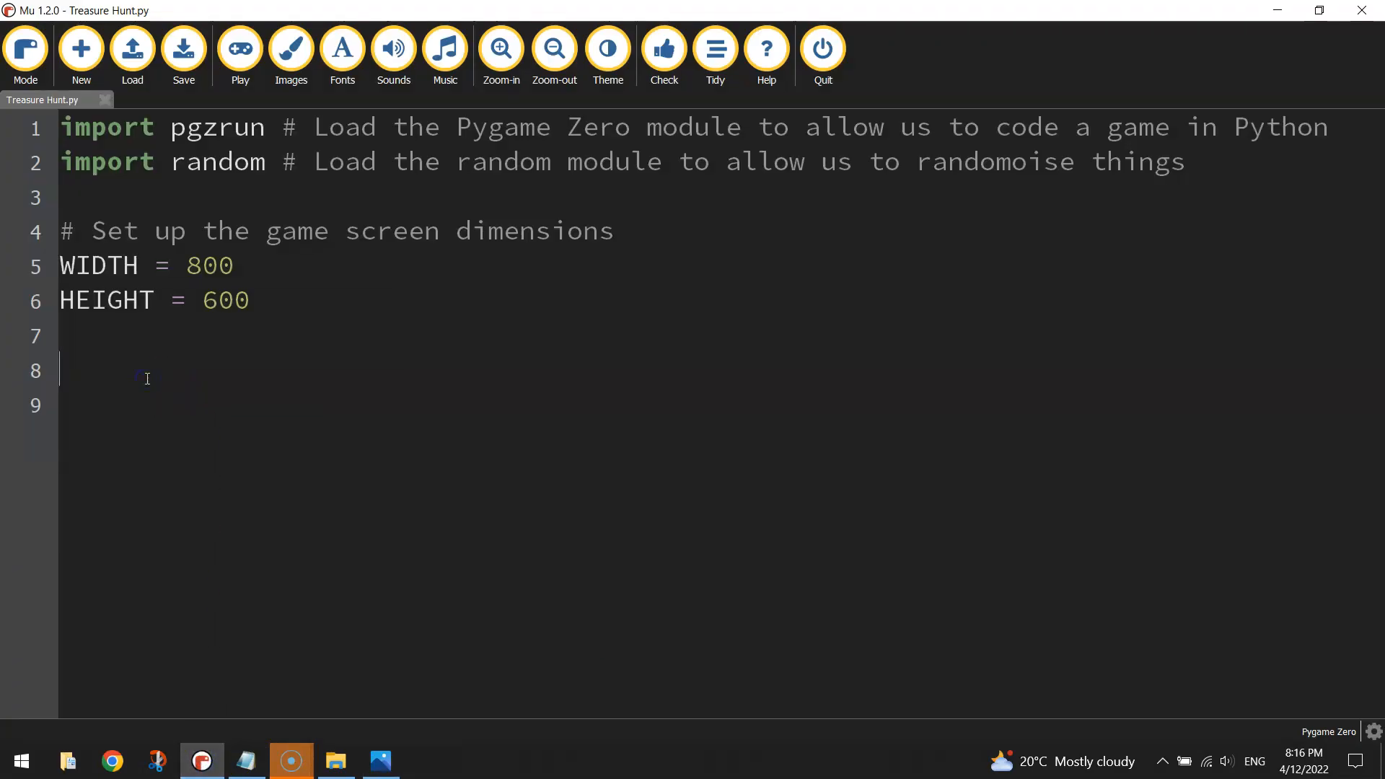
Add a '# Background' comment below the screen size lines
{"action": "type", "text": "# Backgro"}
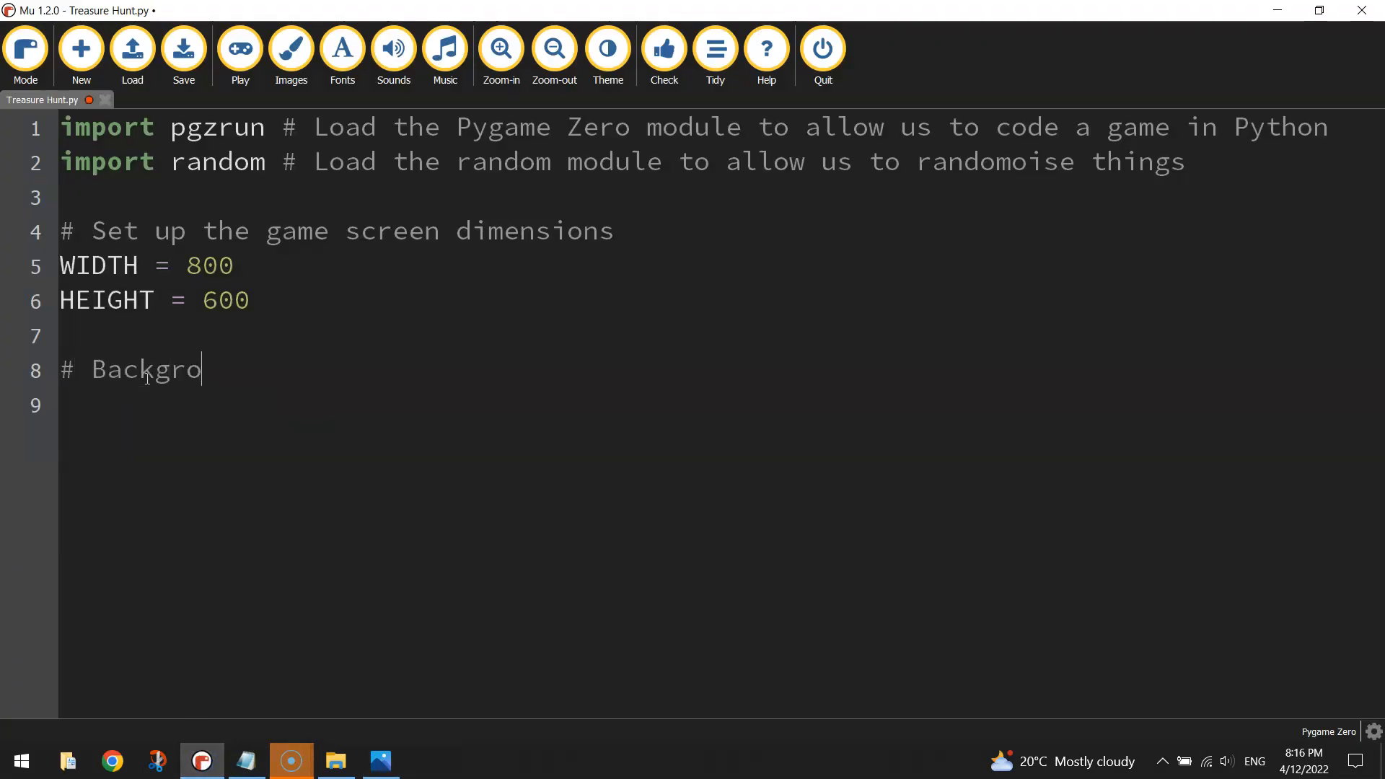
{"action": "type", "text": "und"}
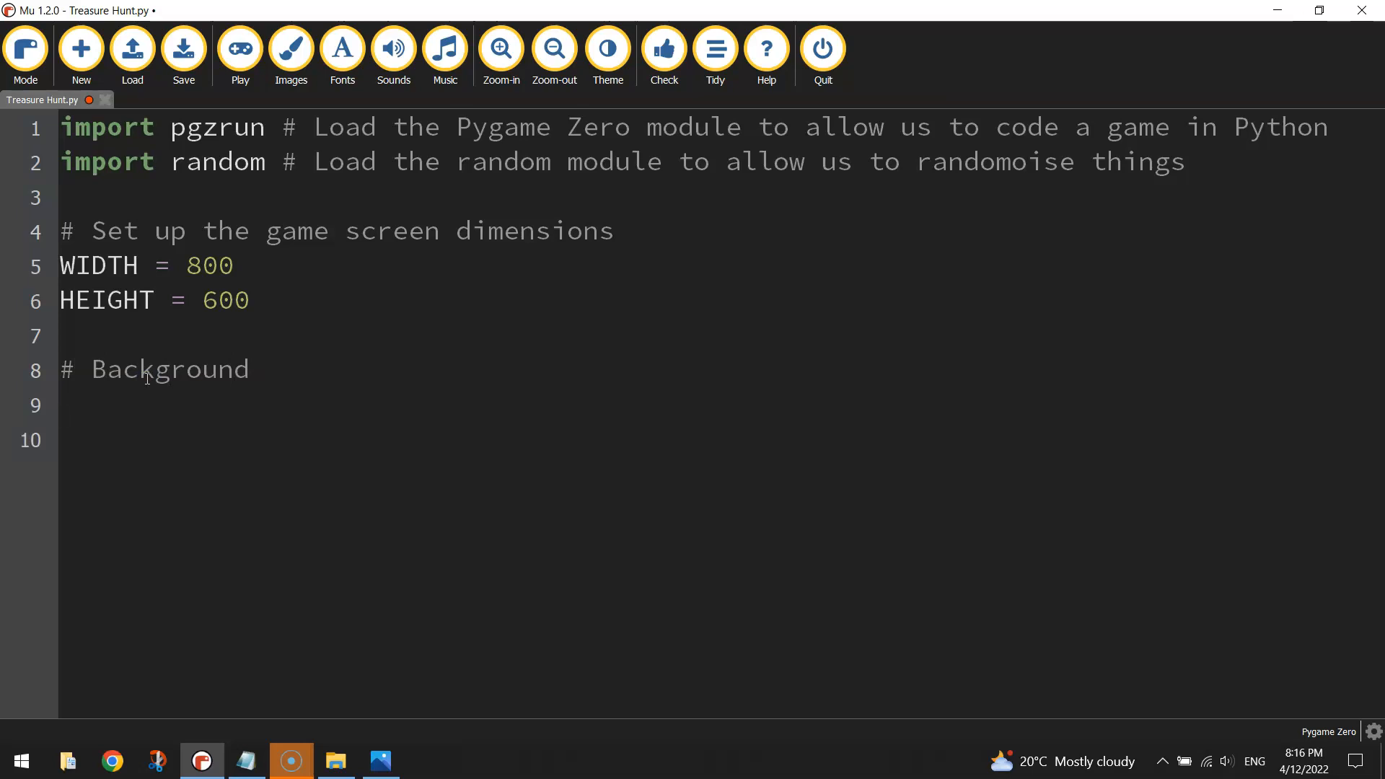
{"action": "left_click", "coordinate": [183, 48]}
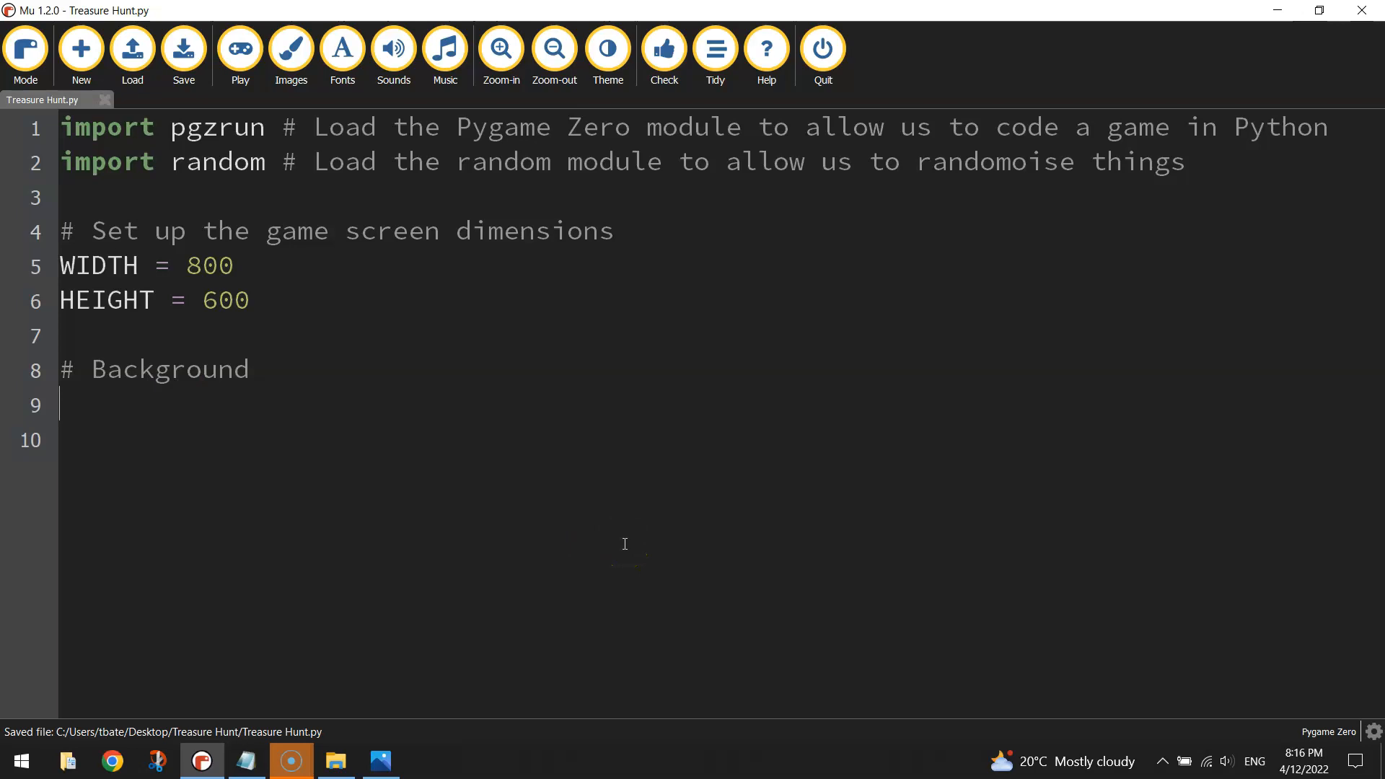
Write bg = Actor('background') on the line after the comment
{"action": "type", "text": "bg ="}
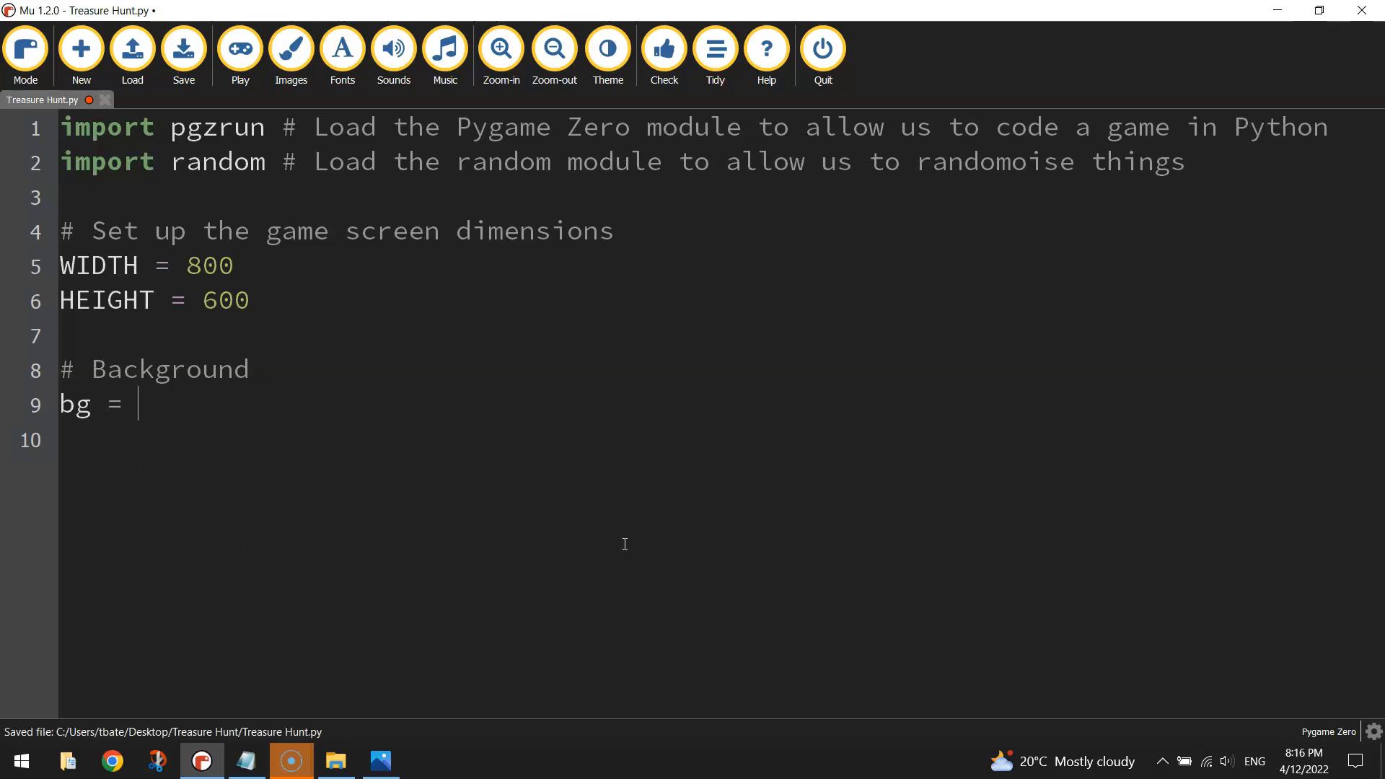
{"action": "type", "text": "A"}
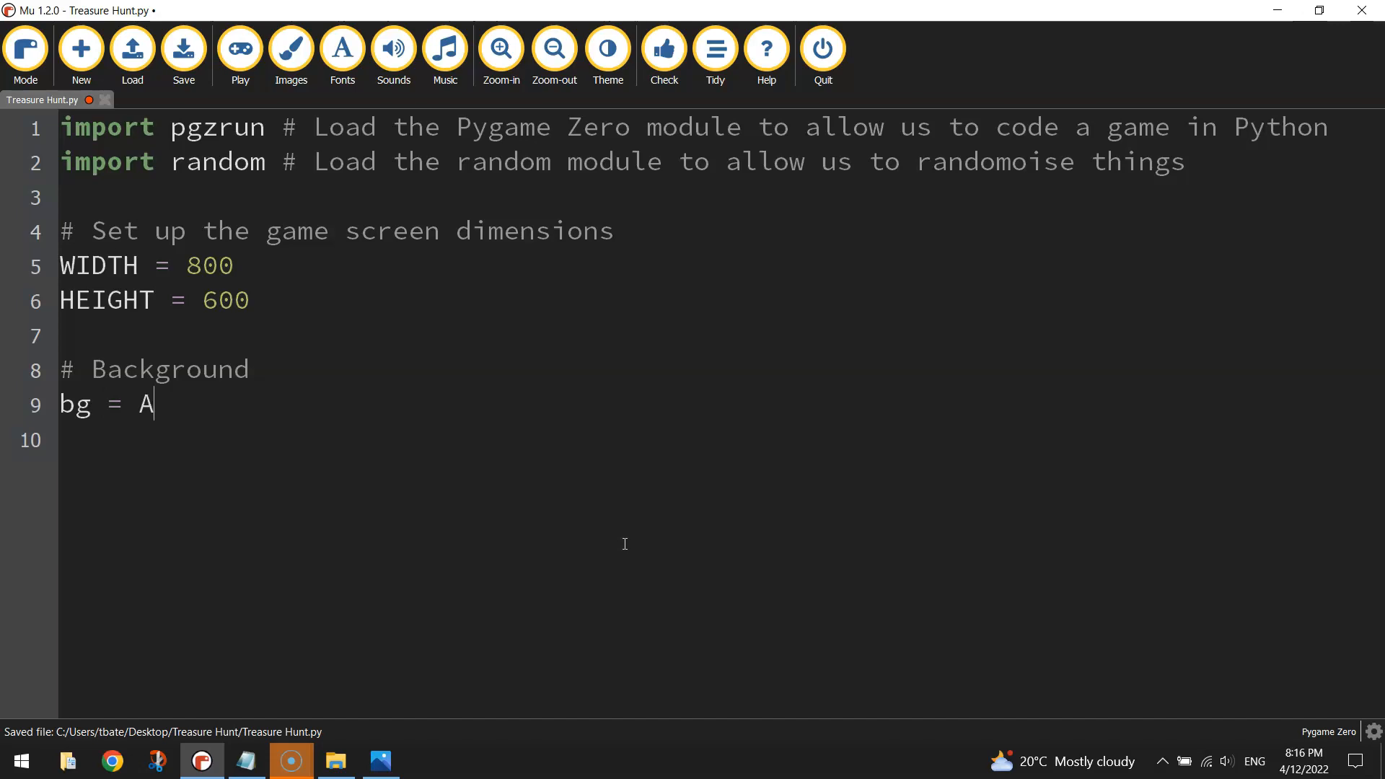
{"action": "type", "text": "ctor"}
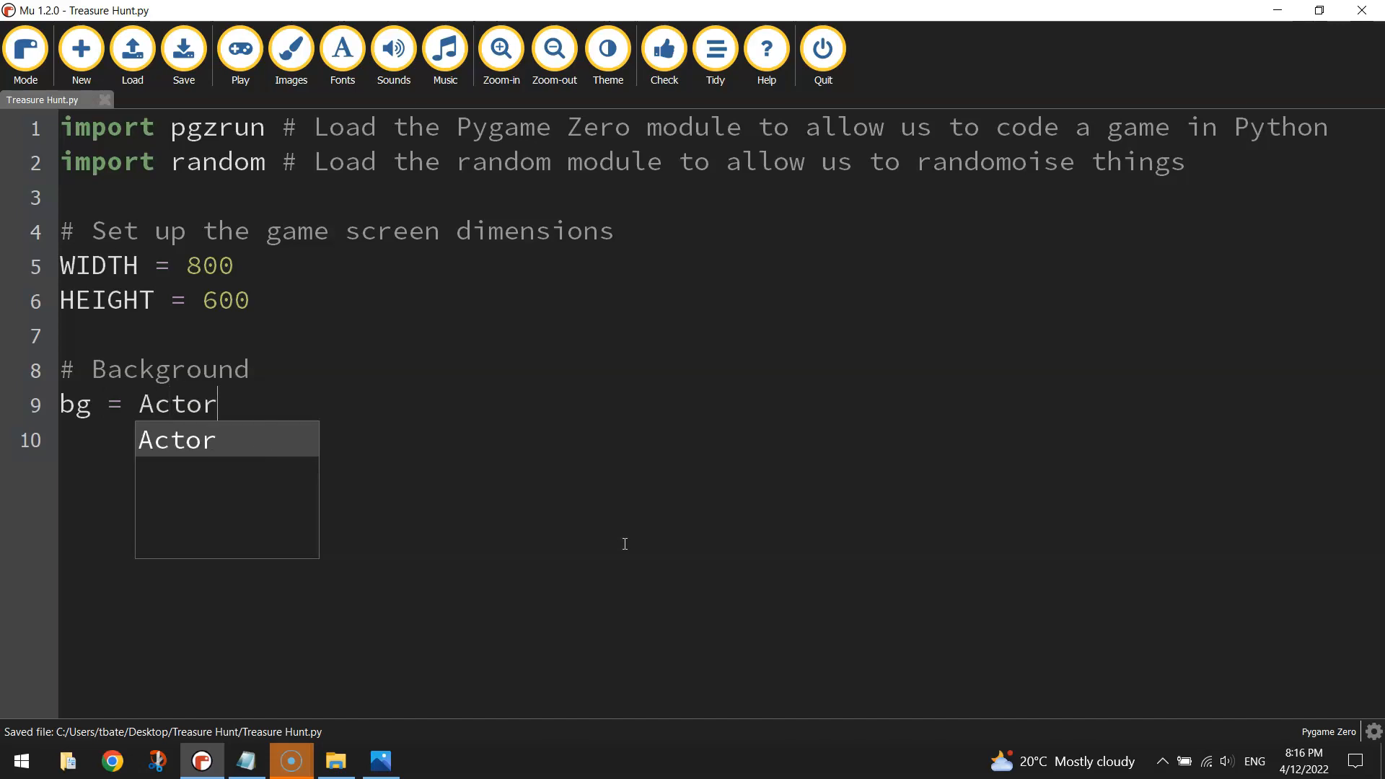
{"action": "type", "text": "("}
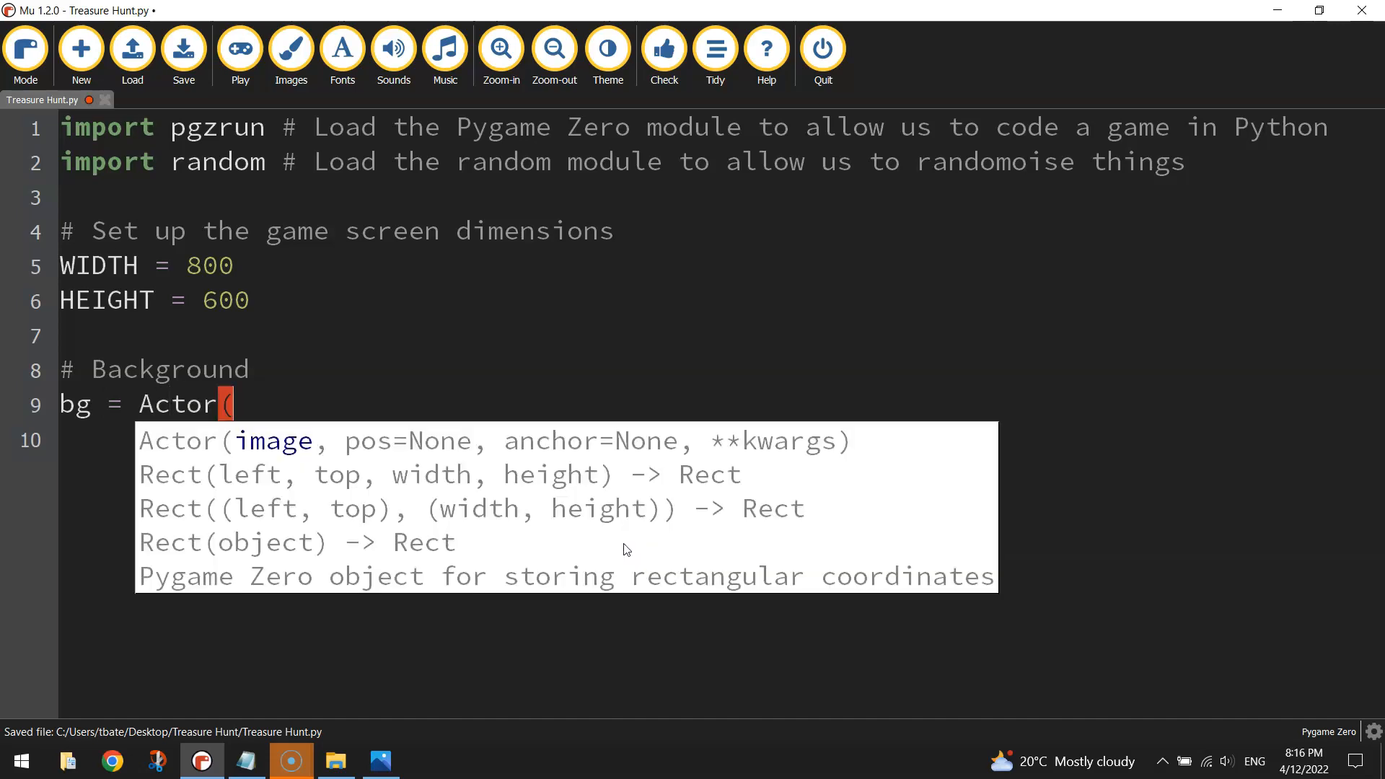
{"action": "type", "text": "'"}
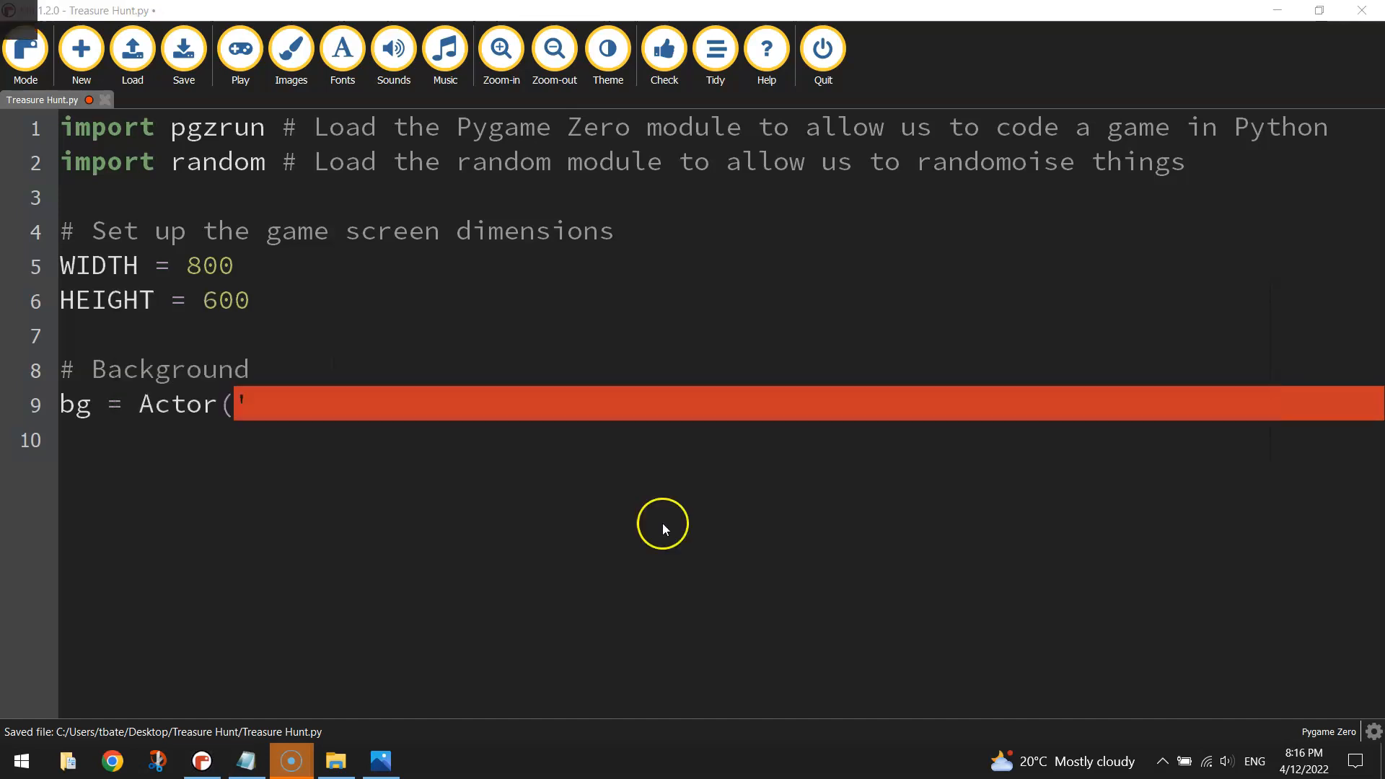
{"action": "mouse_move", "coordinate": [679, 548]}
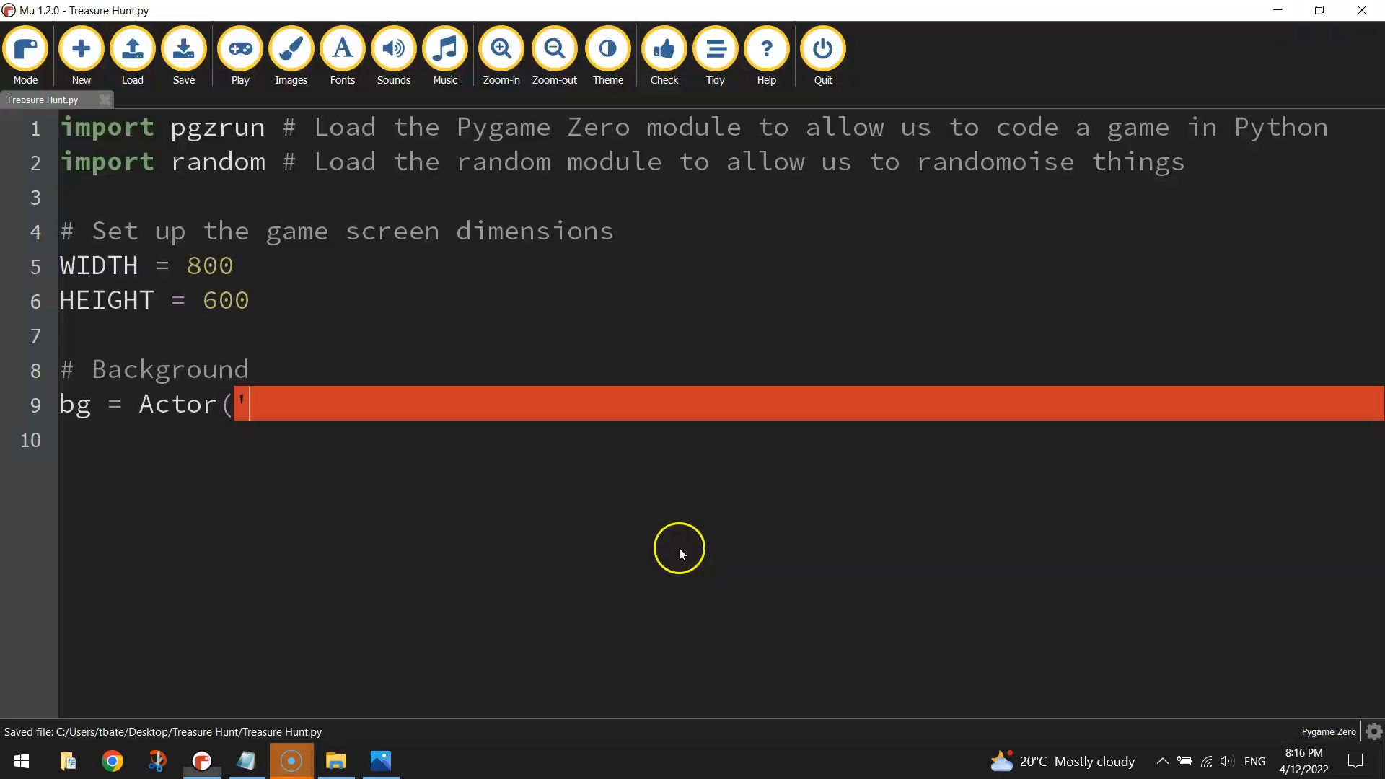
{"action": "type", "text": "backgrou"}
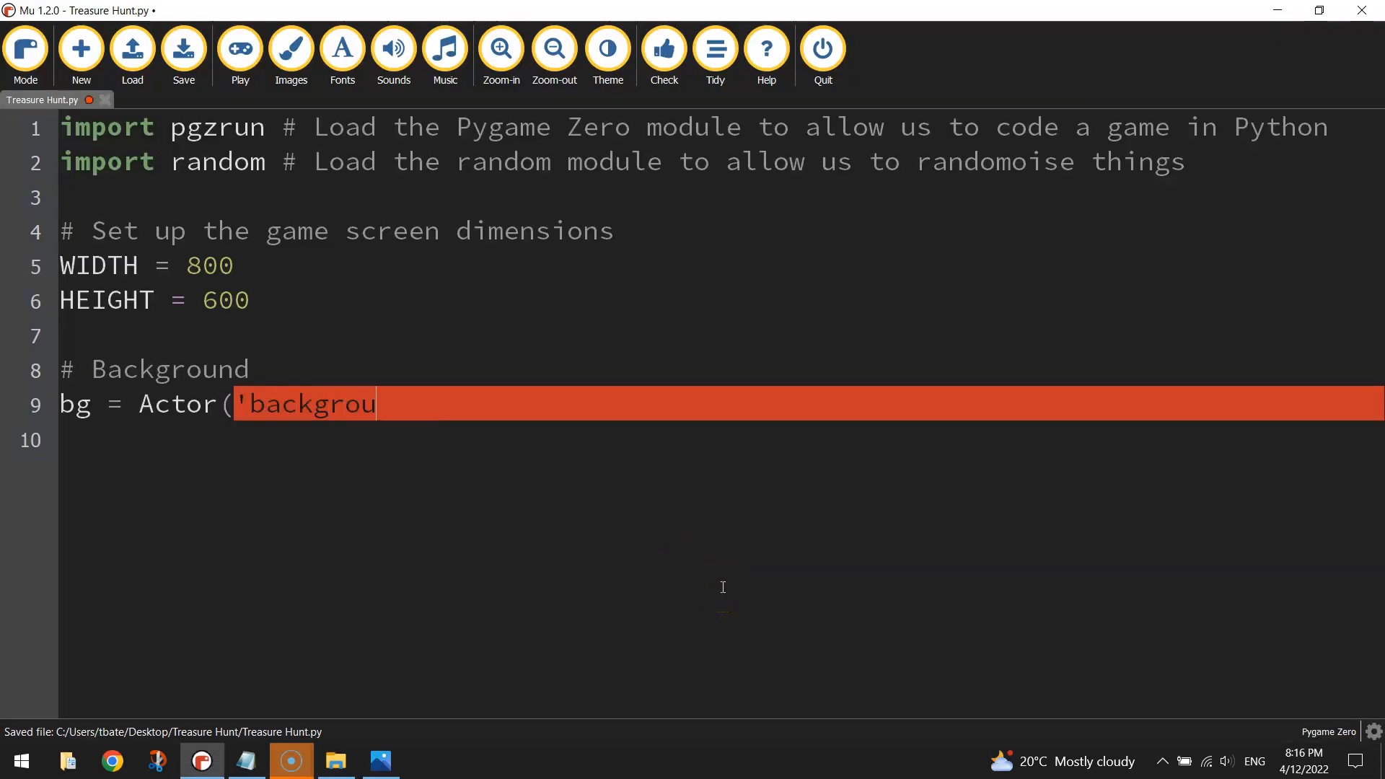
{"action": "type", "text": "nd')"}
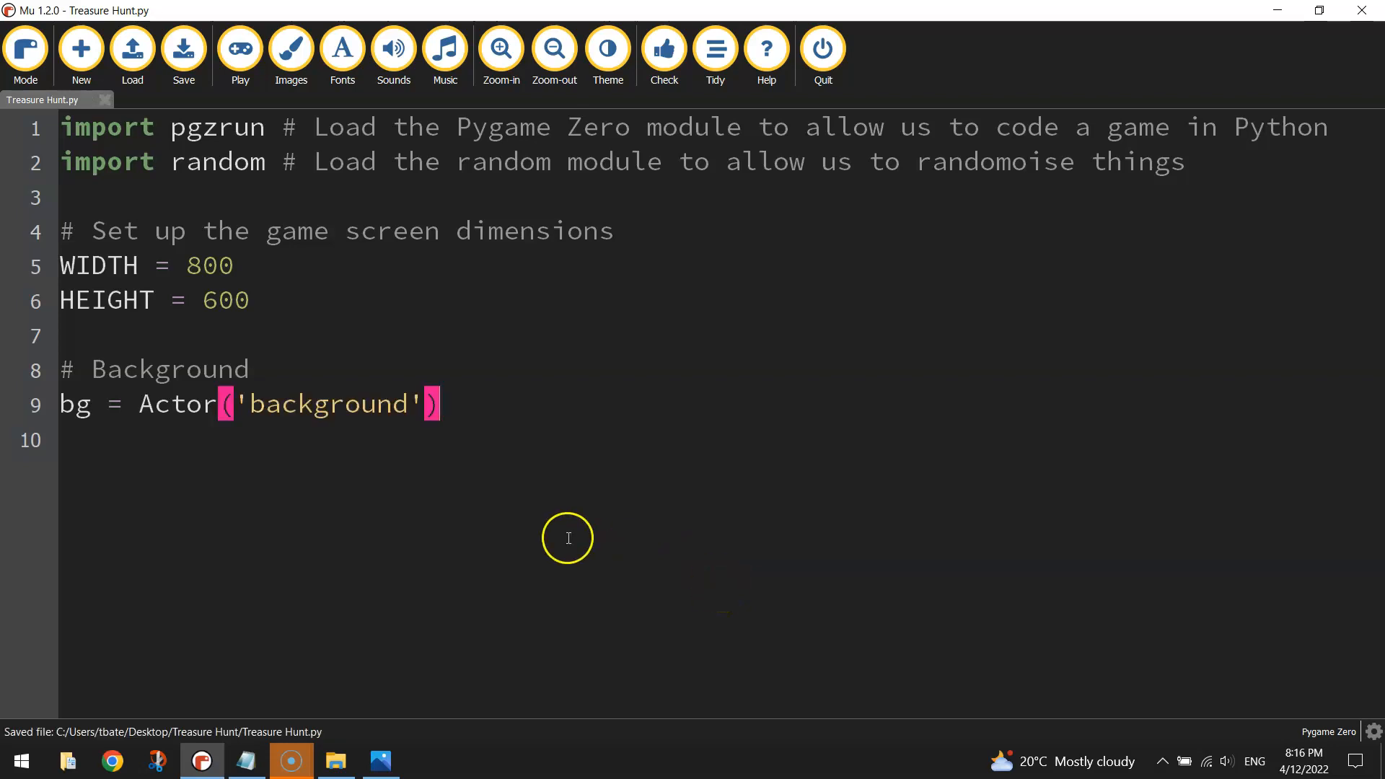
{"action": "left_click_drag", "start_coordinate": [217, 404], "coordinate": [437, 404]}
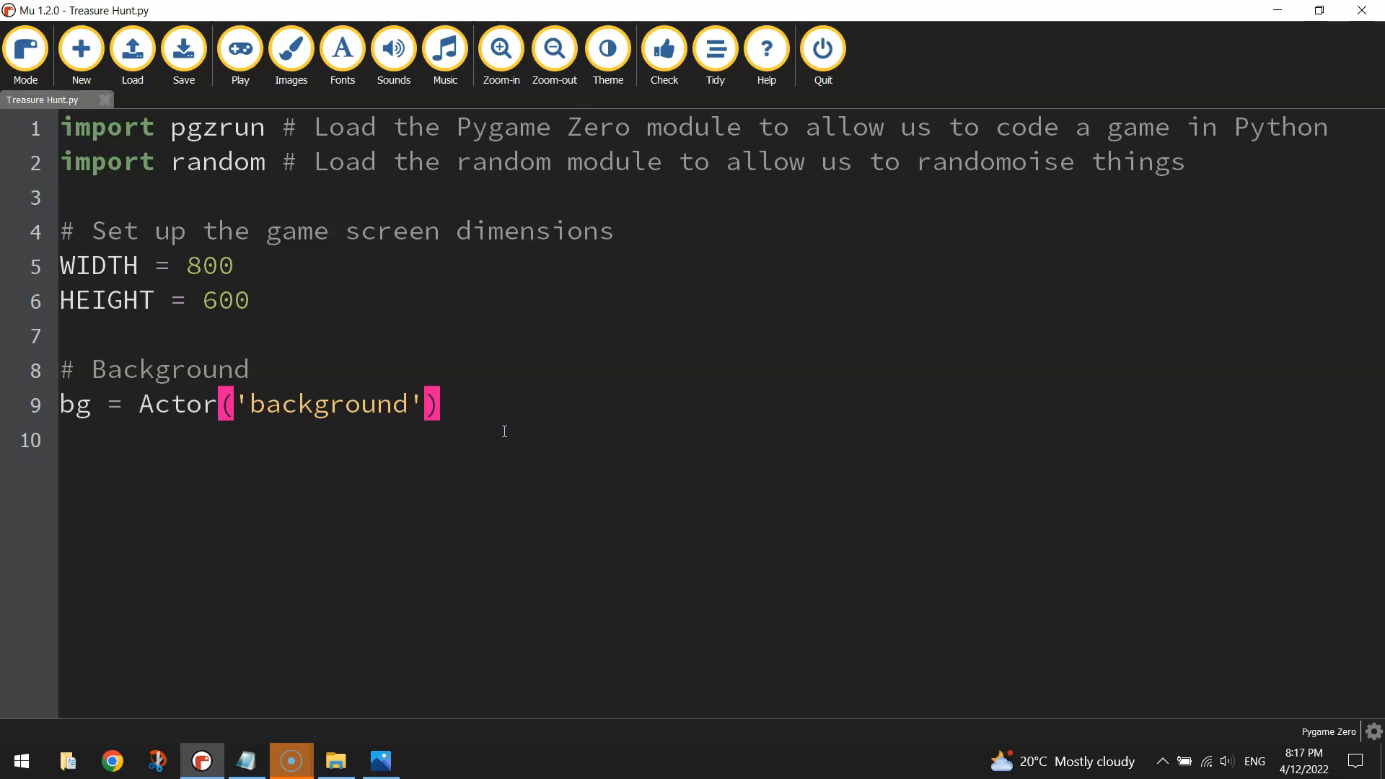
Add a draw() function calling bg.draw(), then run the game to test the background
{"action": "key", "text": "Enter"}
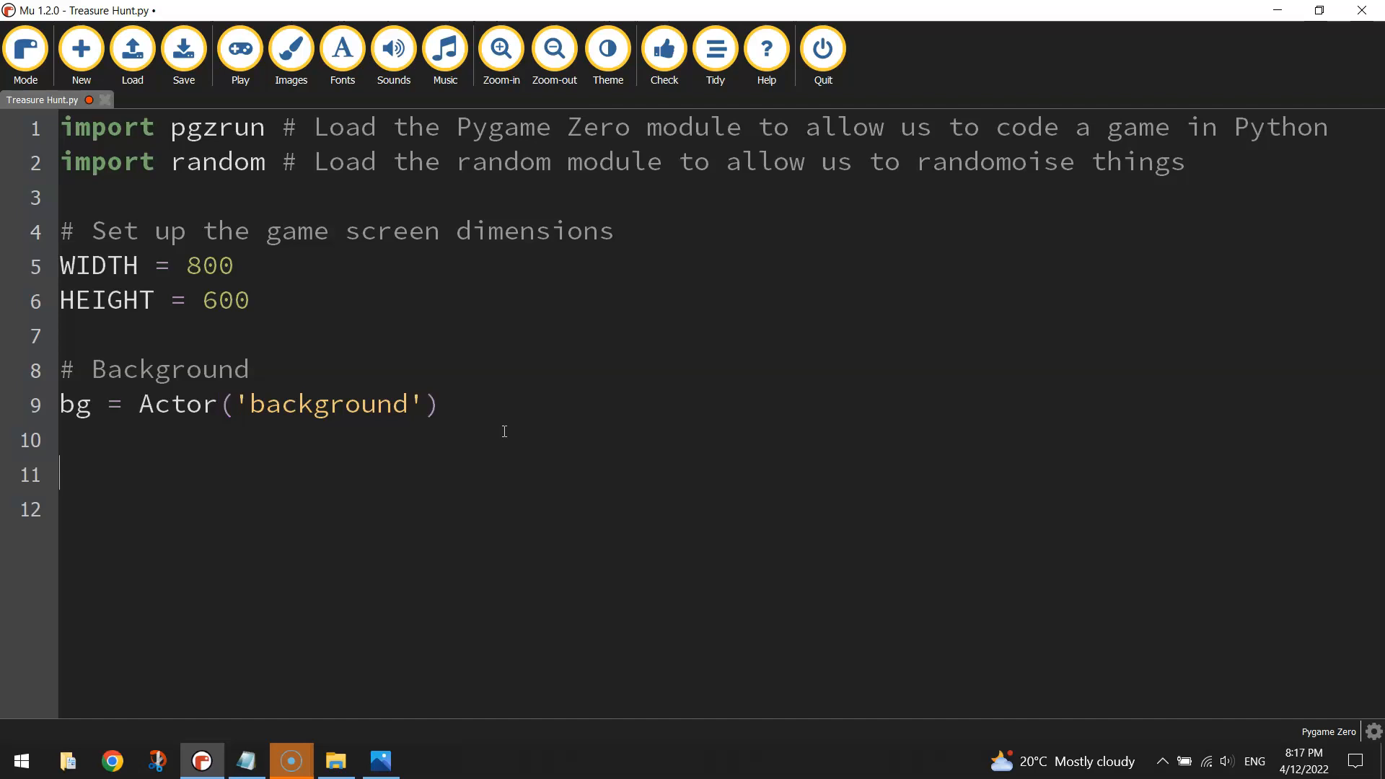
{"action": "type", "text": "d"}
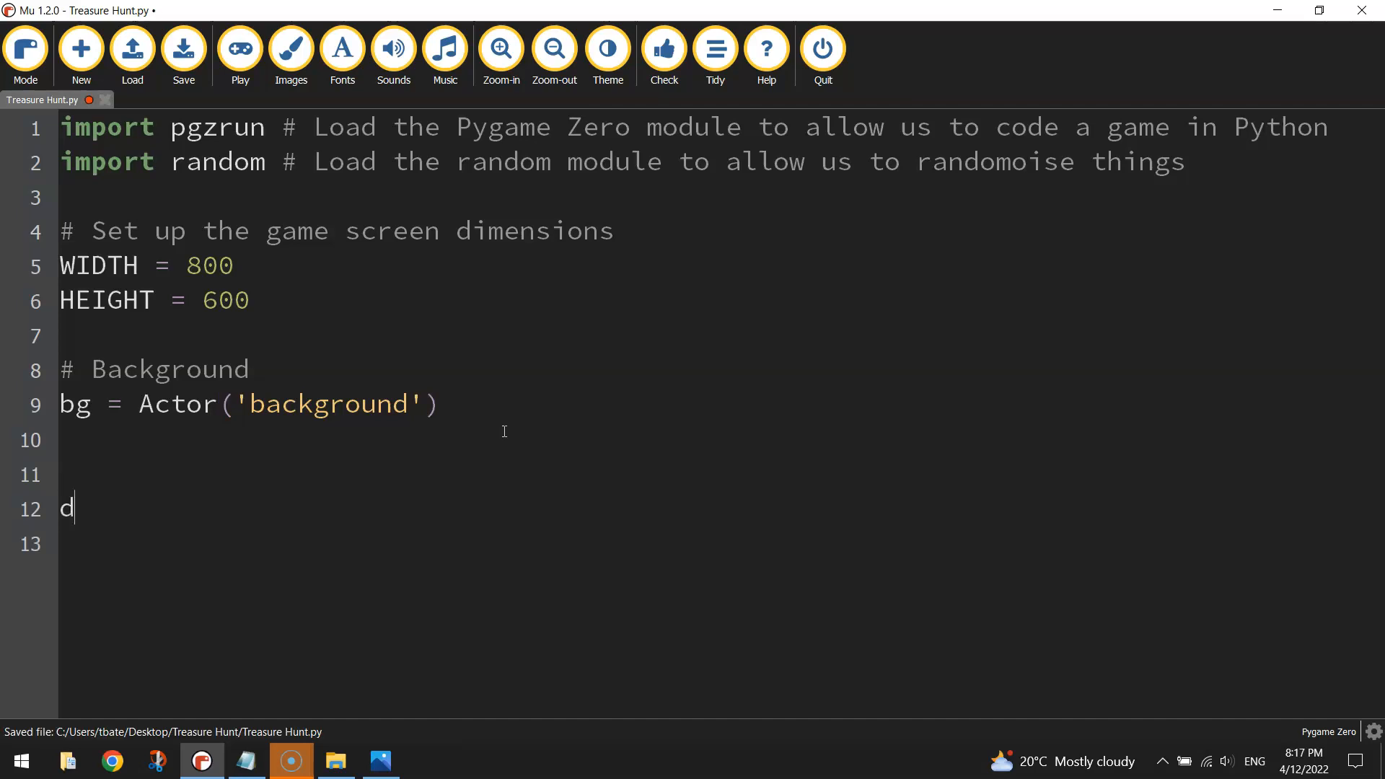
{"action": "type", "text": "ef"}
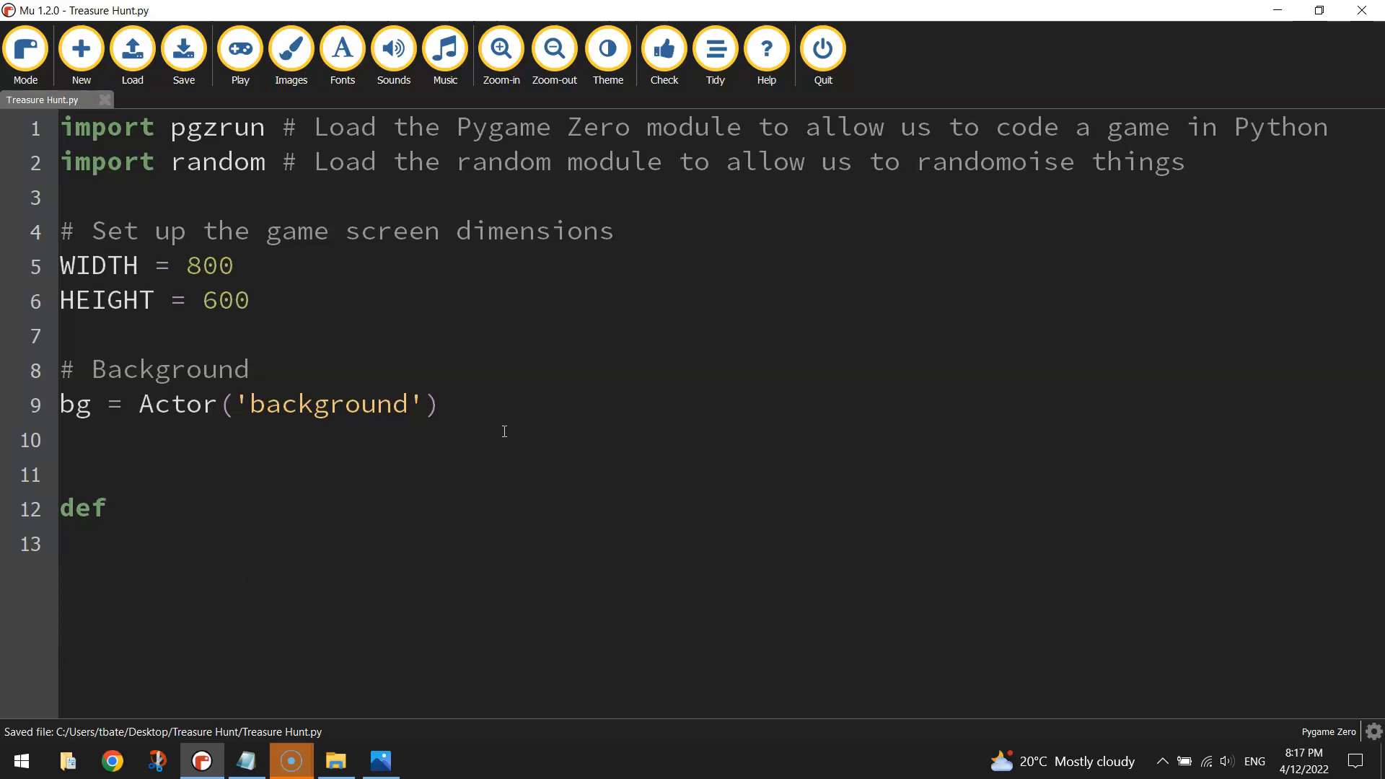
{"action": "type", "text": "draw():"}
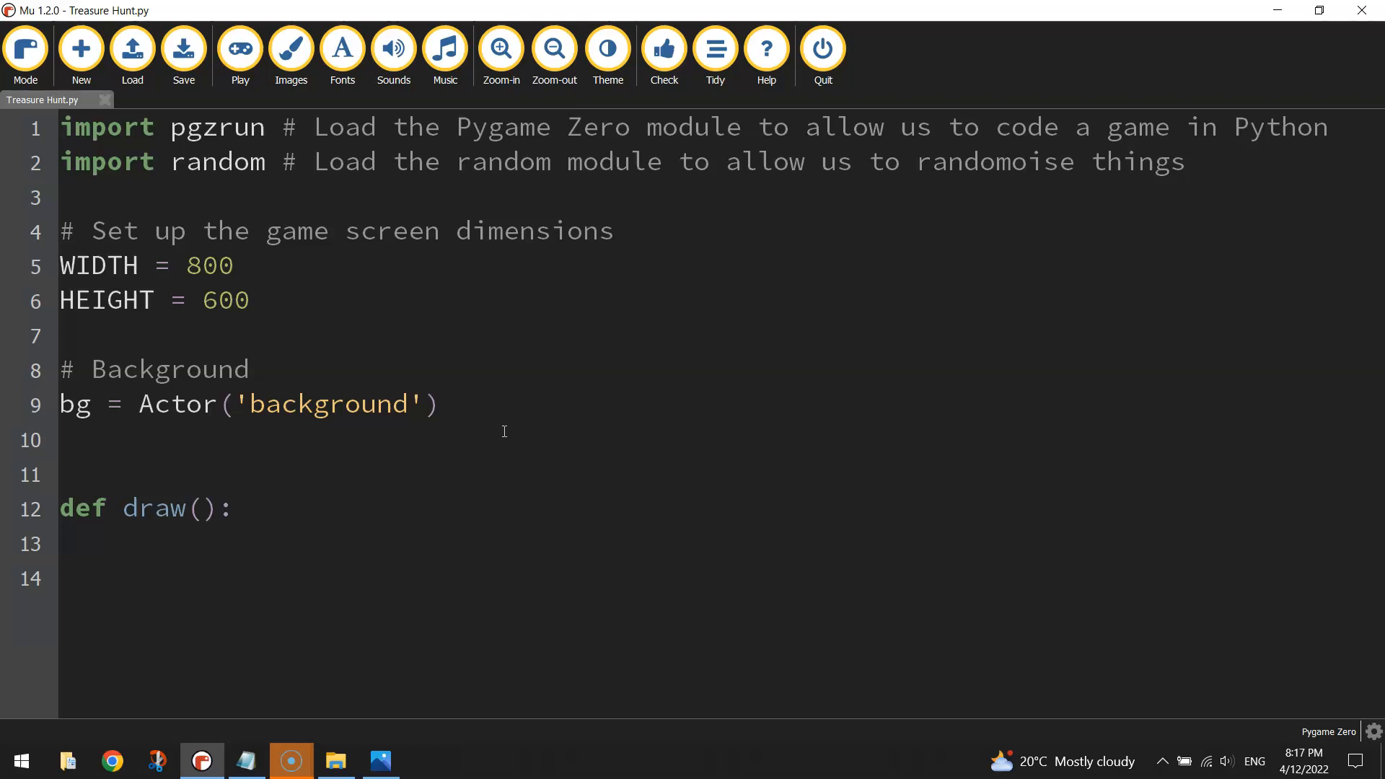
{"action": "type", "text": "bg"}
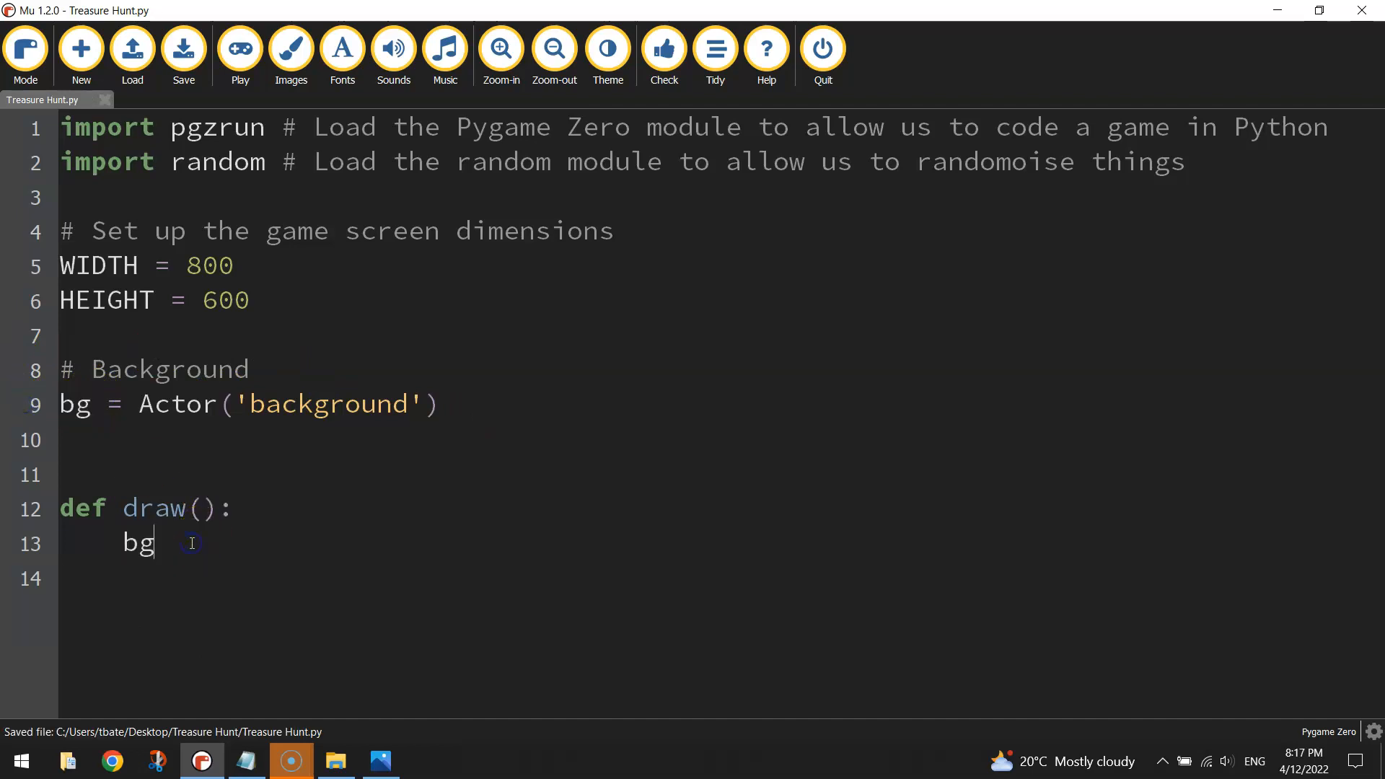
{"action": "type", "text": ".draw()"}
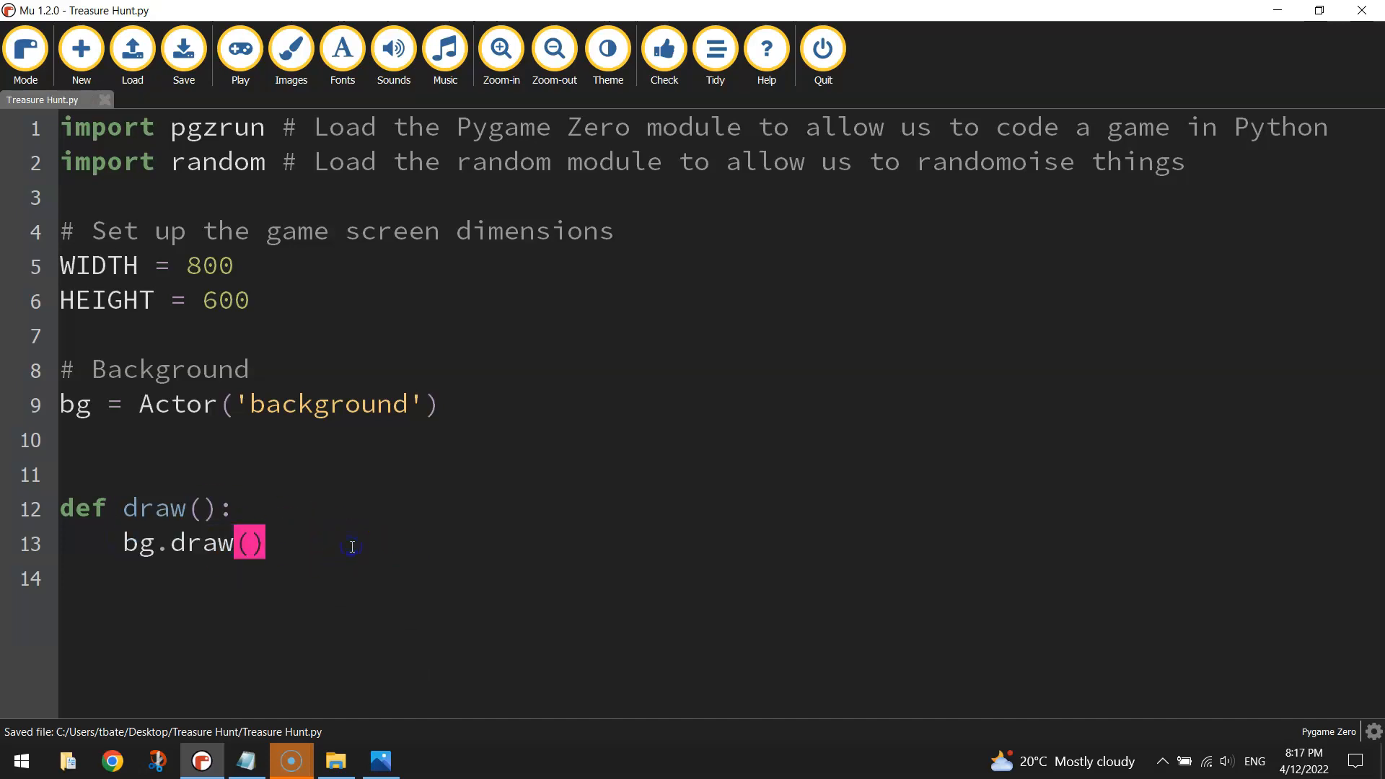
{"action": "left_click", "coordinate": [240, 48]}
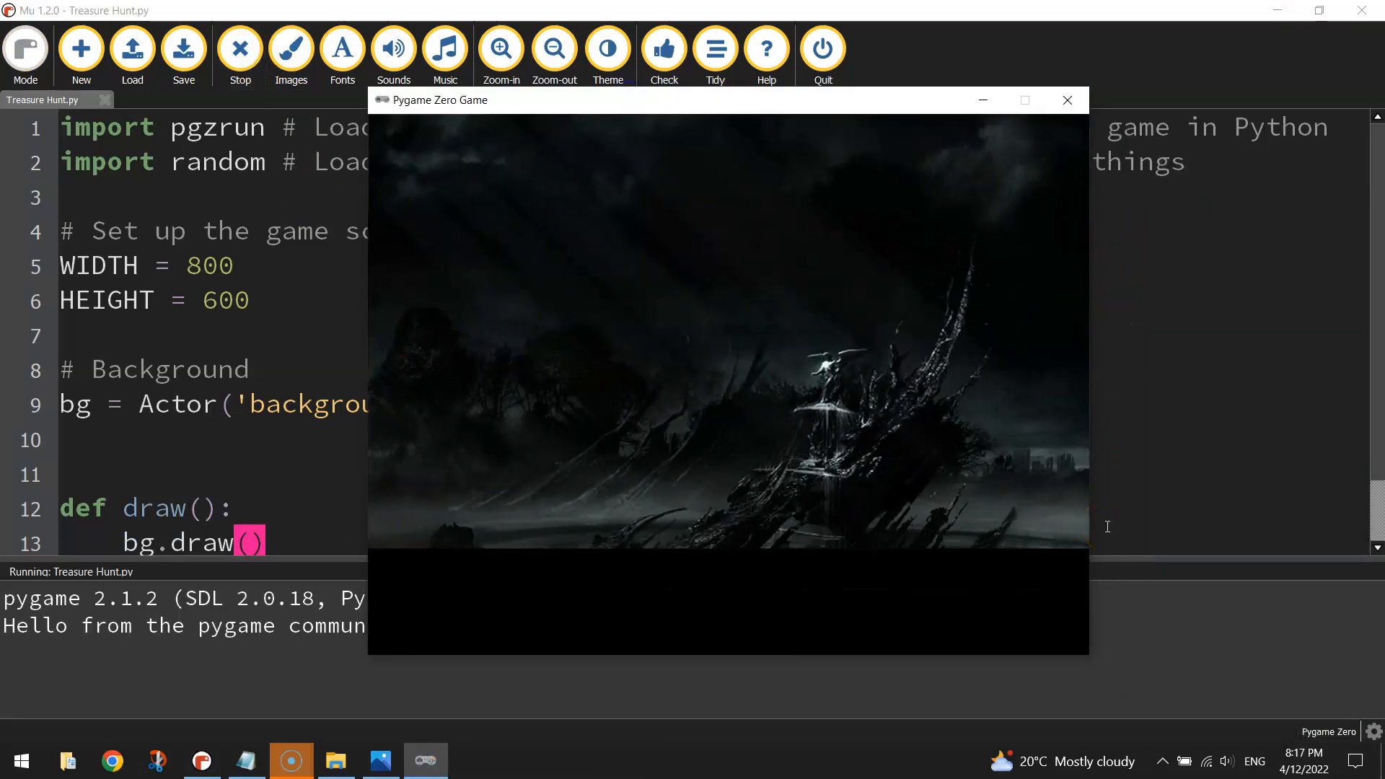
{"action": "mouse_move", "coordinate": [412, 615]}
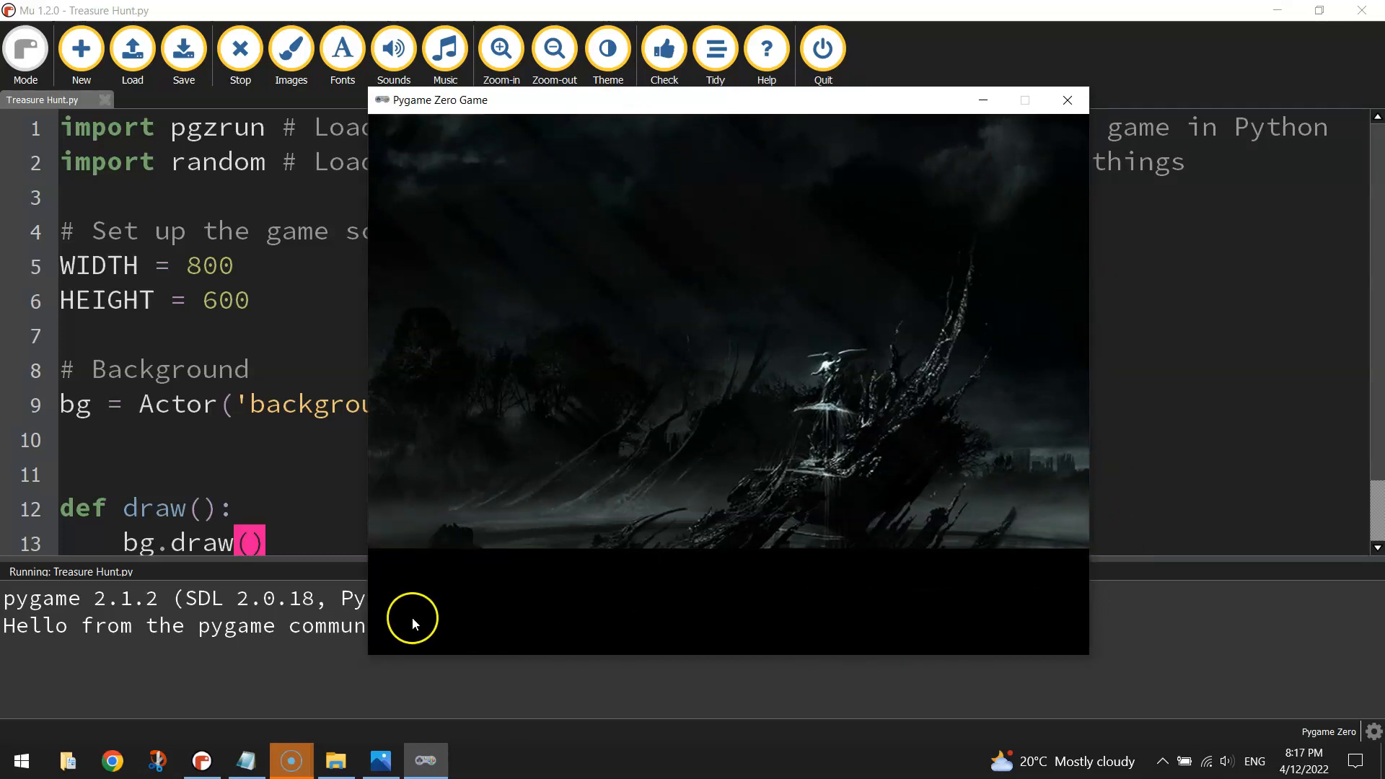
{"action": "mouse_move", "coordinate": [1051, 594]}
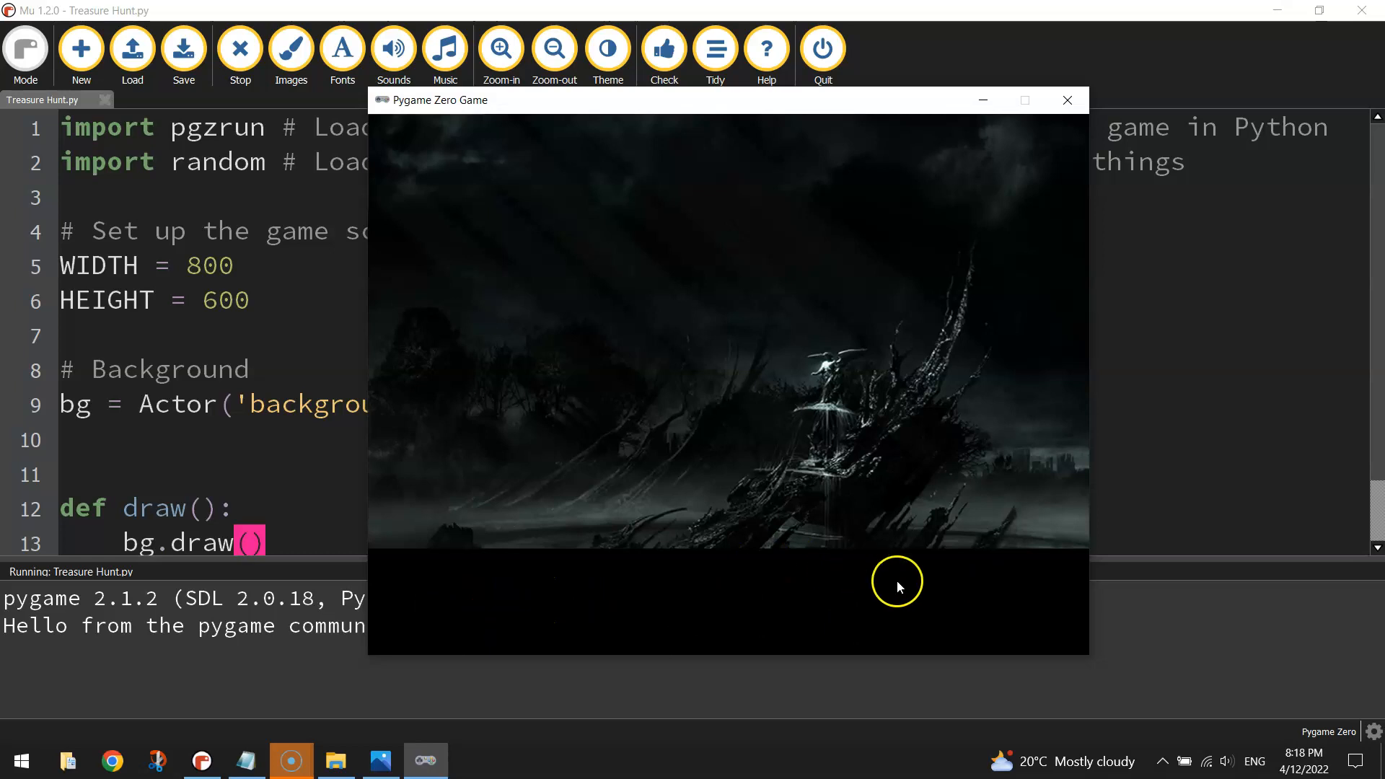
{"action": "mouse_move", "coordinate": [394, 135]}
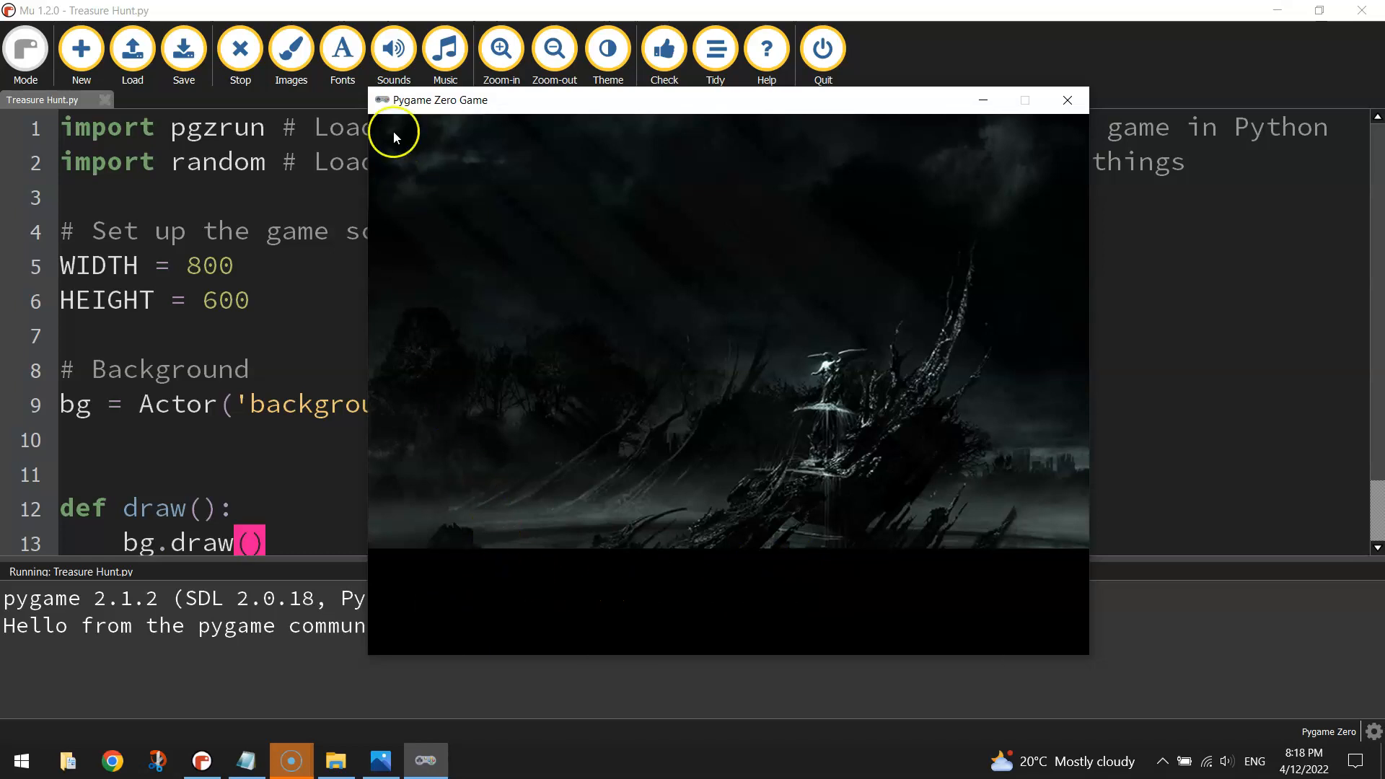
{"action": "mouse_move", "coordinate": [383, 659]}
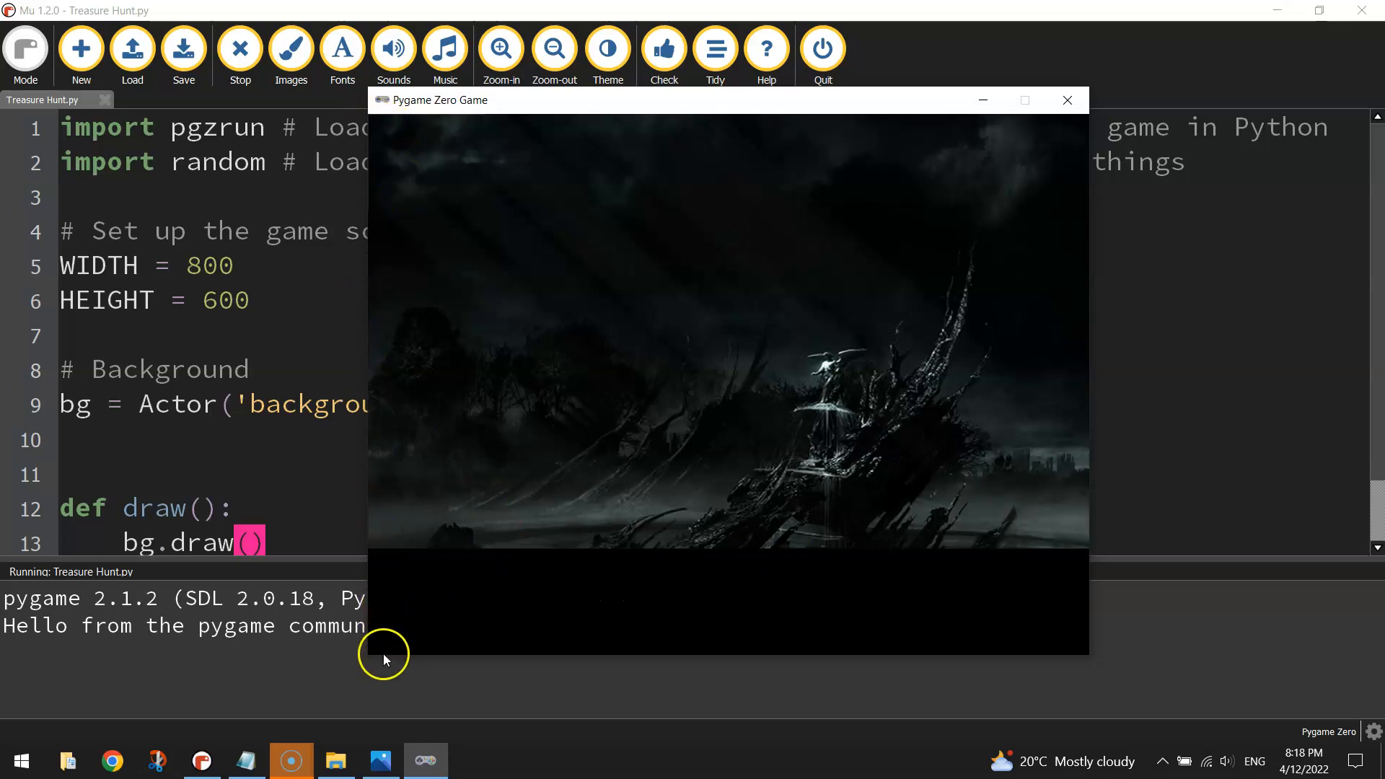
{"action": "mouse_move", "coordinate": [1067, 99]}
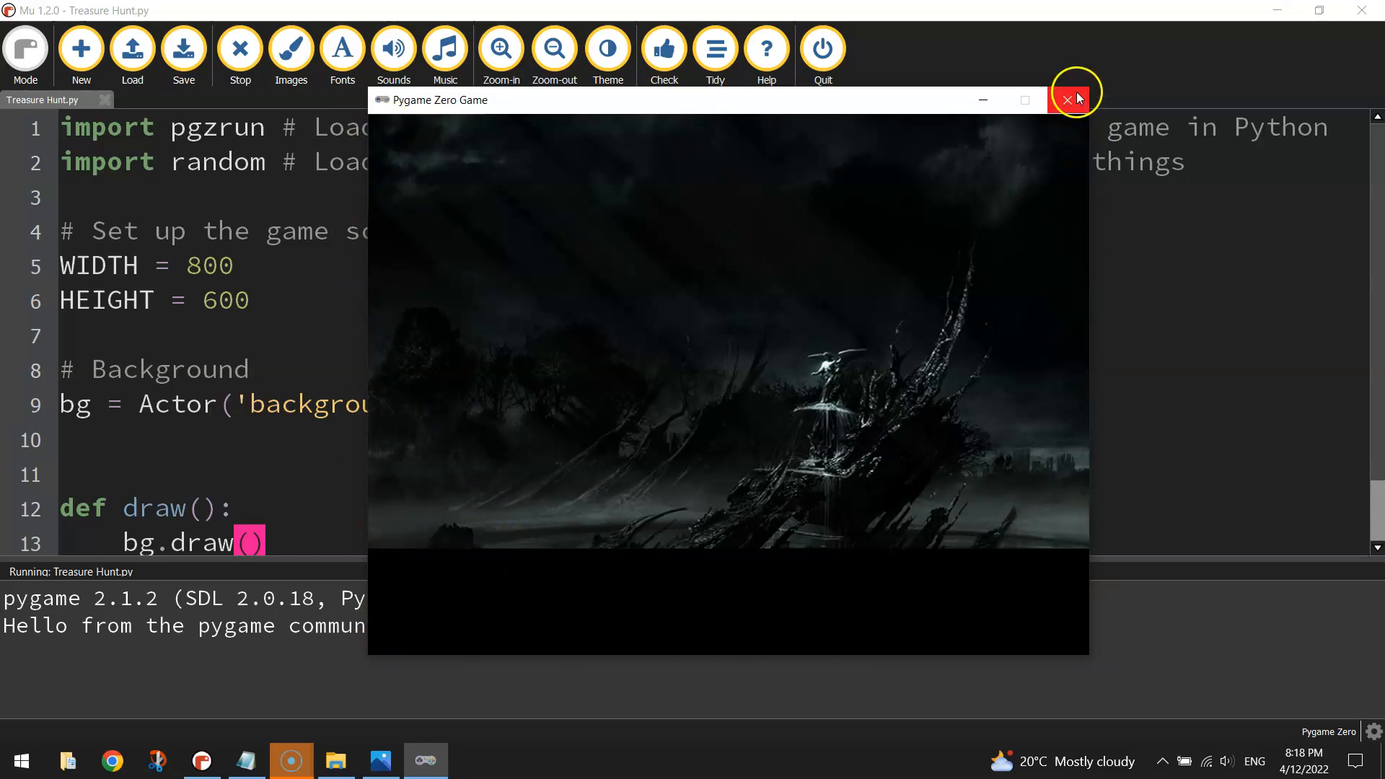
{"action": "mouse_move", "coordinate": [1076, 98]}
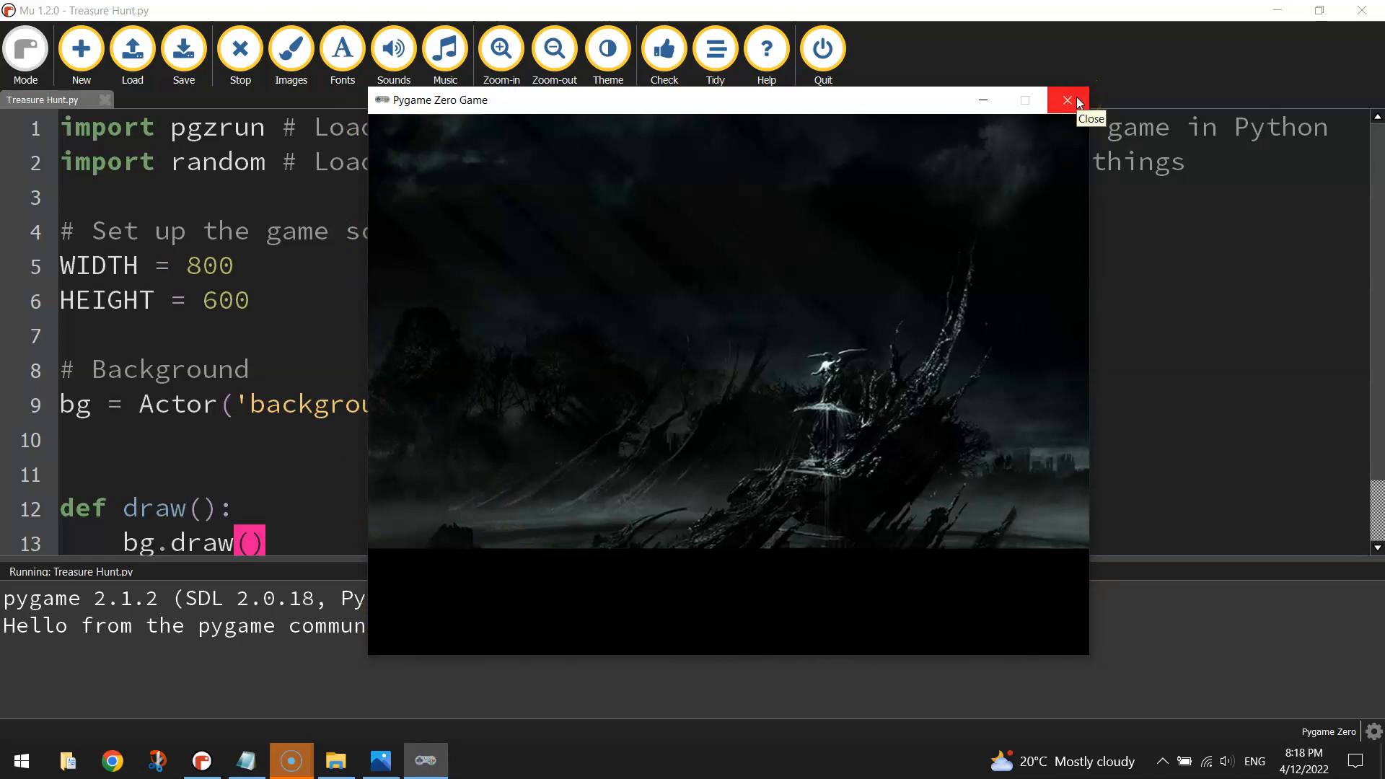
Close the game and start a '# Ship' section with ship = Actor(' on line 11
{"action": "left_click", "coordinate": [1067, 99]}
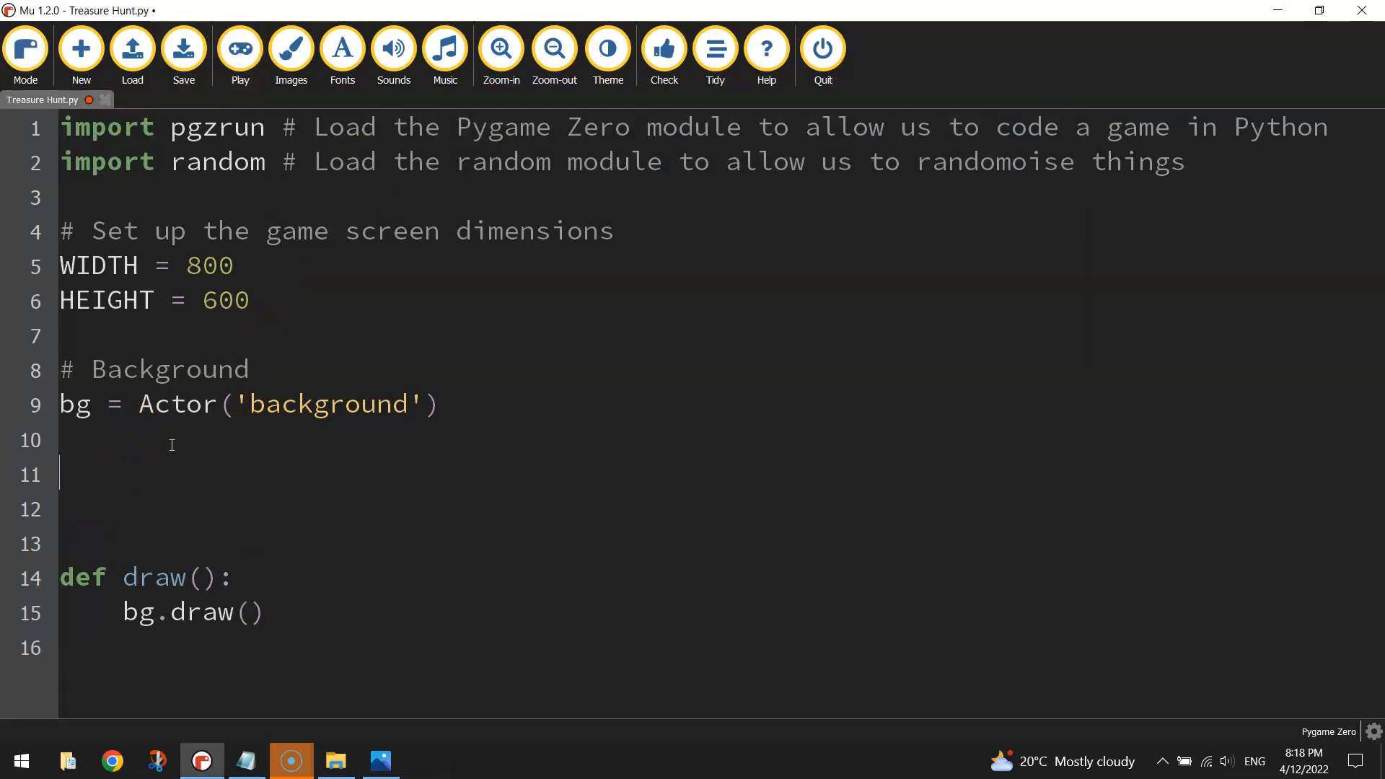
{"action": "left_click", "coordinate": [183, 48]}
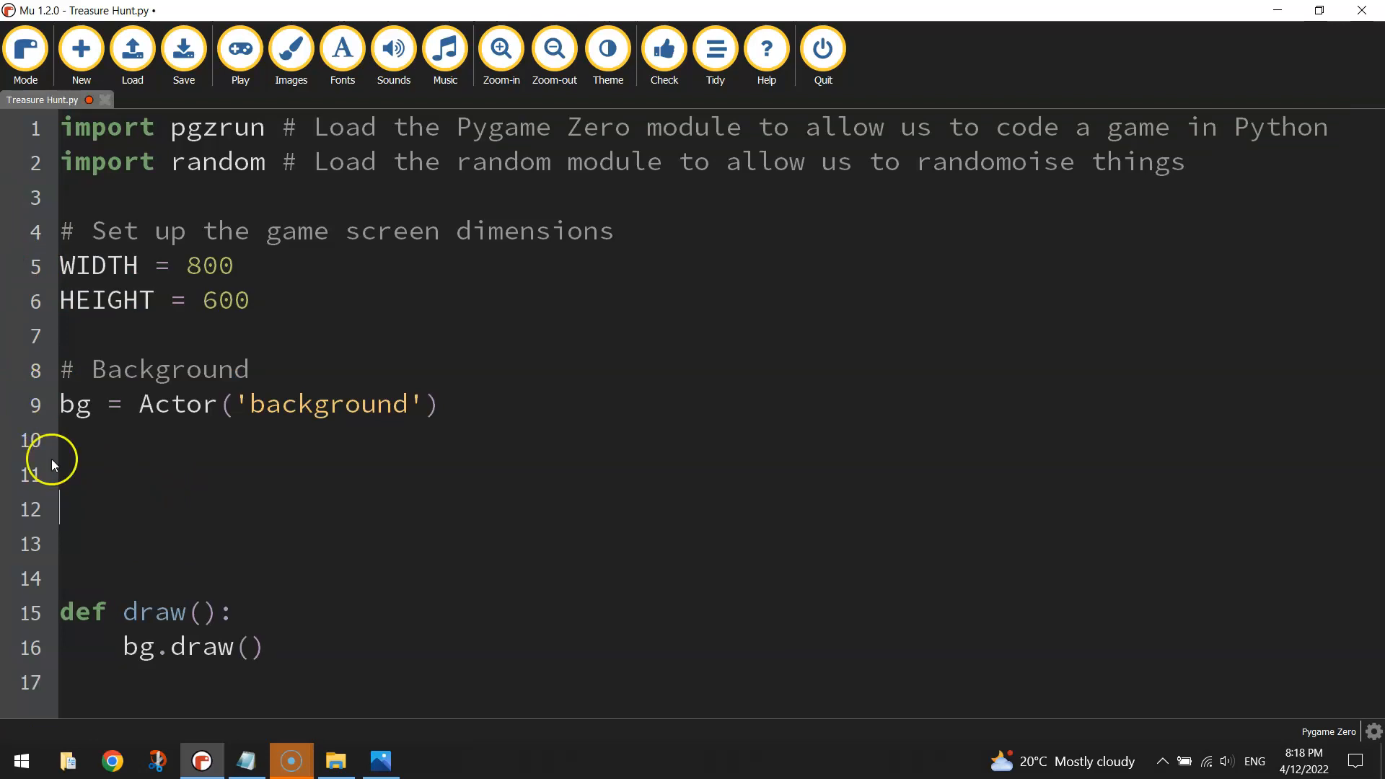
{"action": "left_click", "coordinate": [75, 476]}
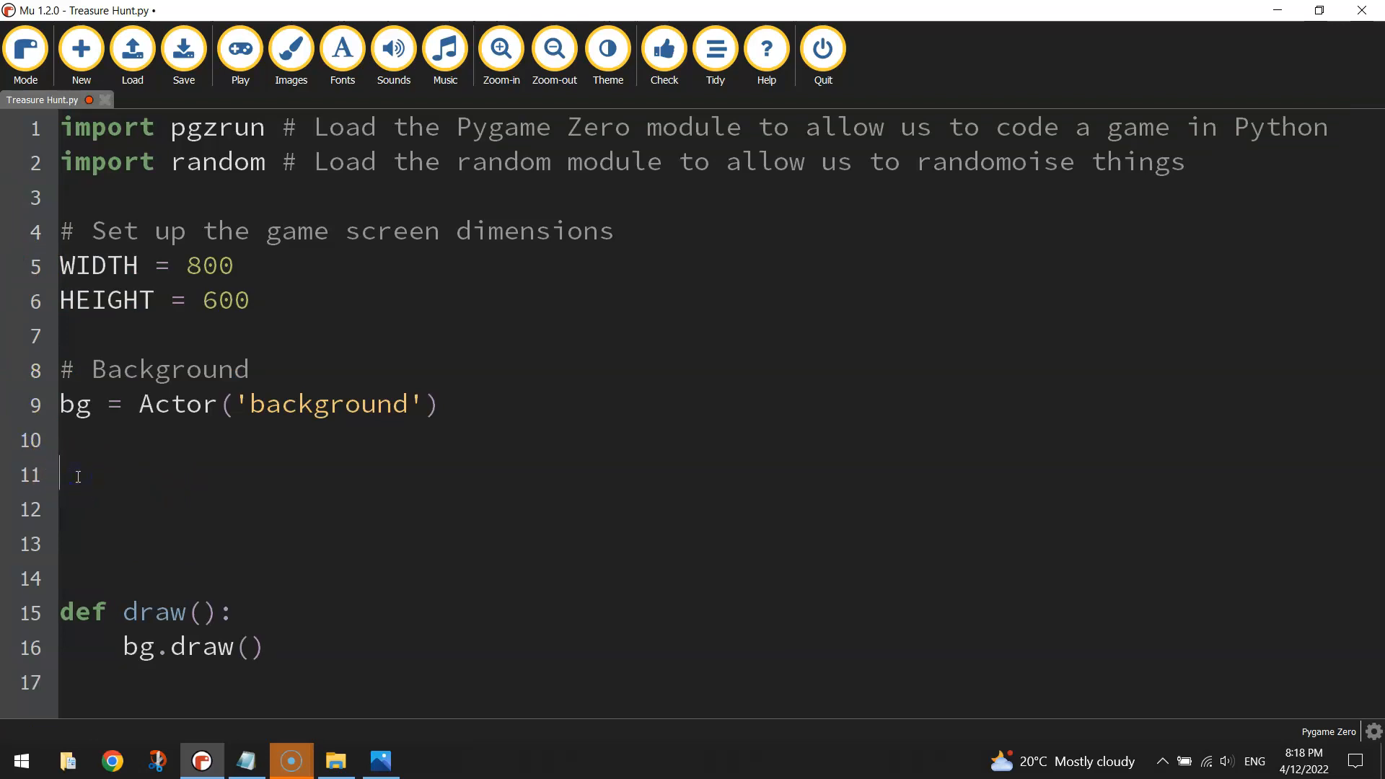
{"action": "type", "text": "# Ship"}
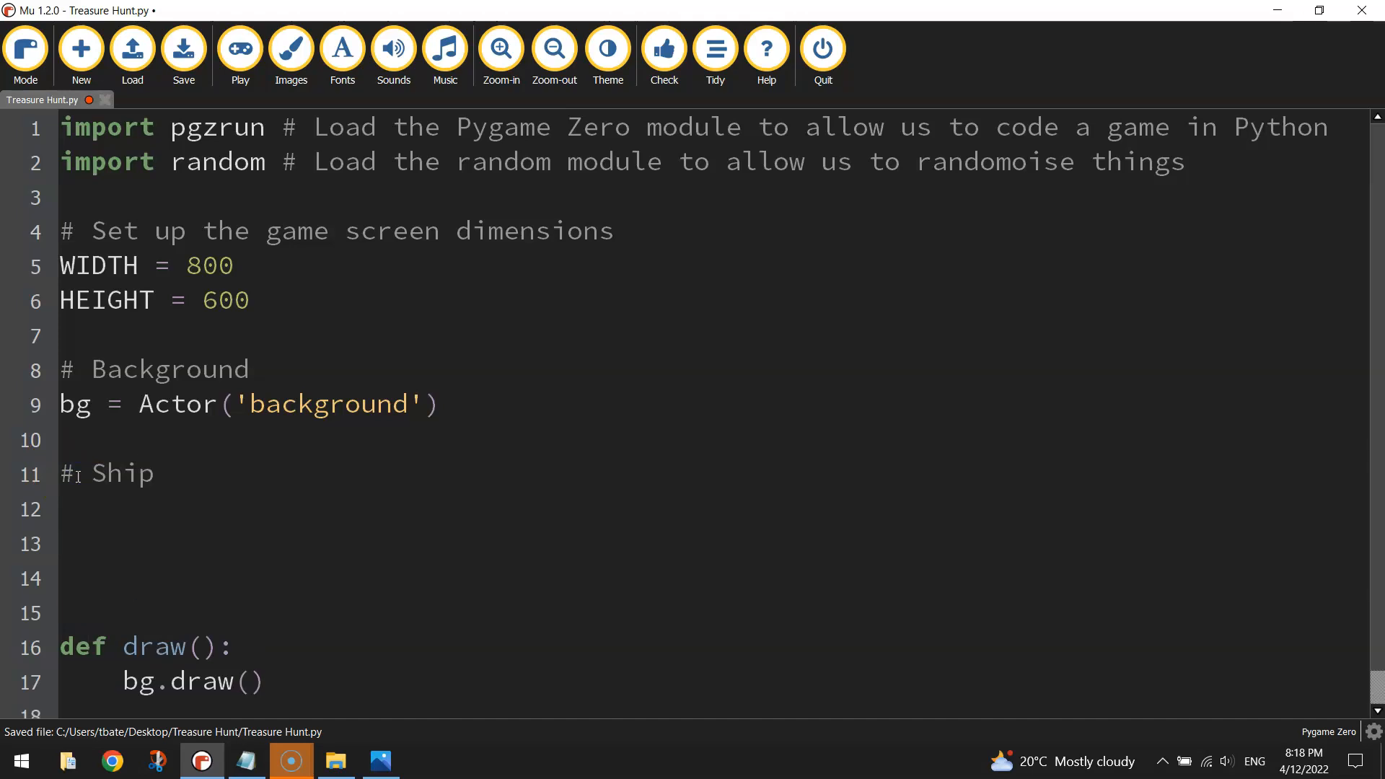
{"action": "type", "text": "ship"}
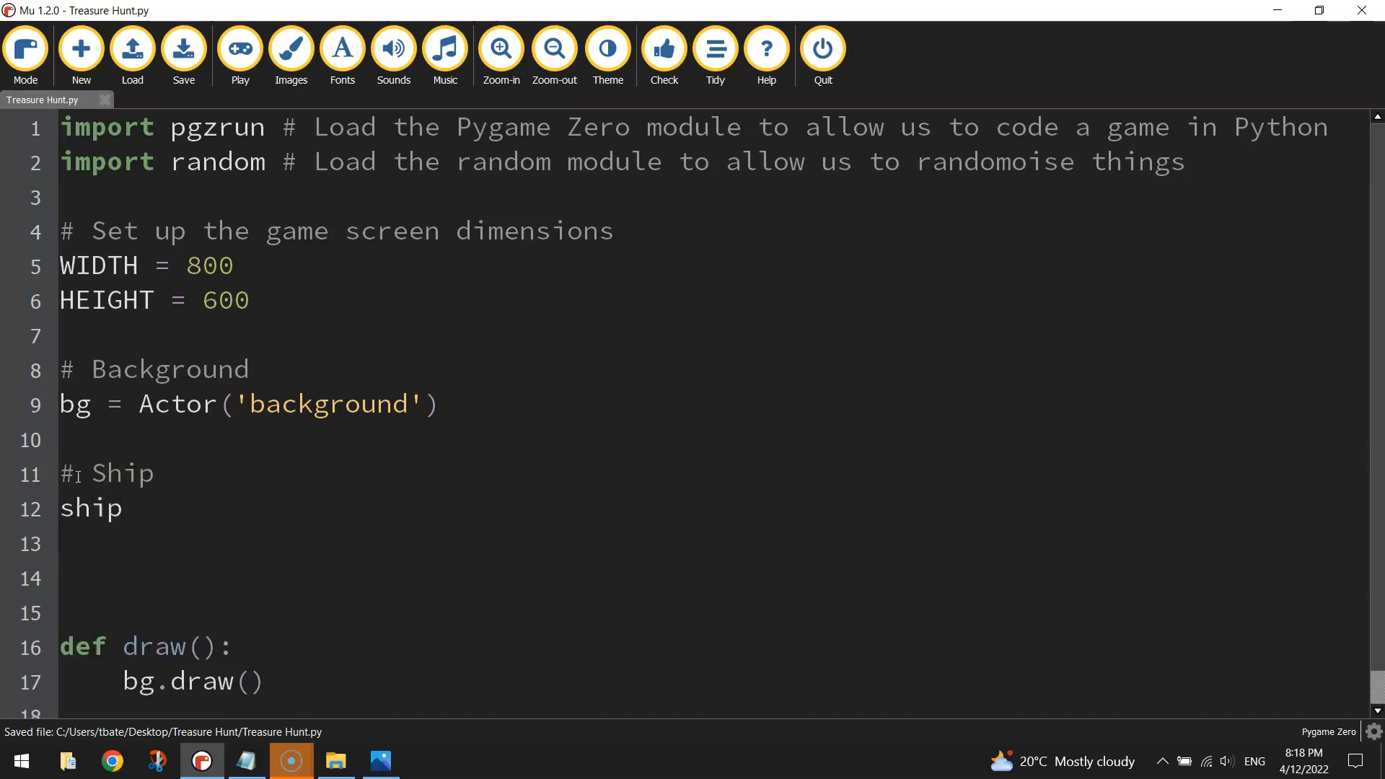
{"action": "type", "text": "= Acvt"}
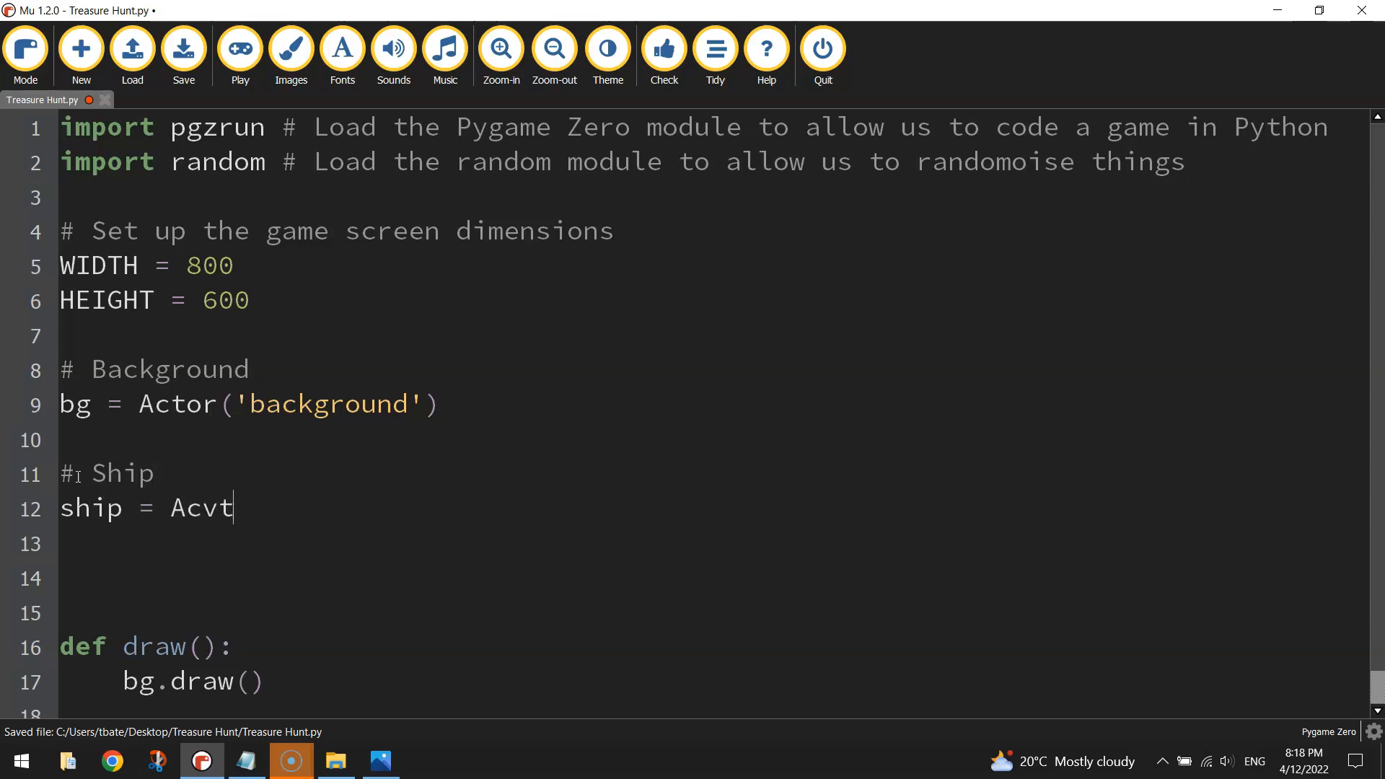
{"action": "type", "text": "Actor"}
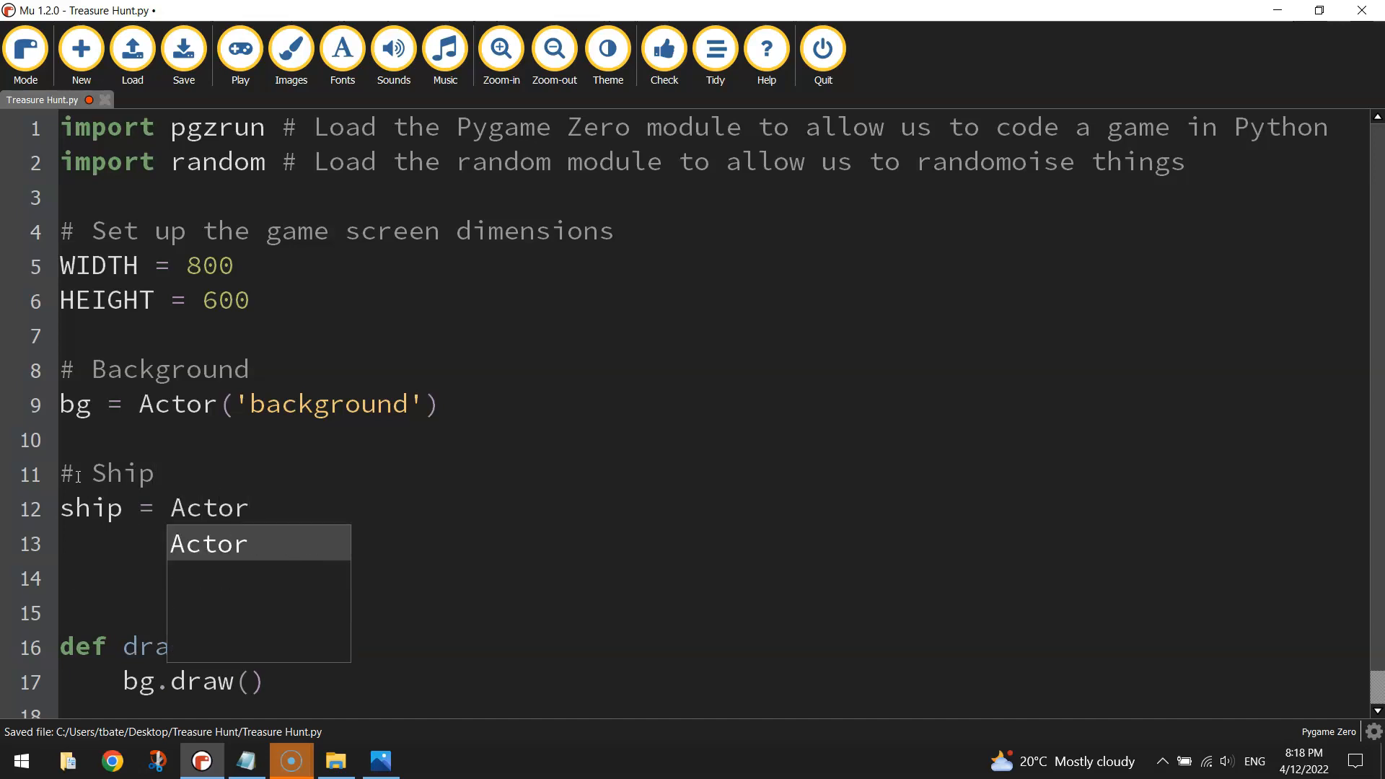
{"action": "type", "text": "('"}
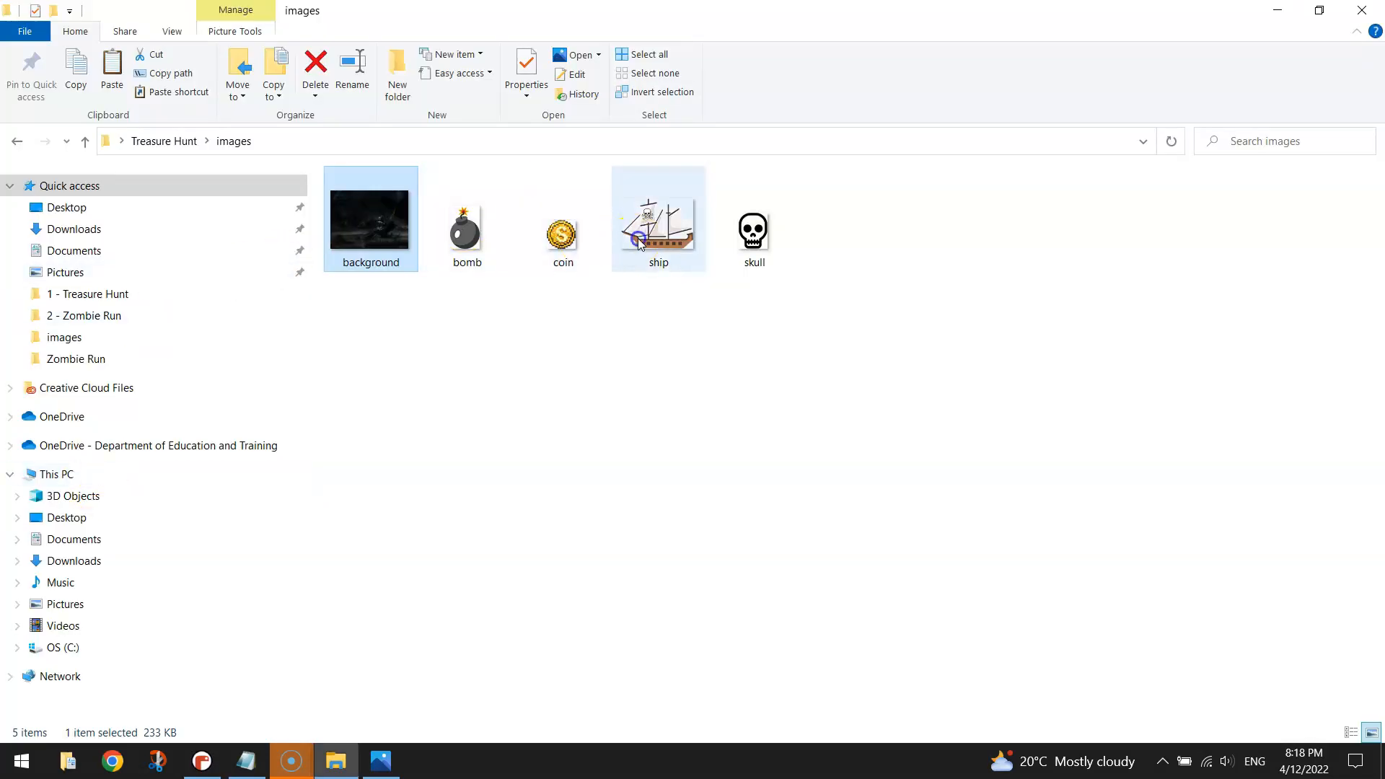
Complete ship = Actor('ship') and check the 'ship' image name in File Explorer
{"action": "left_click", "coordinate": [202, 760]}
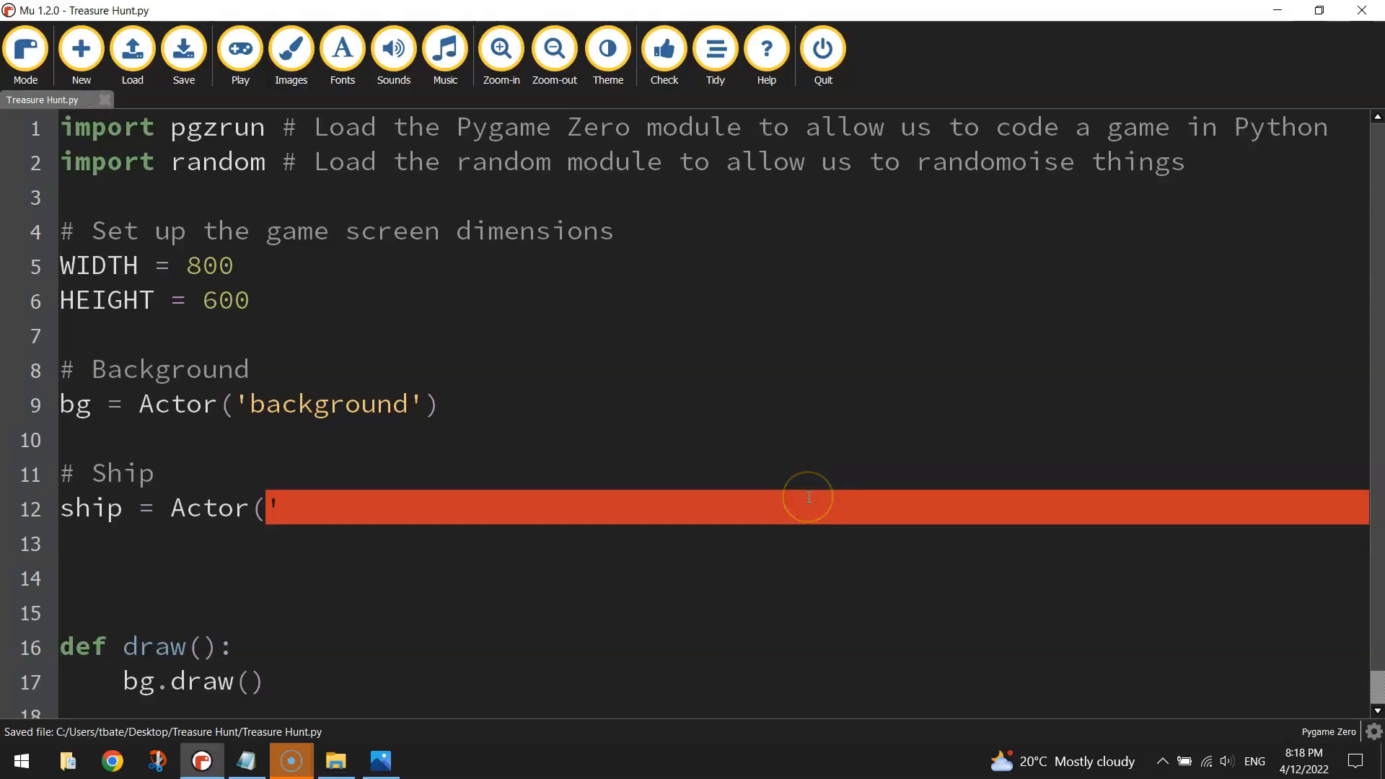
{"action": "type", "text": "ship')"}
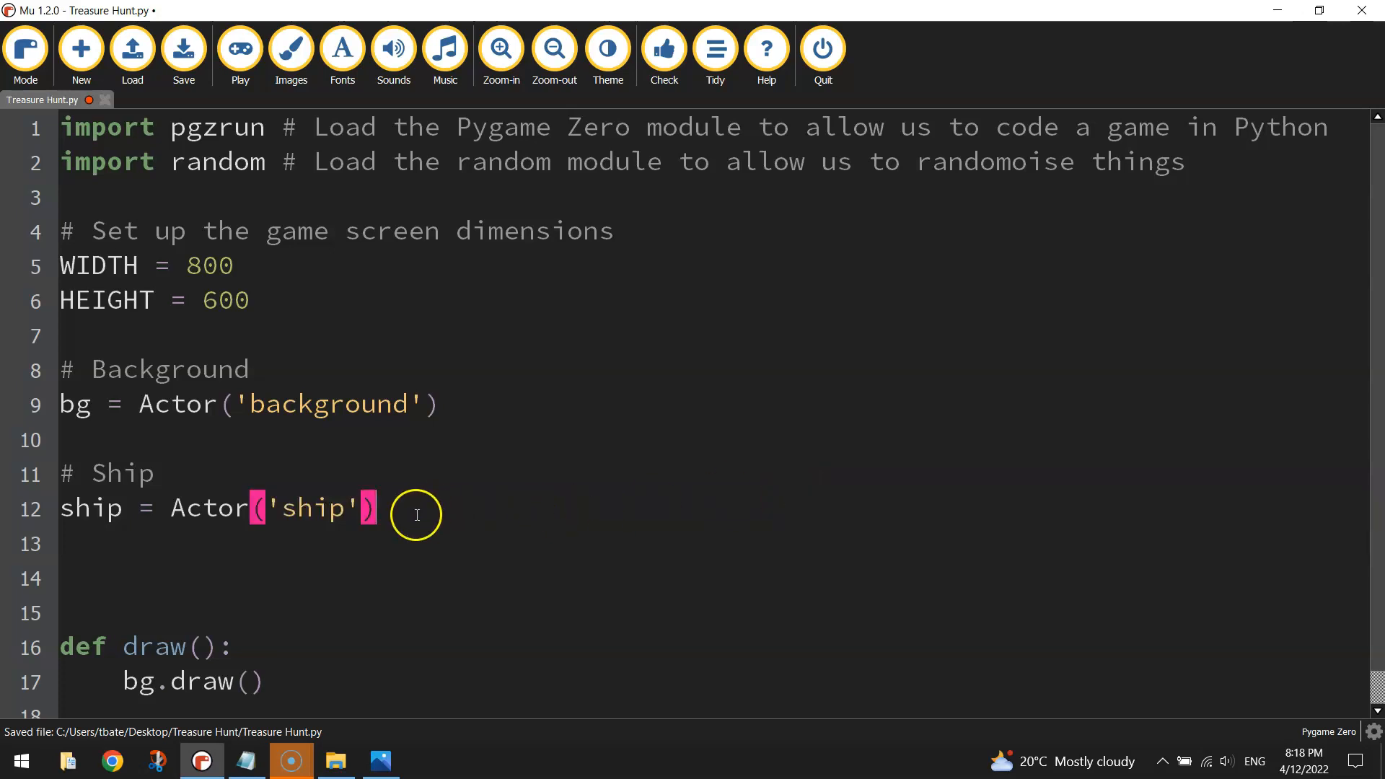
{"action": "double_click", "coordinate": [311, 508]}
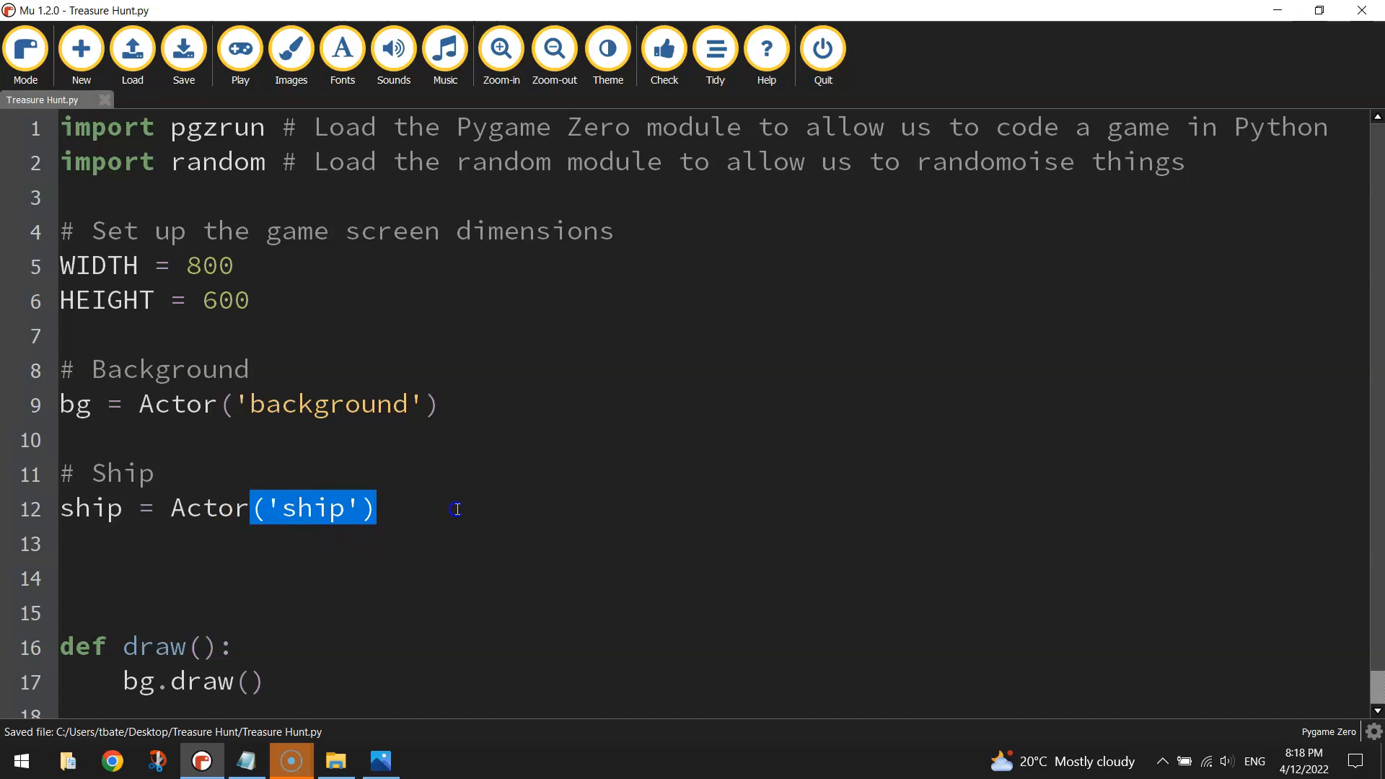
{"action": "double_click", "coordinate": [91, 508]}
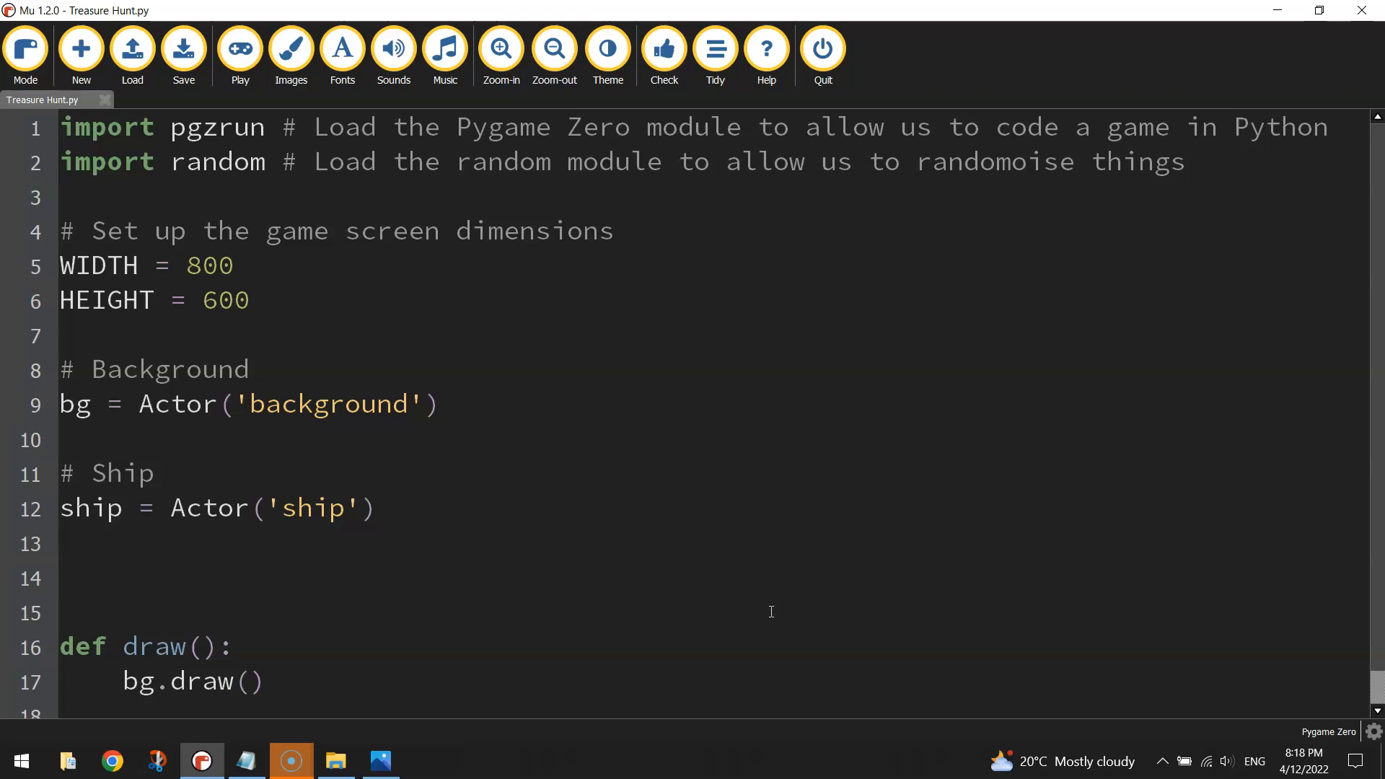
{"action": "left_click", "coordinate": [333, 761]}
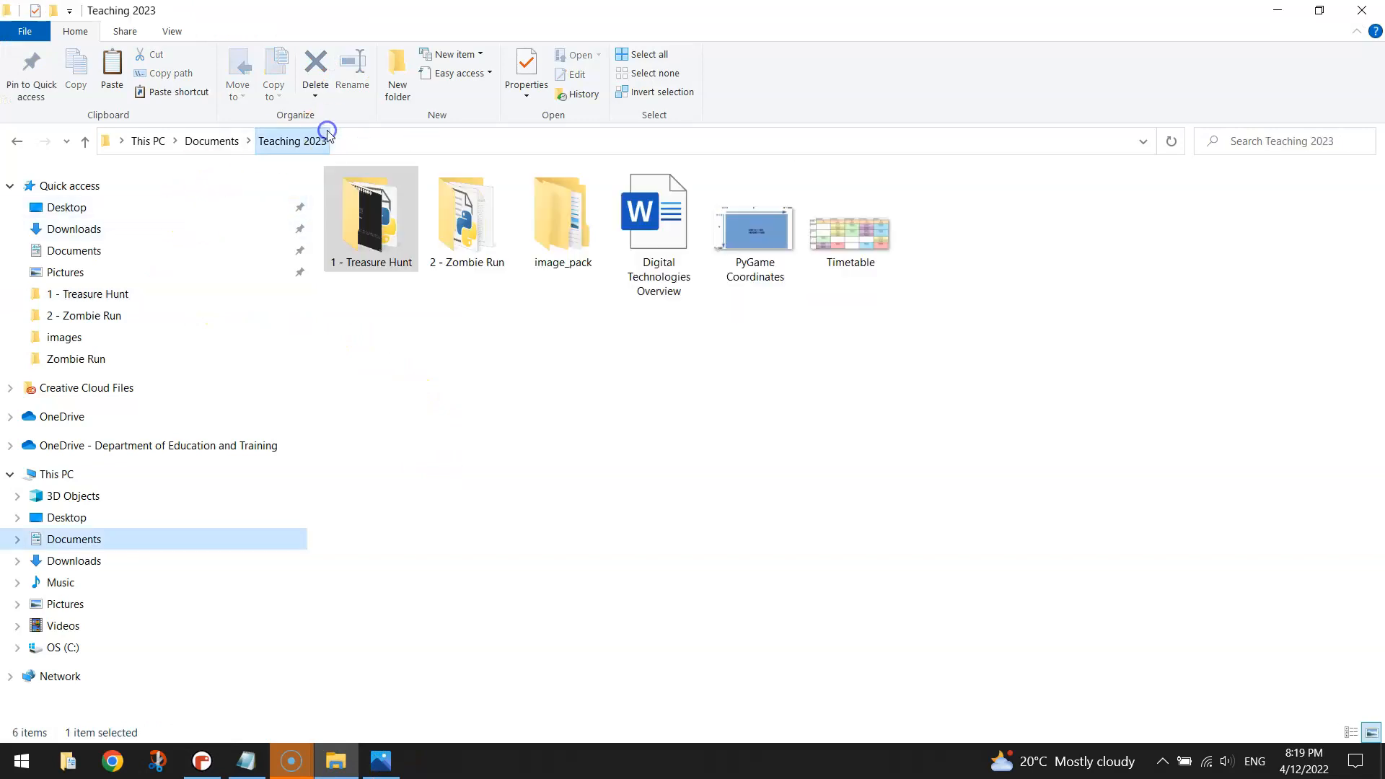
Open PyGame Coordinates in Photos and zoom in on the 800×600 axes
{"action": "double_click", "coordinate": [753, 218]}
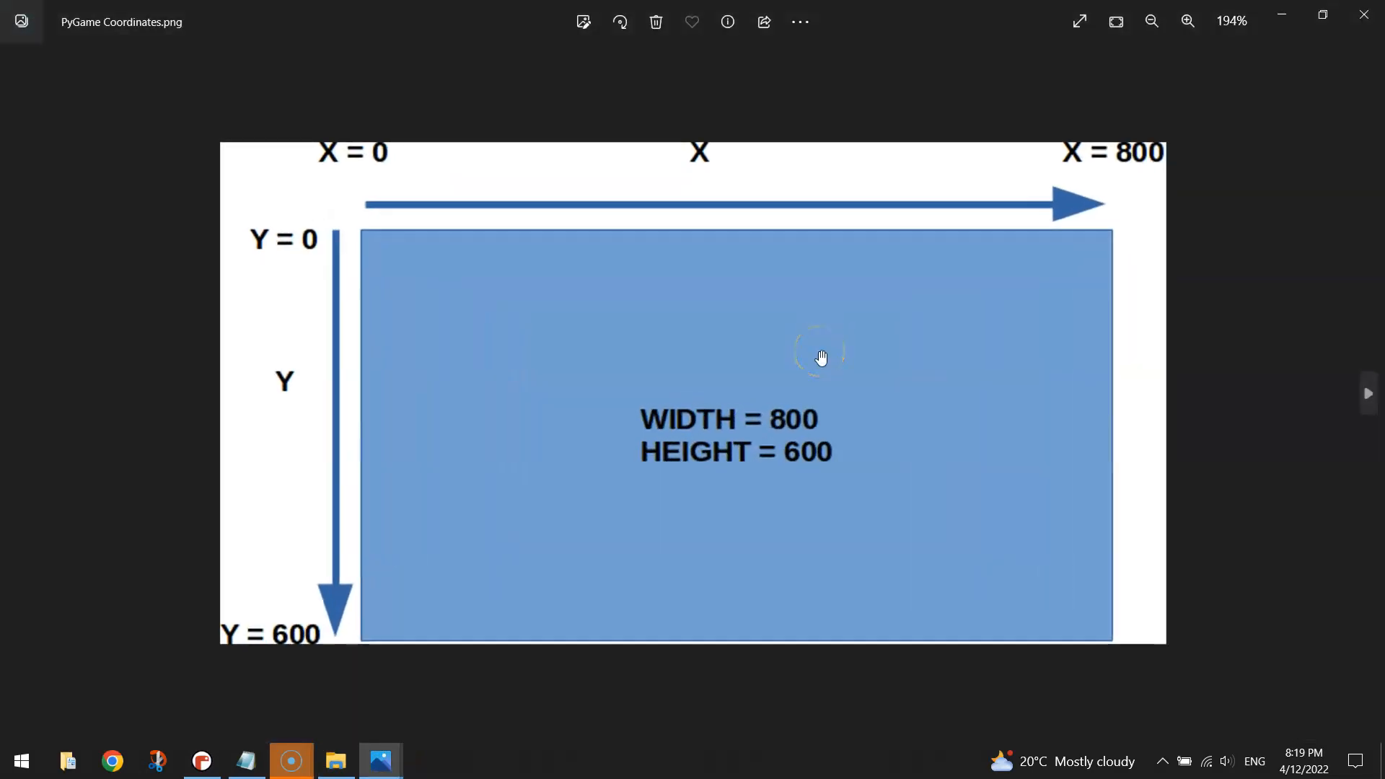
{"action": "left_click", "coordinate": [1188, 20]}
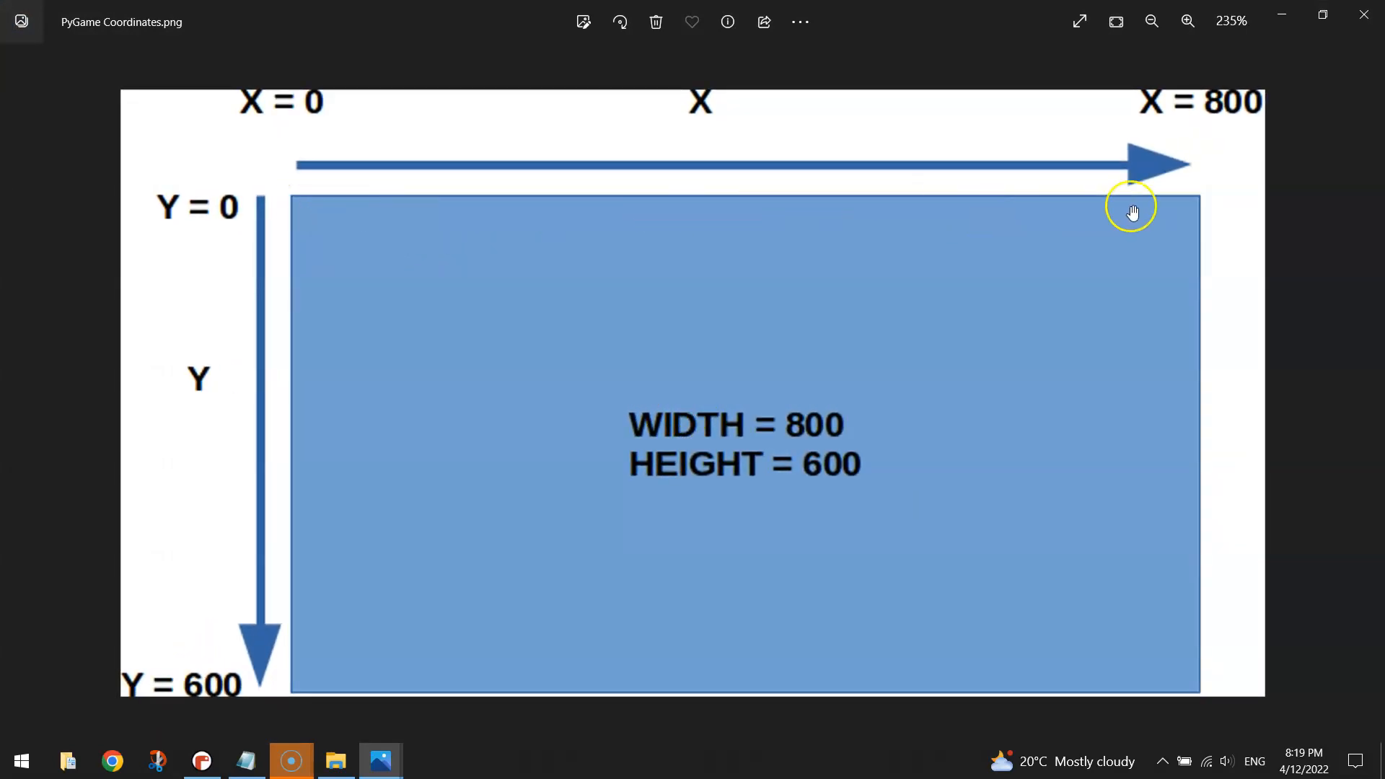
{"action": "mouse_move", "coordinate": [311, 439]}
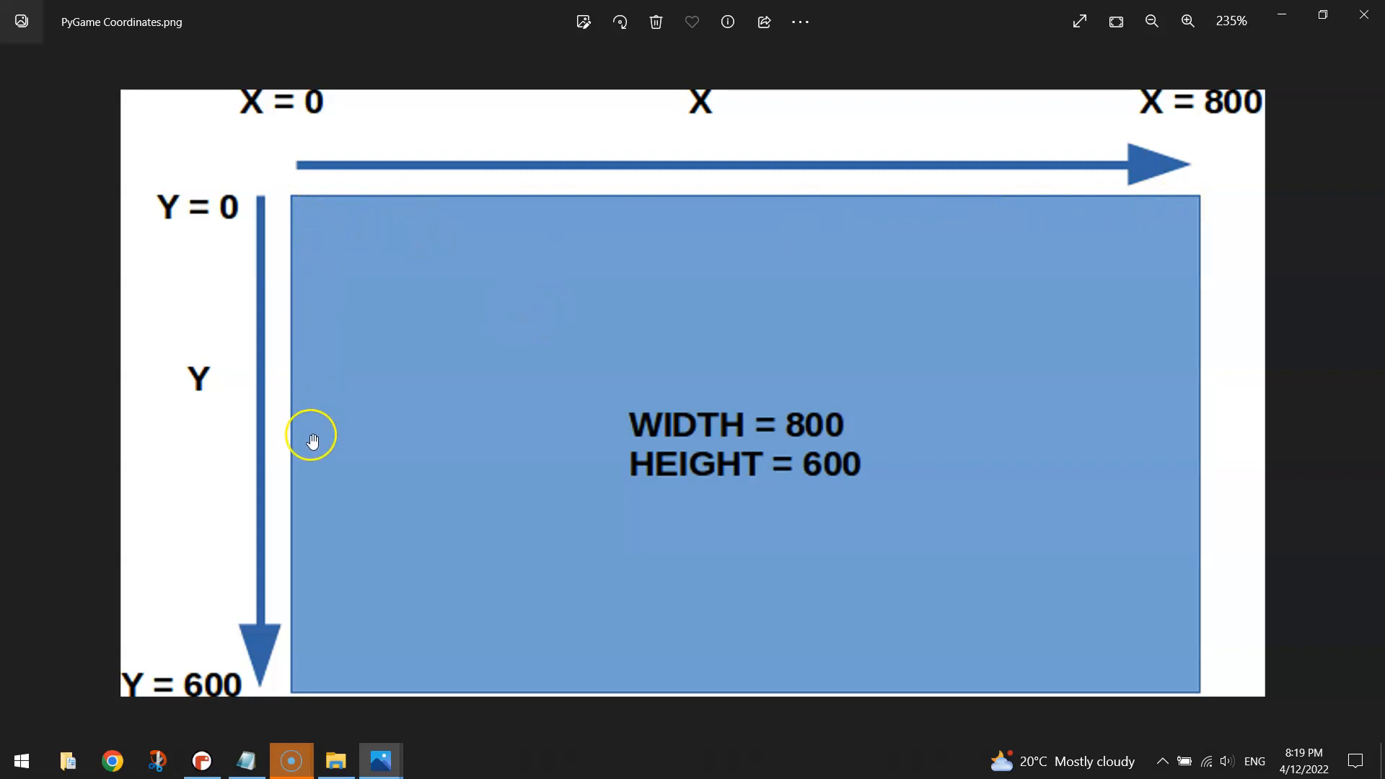
{"action": "mouse_move", "coordinate": [306, 236]}
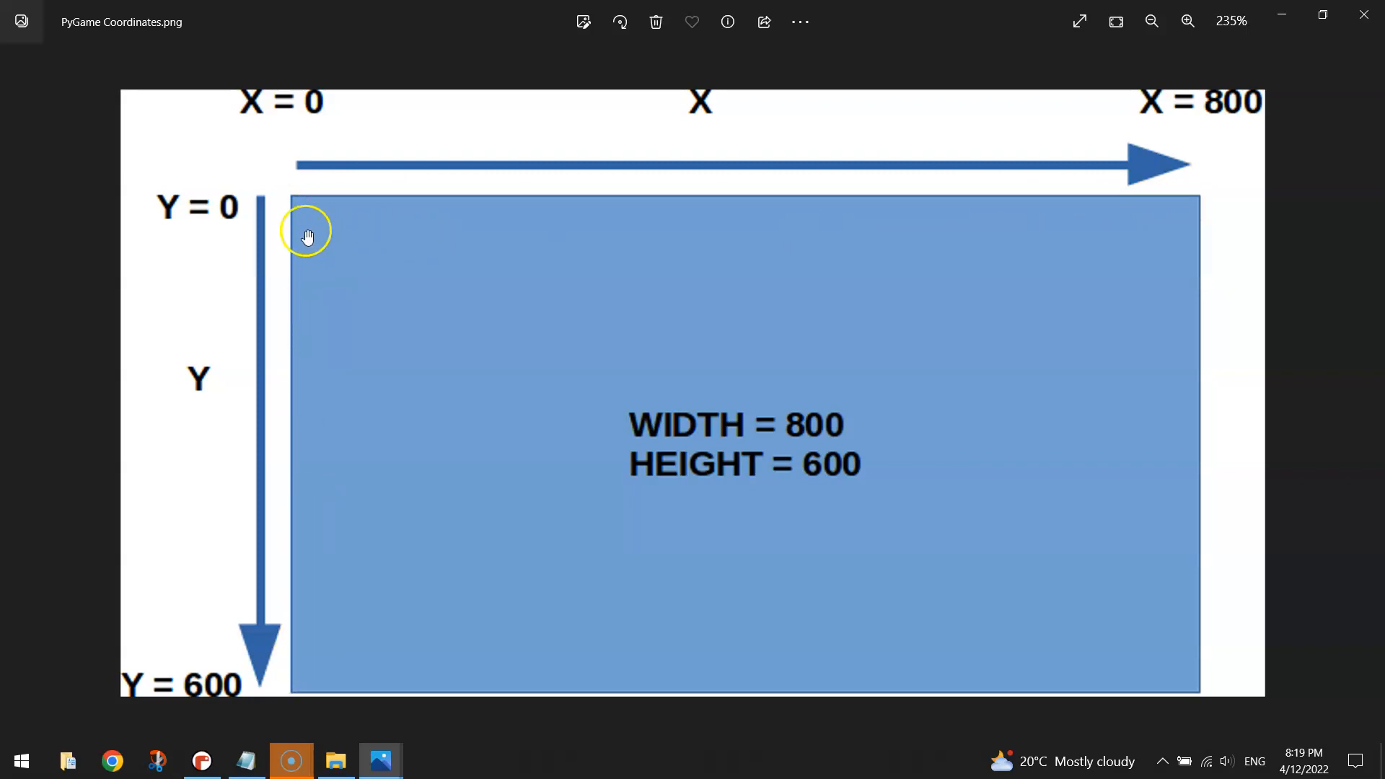
{"action": "mouse_move", "coordinate": [292, 205]}
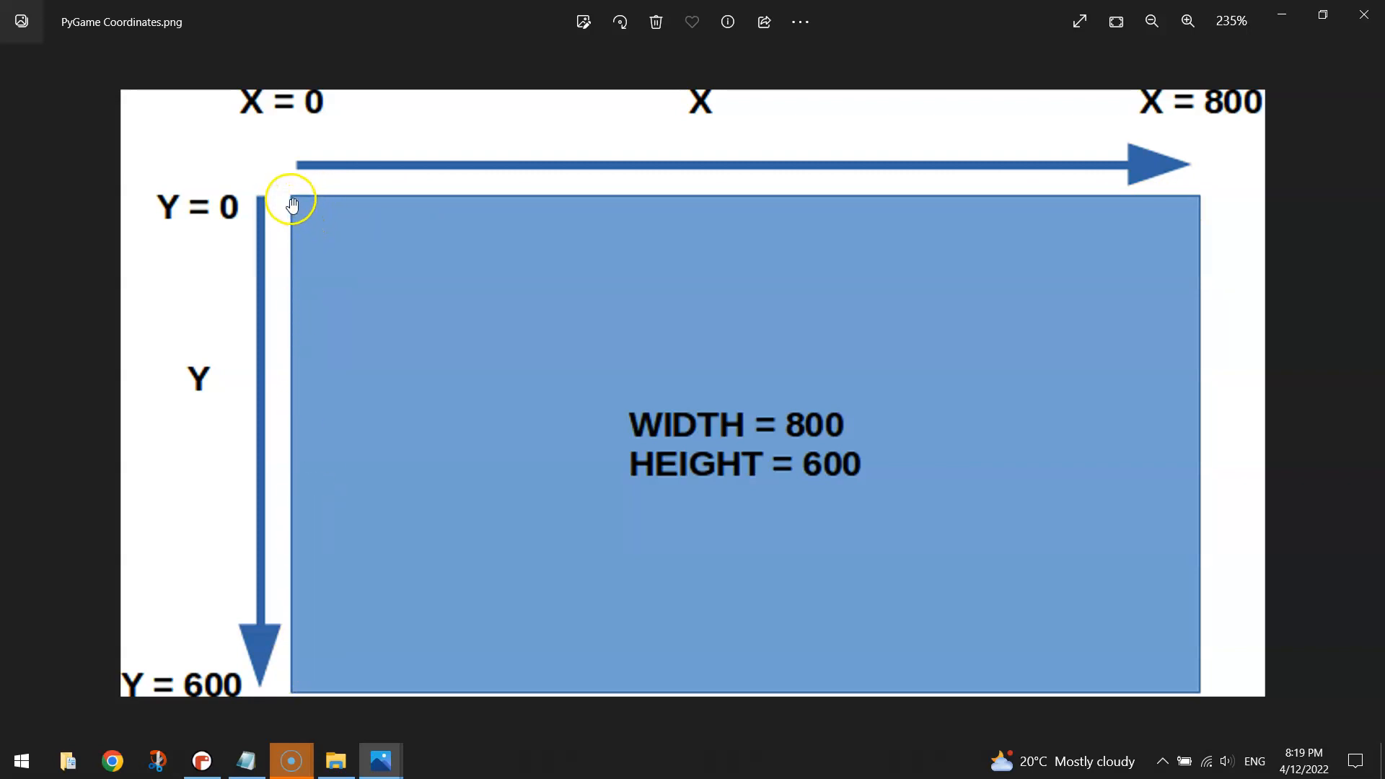
{"action": "mouse_move", "coordinate": [393, 208]}
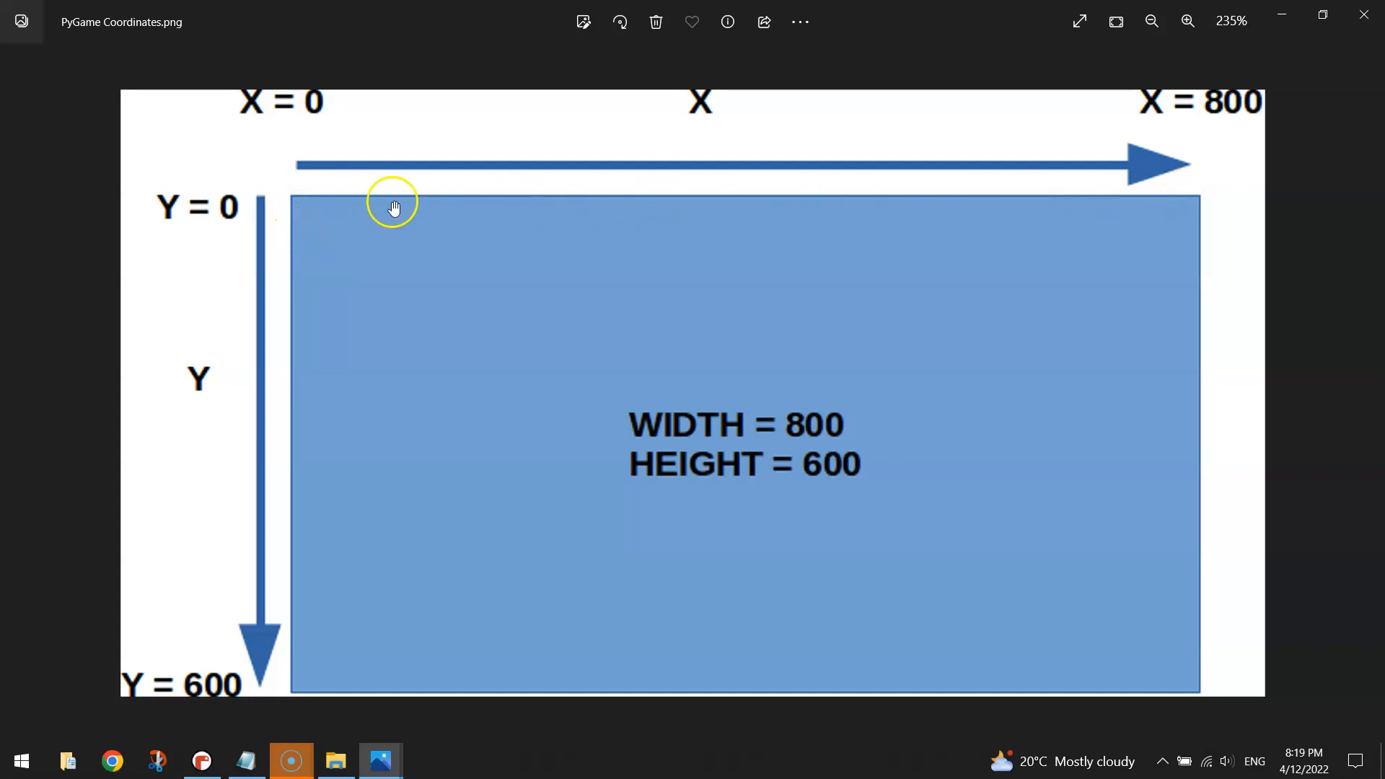
{"action": "mouse_move", "coordinate": [185, 376]}
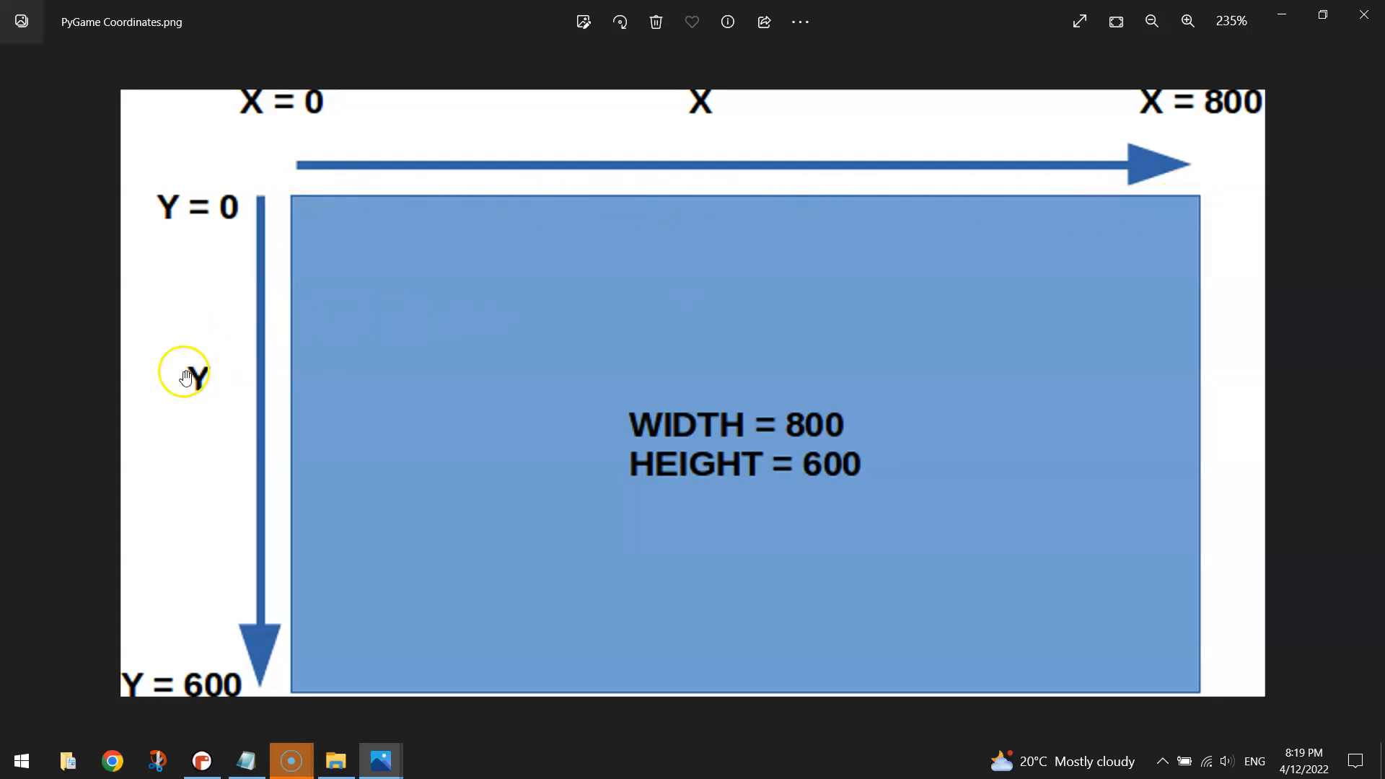
{"action": "mouse_move", "coordinate": [296, 751]}
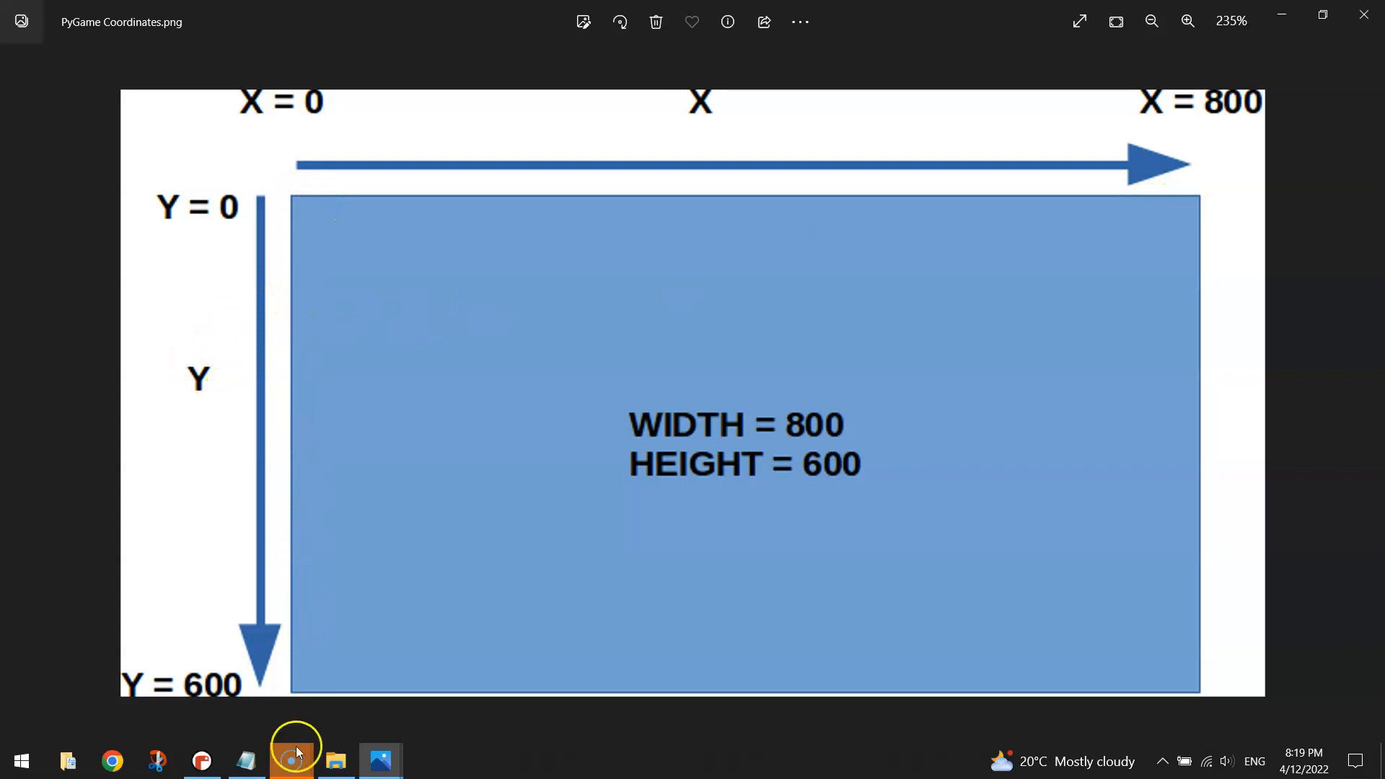
{"action": "mouse_move", "coordinate": [402, 694]}
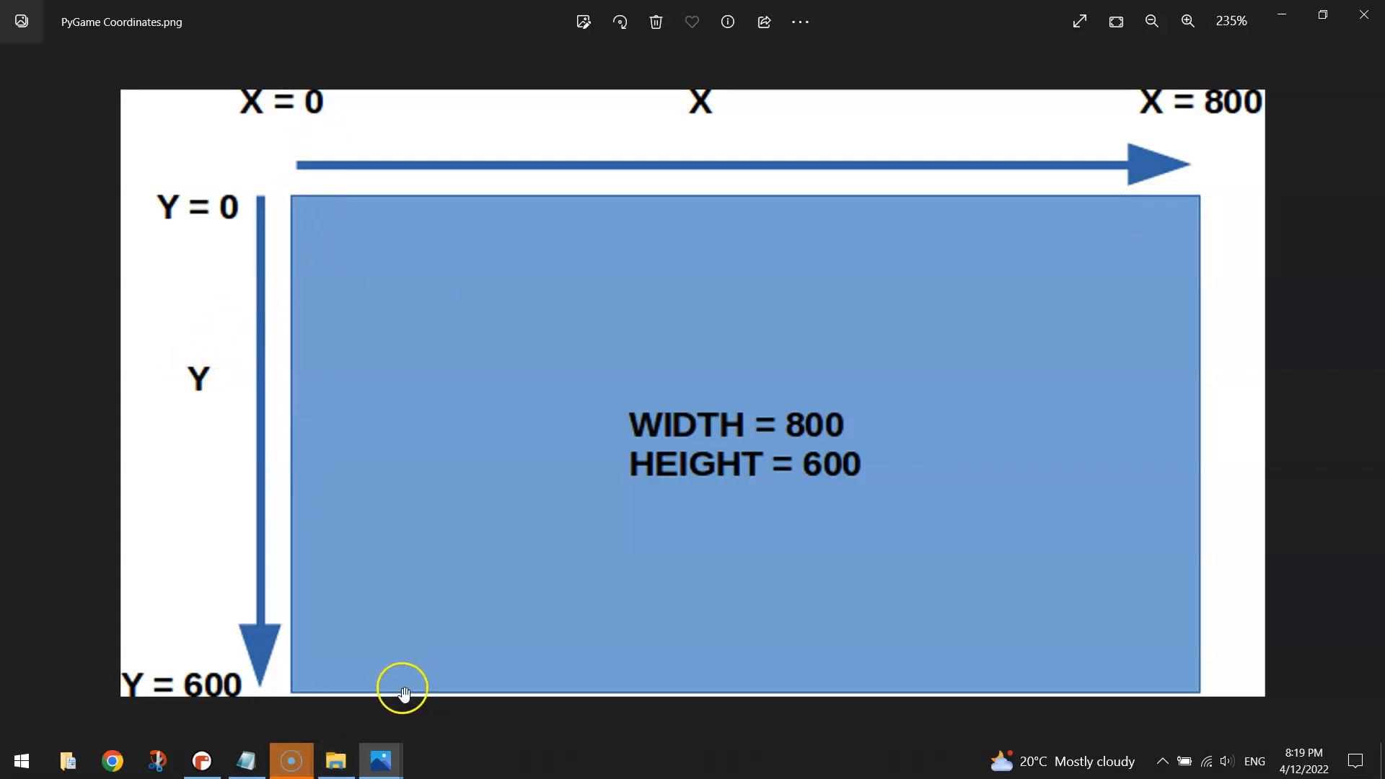
{"action": "mouse_move", "coordinate": [408, 681]}
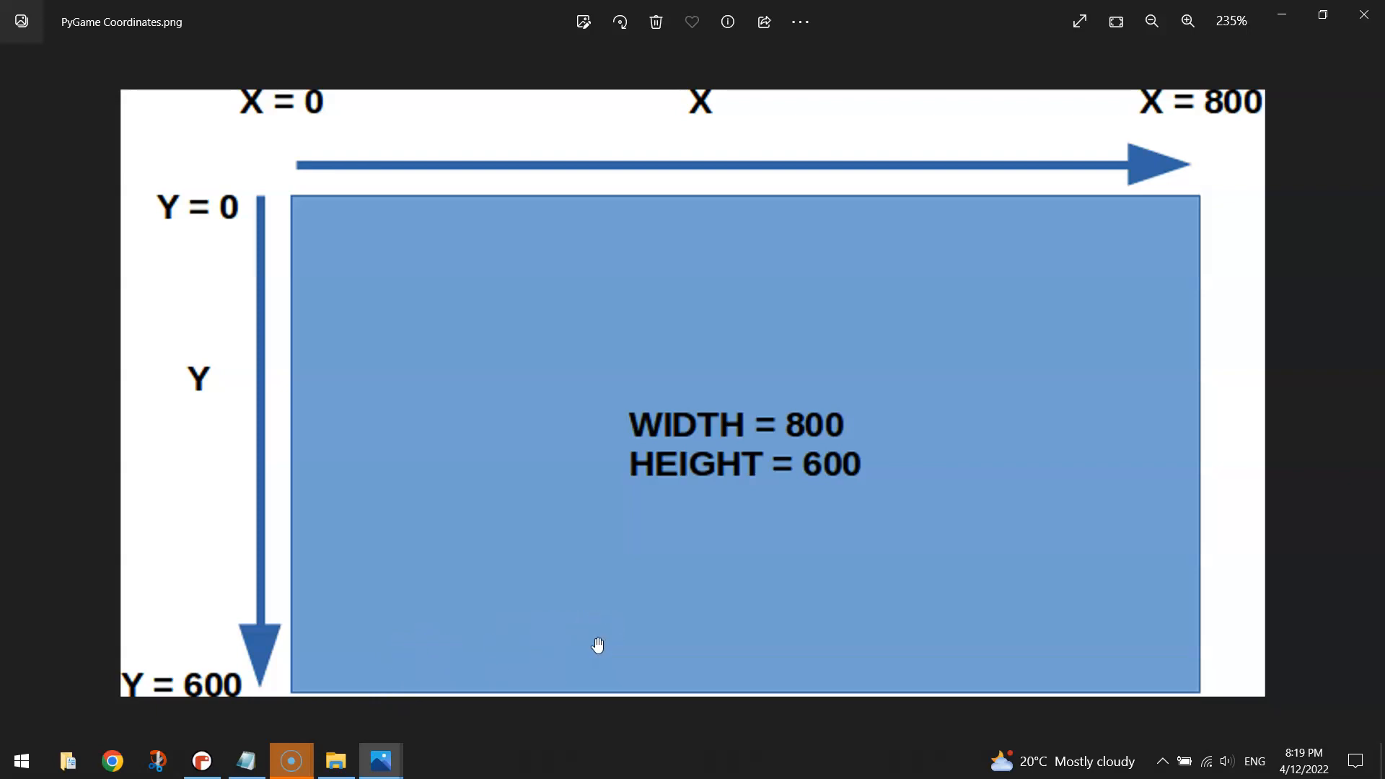
{"action": "left_click", "coordinate": [759, 652]}
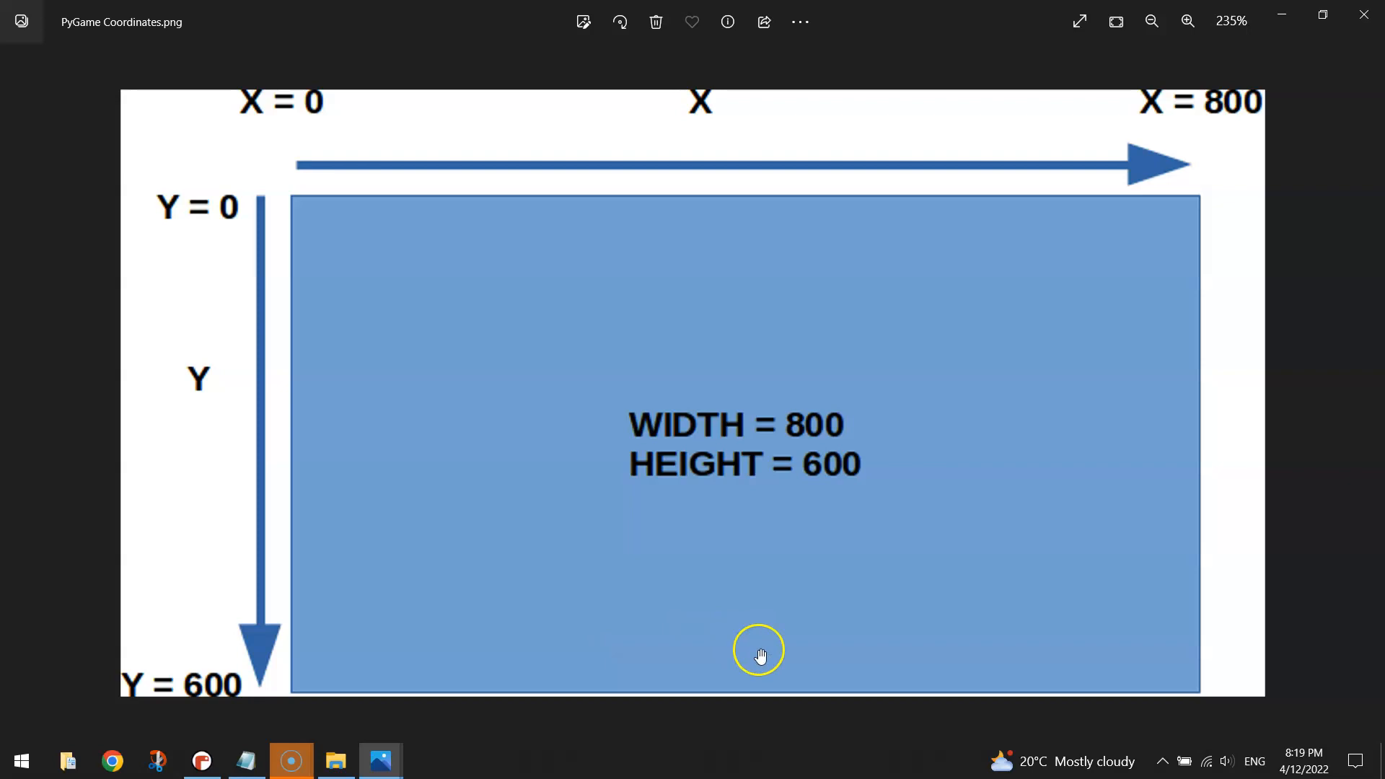
{"action": "mouse_move", "coordinate": [762, 643]}
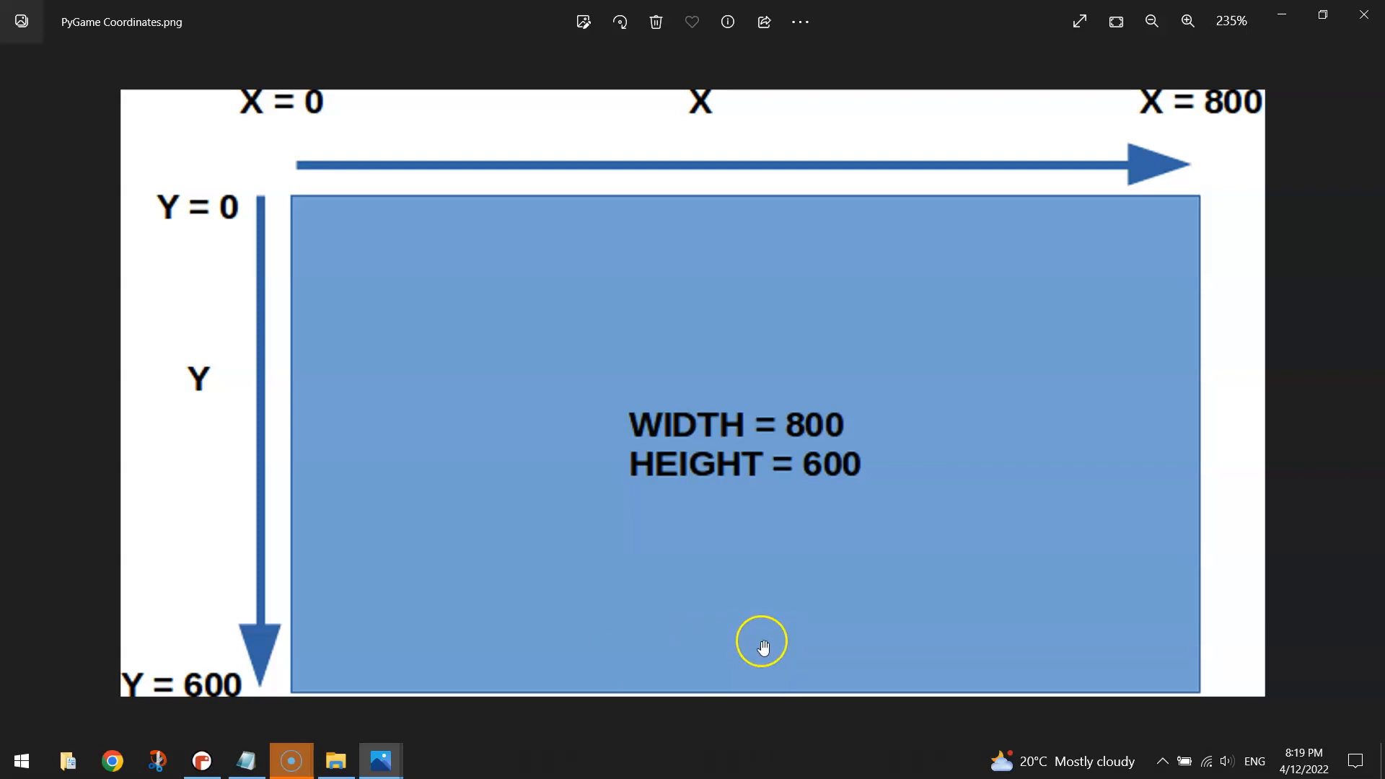
{"action": "mouse_move", "coordinate": [800, 689]}
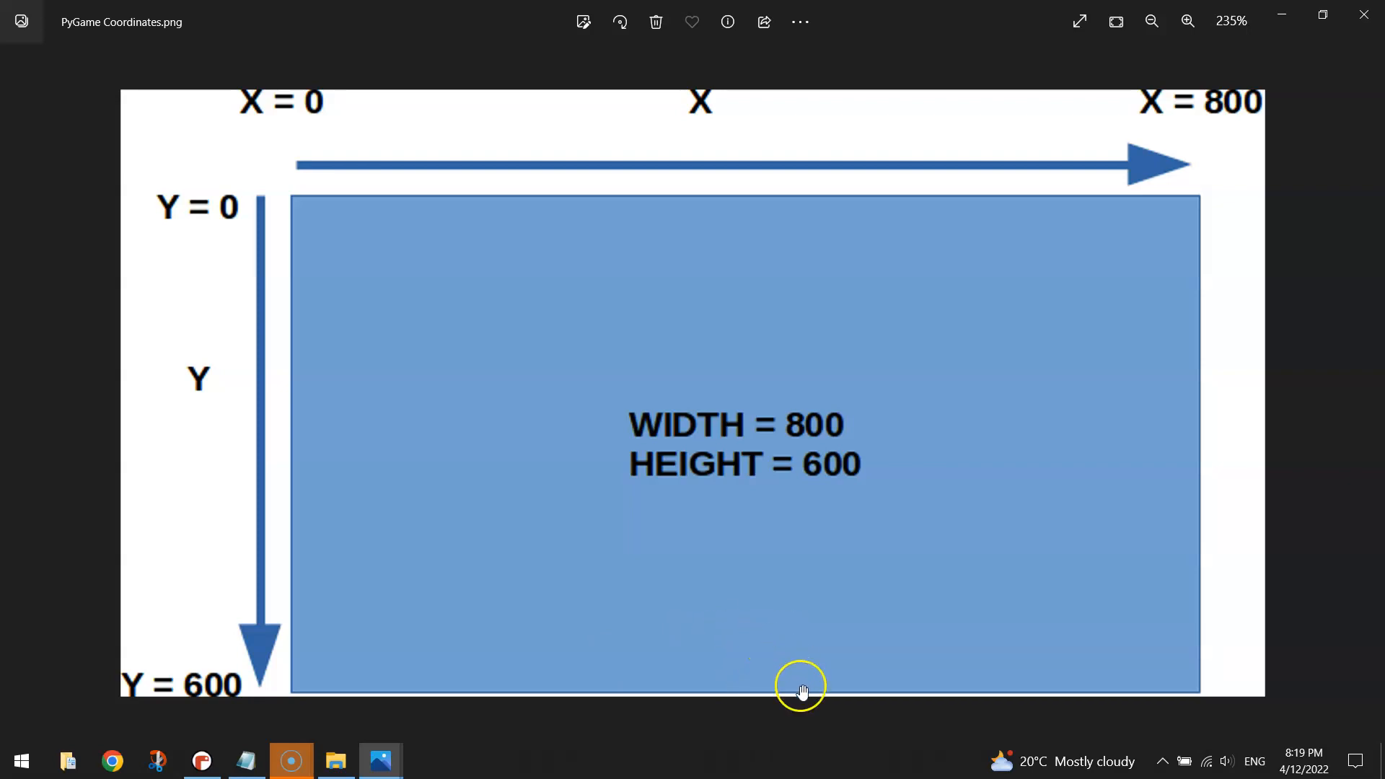
Back in Mu, type ship.x = 400 below the ship Actor
{"action": "left_click", "coordinate": [200, 761]}
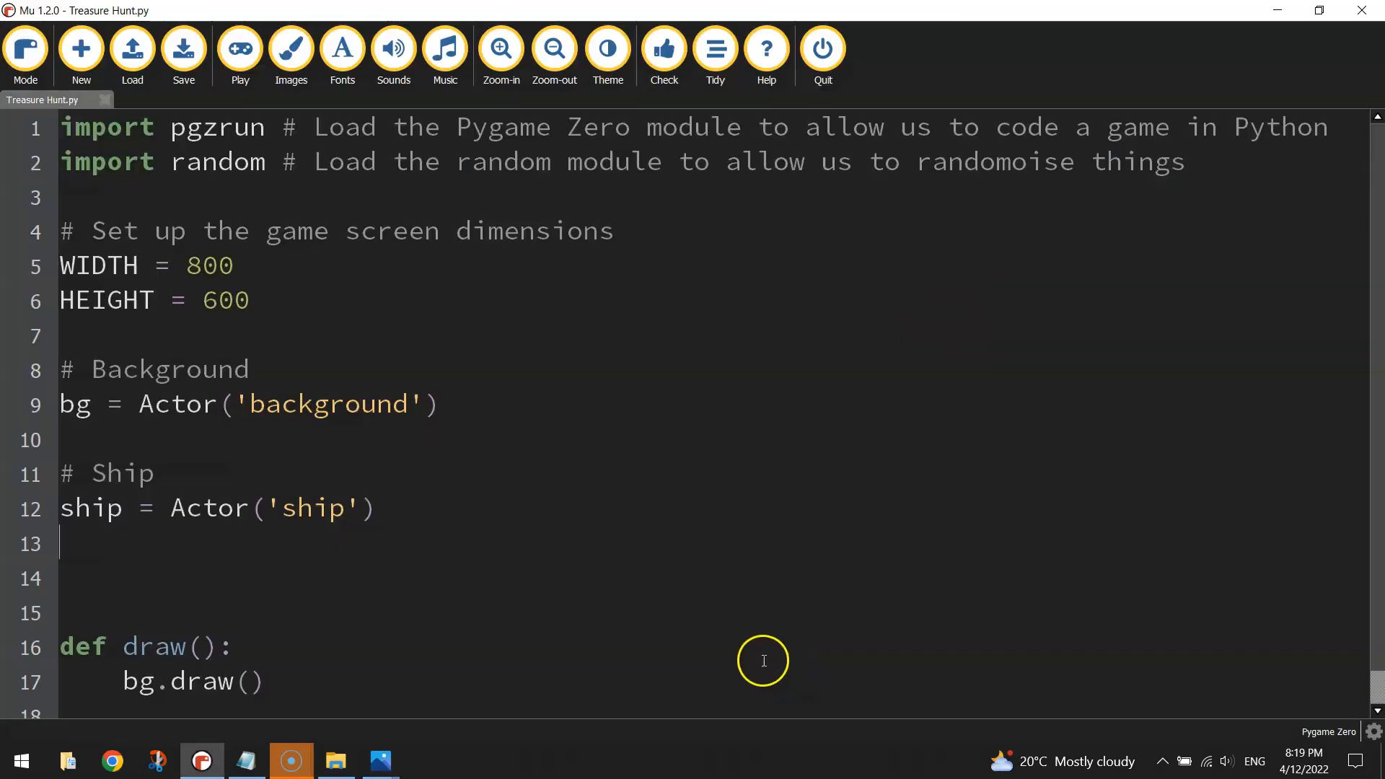
{"action": "type", "text": "shi"}
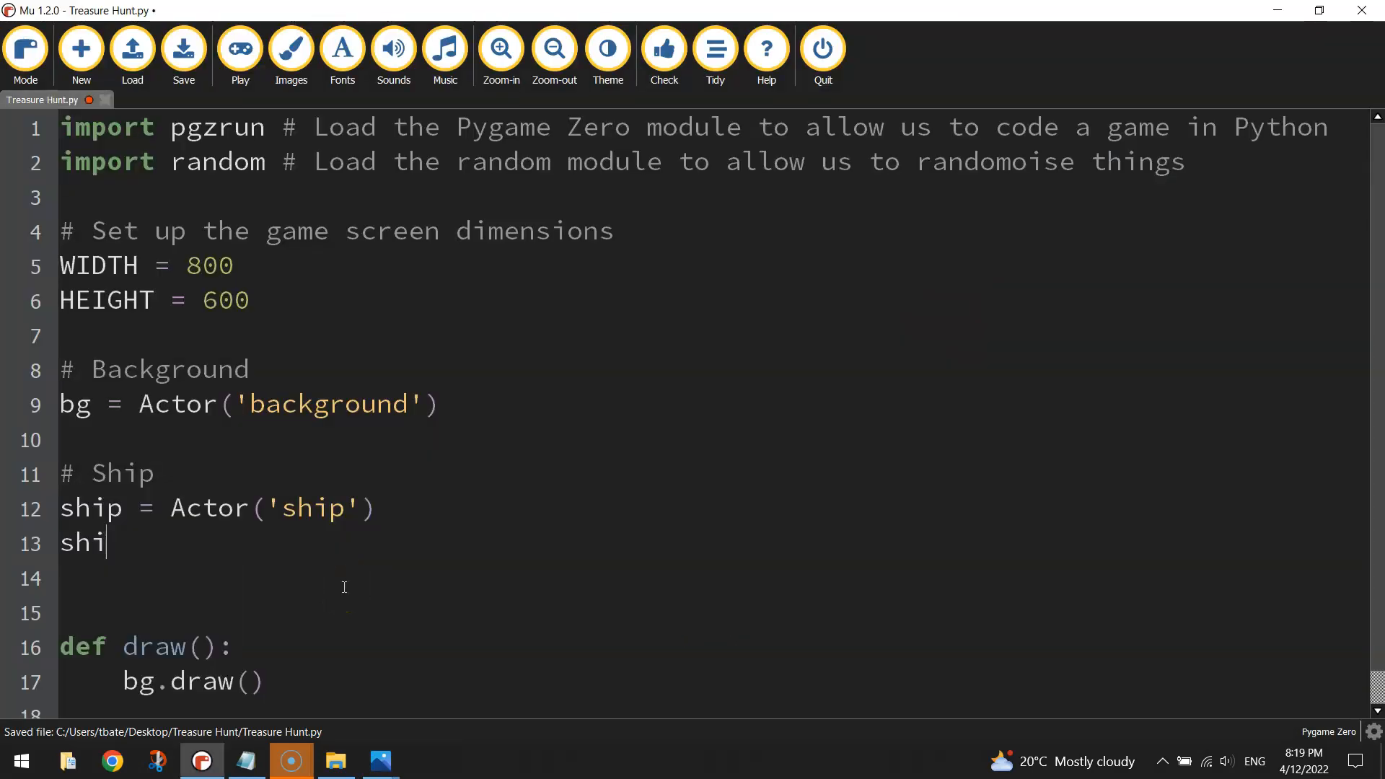
{"action": "type", "text": "p.x"}
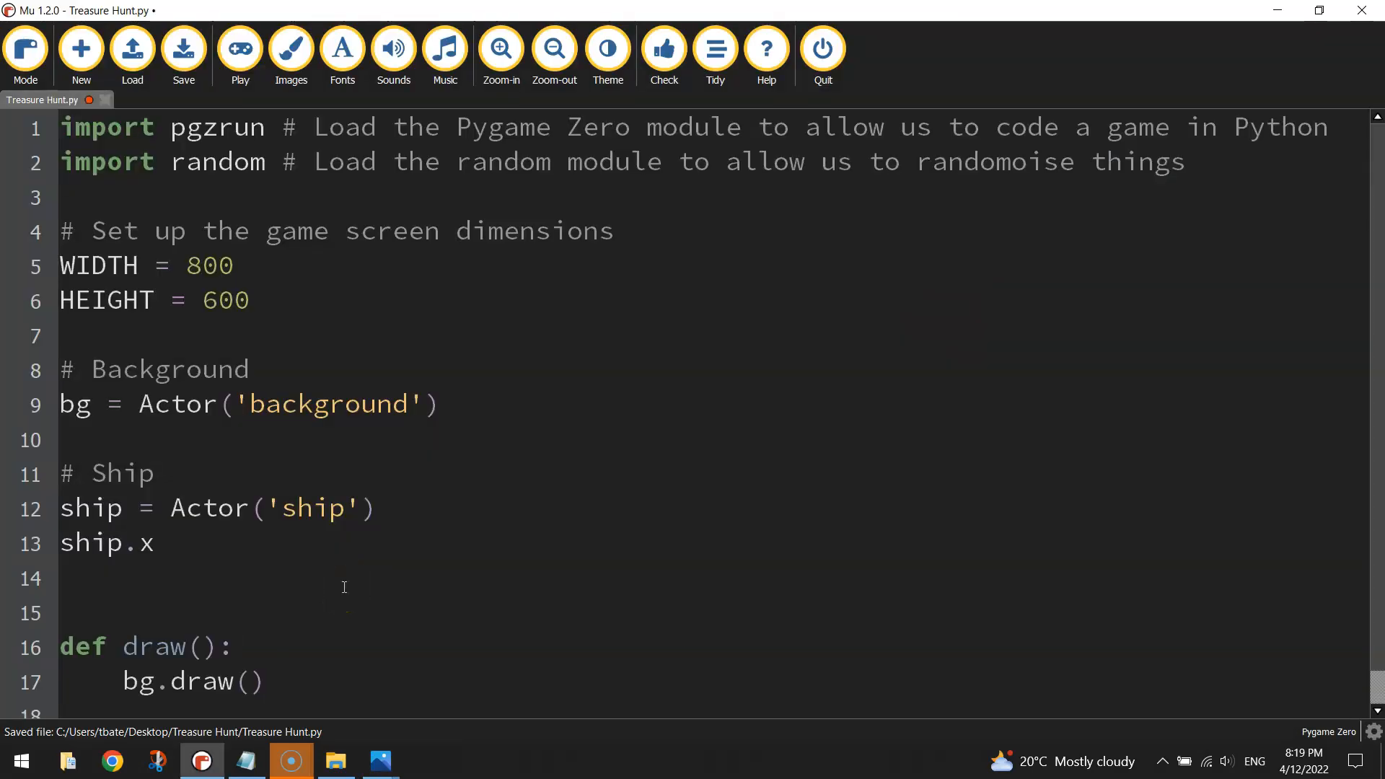
{"action": "type", "text": "="}
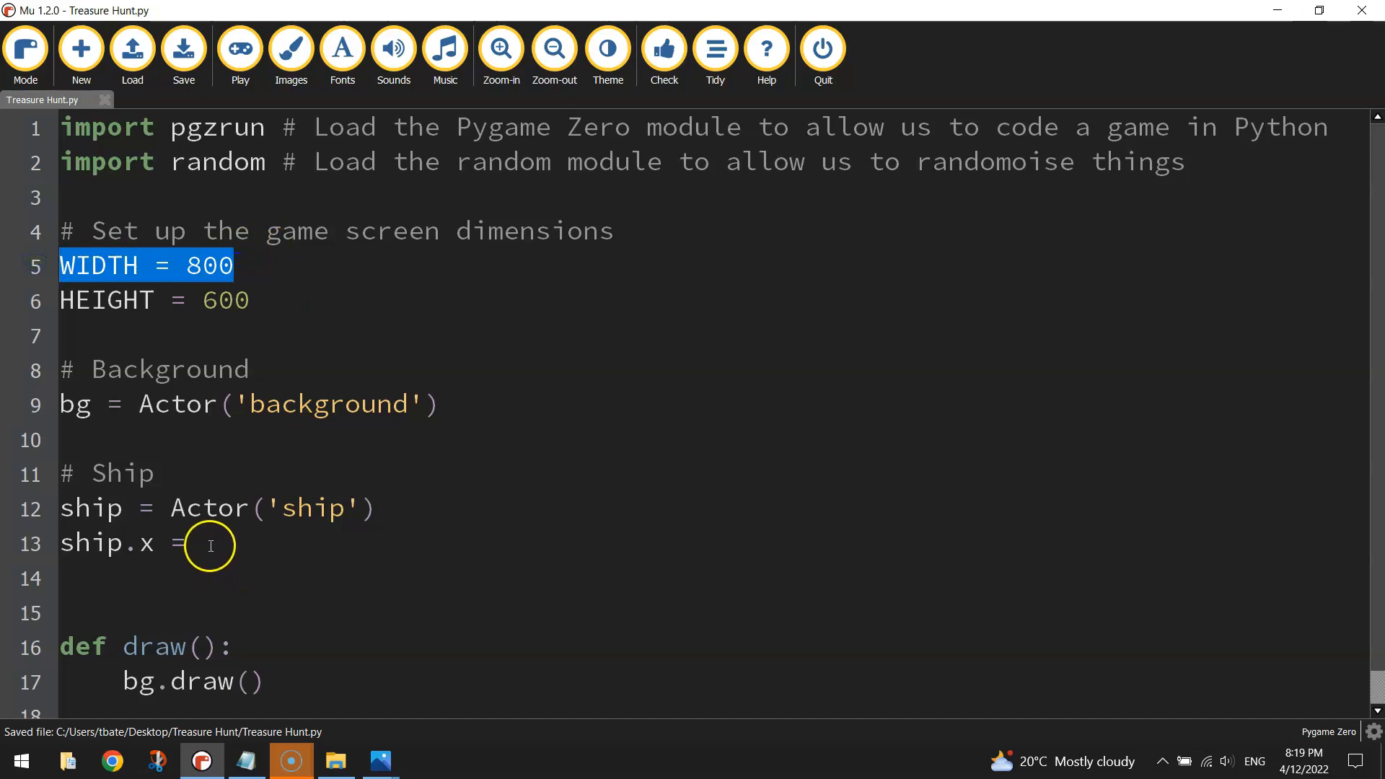
{"action": "type", "text": "400"}
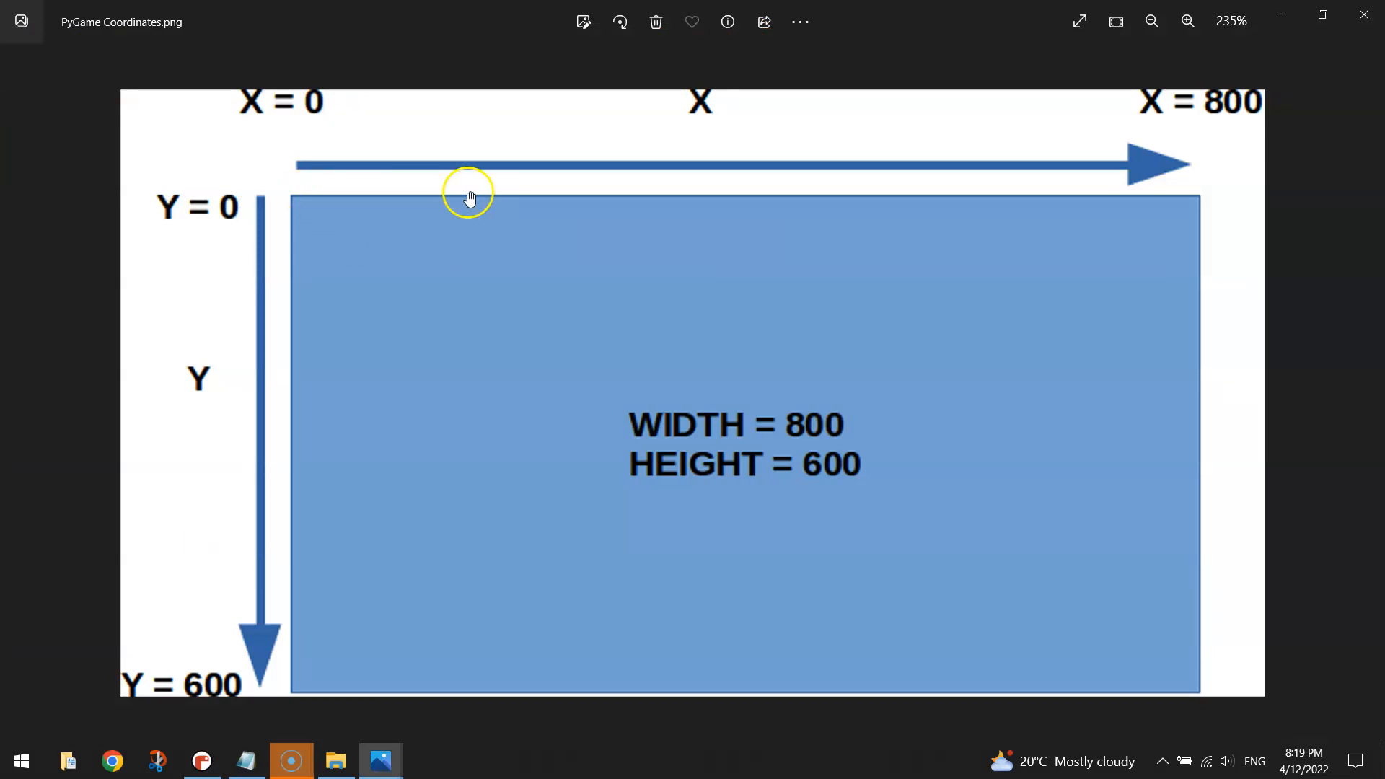
{"action": "mouse_move", "coordinate": [778, 185]}
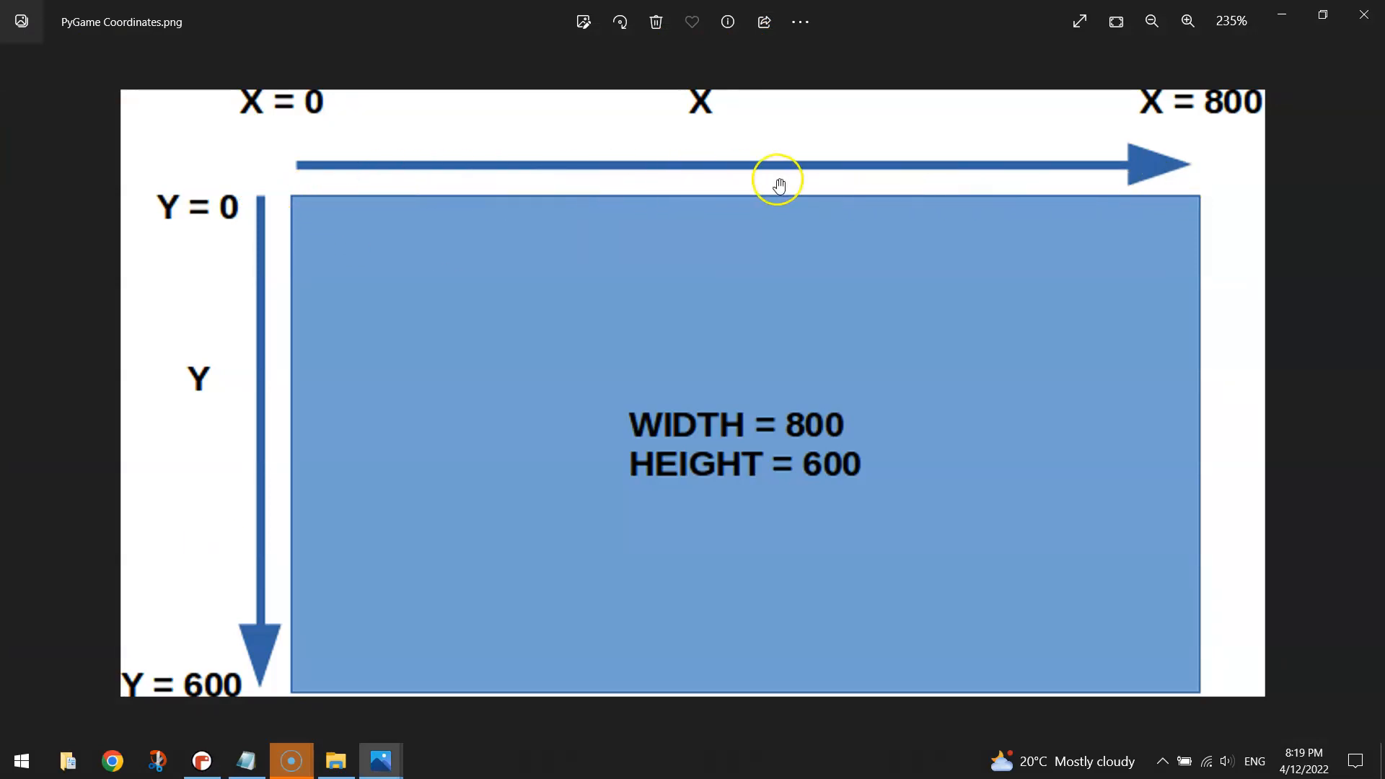
{"action": "mouse_move", "coordinate": [721, 192]}
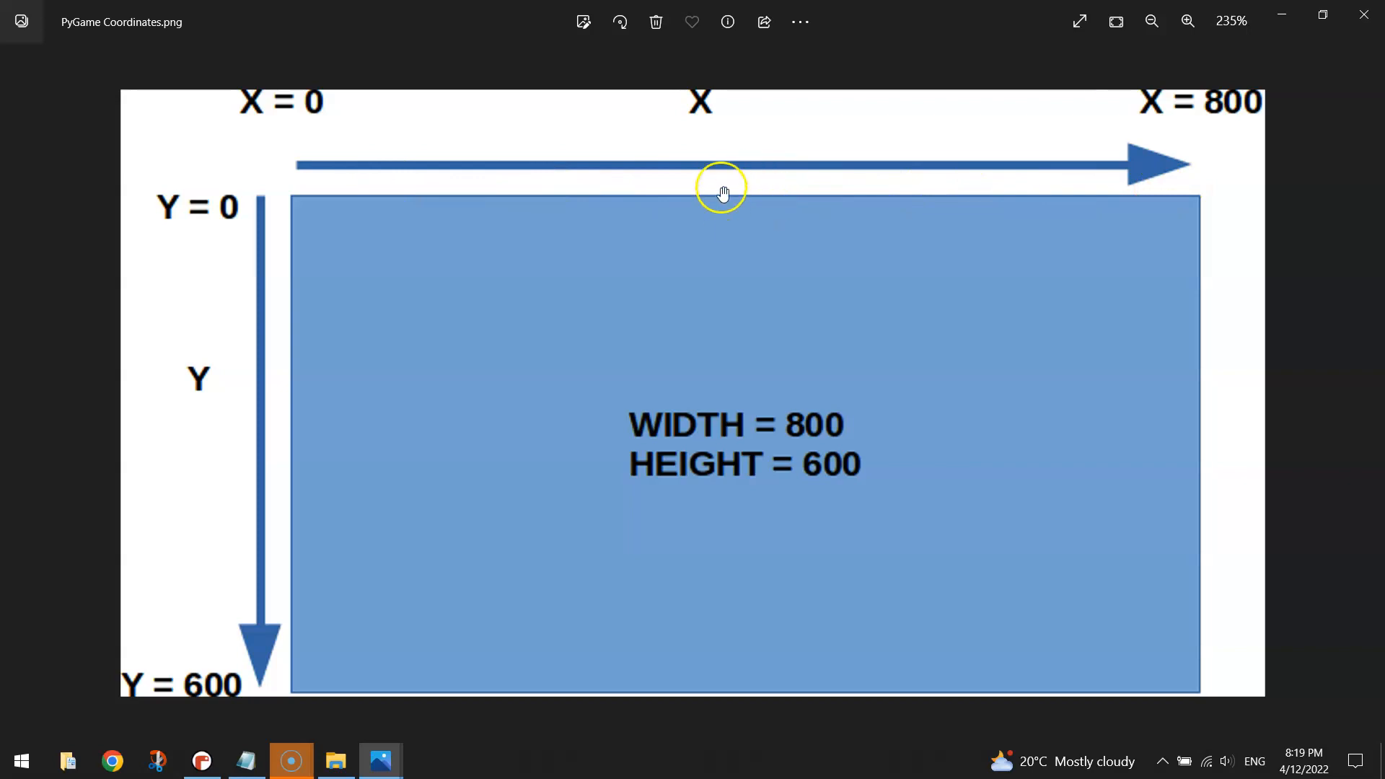
{"action": "mouse_move", "coordinate": [732, 197]}
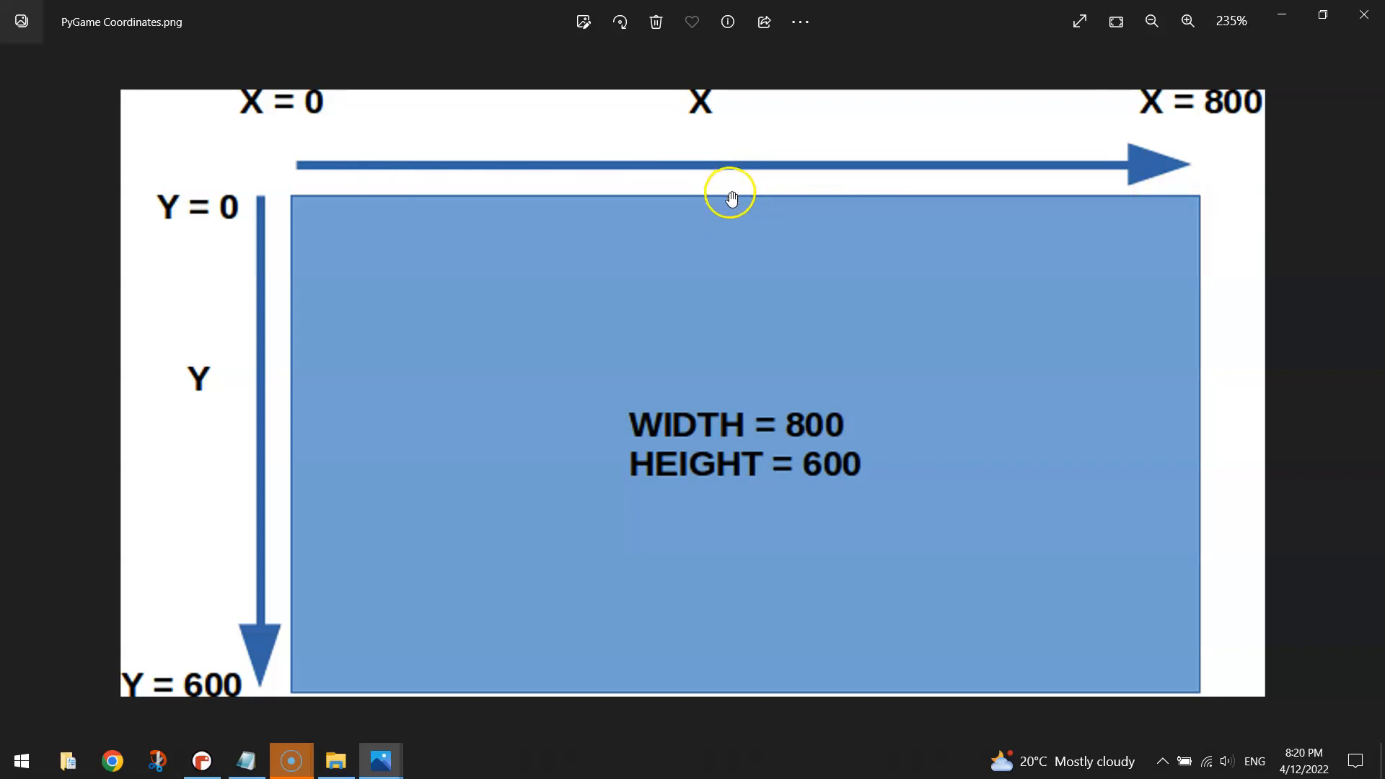
{"action": "mouse_move", "coordinate": [750, 676]}
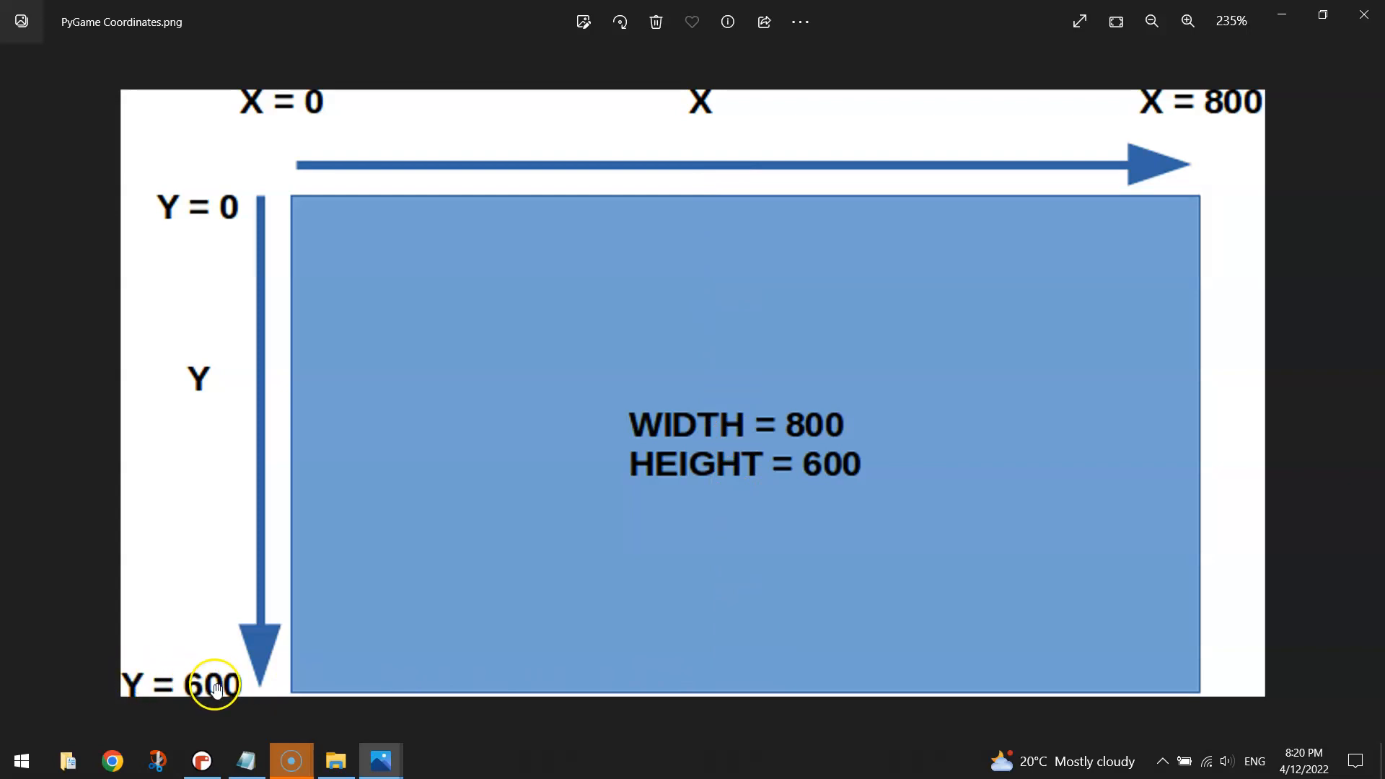
{"action": "mouse_move", "coordinate": [770, 642]}
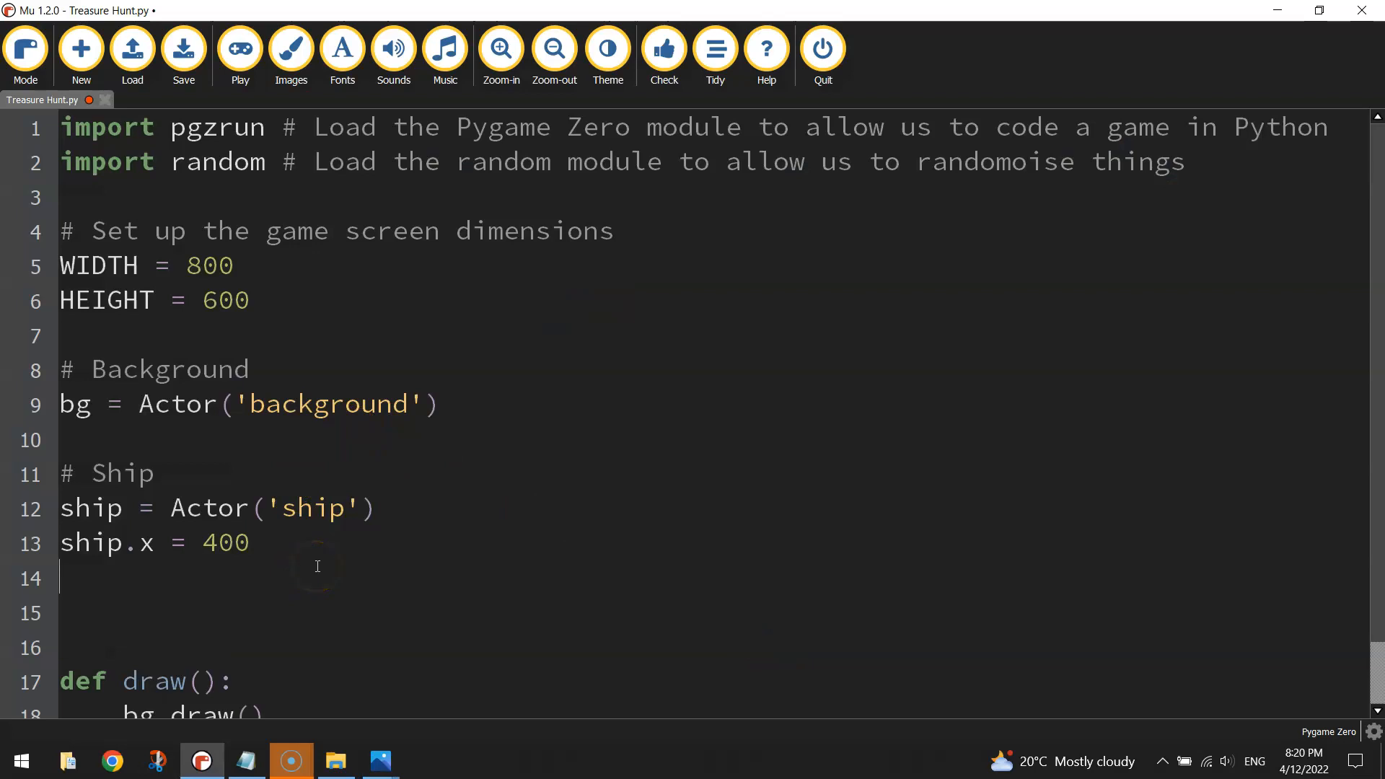
Set ship.y = 550, then run and close the game to check the ship
{"action": "type", "text": "ship.y"}
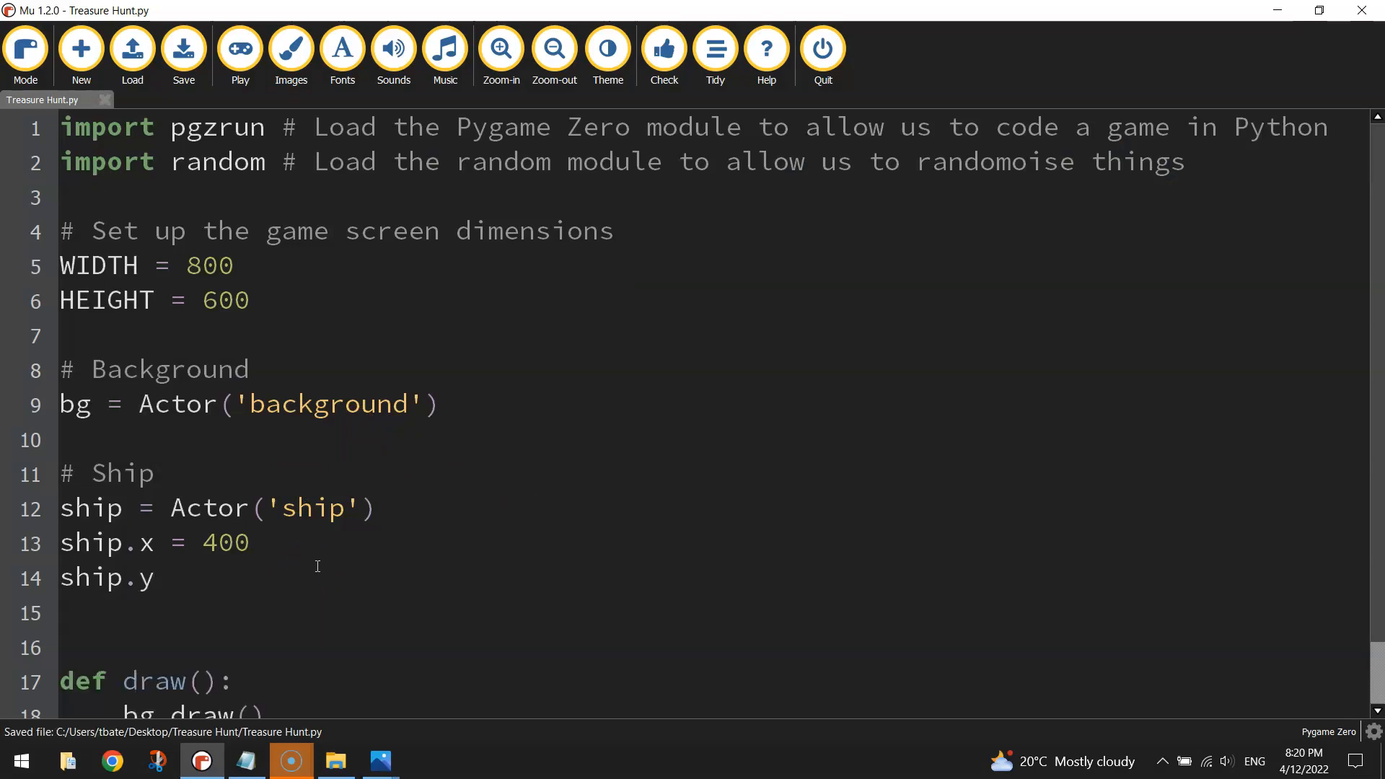
{"action": "type", "text": "="}
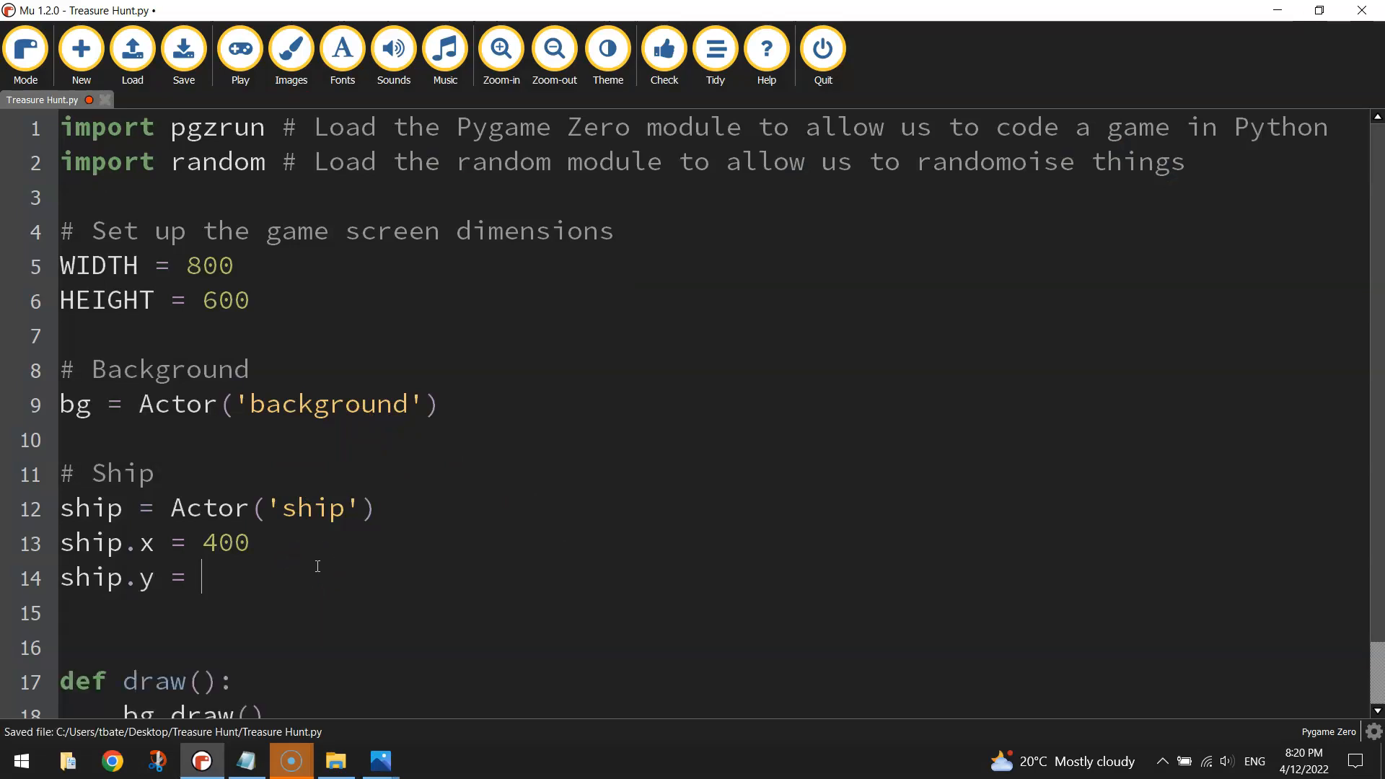
{"action": "type", "text": "550"}
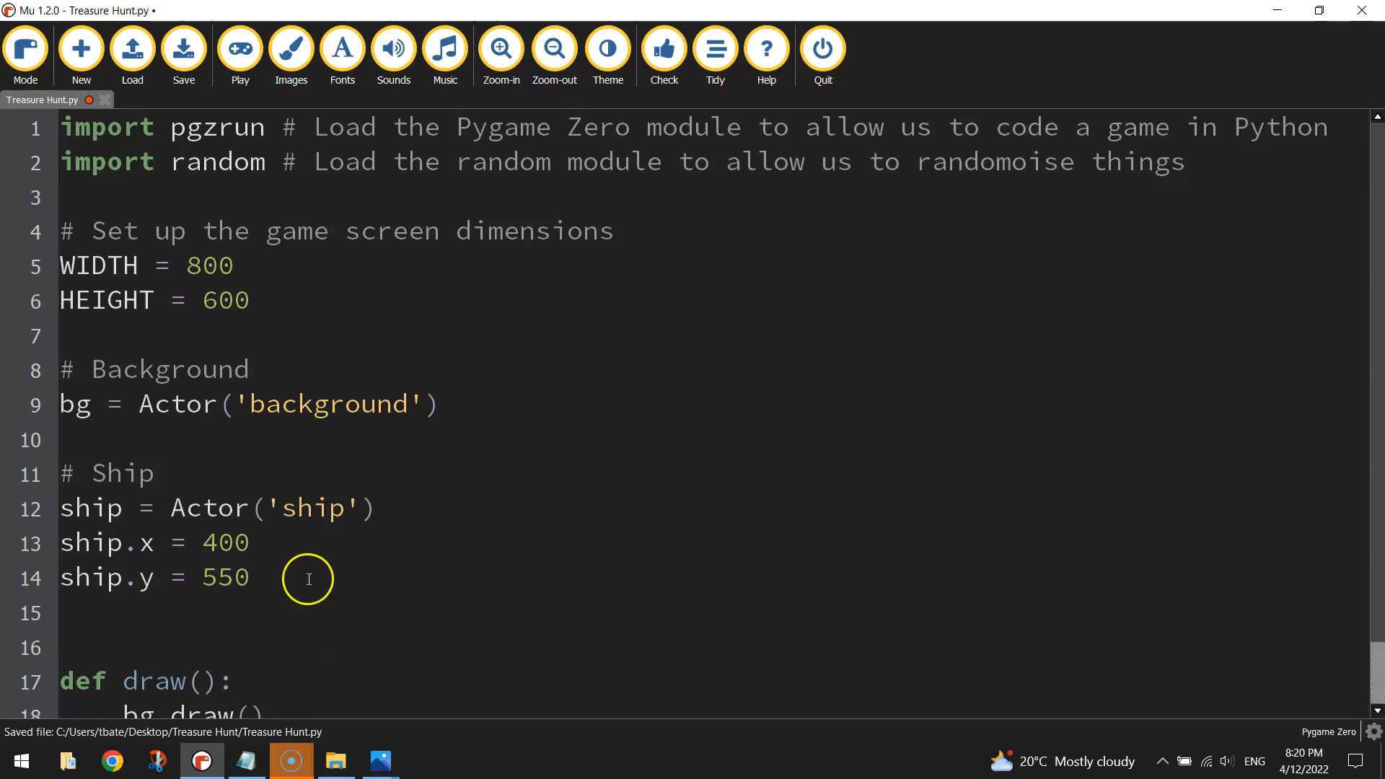
{"action": "double_click", "coordinate": [225, 543]}
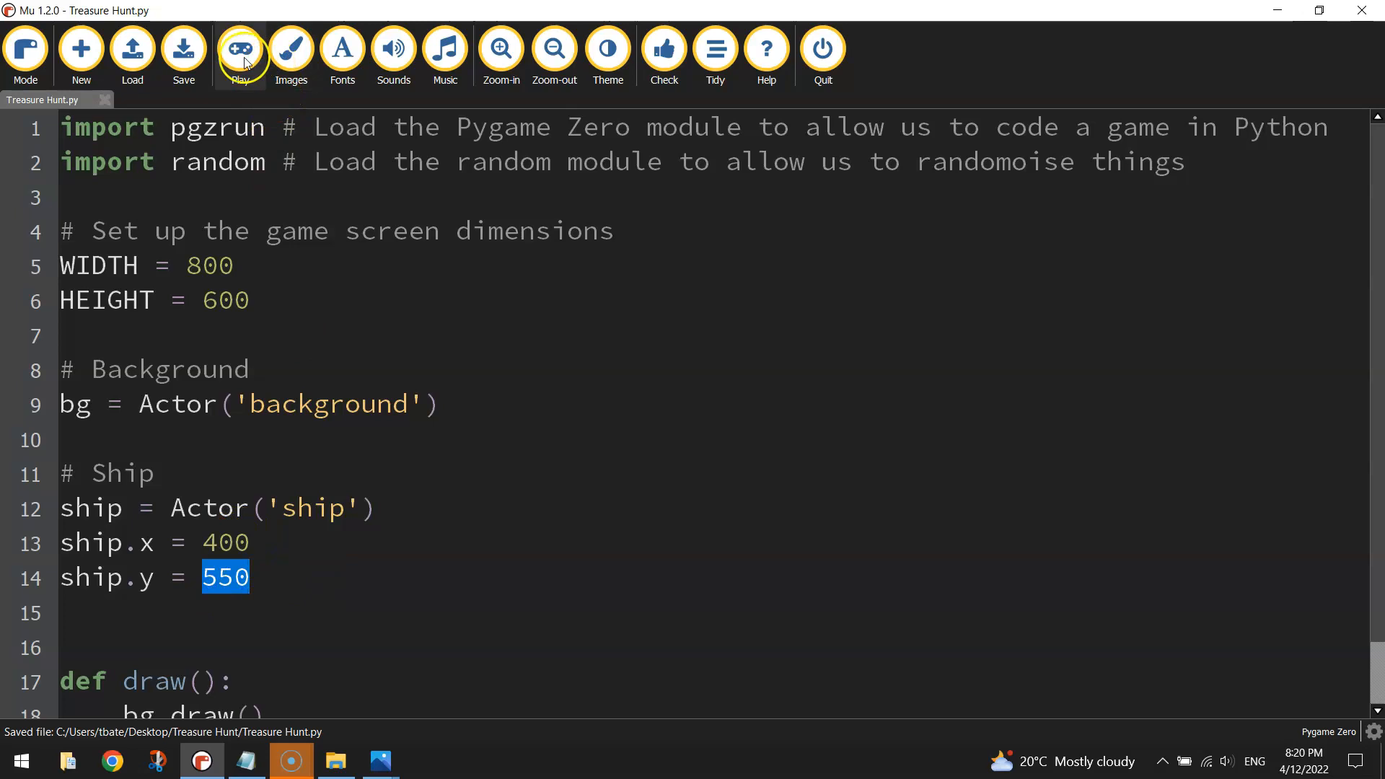
{"action": "left_click", "coordinate": [239, 48]}
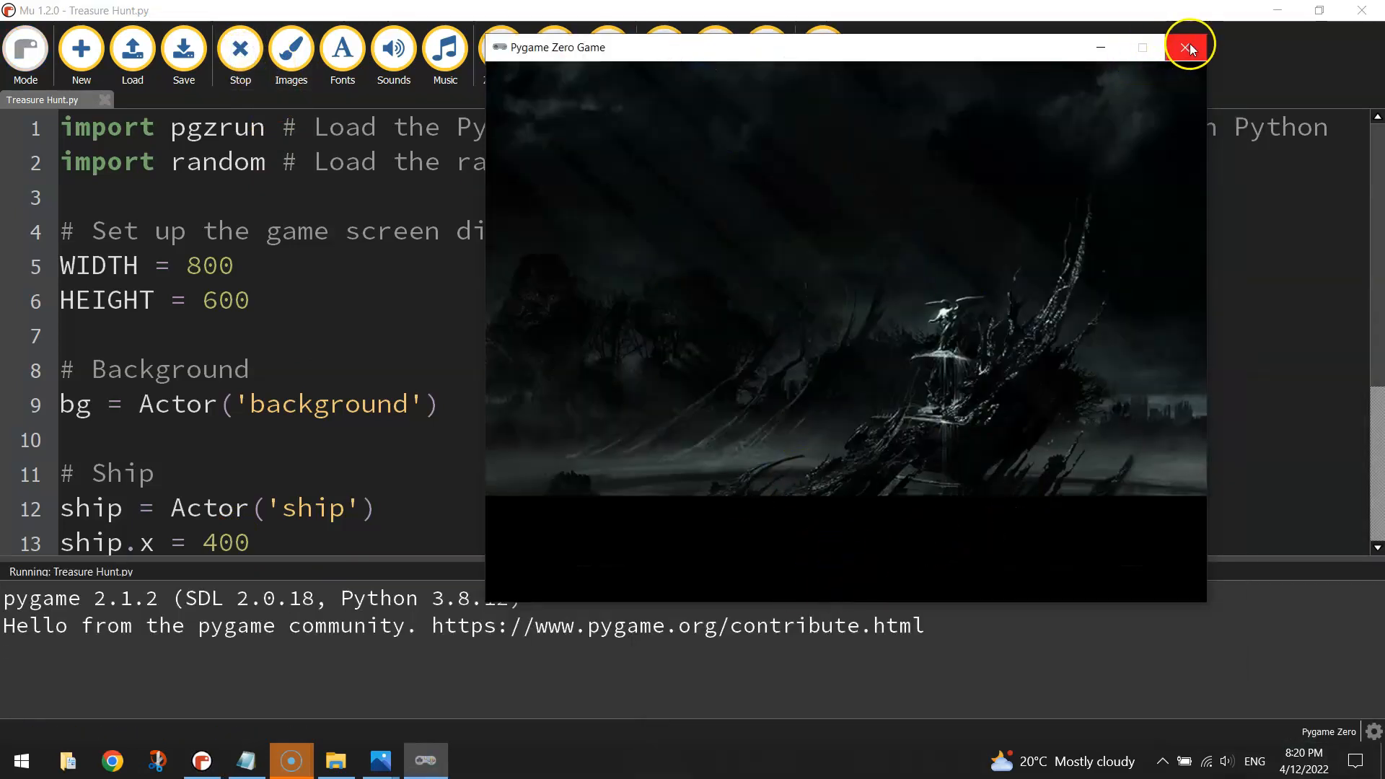
{"action": "left_click", "coordinate": [1189, 48]}
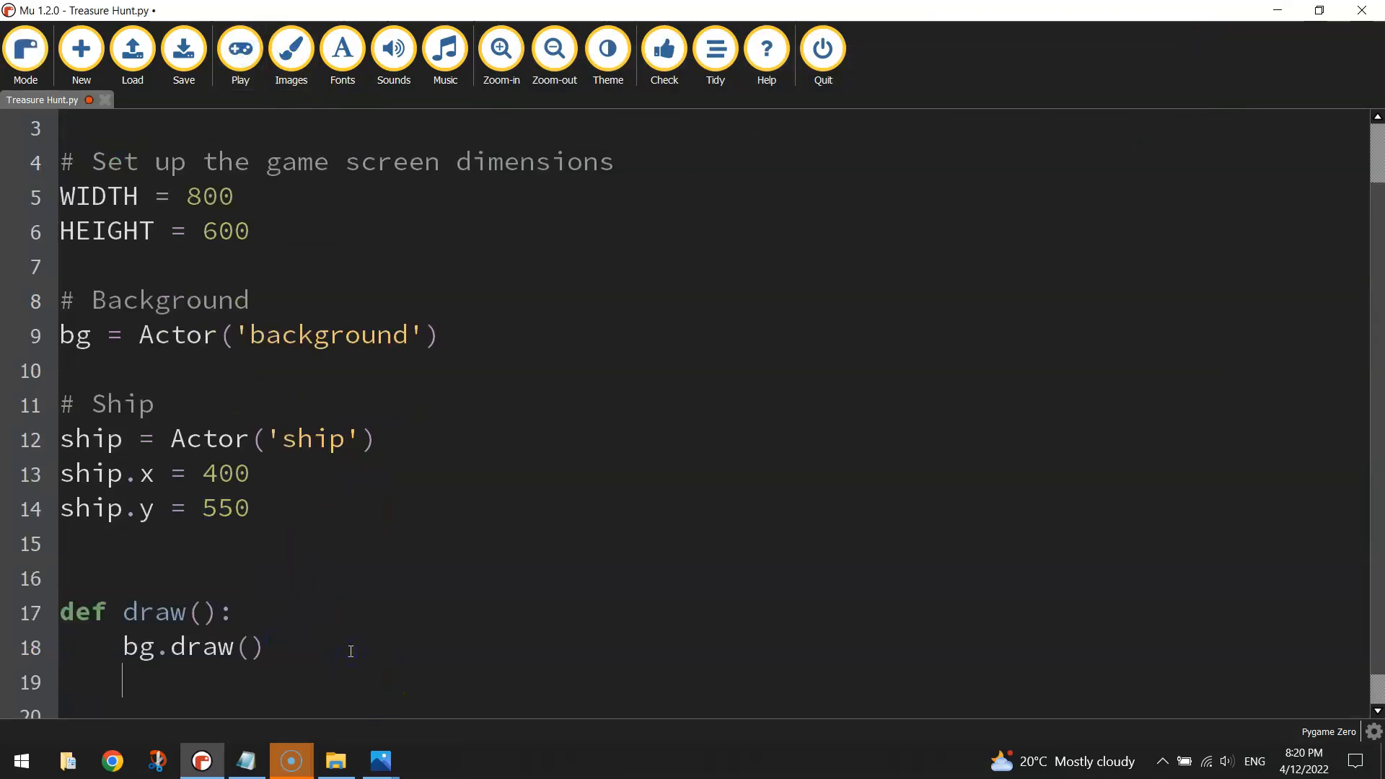
Add ship.draw() inside draw(), then run and close the game
{"action": "type", "text": "ship.draw("}
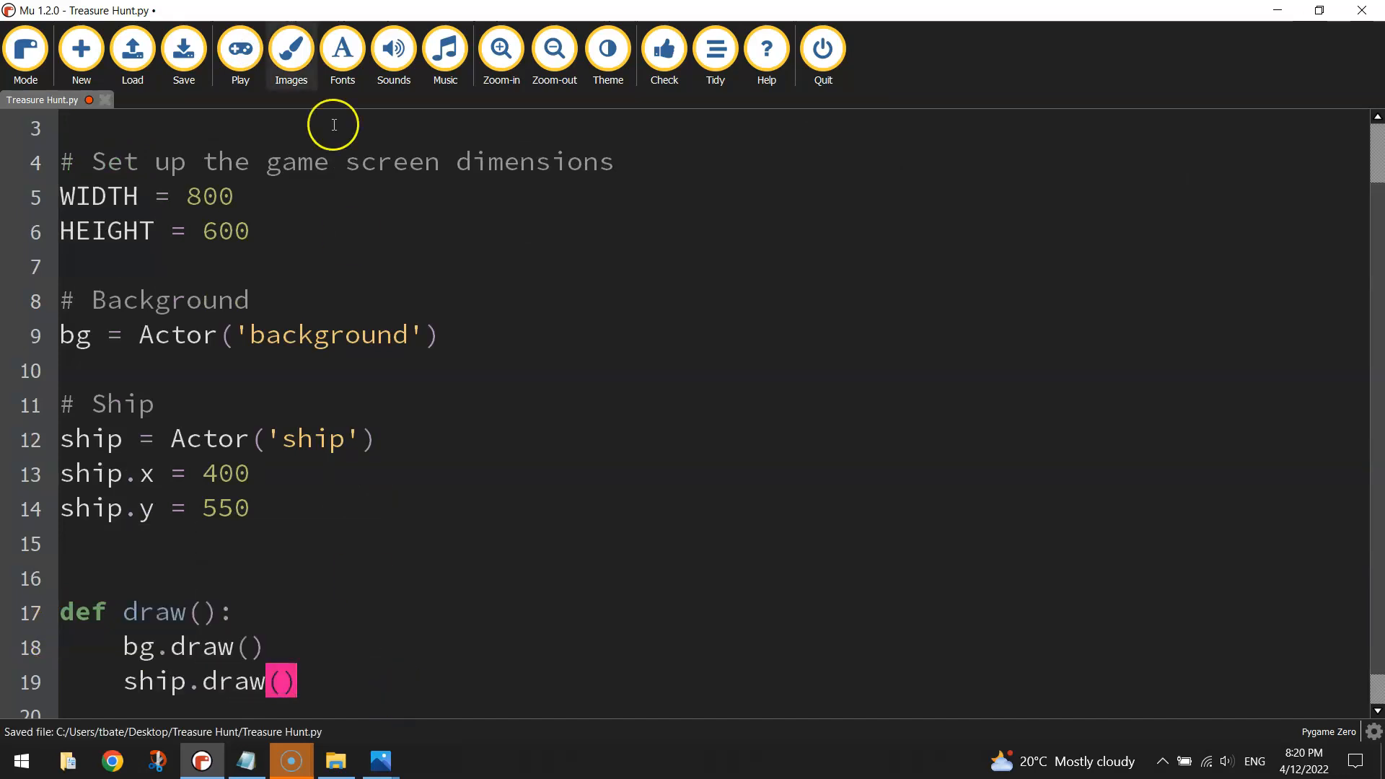
{"action": "left_click", "coordinate": [240, 48]}
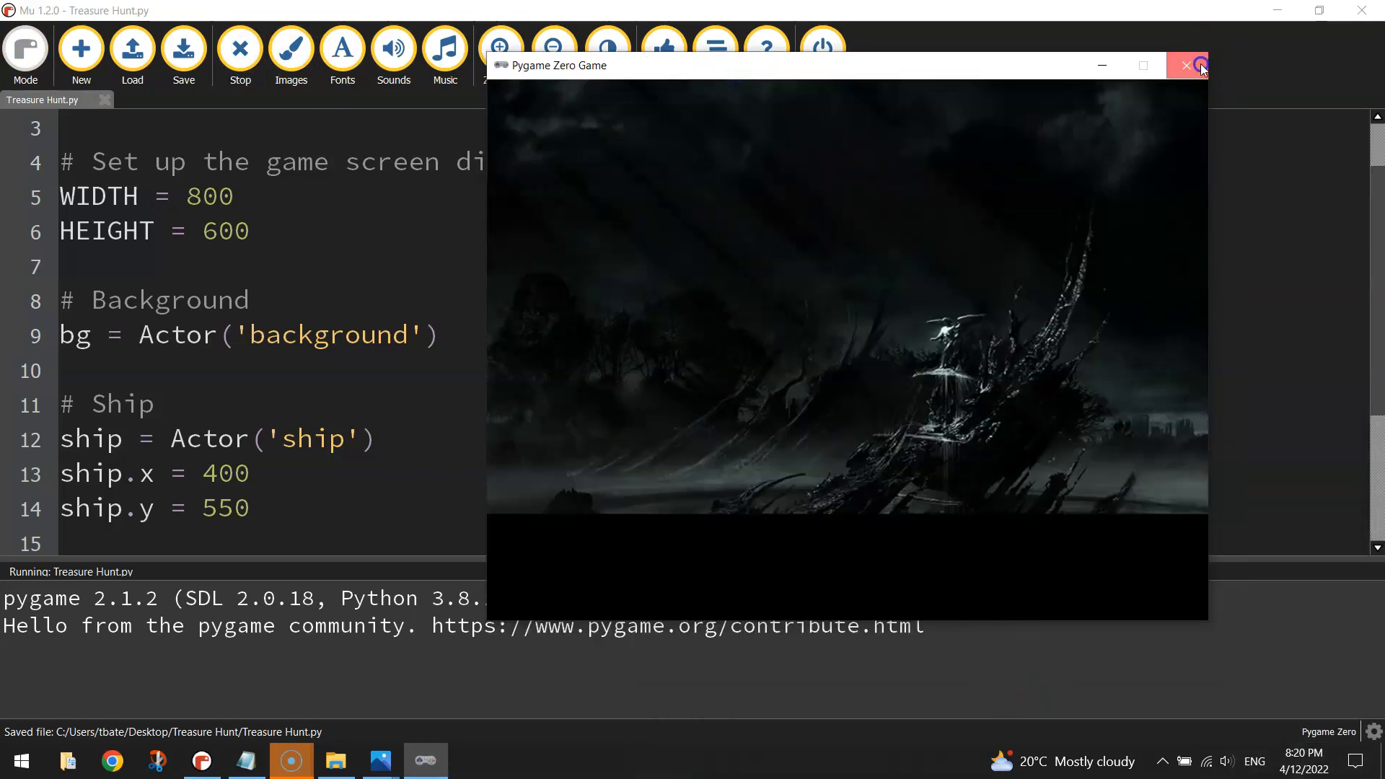
{"action": "left_click", "coordinate": [1186, 66]}
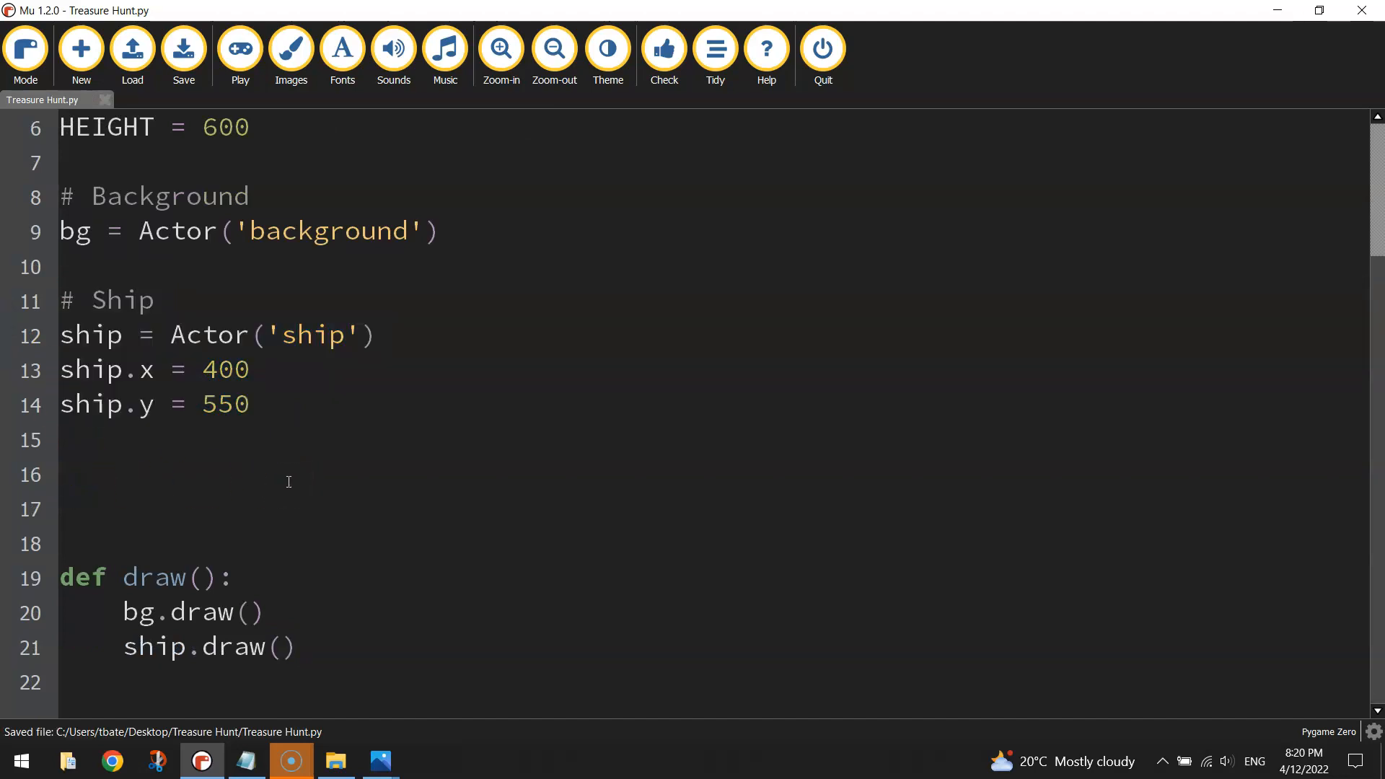
Add a '# Coin' comment and begin coin = Actor( on the next line
{"action": "type", "text": "# Coin"}
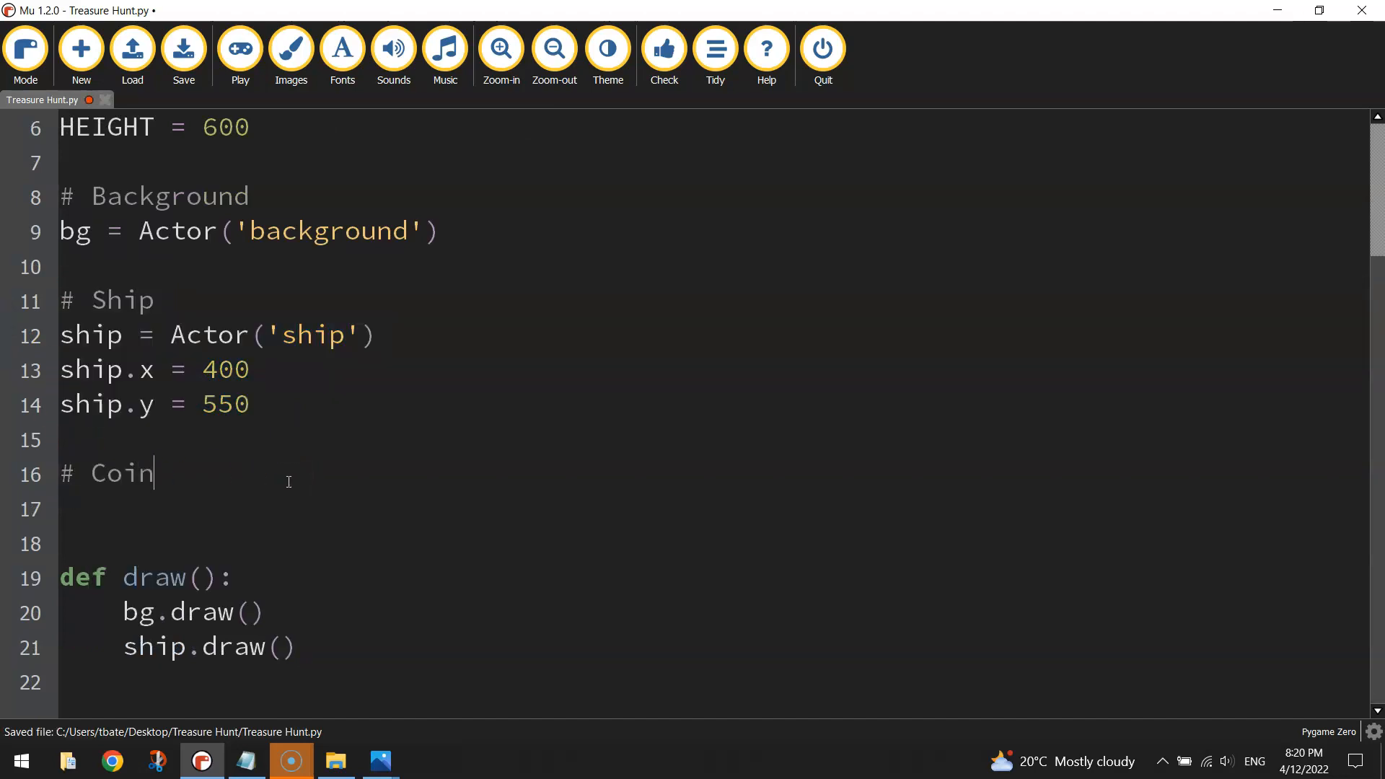
{"action": "type", "text": "co"}
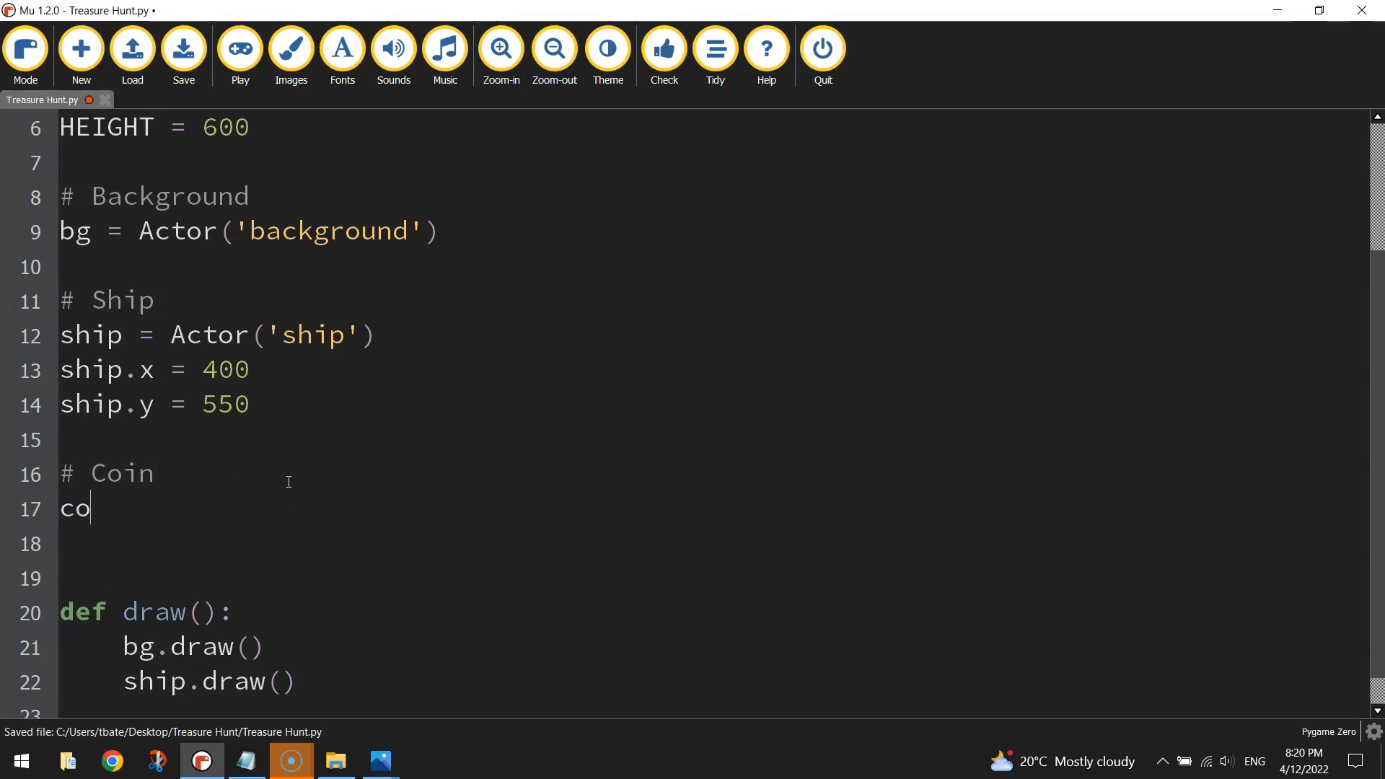
{"action": "type", "text": "in ="}
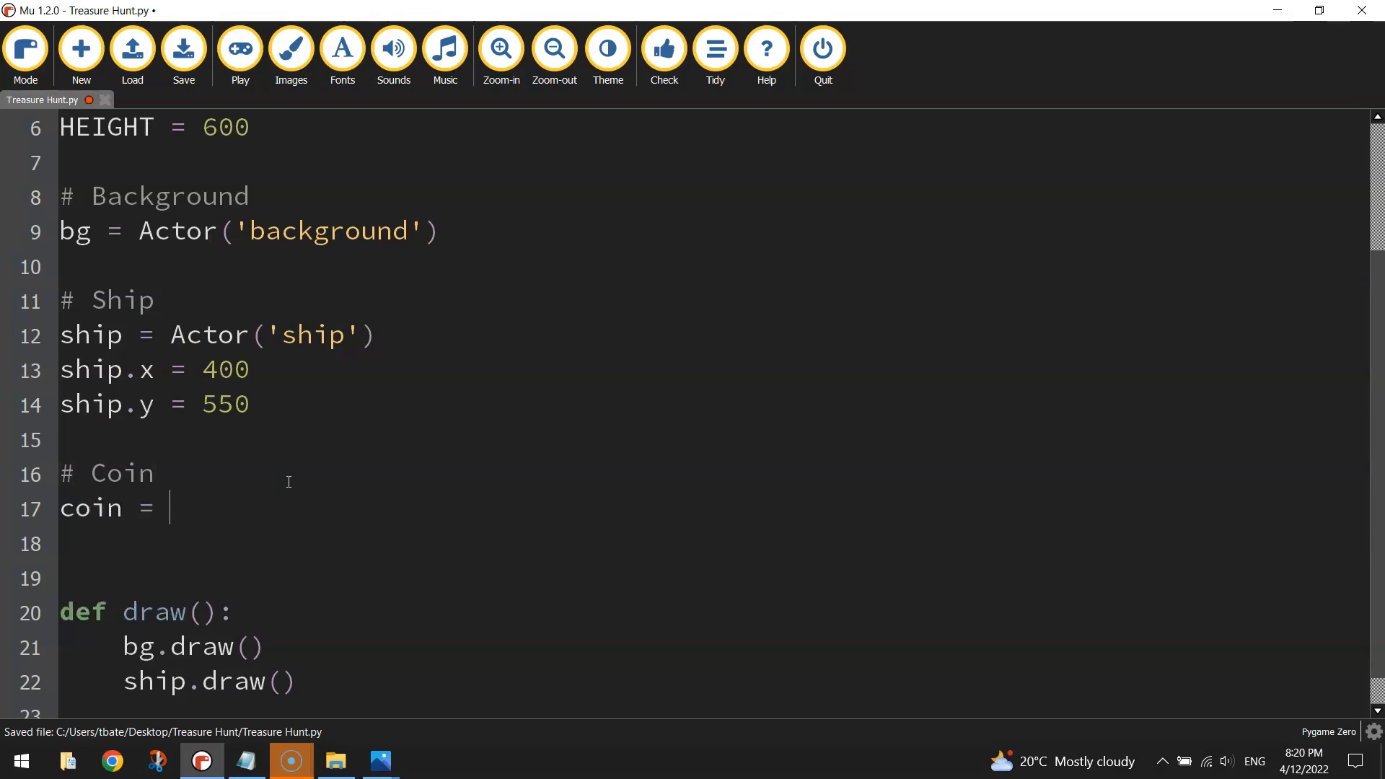
{"action": "type", "text": "Actor("}
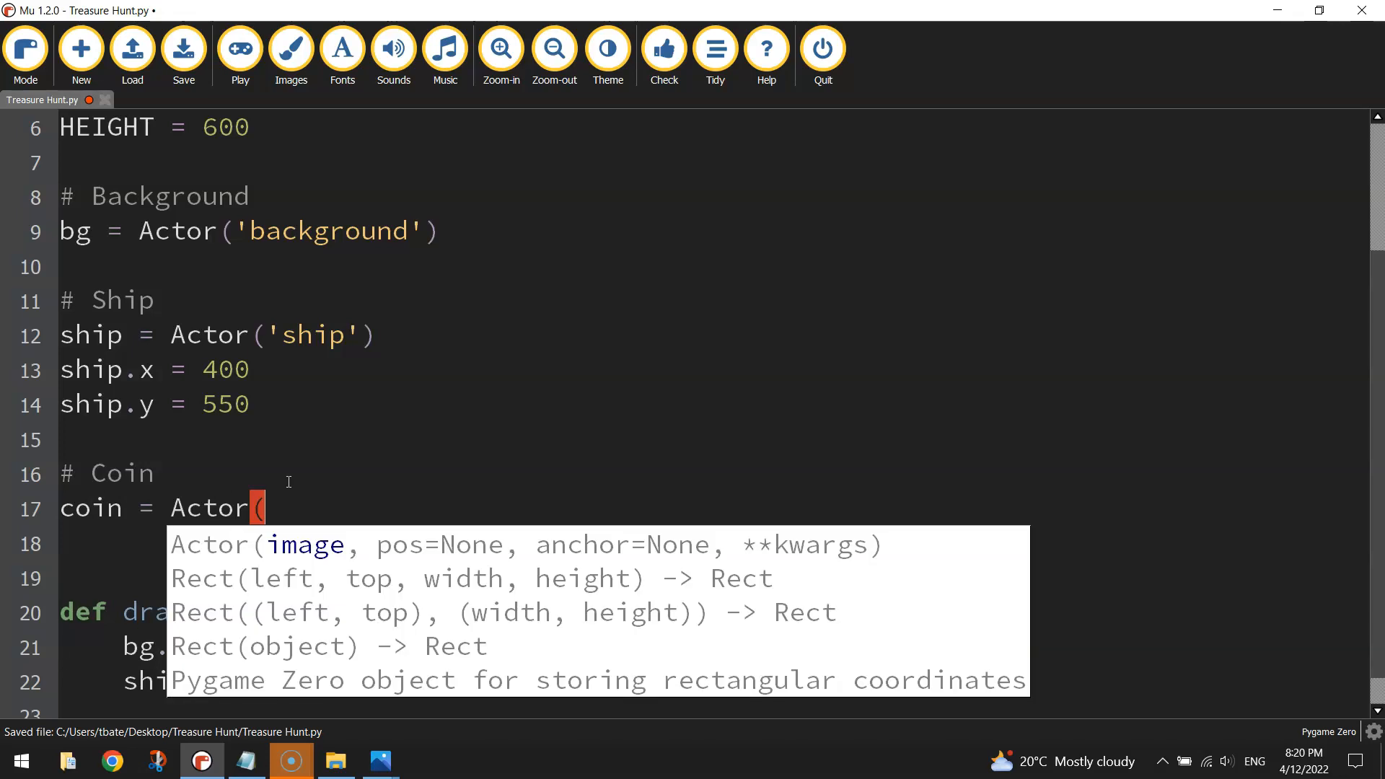
Open the Treasure Hunt images folder in File Explorer to check image names
{"action": "left_click", "coordinate": [334, 760]}
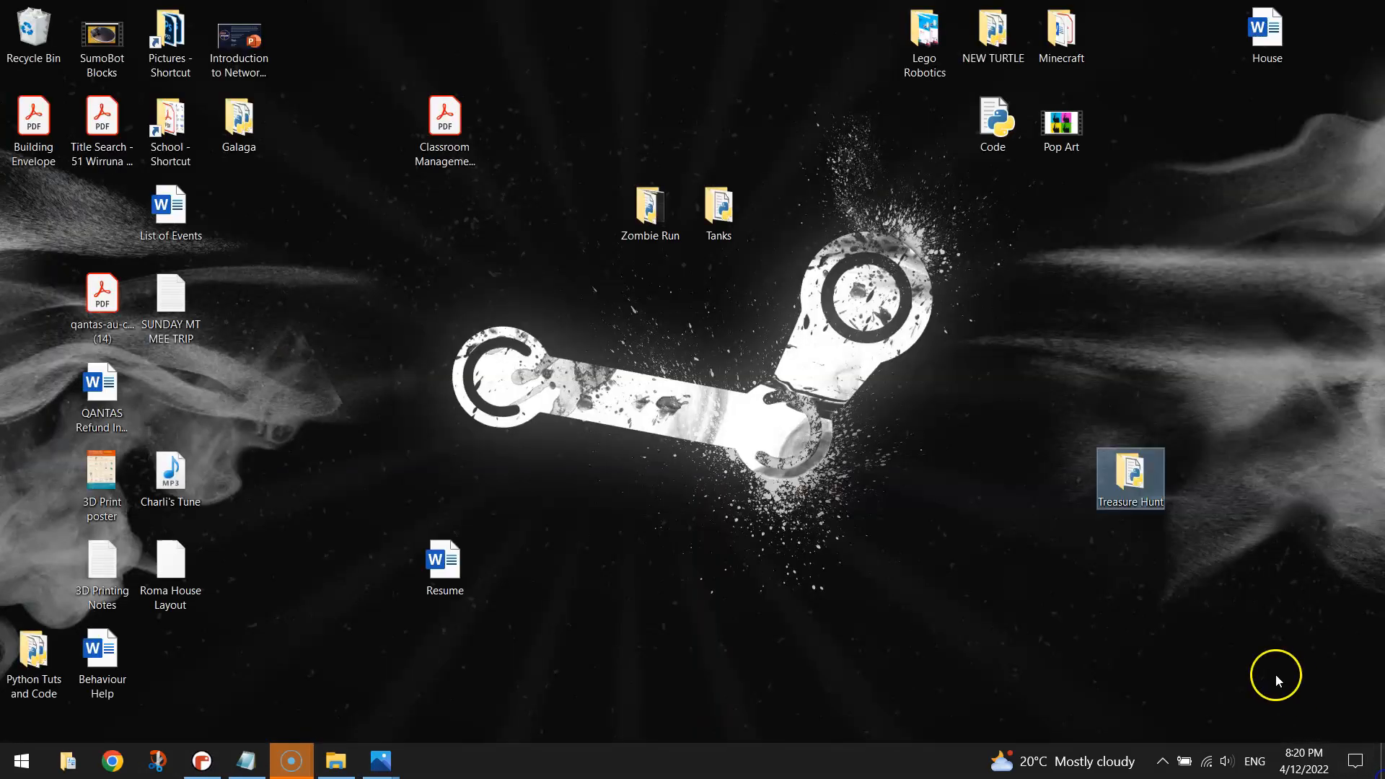
{"action": "double_click", "coordinate": [1130, 473]}
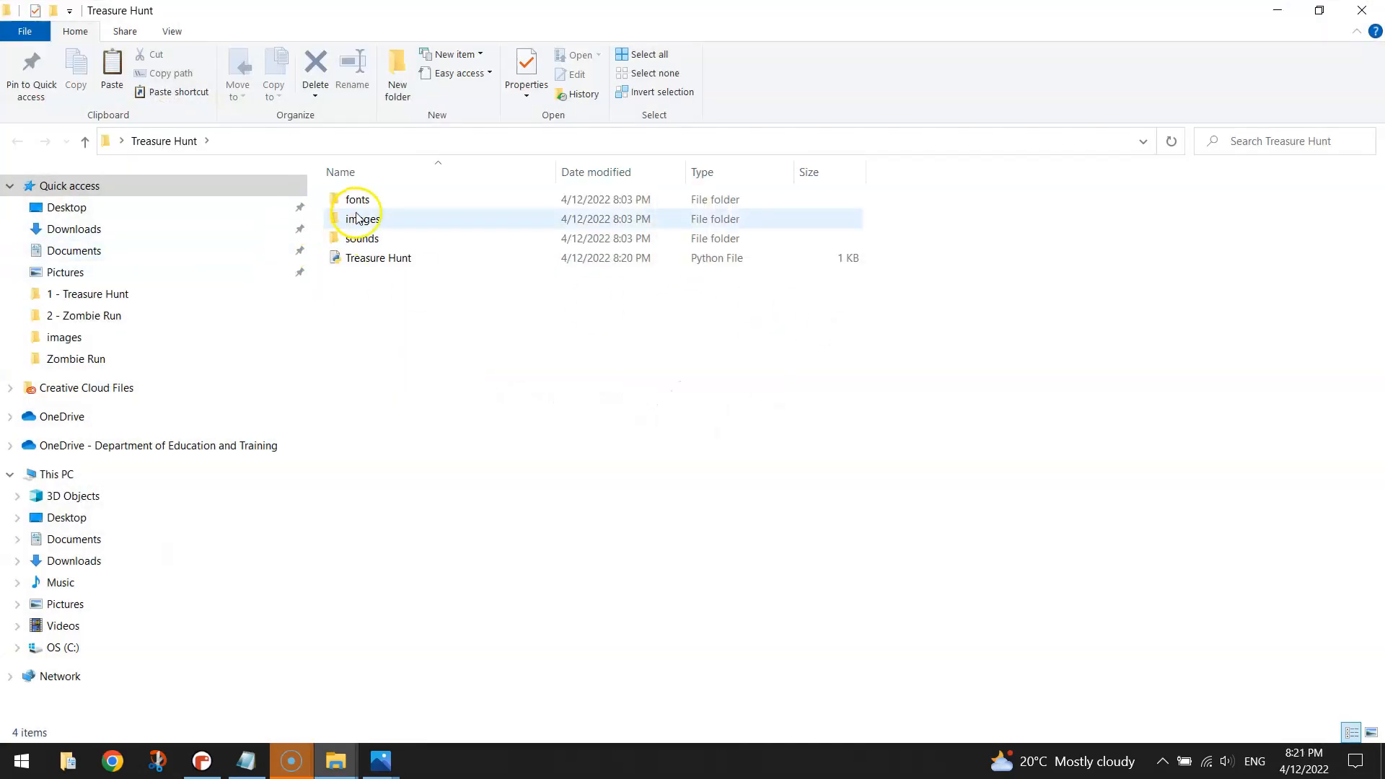
{"action": "double_click", "coordinate": [362, 218]}
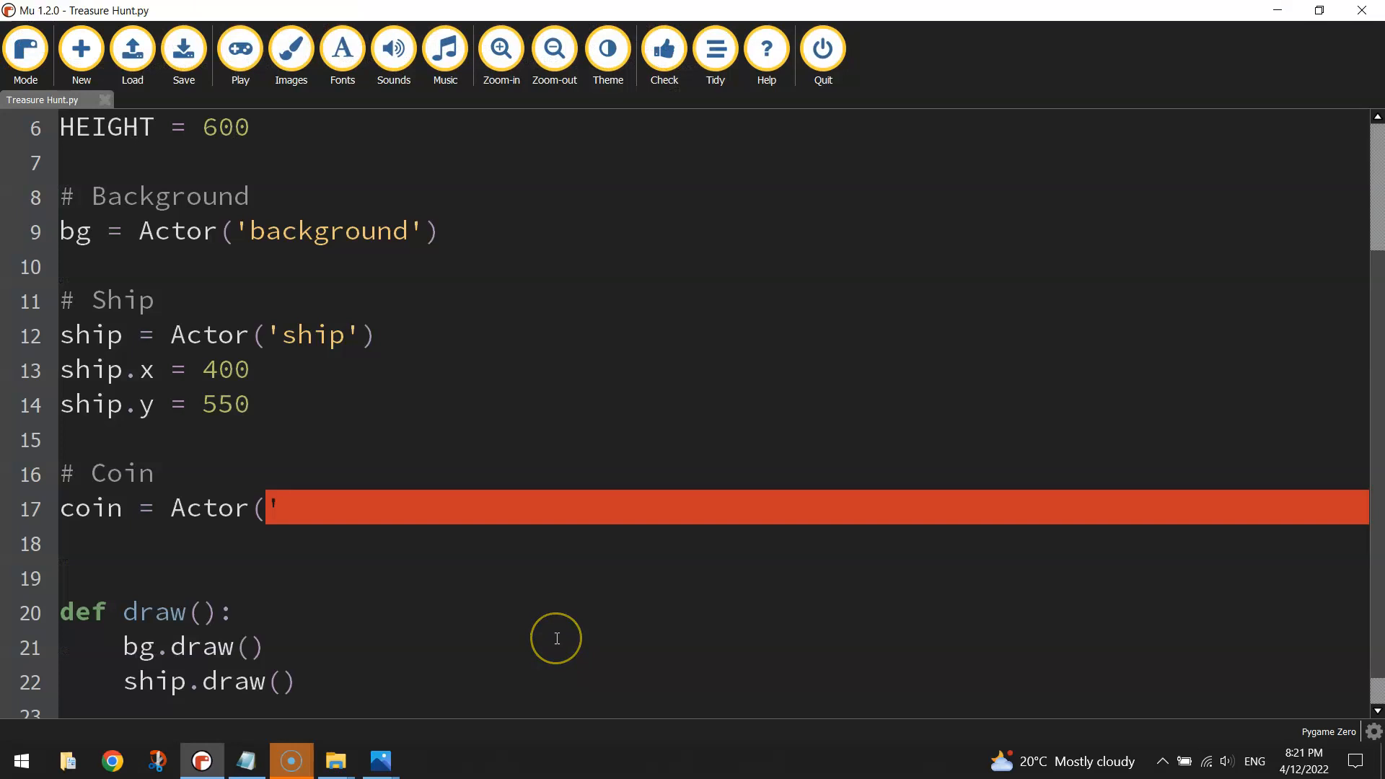
Finish Actor('coin'), add coin.x and coin.y lines, and start coin.x = random
{"action": "type", "text": "coin'"}
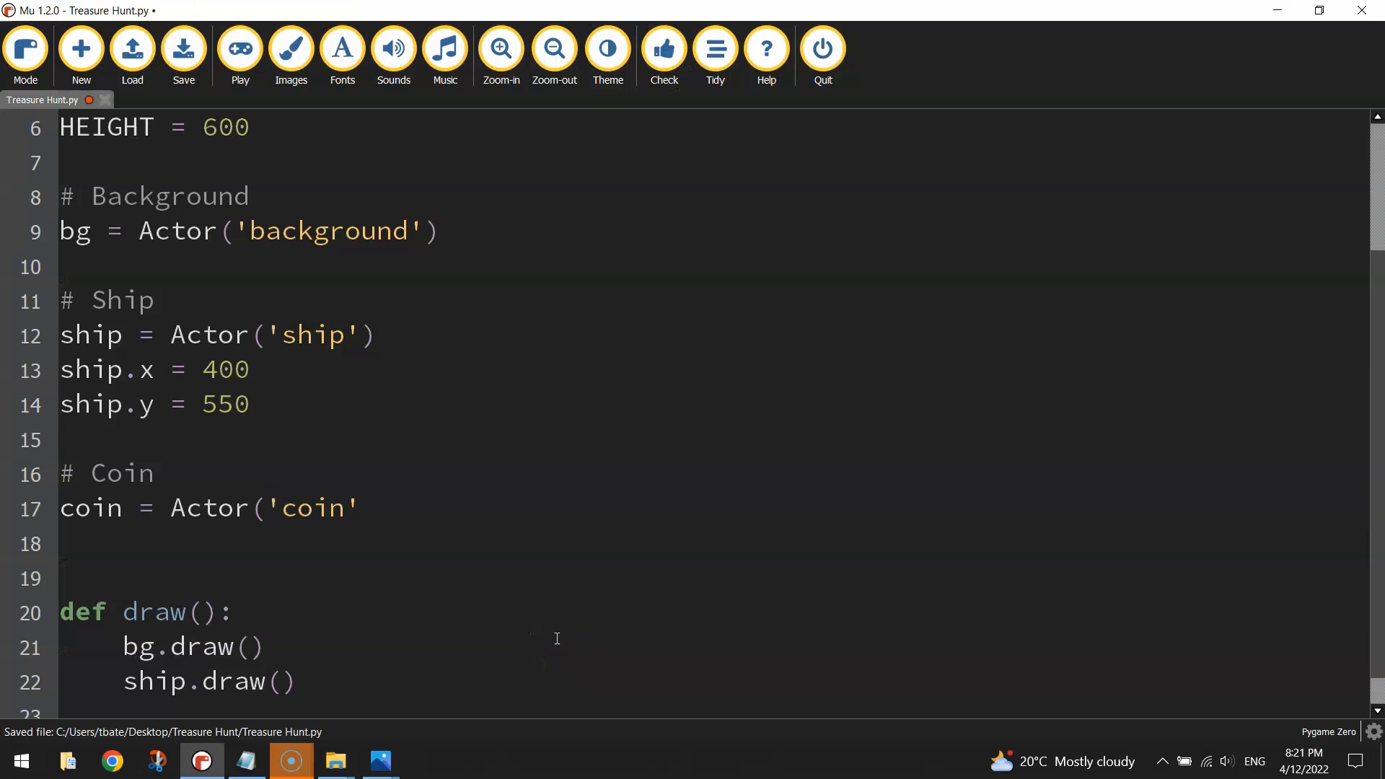
{"action": "type", "text": "coi"}
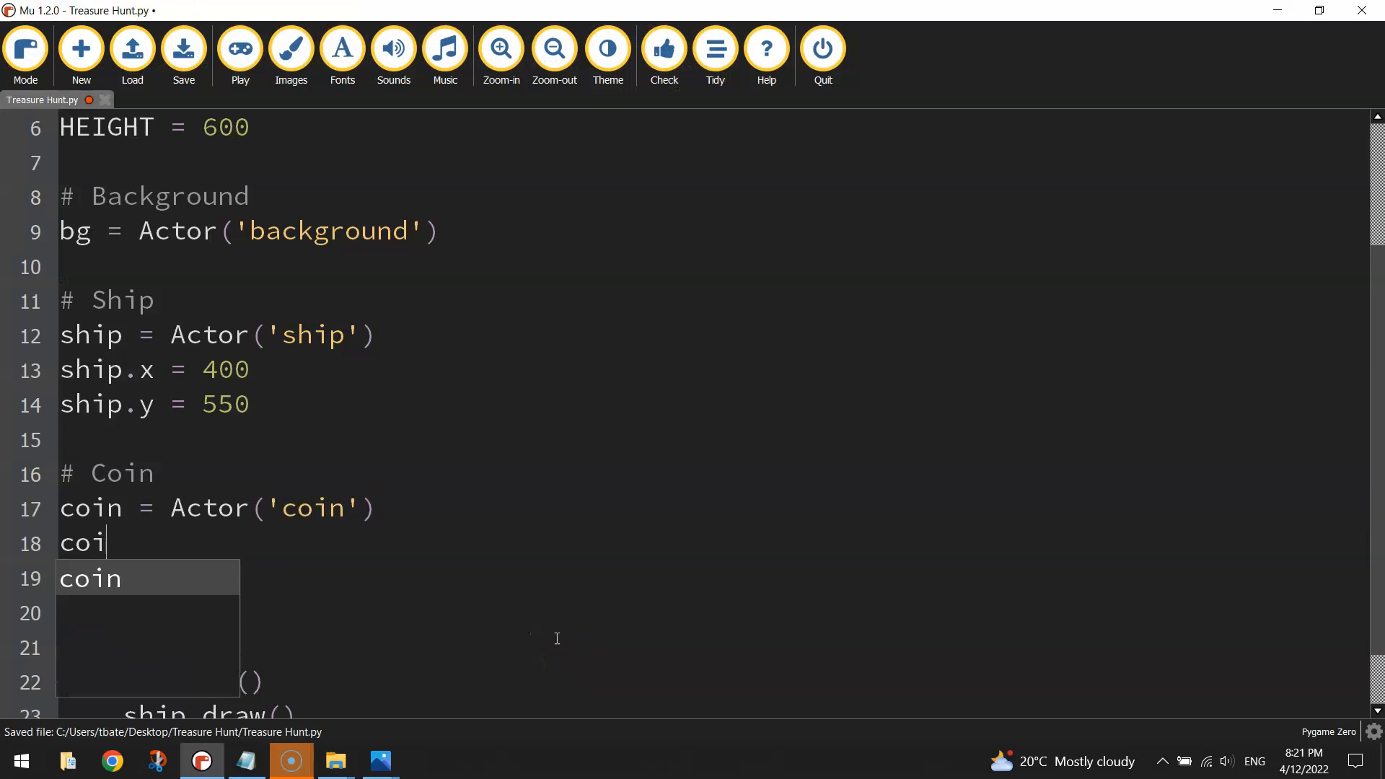
{"action": "type", "text": "n"}
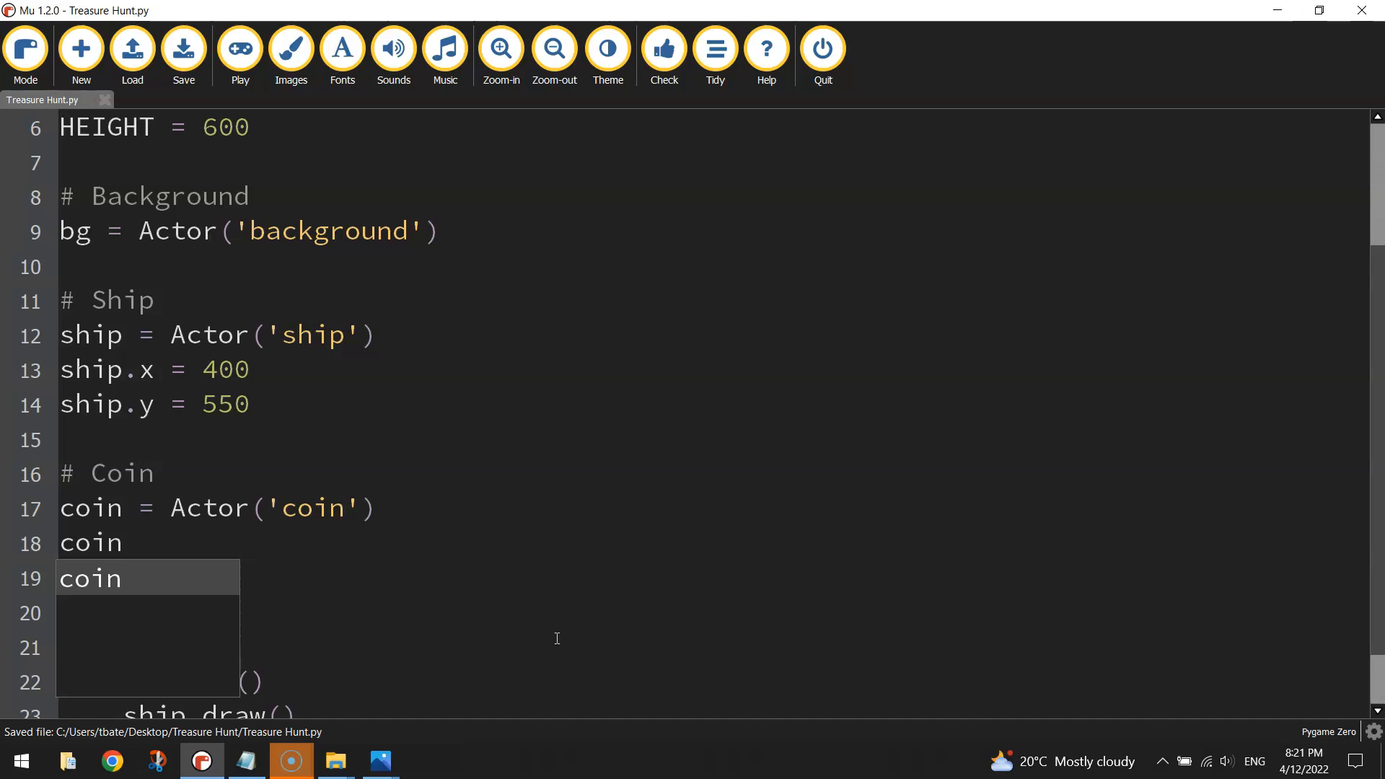
{"action": "type", "text": ".x ="}
{"action": "left_click", "coordinate": [405, 578]}
{"action": "type", "text": "coin.y ="}
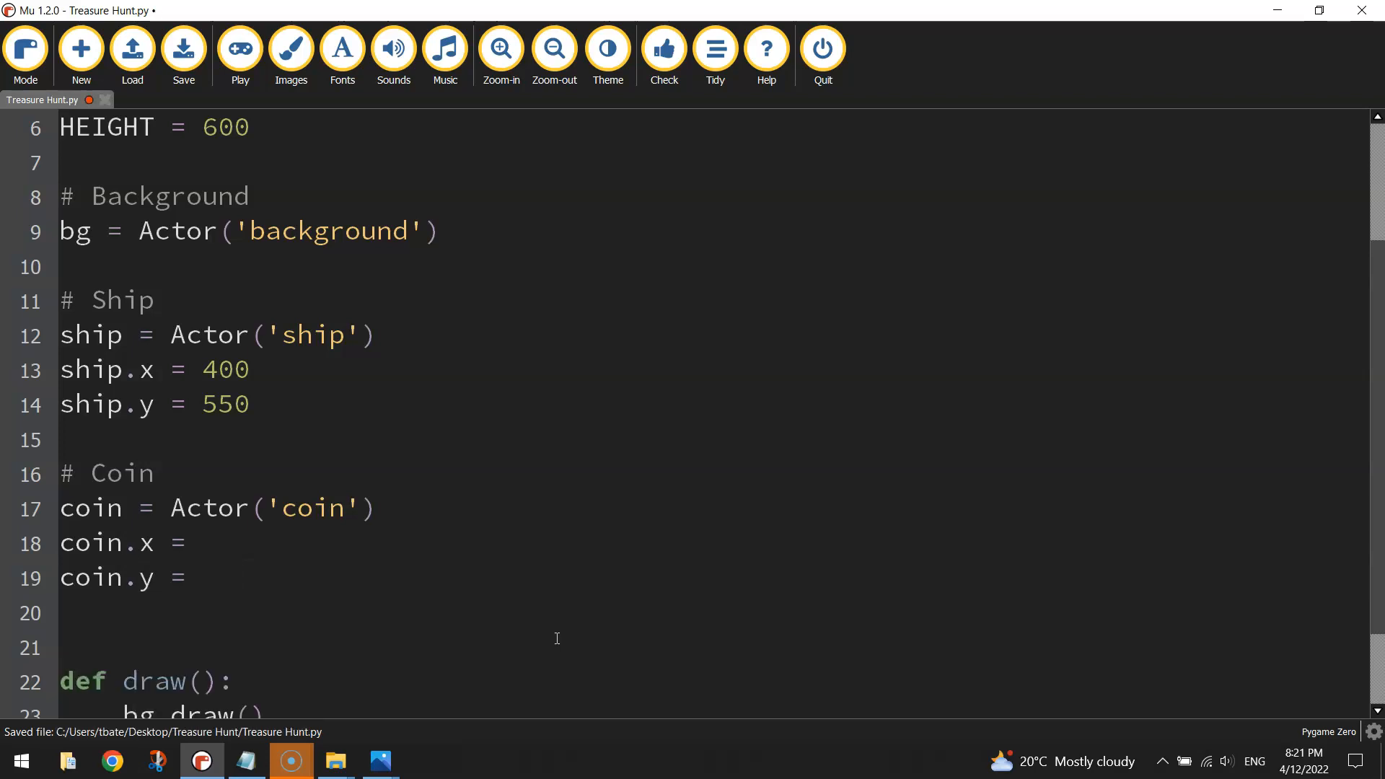
{"action": "left_click", "coordinate": [182, 49]}
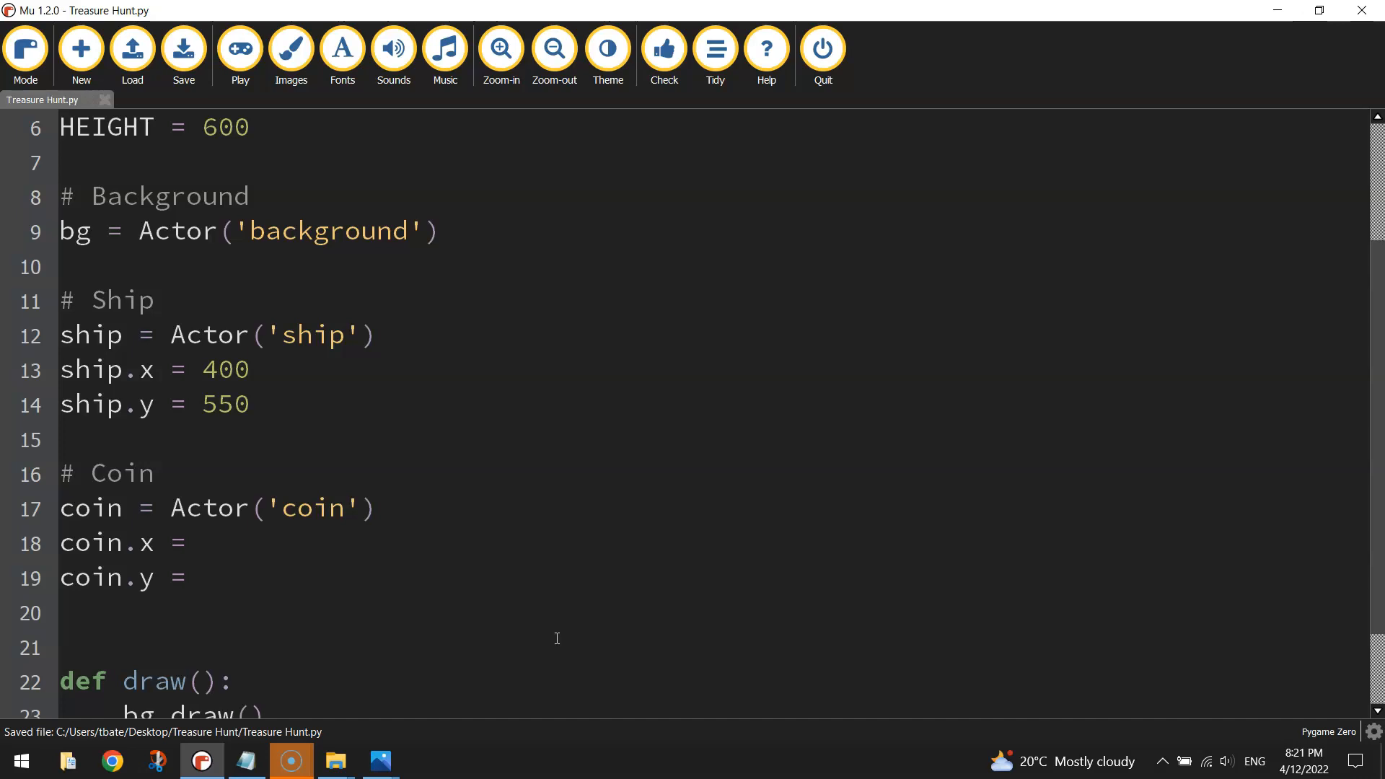
{"action": "left_click", "coordinate": [199, 543]}
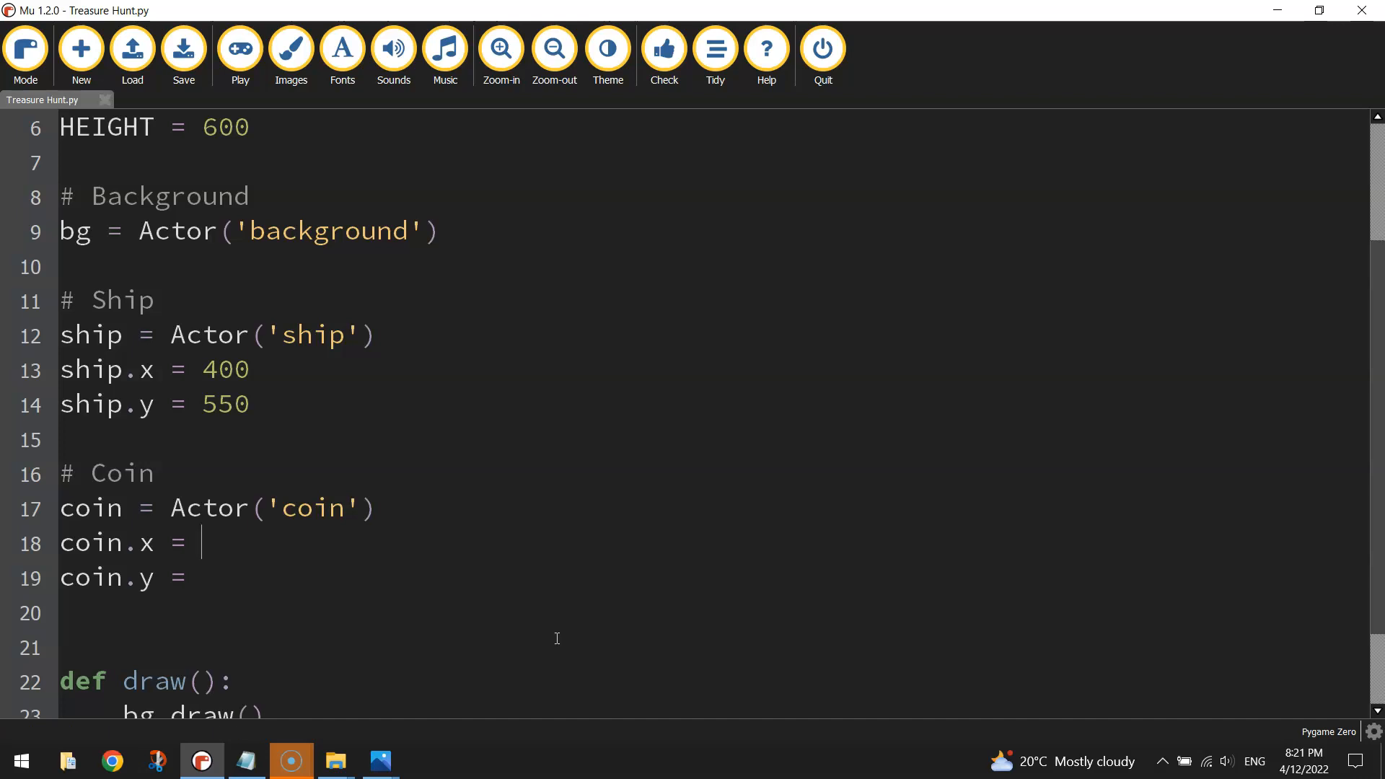
{"action": "type", "text": "random.ran"}
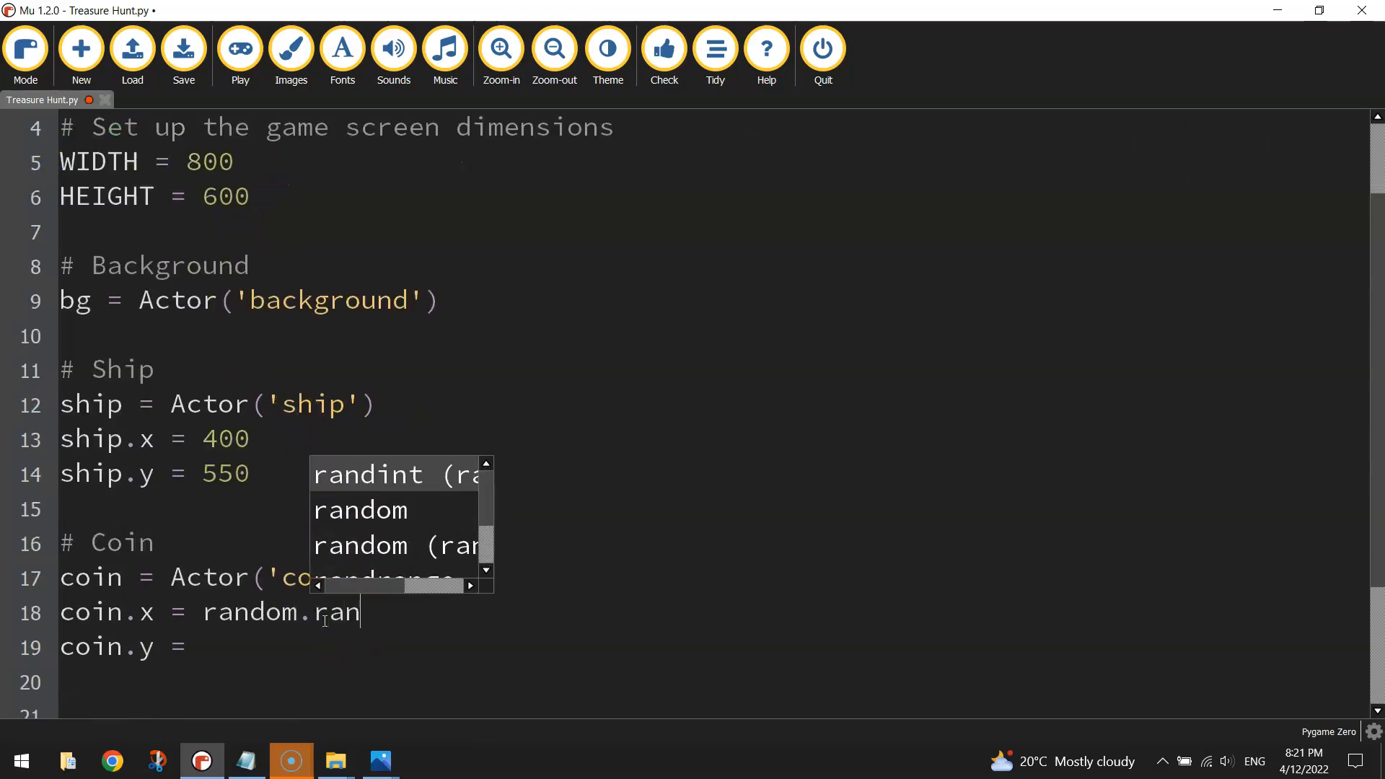
Complete coin.x = random.randint(20, 780)
{"action": "type", "text": "dint"}
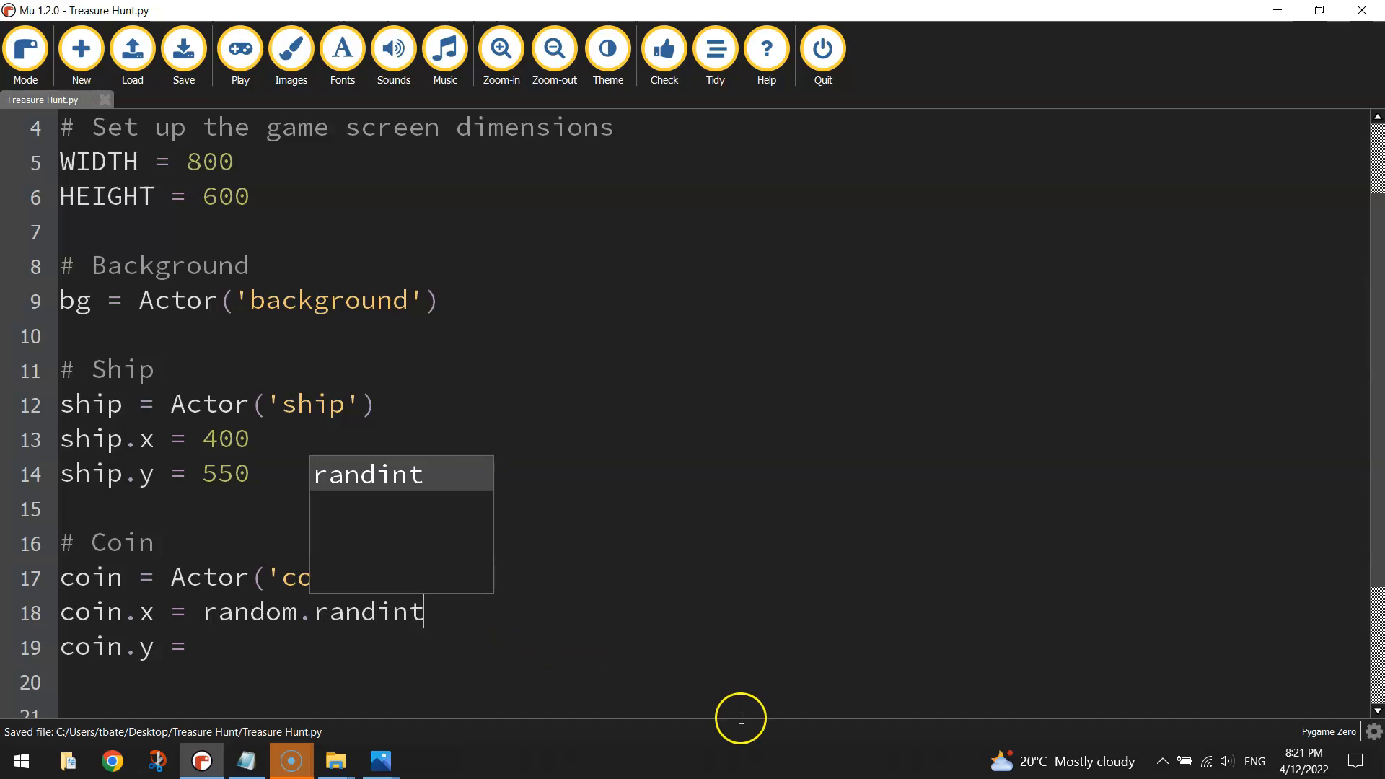
{"action": "mouse_move", "coordinate": [739, 729]}
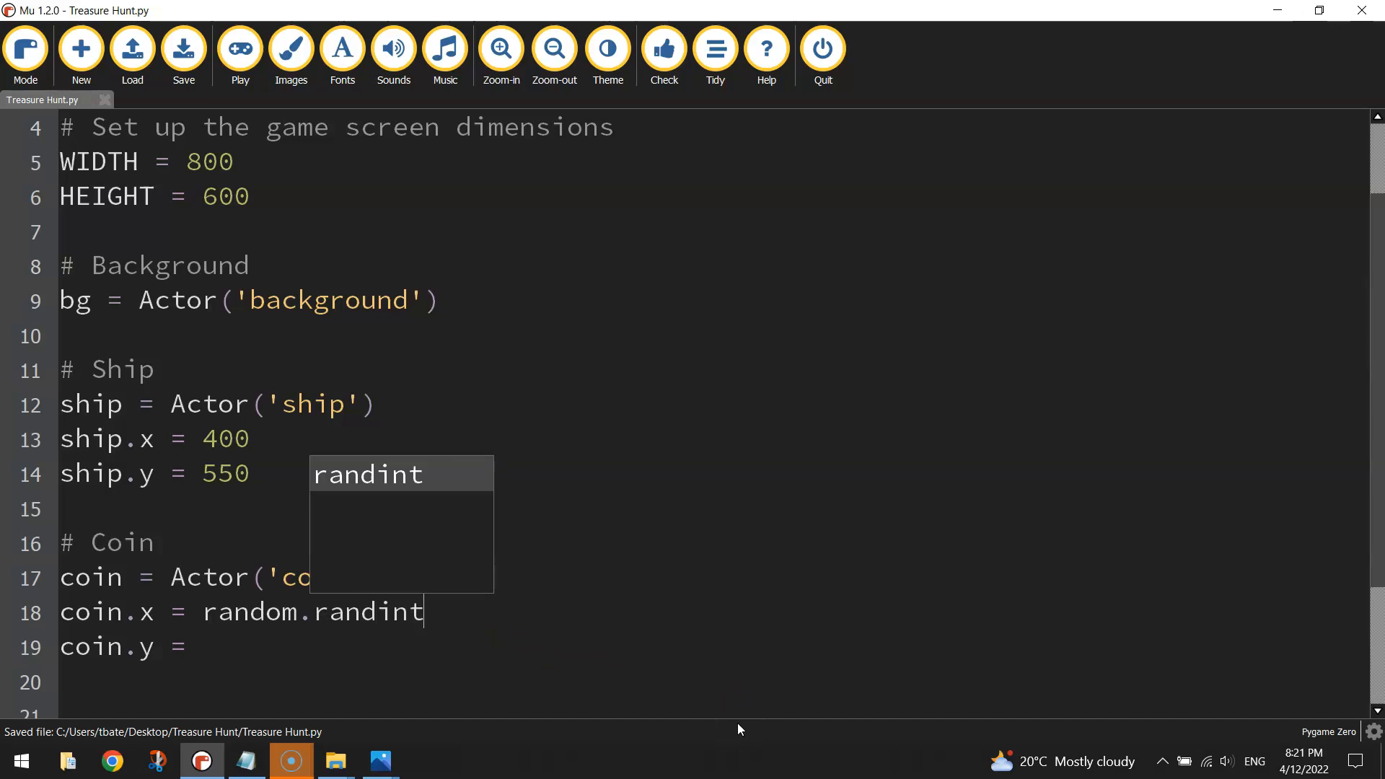
{"action": "type", "text": "("}
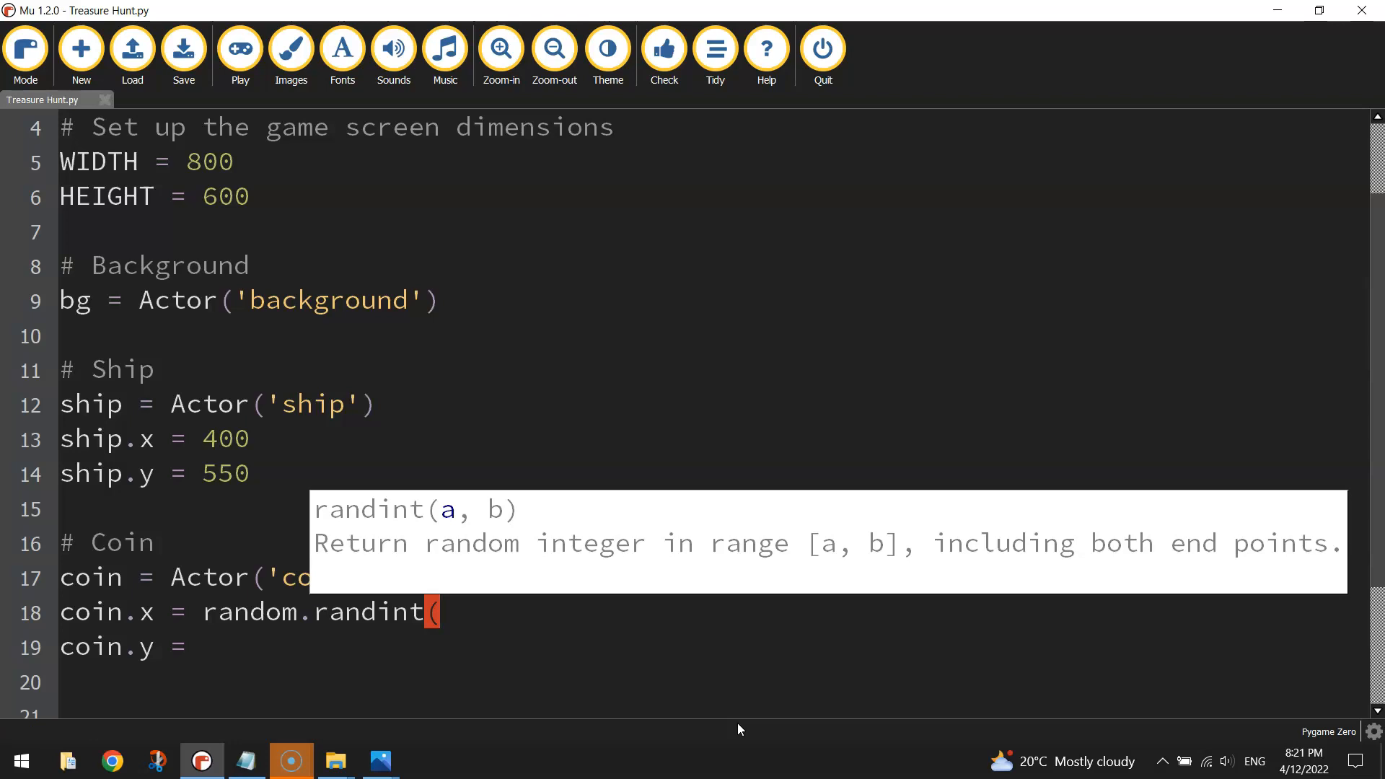
{"action": "type", "text": "20"}
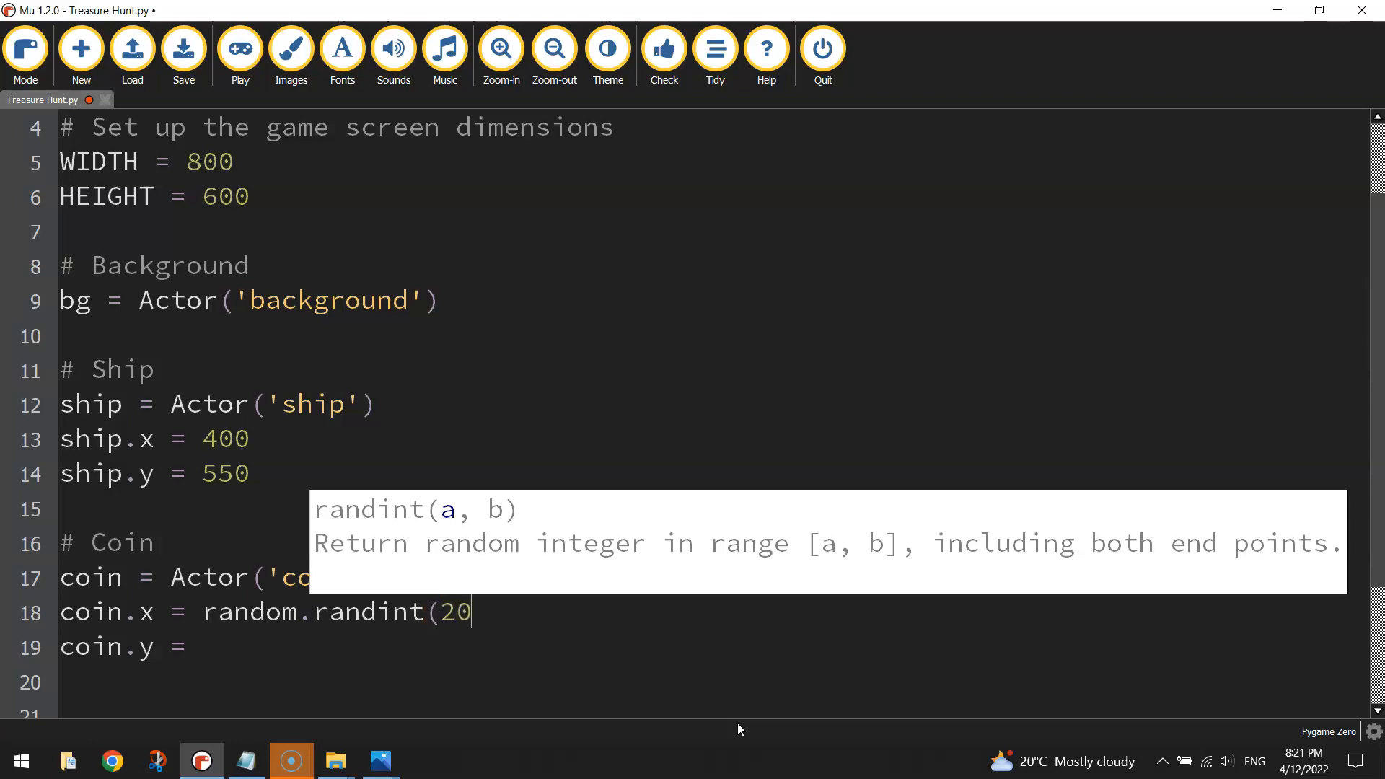
{"action": "type", "text": ", 780"}
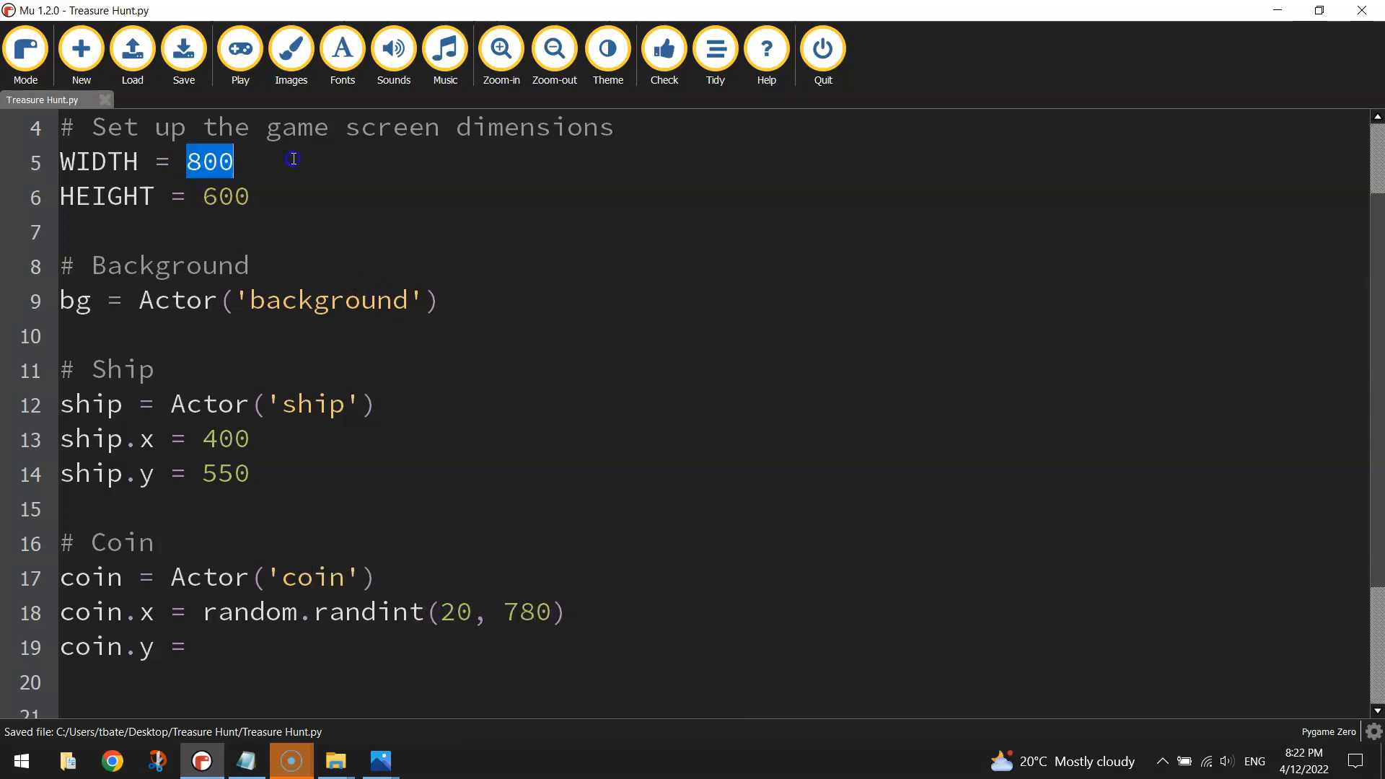
{"action": "mouse_move", "coordinate": [590, 638]}
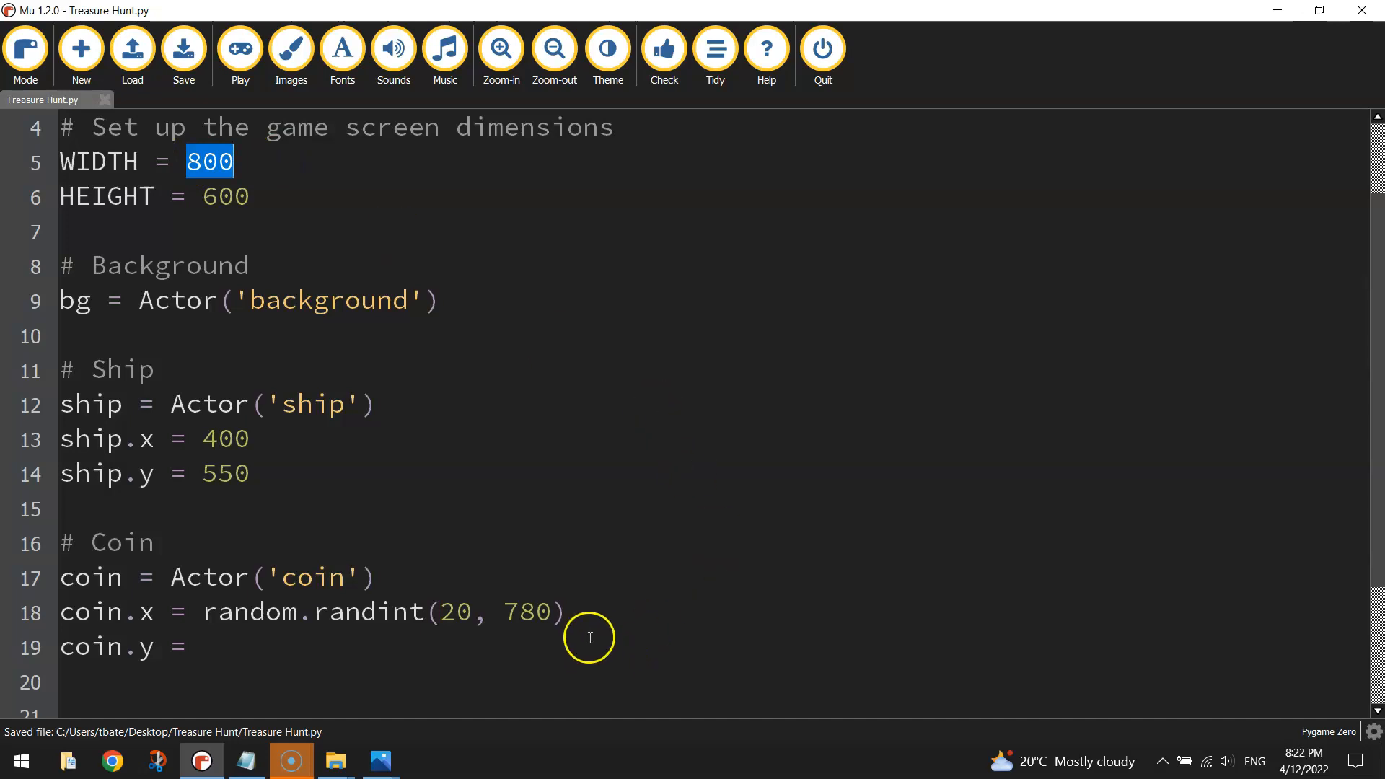
{"action": "double_click", "coordinate": [452, 612]}
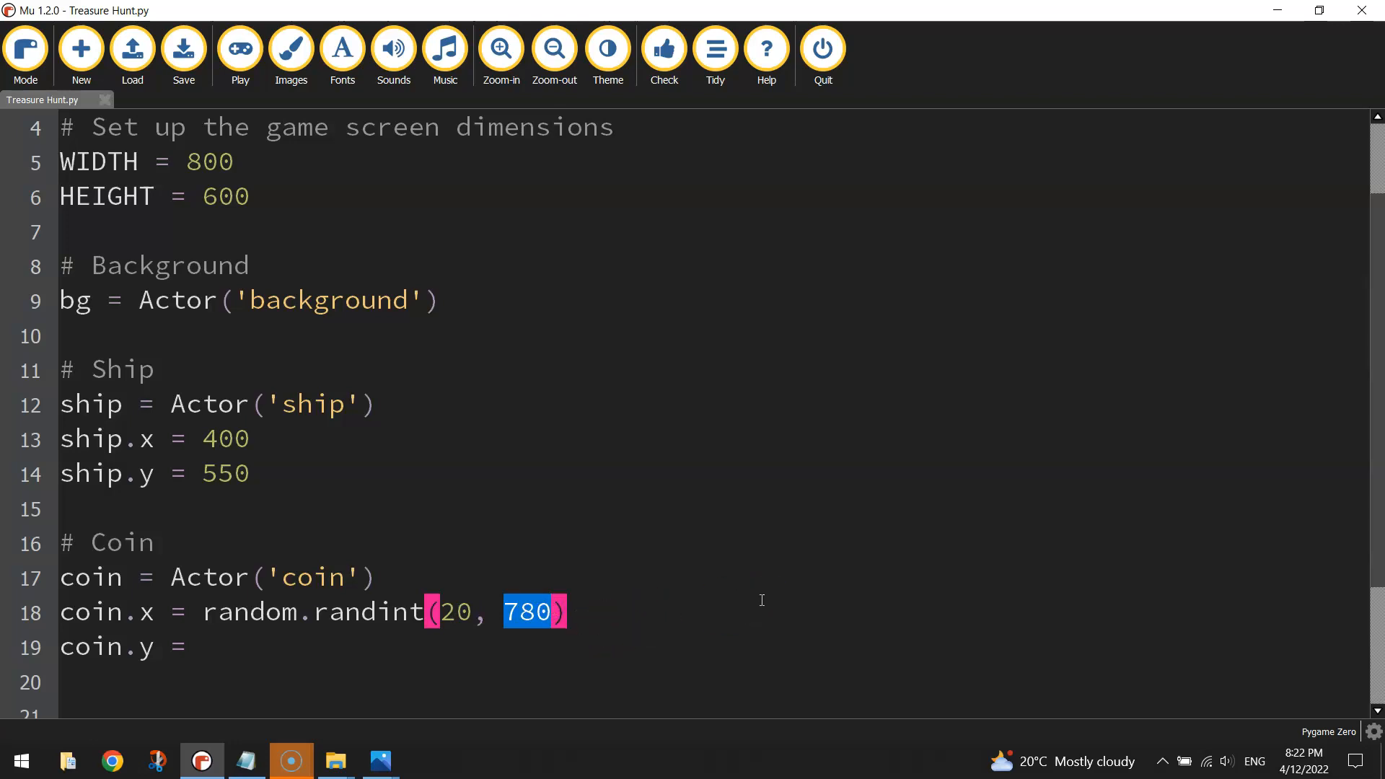
Add a 'Randomise the start position' comment at the end of the coin.x line
{"action": "left_click", "coordinate": [727, 601]}
{"action": "type", "text": " # Rando"}
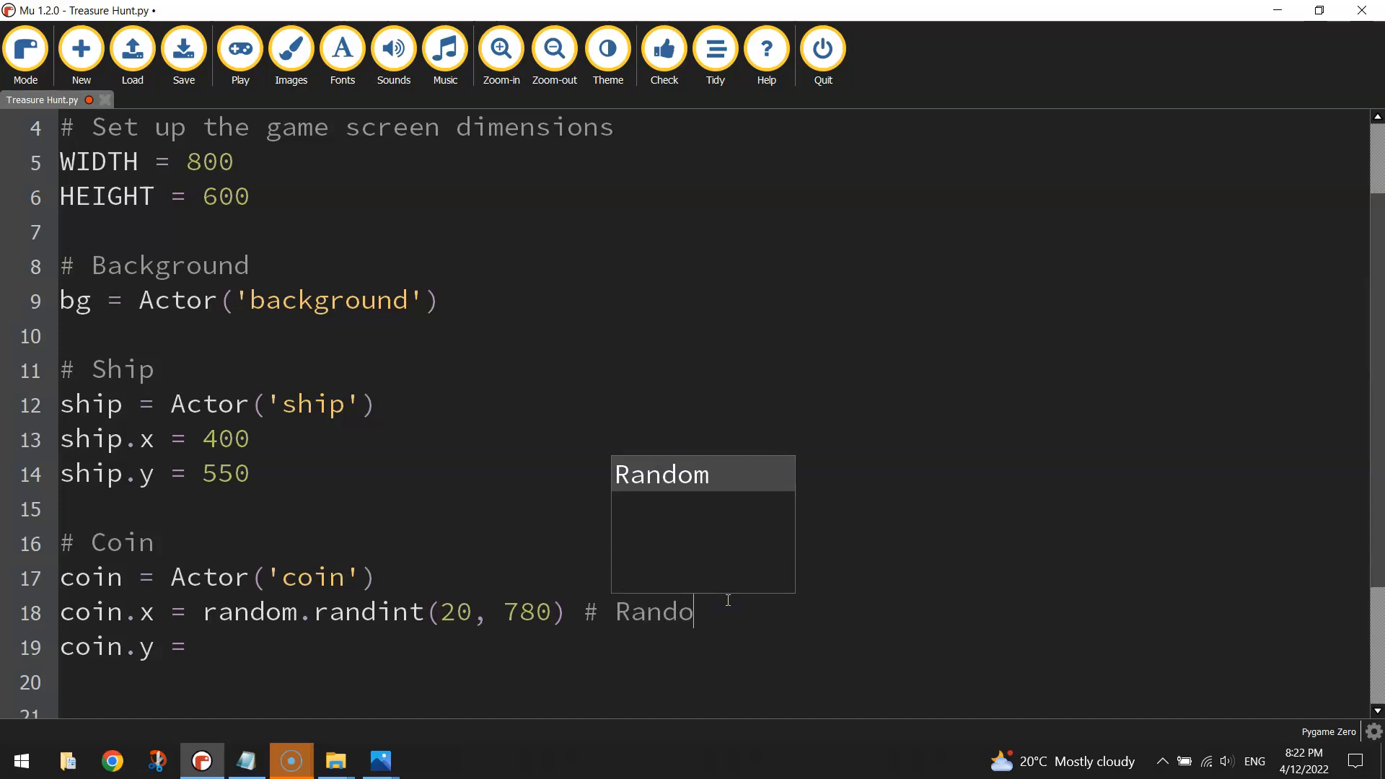
{"action": "type", "text": "mise the"}
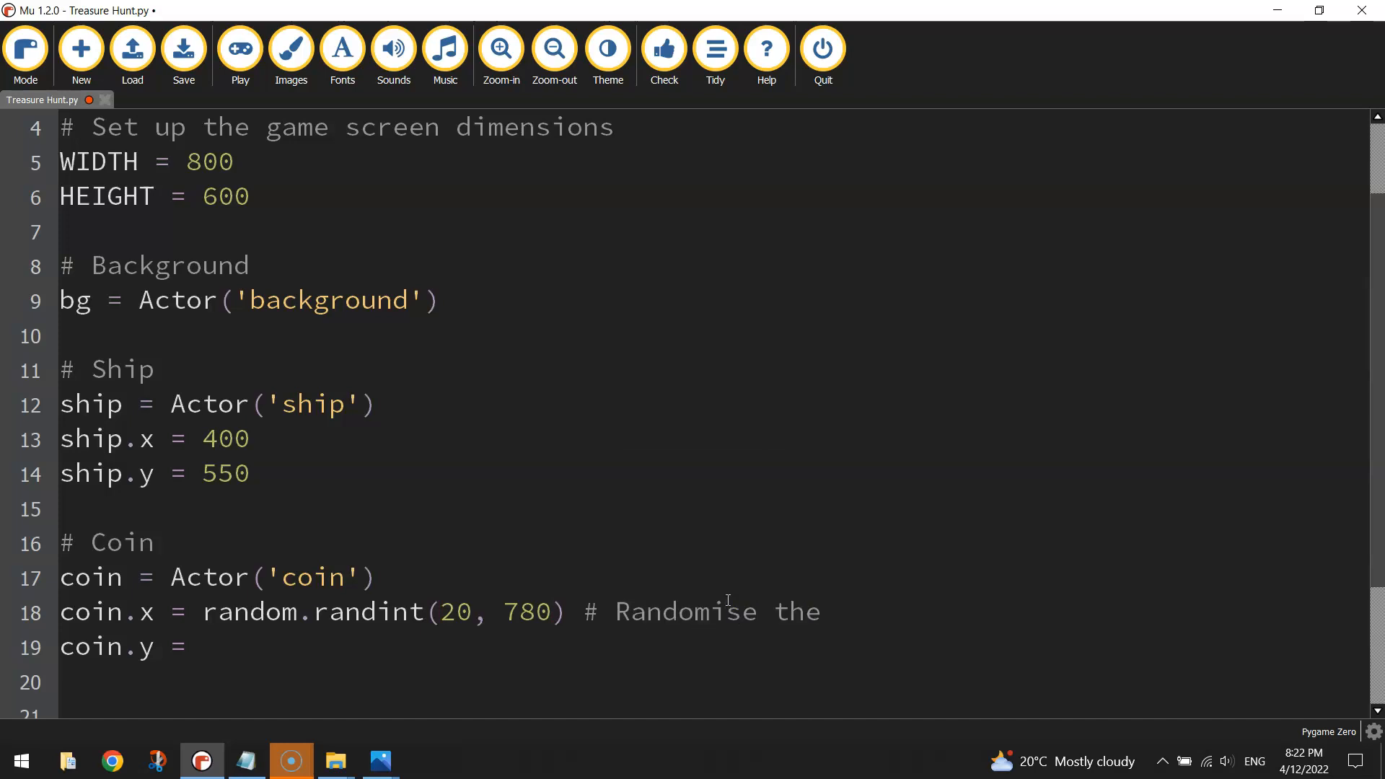
{"action": "type", "text": "start position"}
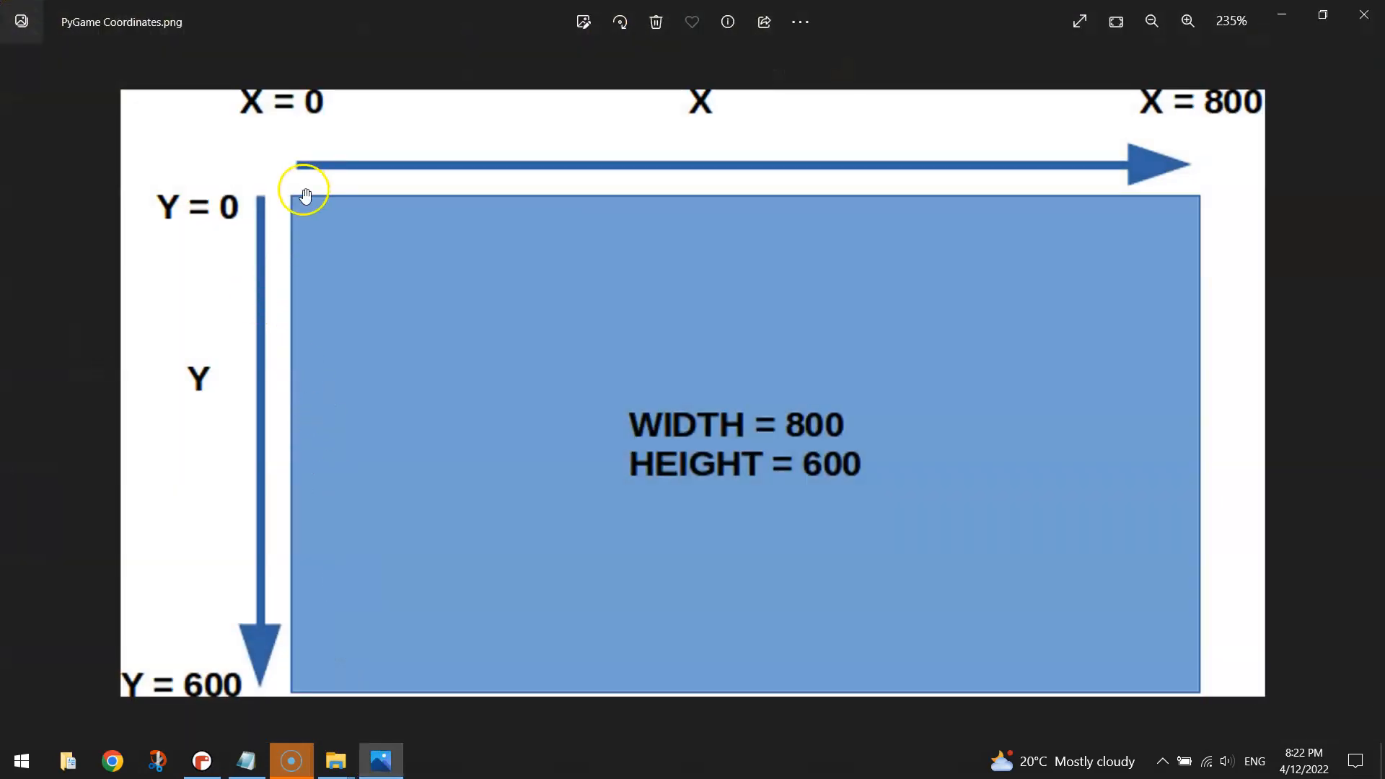
{"action": "mouse_move", "coordinate": [632, 199]}
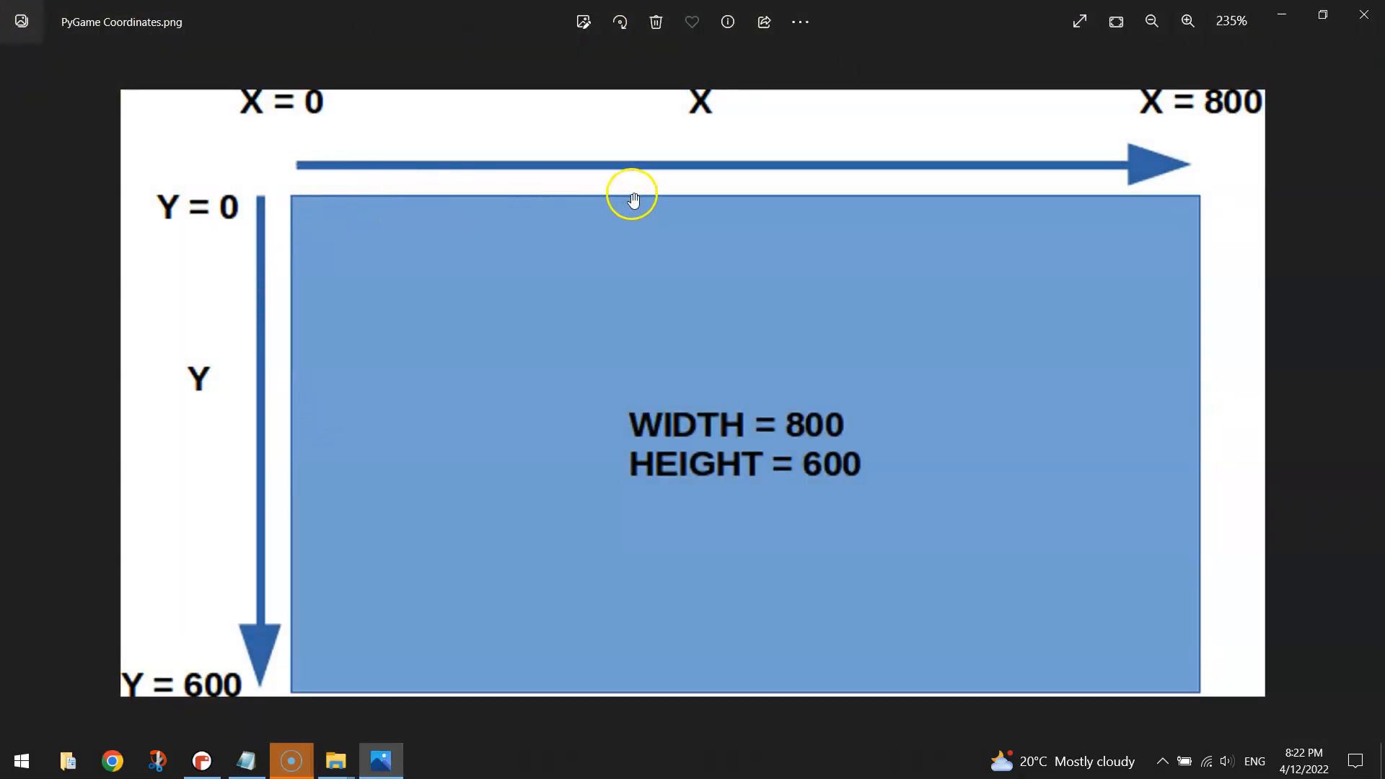
{"action": "mouse_move", "coordinate": [329, 194]}
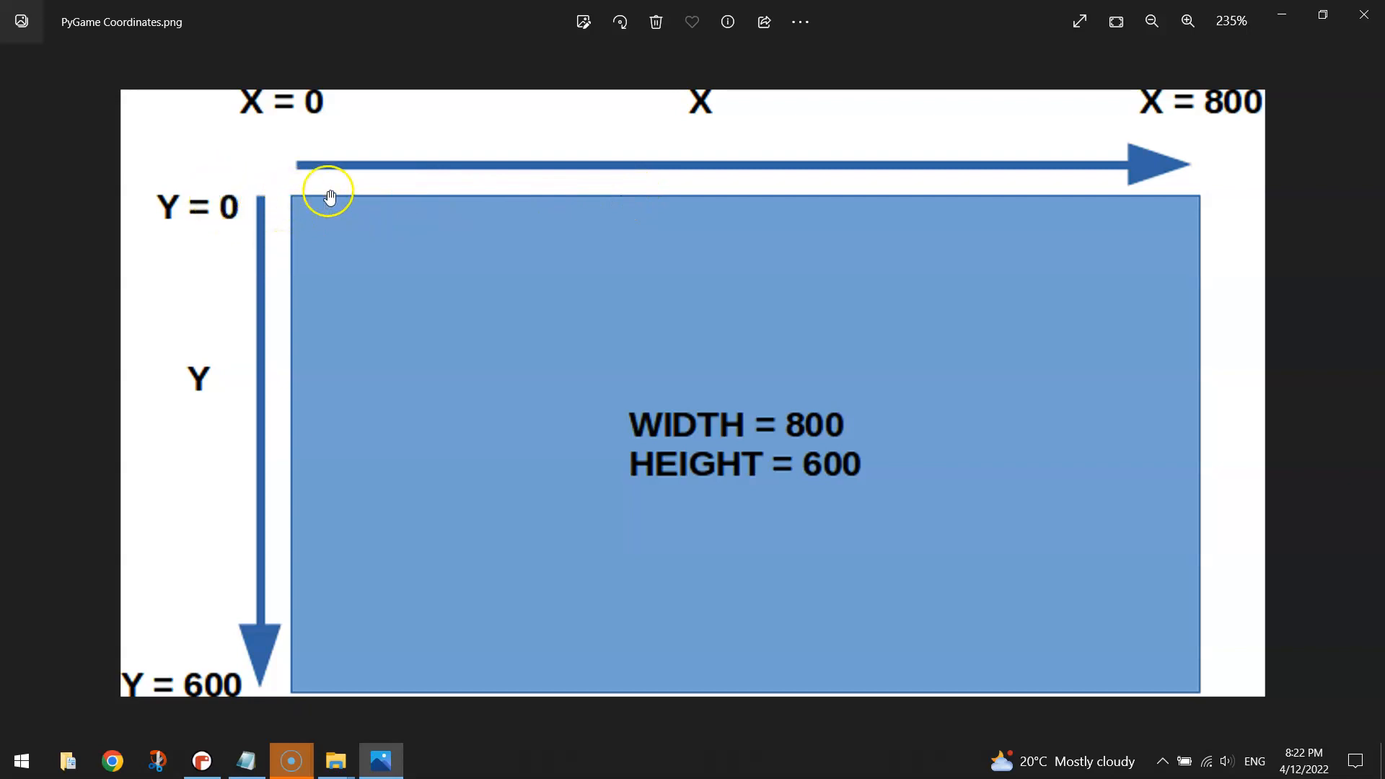
Back in Mu, add coin.draw() inside draw() below ship.draw()
{"action": "left_click", "coordinate": [201, 761]}
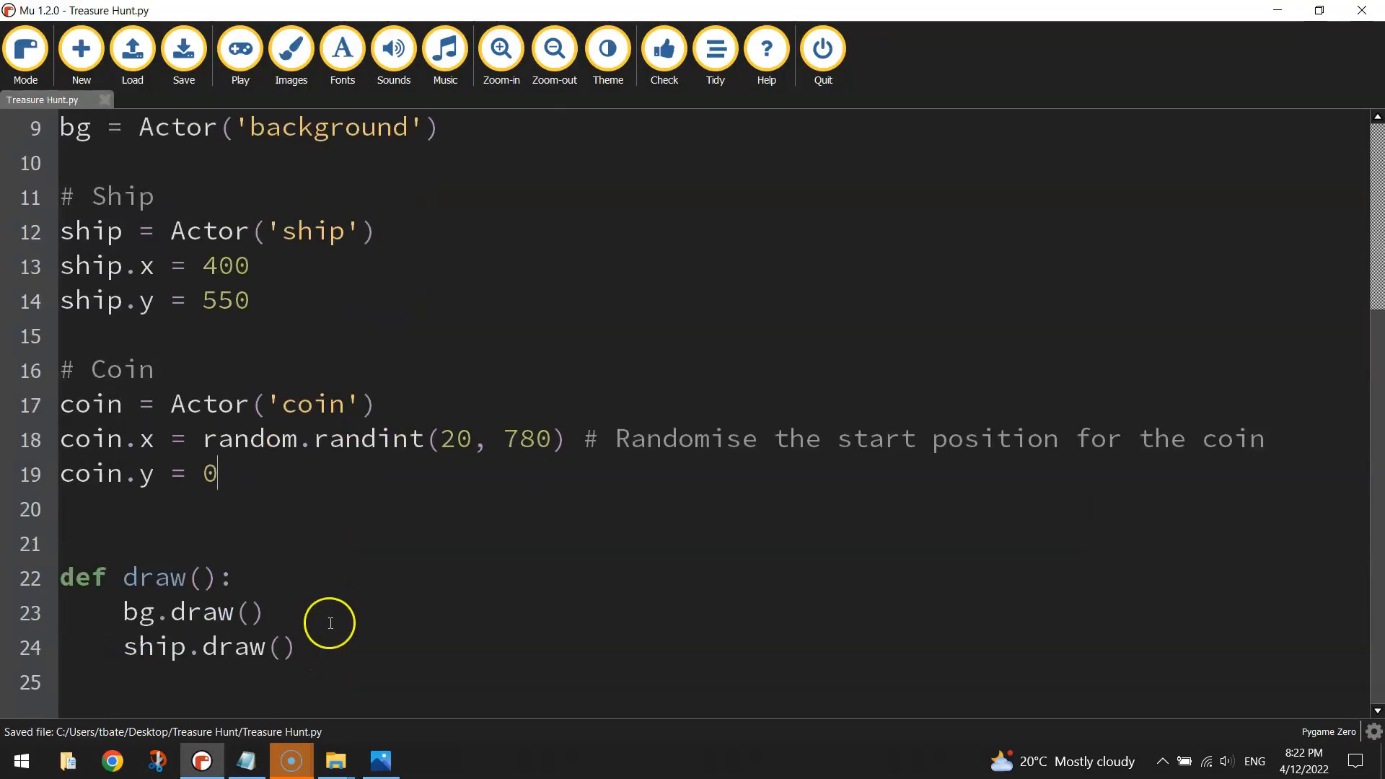
{"action": "type", "text": "c"}
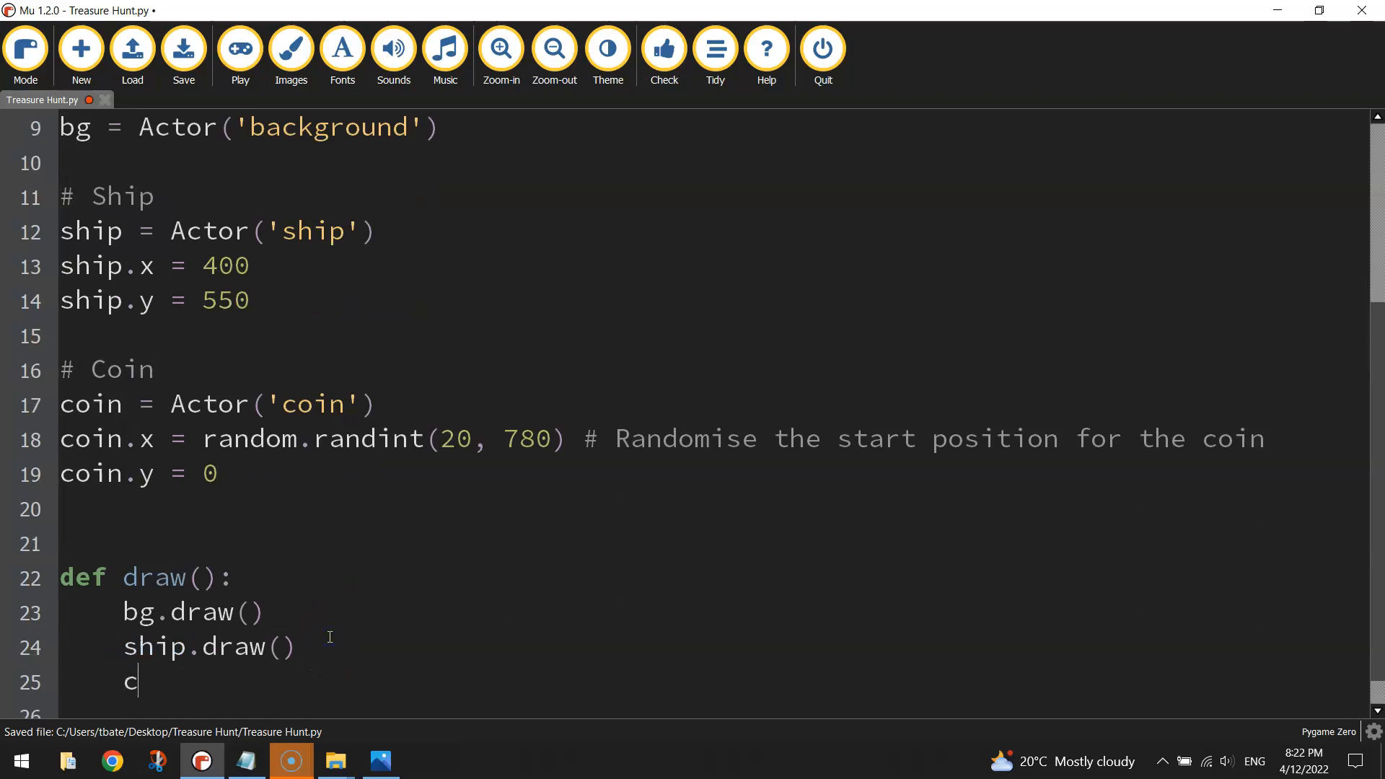
{"action": "type", "text": "oin.draw()"}
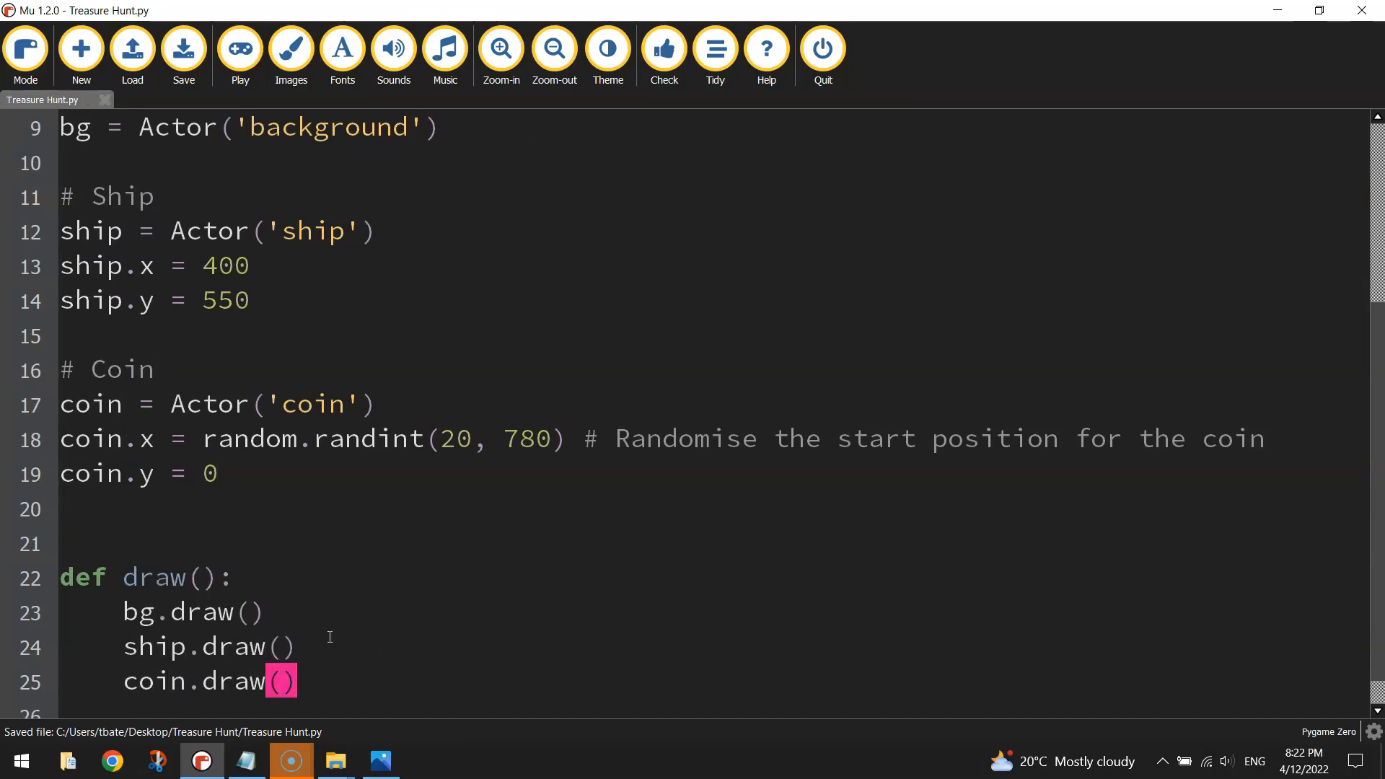
{"action": "triple_click", "coordinate": [209, 681]}
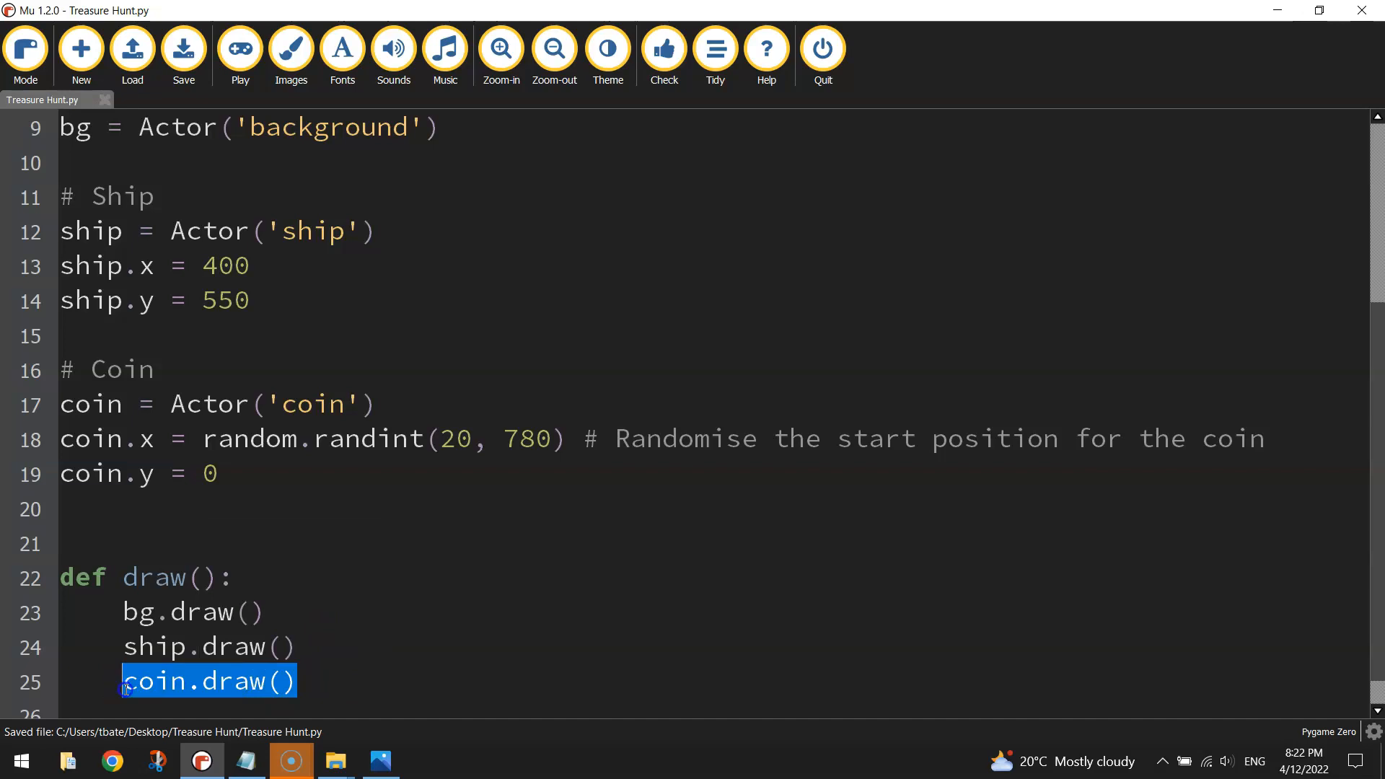
{"action": "left_click", "coordinate": [240, 48]}
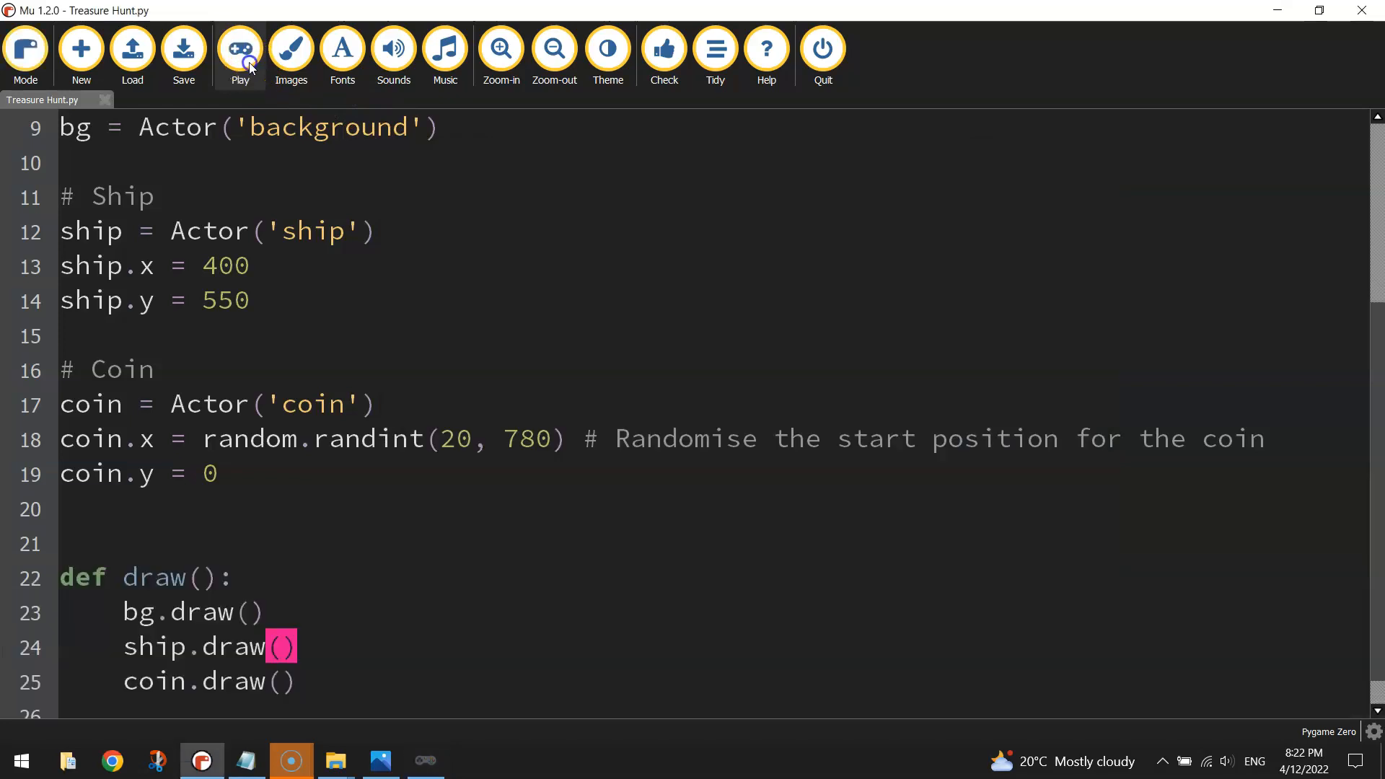
{"action": "left_click", "coordinate": [240, 47]}
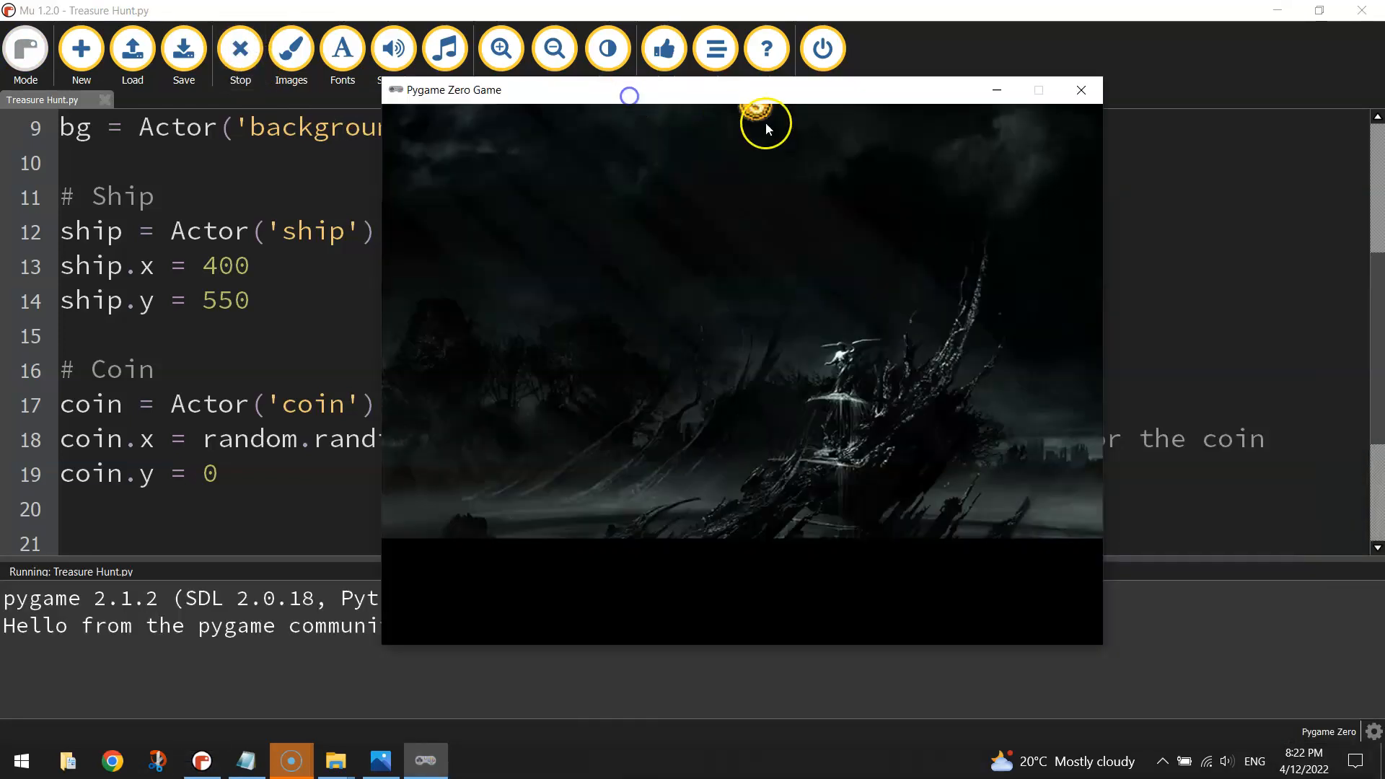
{"action": "mouse_move", "coordinate": [674, 111]}
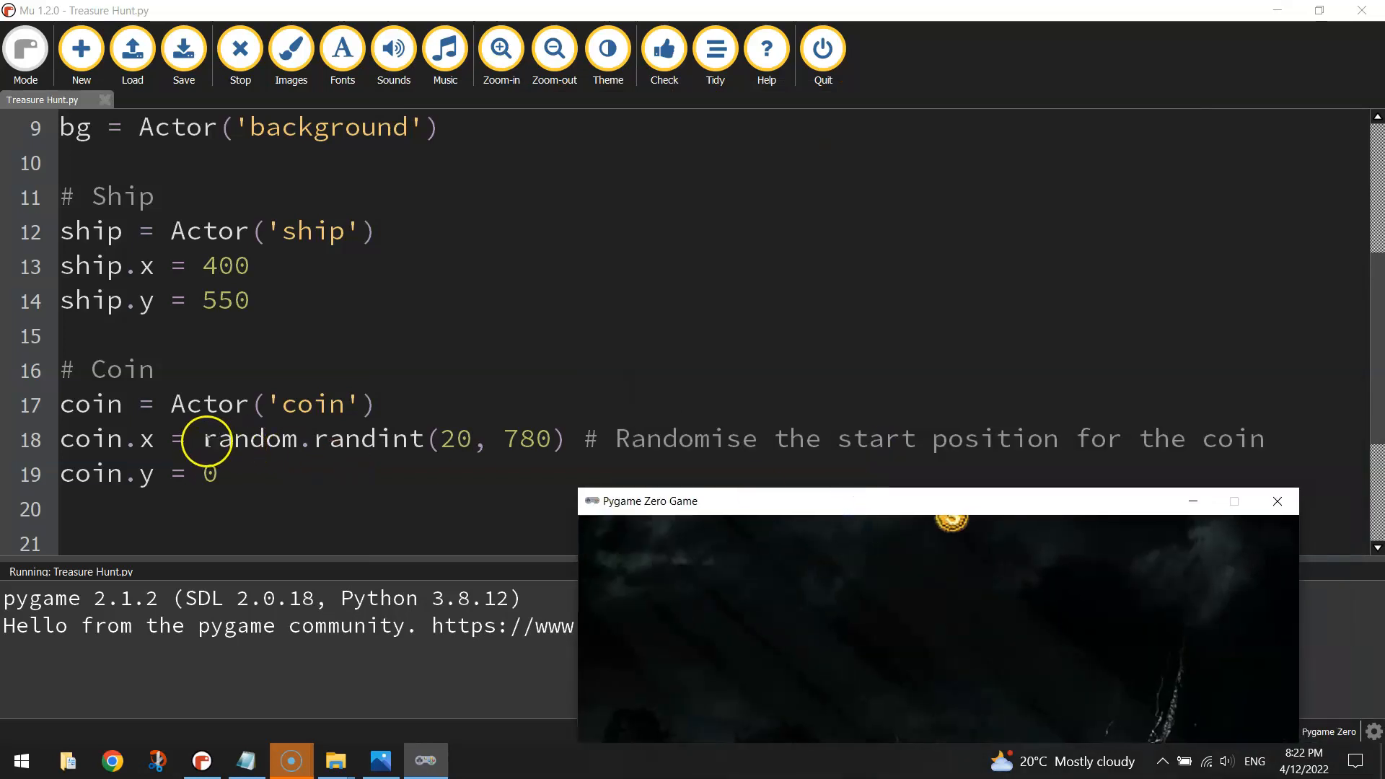
{"action": "left_click", "coordinate": [240, 48]}
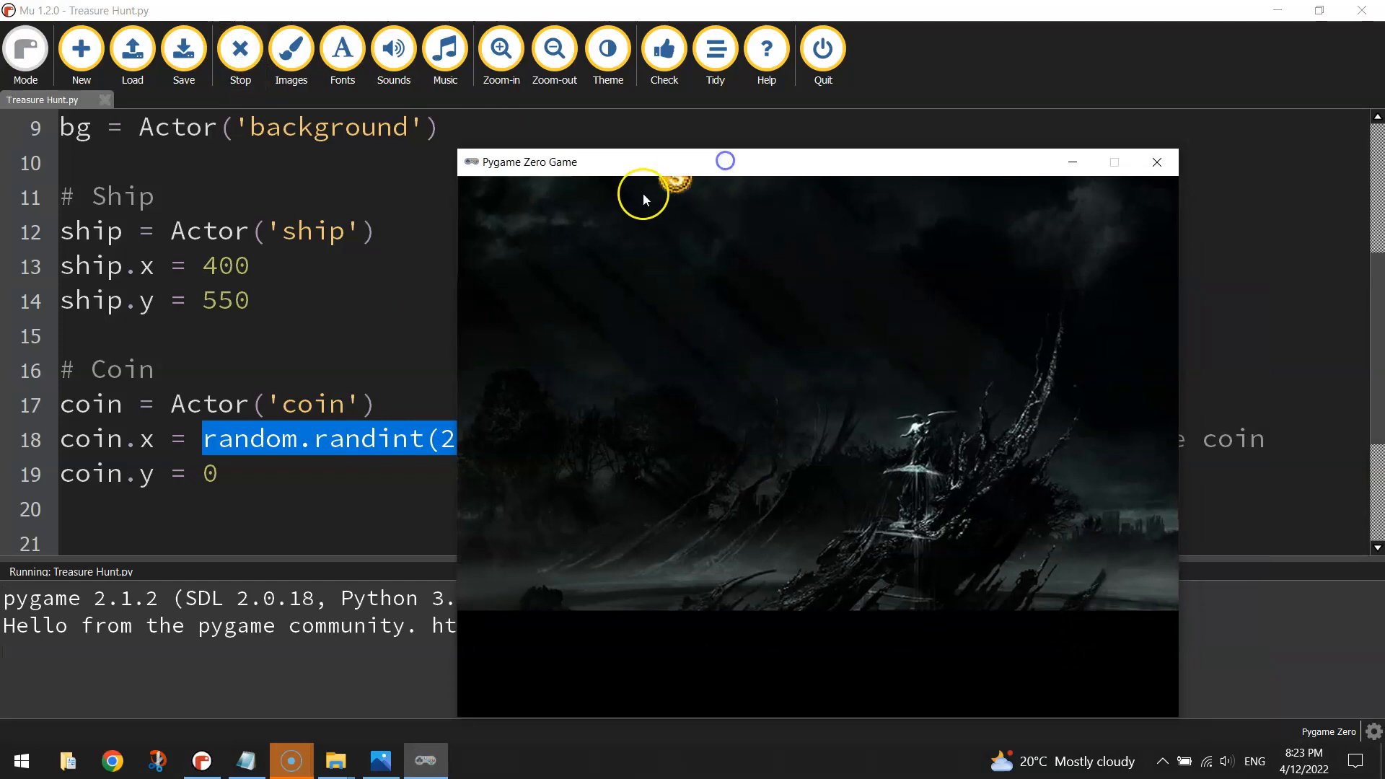
{"action": "mouse_move", "coordinate": [1157, 162]}
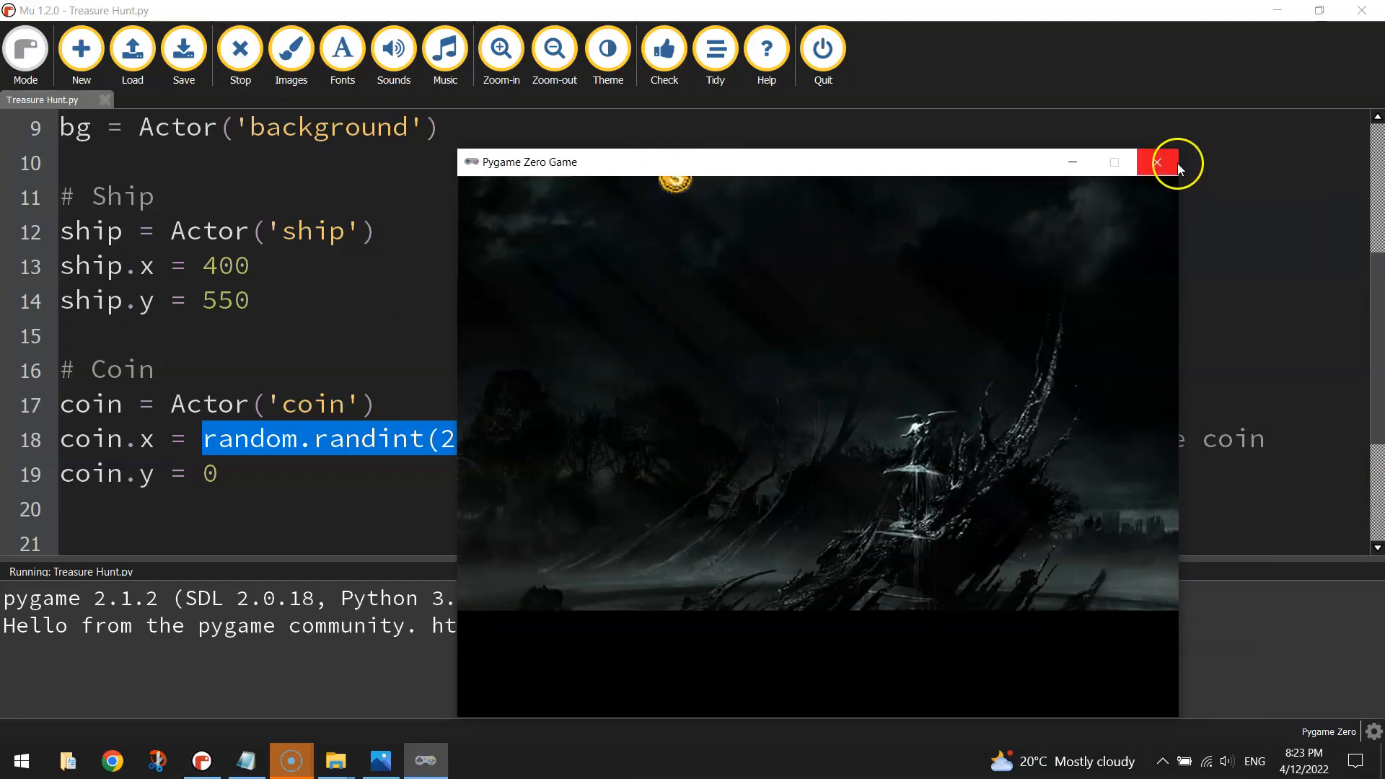
{"action": "left_click", "coordinate": [1158, 161]}
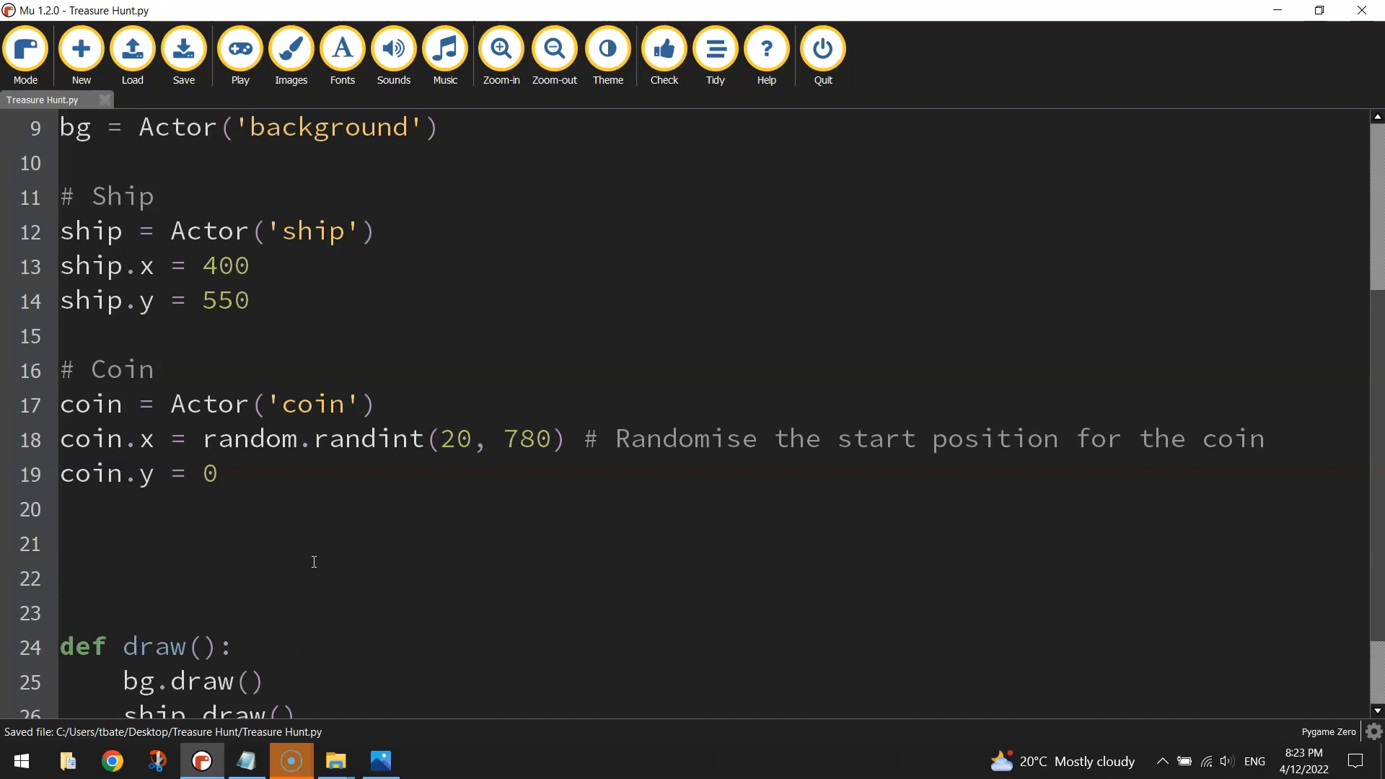
Add a Skull comment and a skull = Actor('skull') line to the code
{"action": "key", "text": "Alt+Tab"}
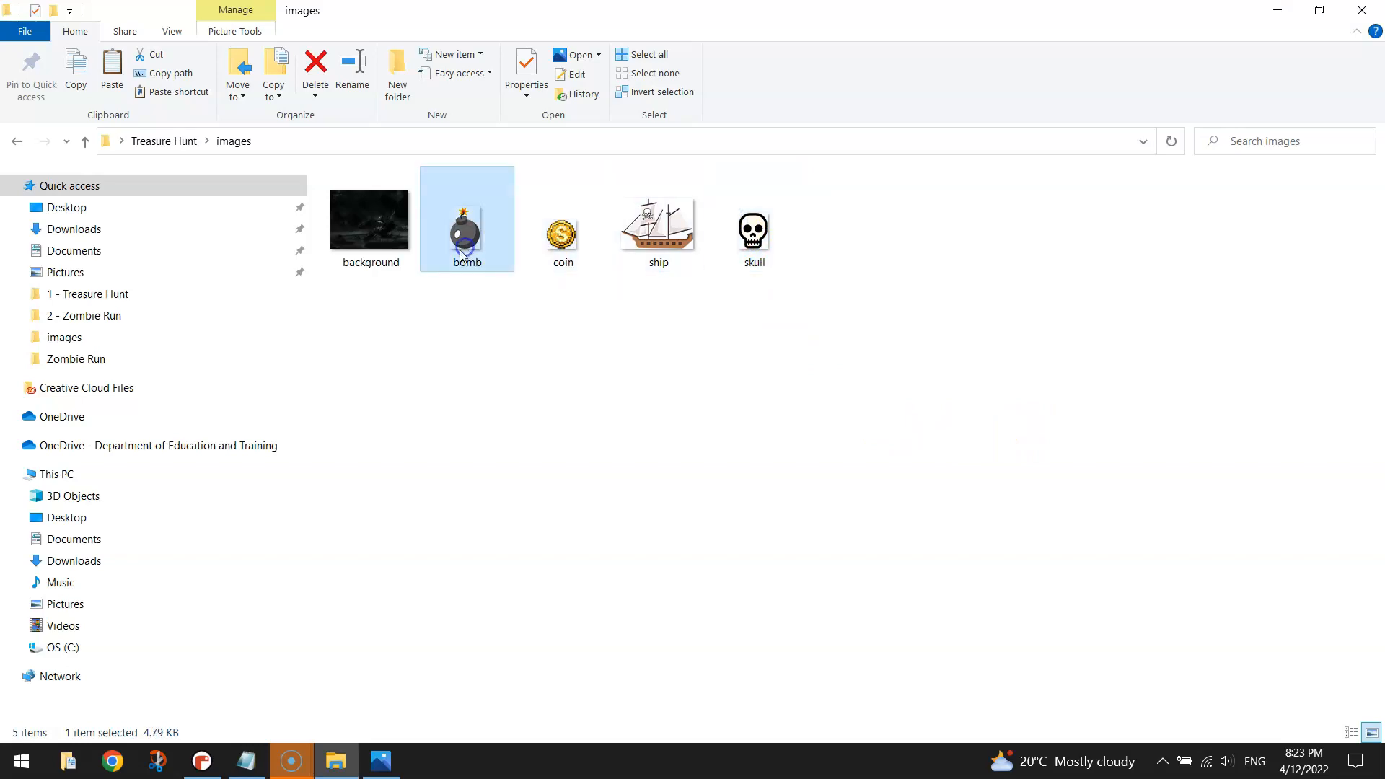
{"action": "left_click", "coordinate": [202, 761]}
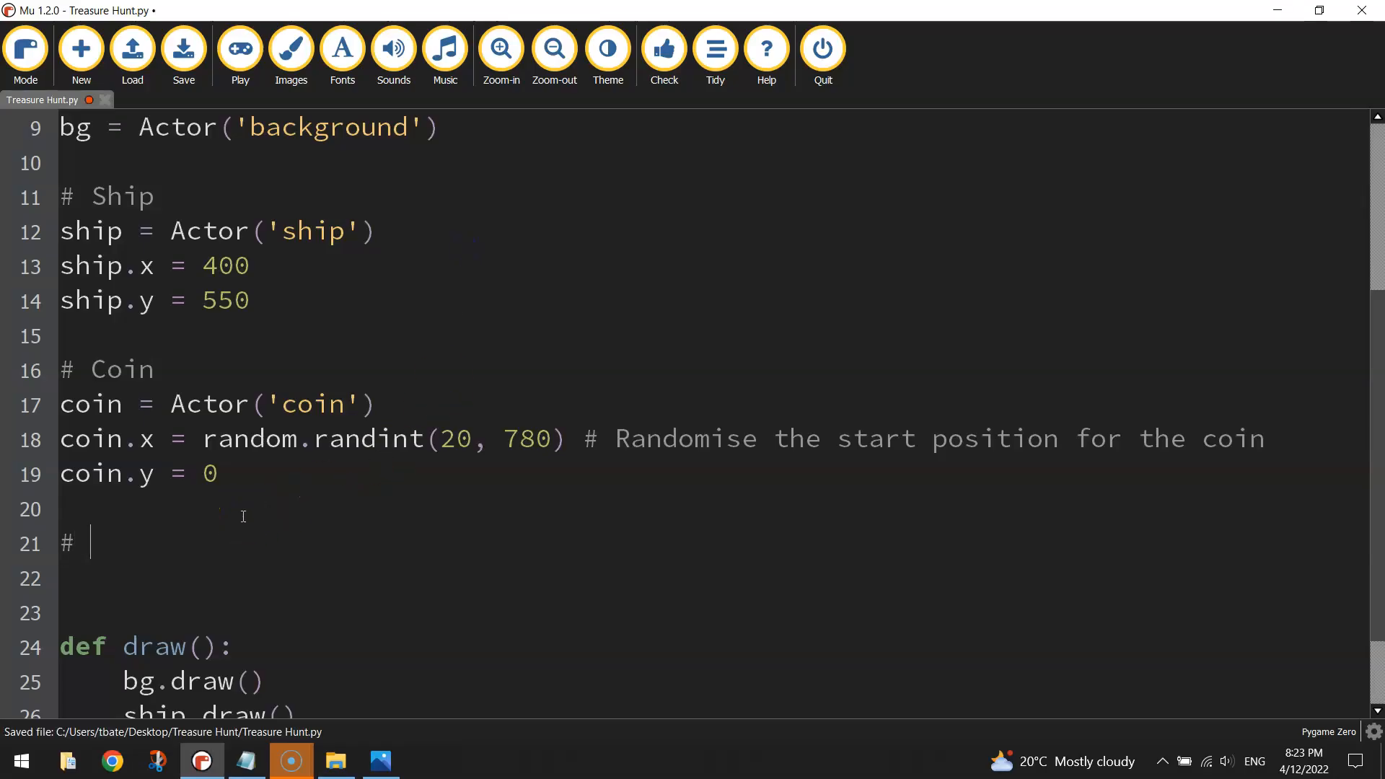
{"action": "type", "text": "Skull"}
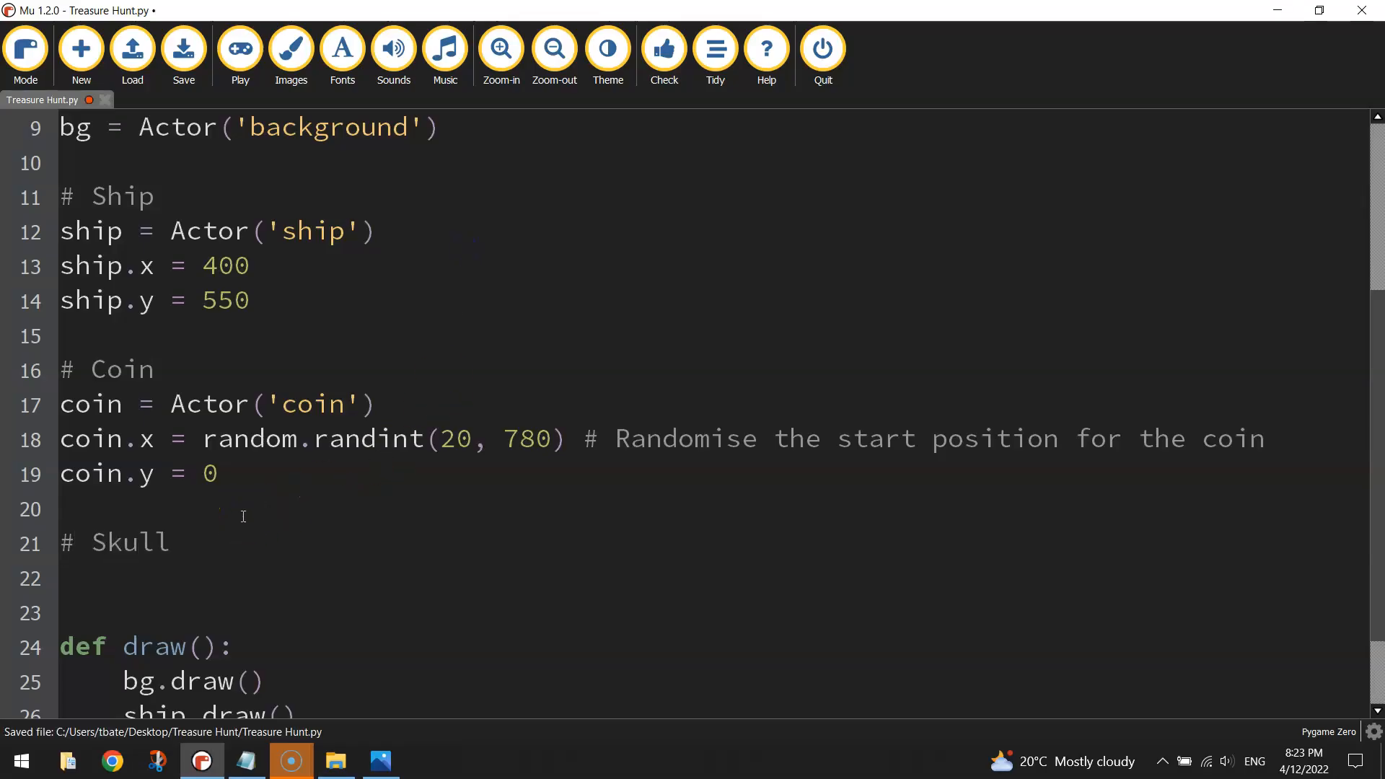
{"action": "type", "text": "s"}
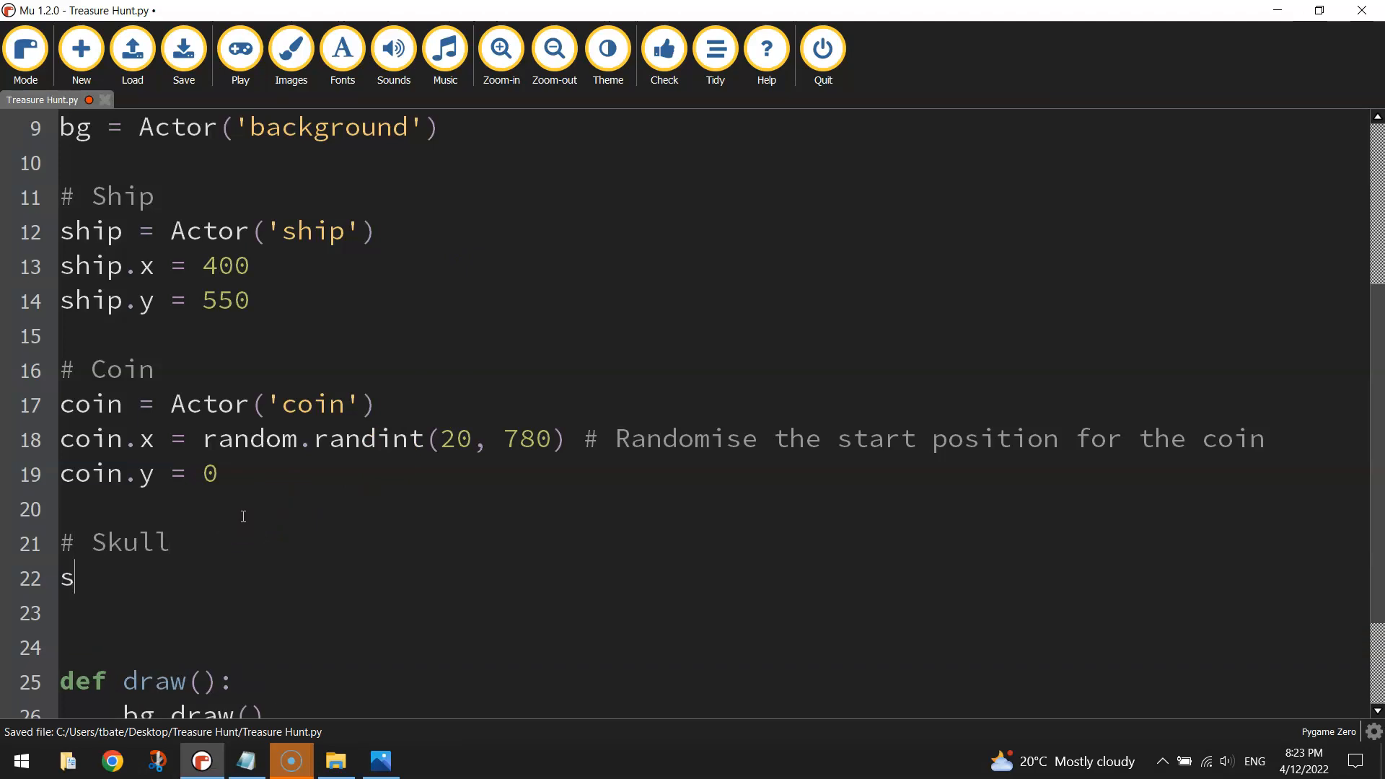
{"action": "type", "text": "kull = A"}
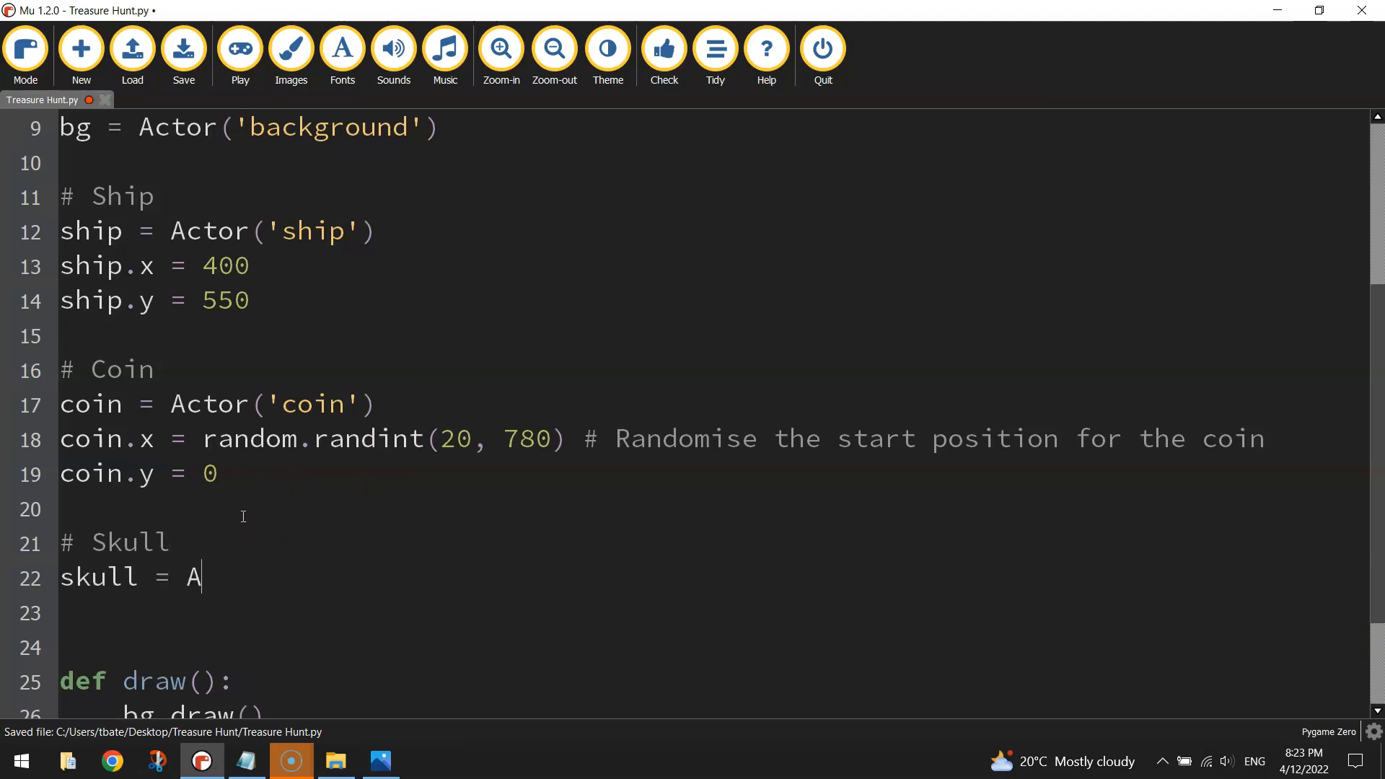
{"action": "type", "text": "ctor('skull"}
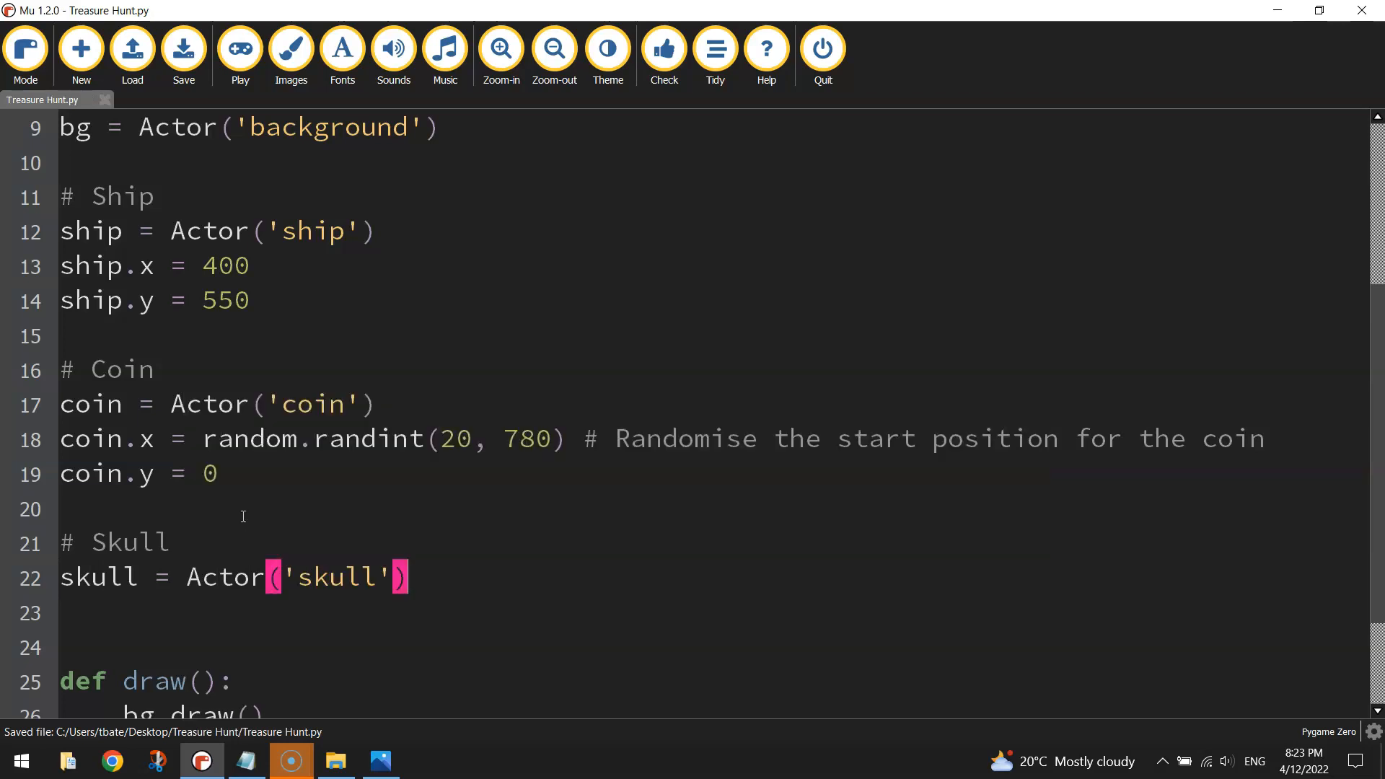
{"action": "left_click", "coordinate": [334, 760]}
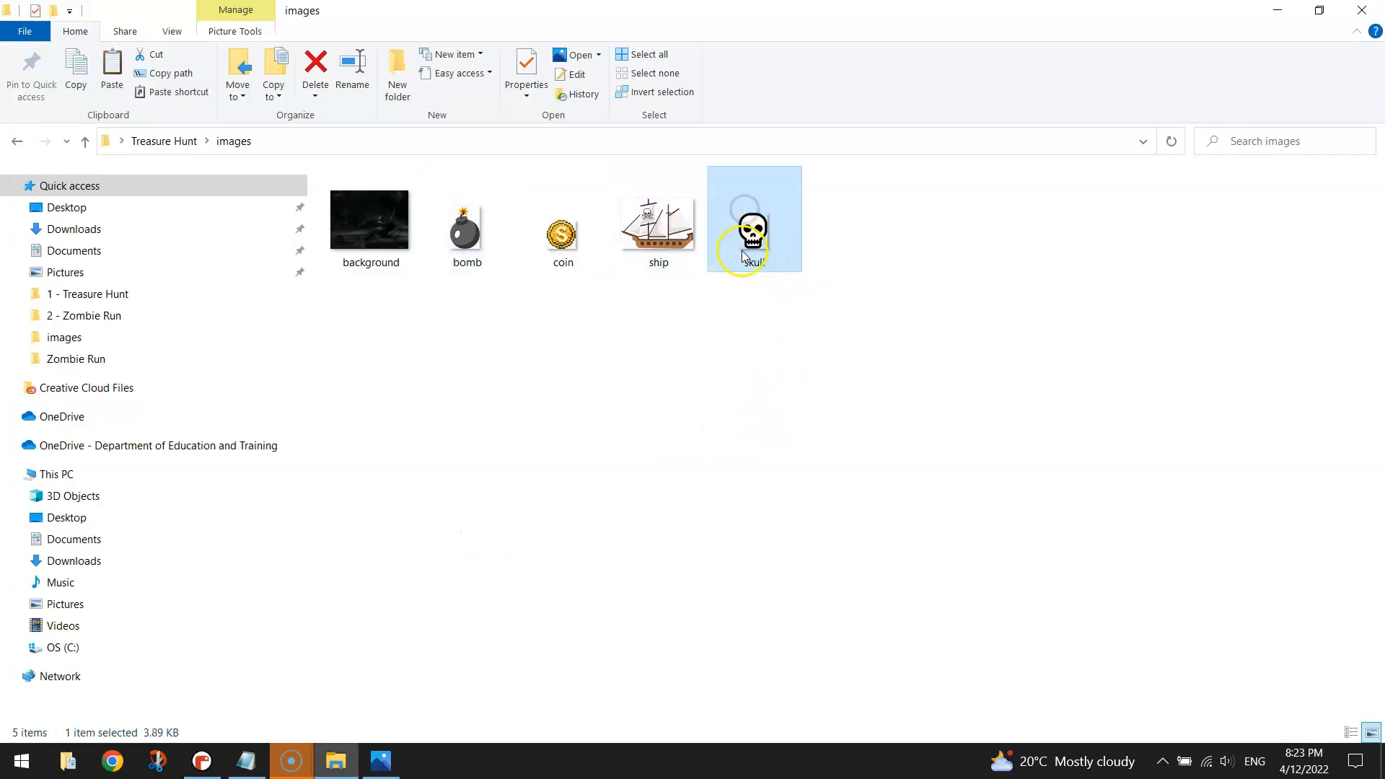
Set skull.x to random.randint(20, 780) and skull.y to 0
{"action": "left_click", "coordinate": [201, 761]}
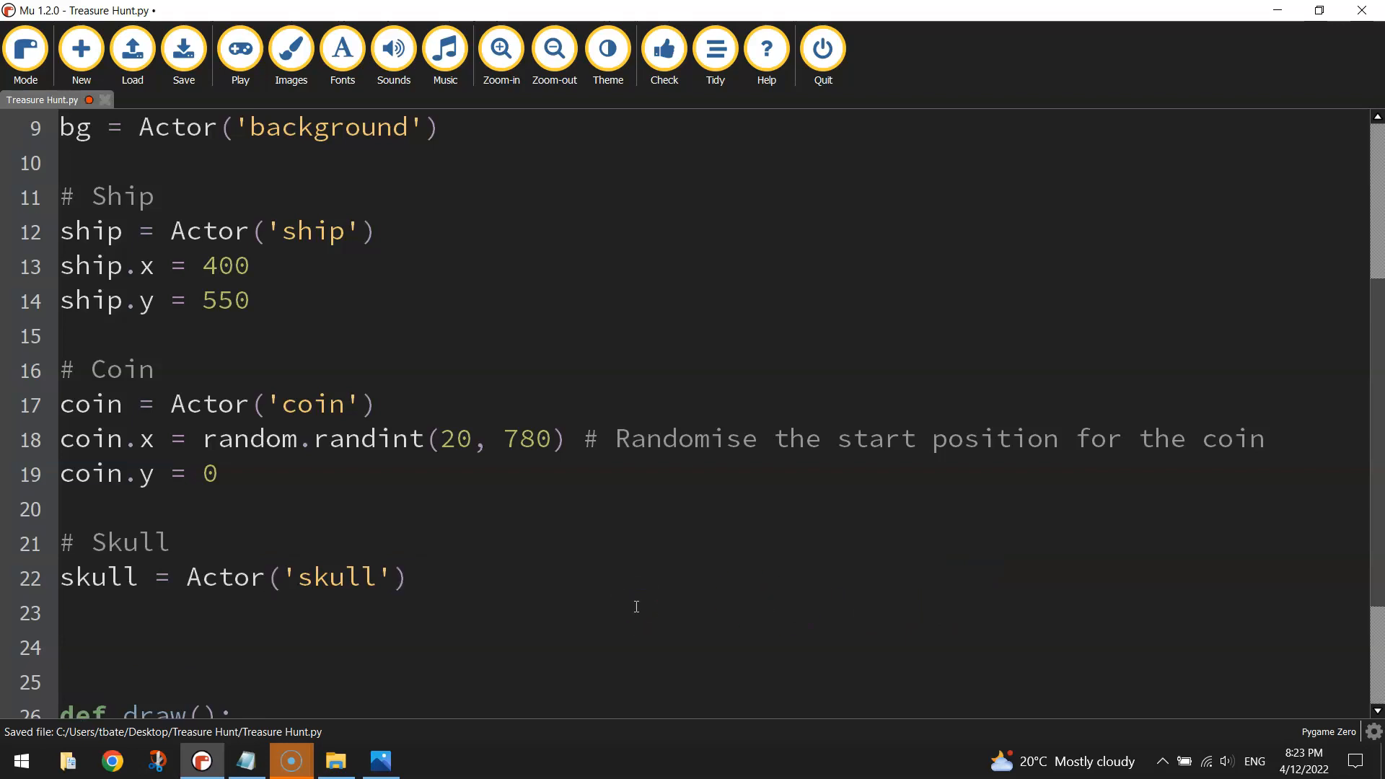
{"action": "type", "text": "skull.x"}
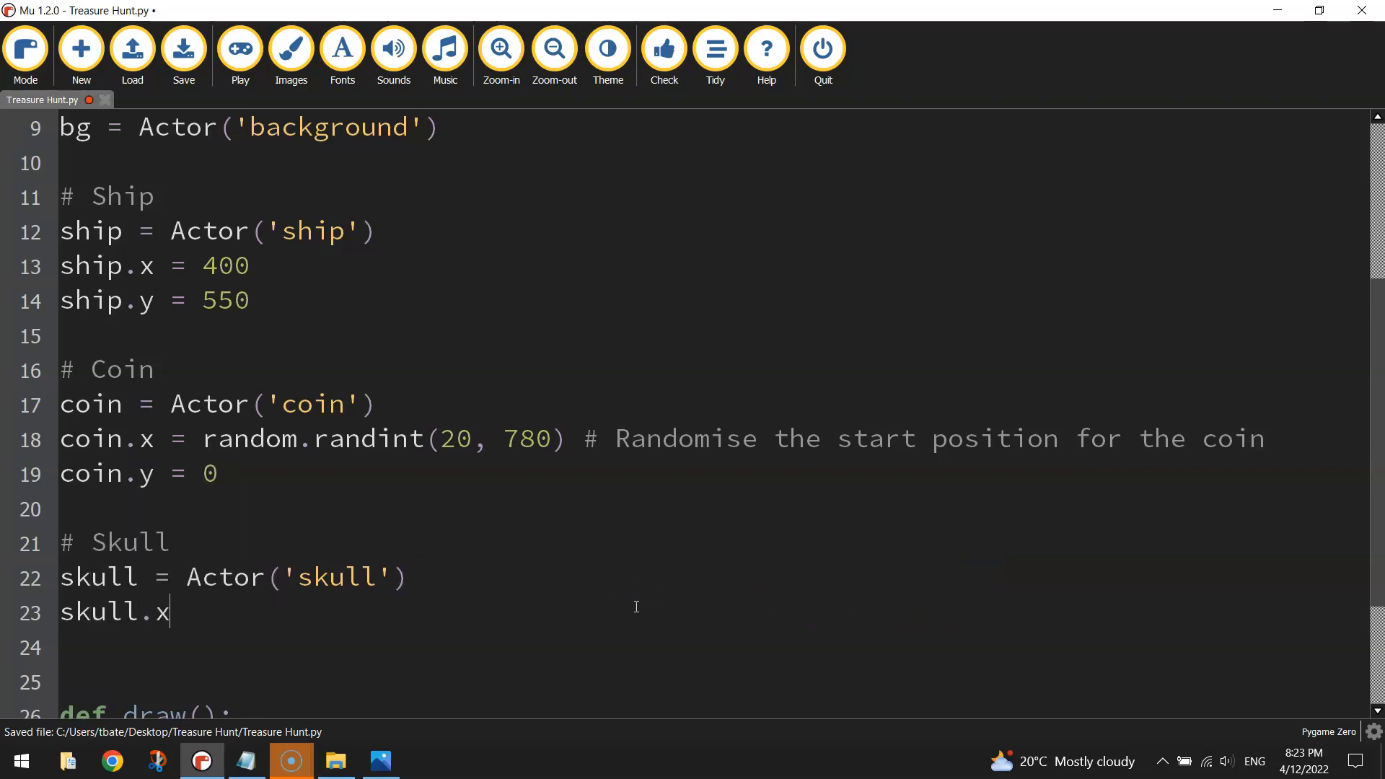
{"action": "type", "text": "="}
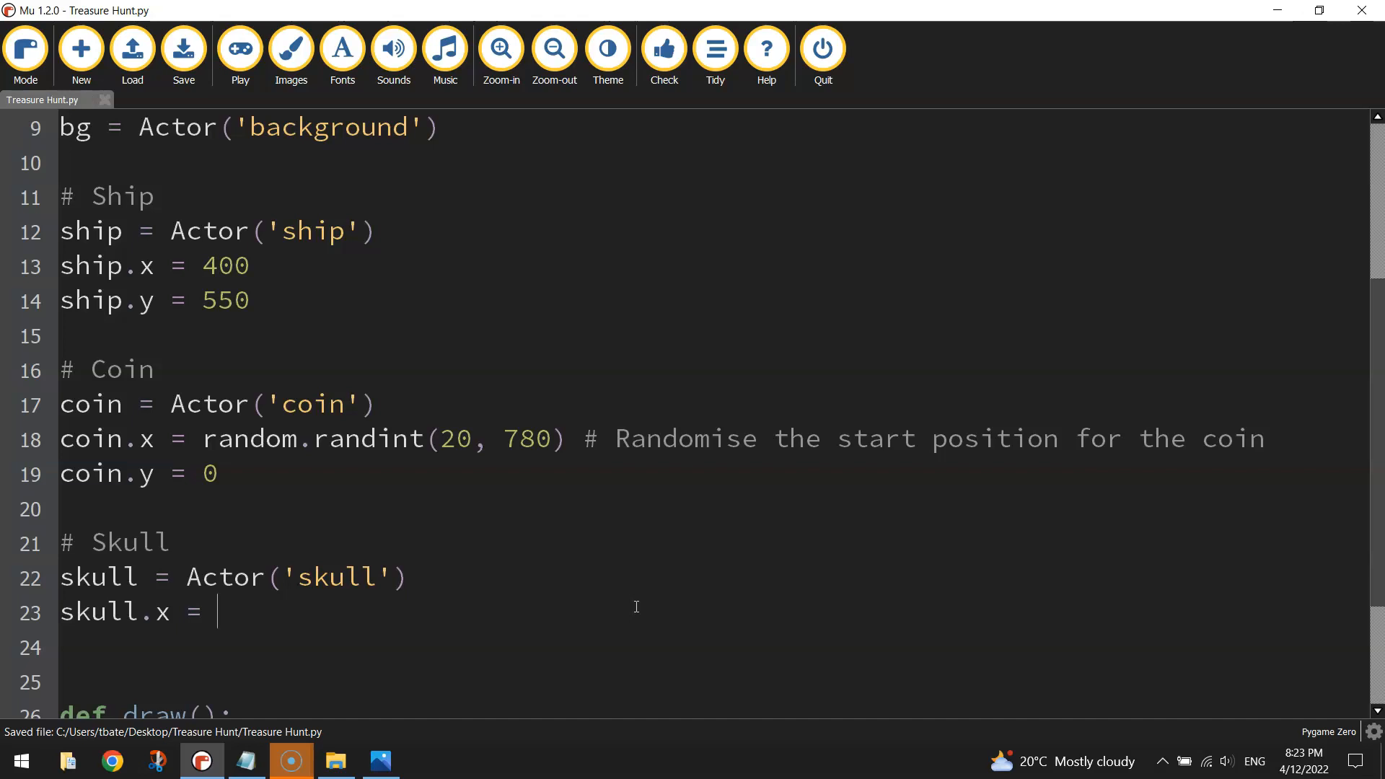
{"action": "type", "text": "random.randin"}
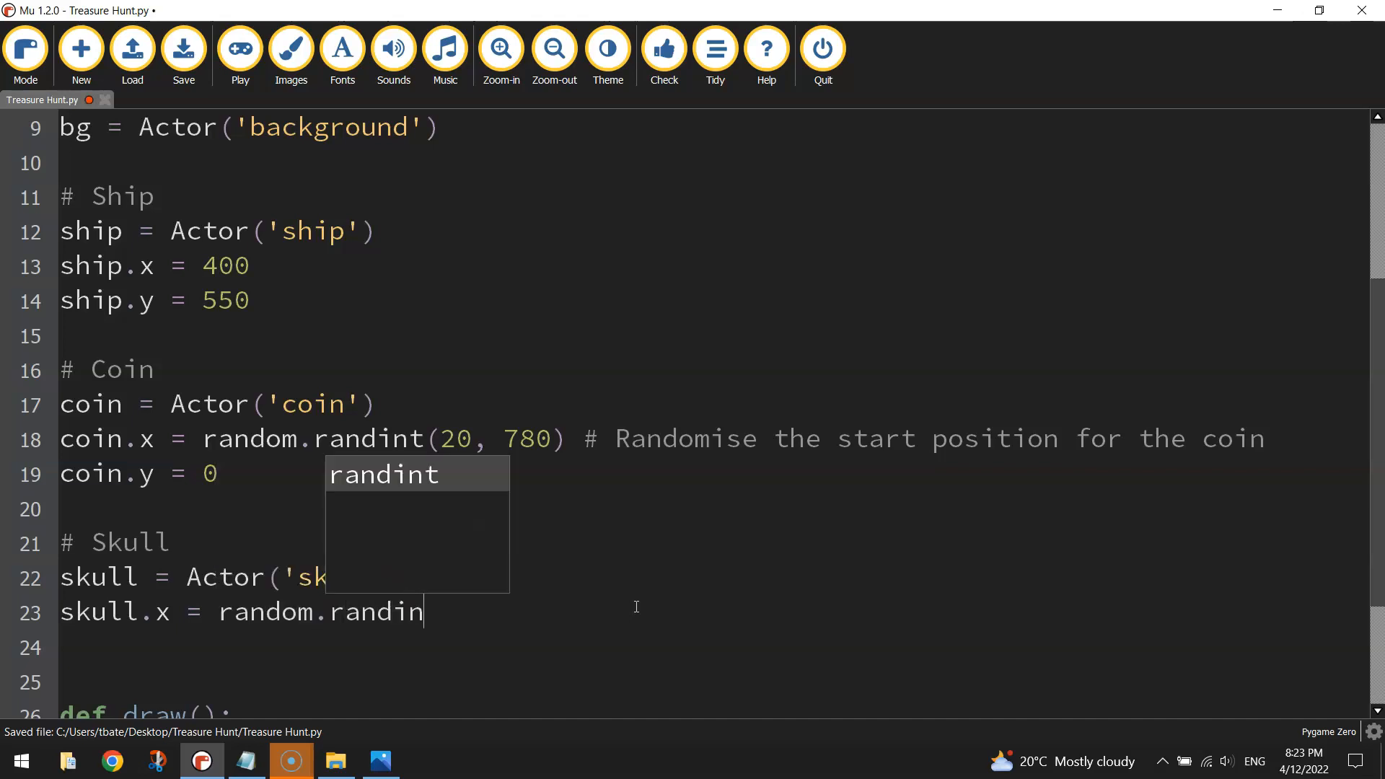
{"action": "type", "text": "t(20,"}
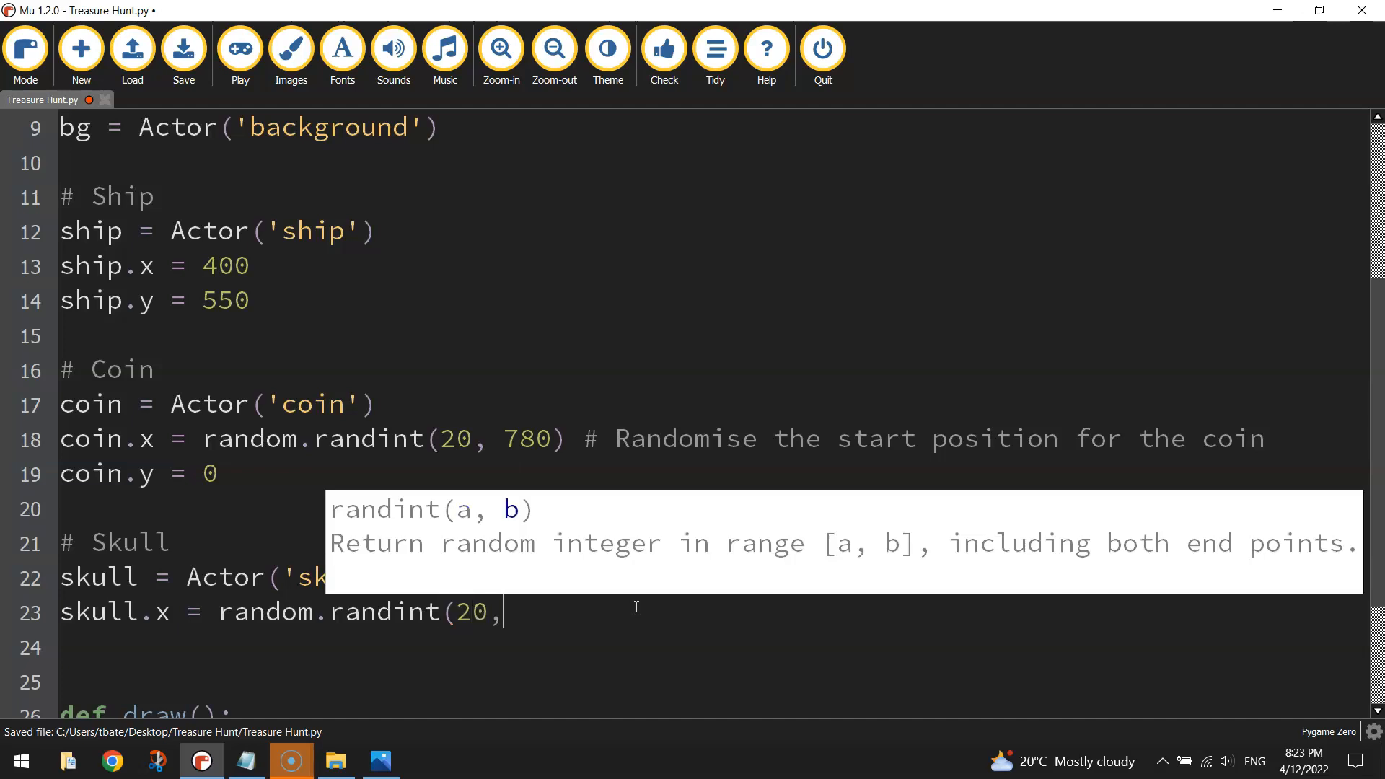
{"action": "type", "text": "780)"}
{"action": "left_click", "coordinate": [706, 648]}
{"action": "type", "text": "skull."}
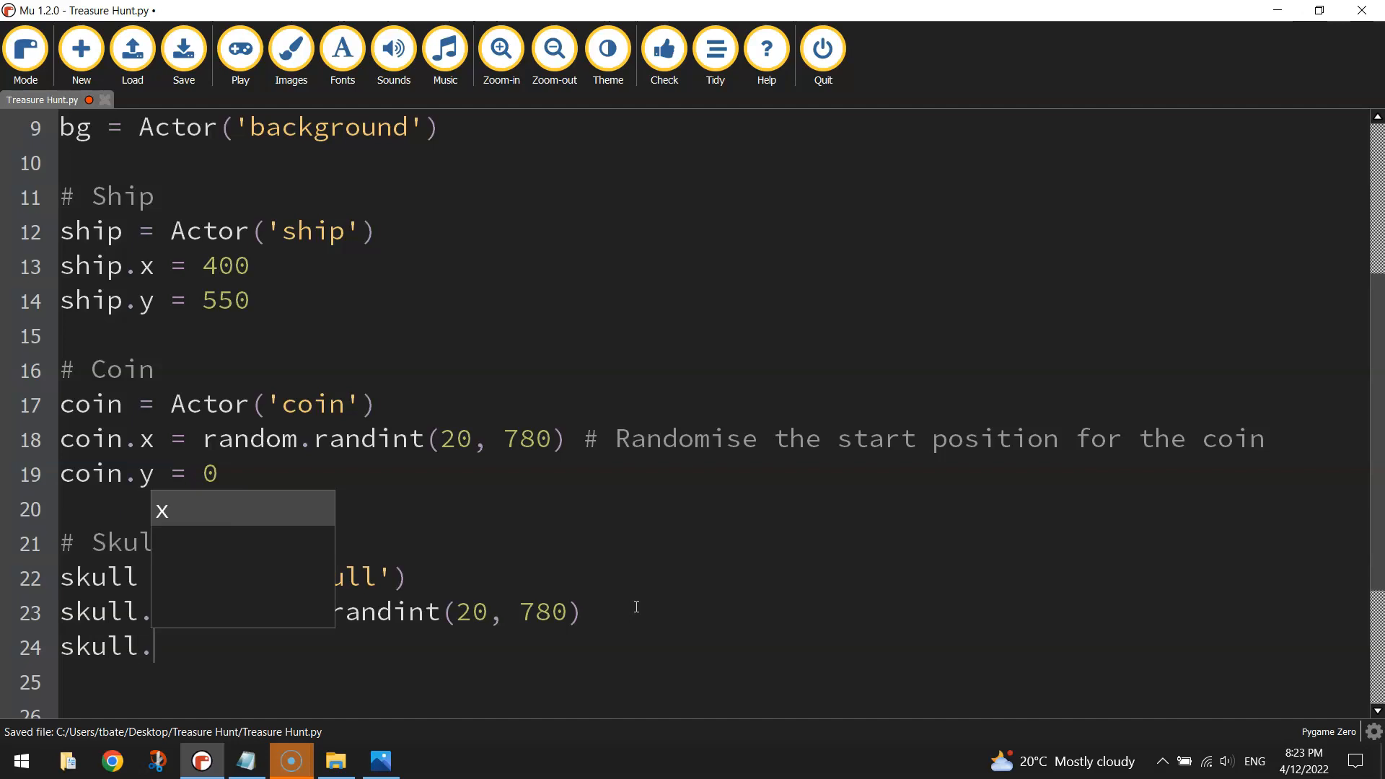
{"action": "type", "text": "0"}
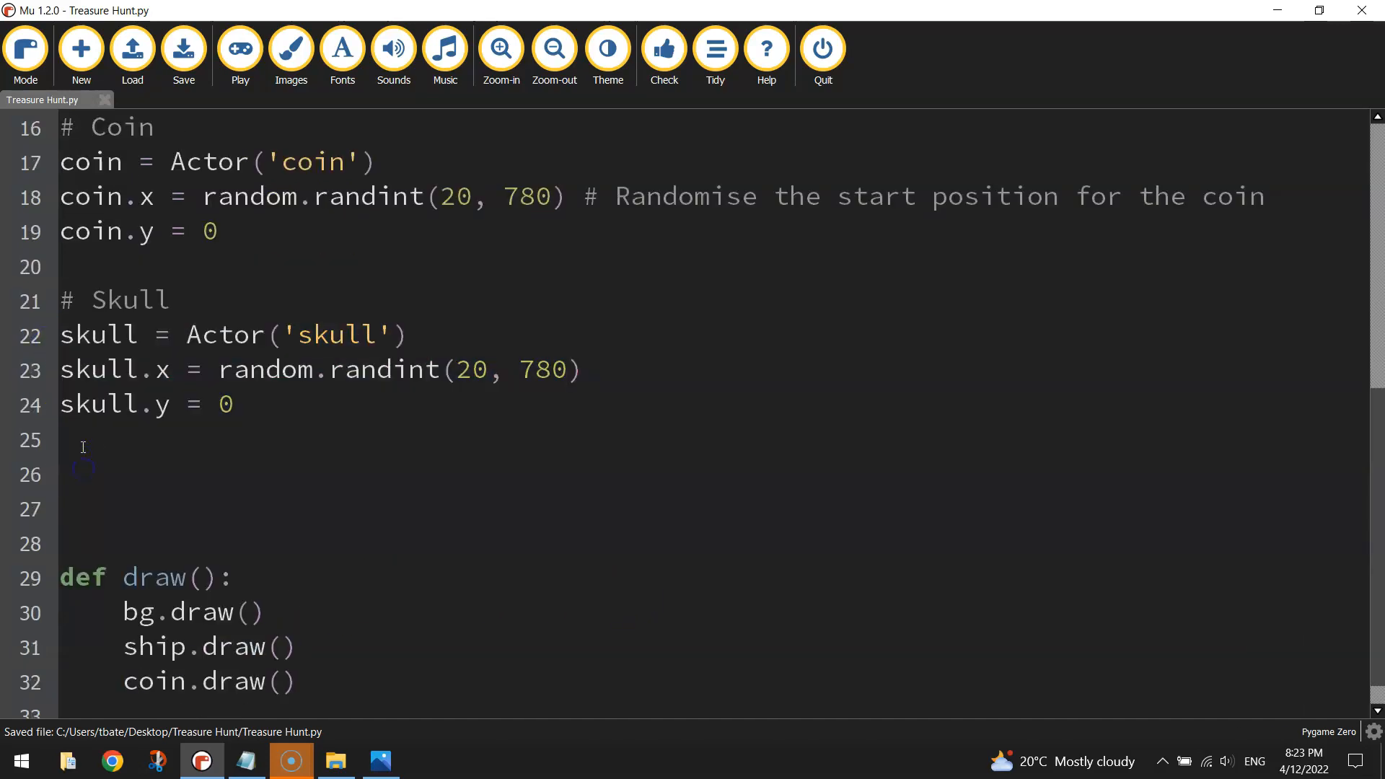
Add a # Bomb section with a bomb Actor, bomb.x random.randint(20, 780), bomb.y 0
{"action": "type", "text": "# Bomb"}
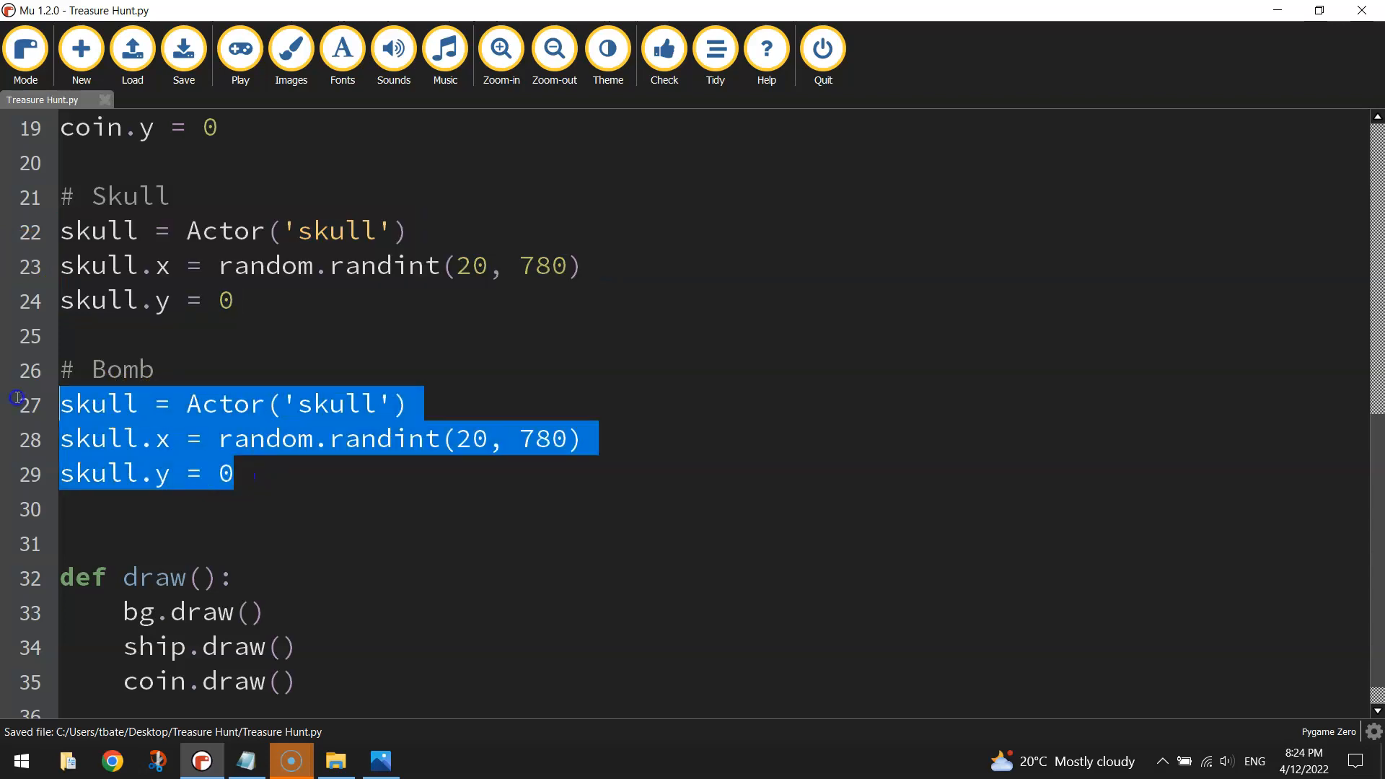
{"action": "type", "text": "bom"}
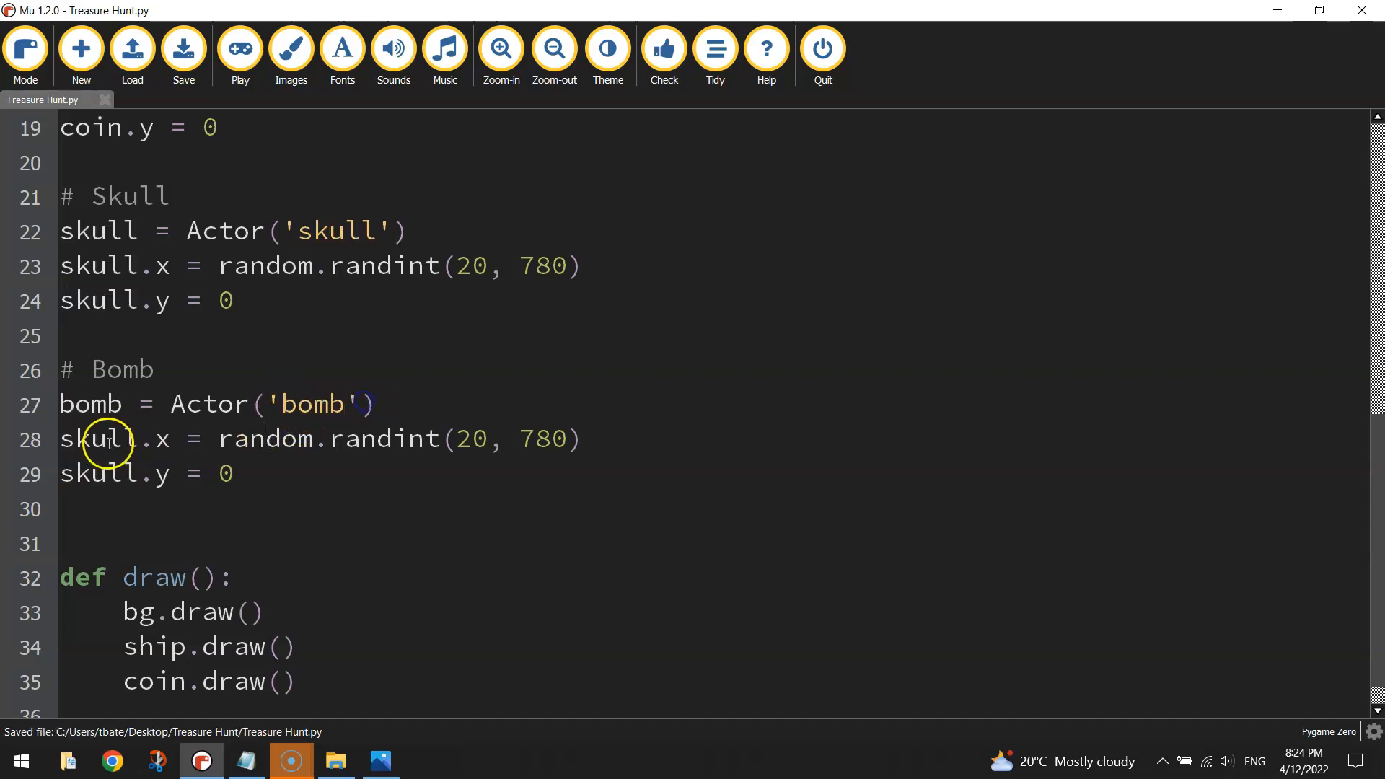
{"action": "type", "text": "bomb"}
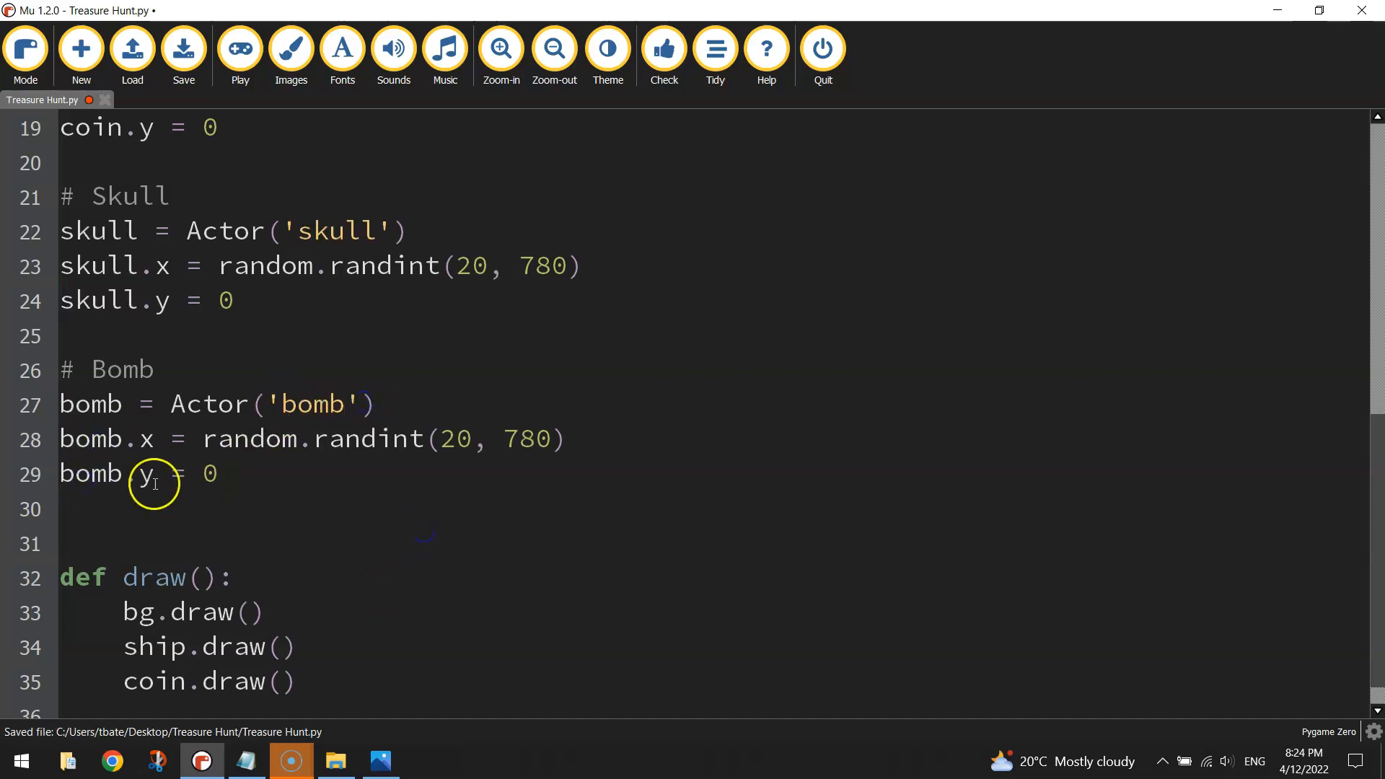
{"action": "double_click", "coordinate": [90, 404]}
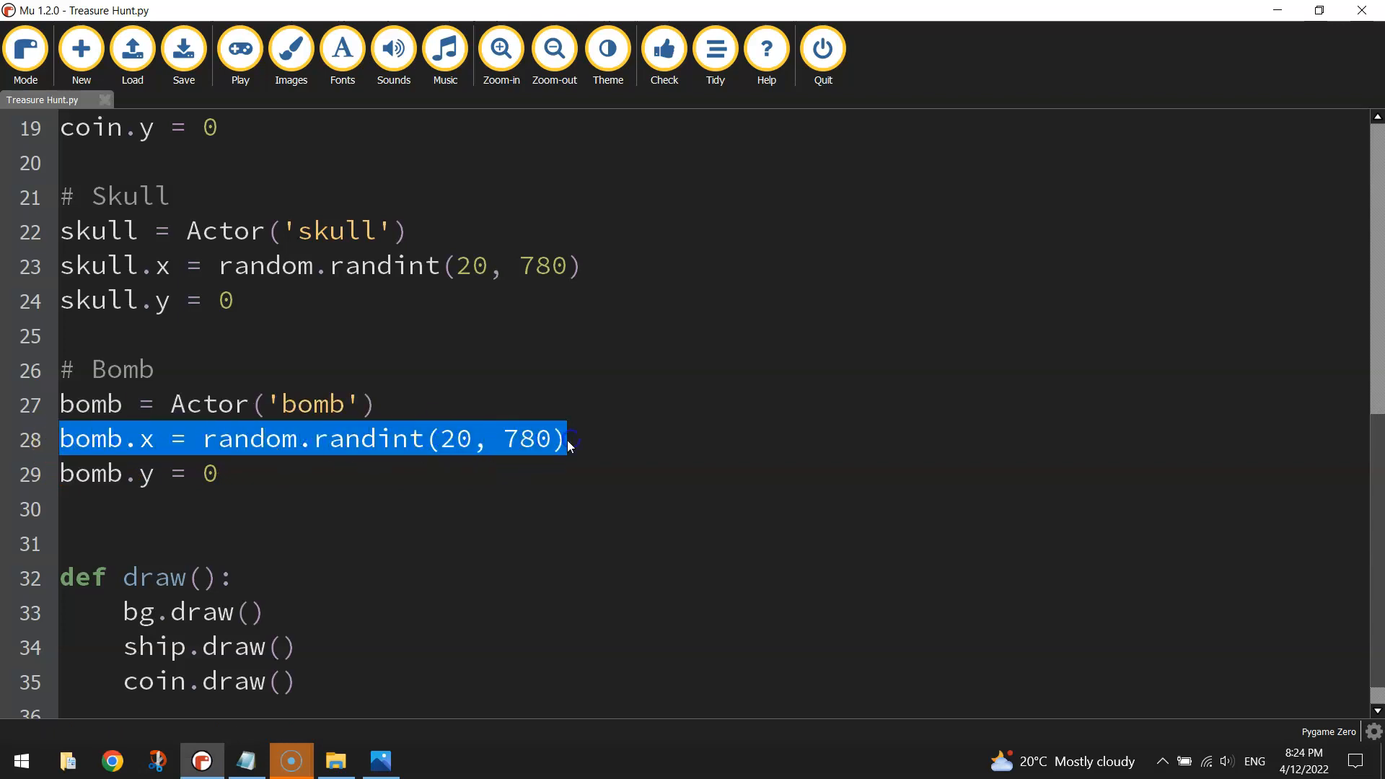
{"action": "left_click", "coordinate": [250, 266]}
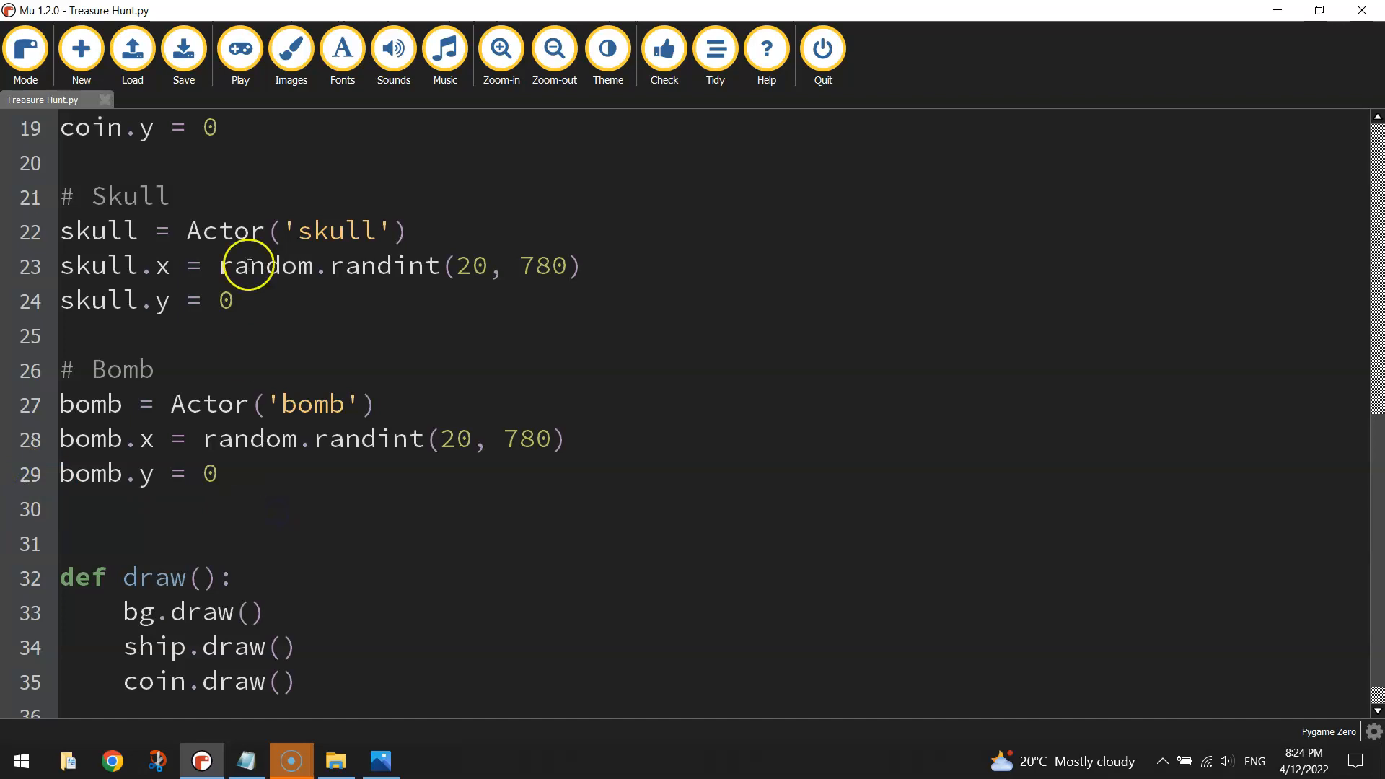
{"action": "mouse_move", "coordinate": [239, 48]}
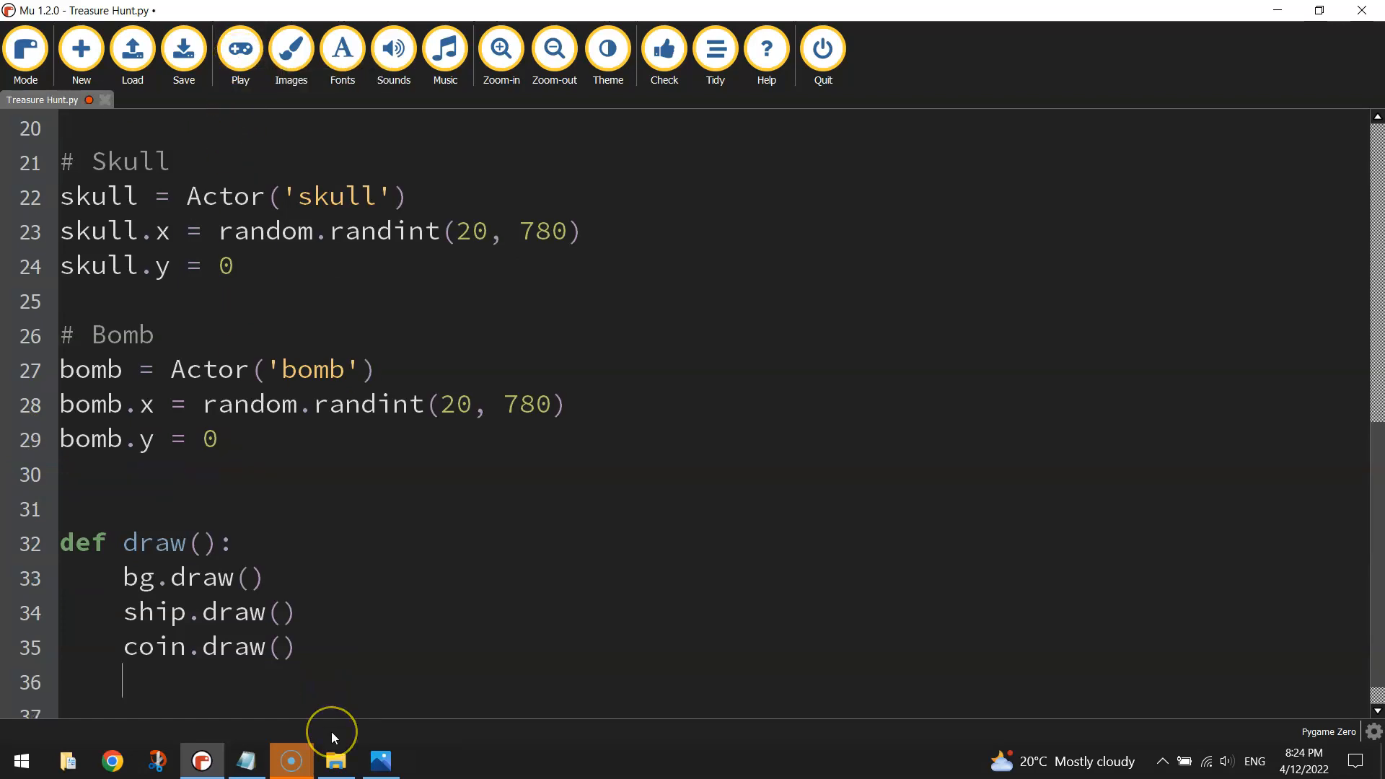
Add skull.draw() and bomb.draw() to draw() and start a test run
{"action": "type", "text": "skull.draw("}
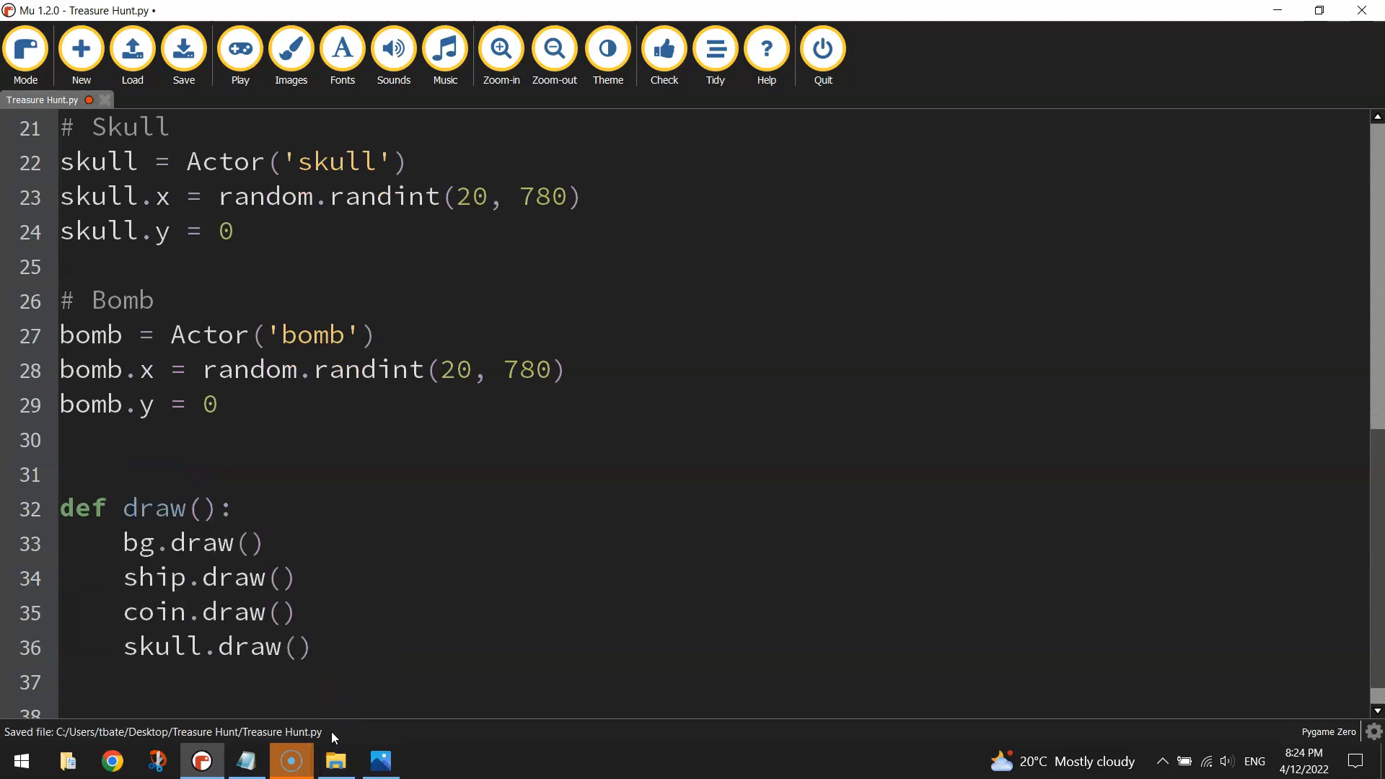
{"action": "type", "text": "bomb.draw()"}
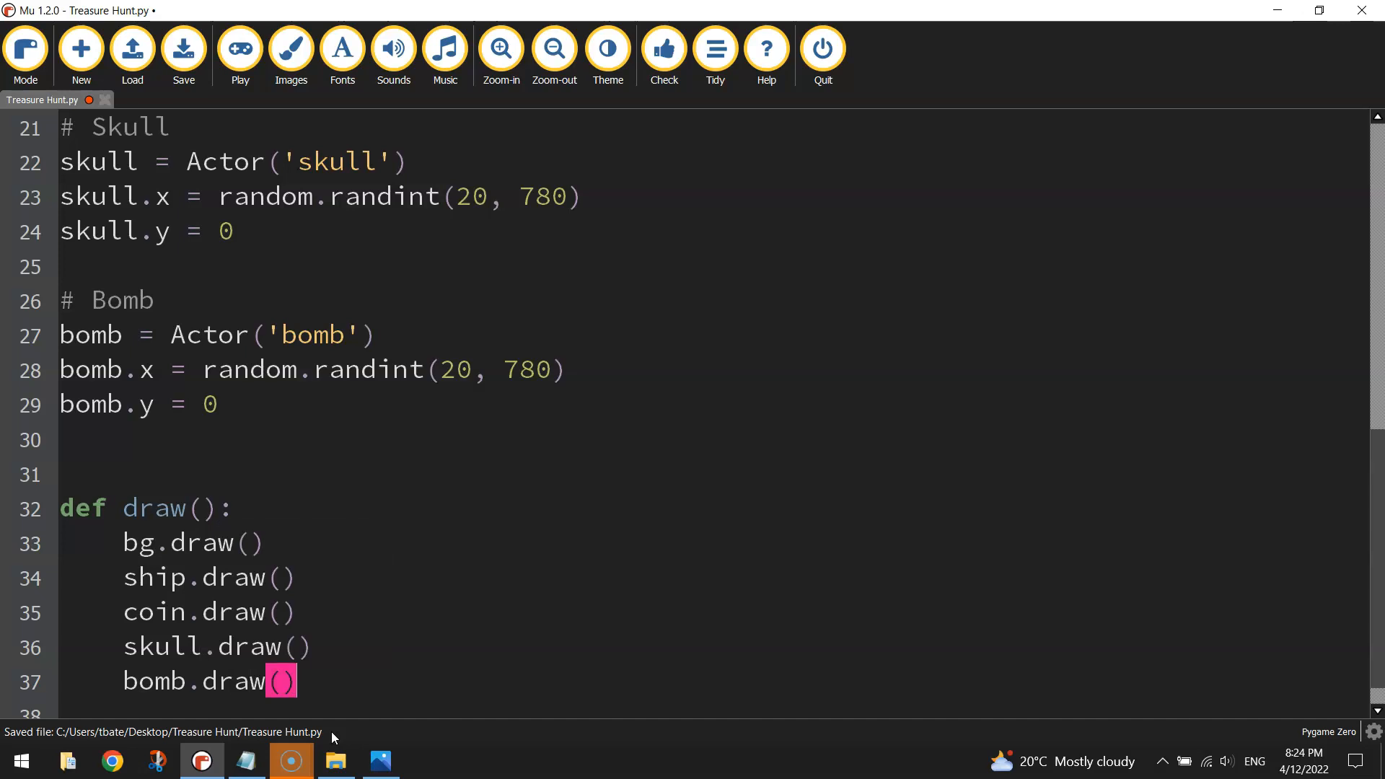
{"action": "left_click", "coordinate": [240, 47]}
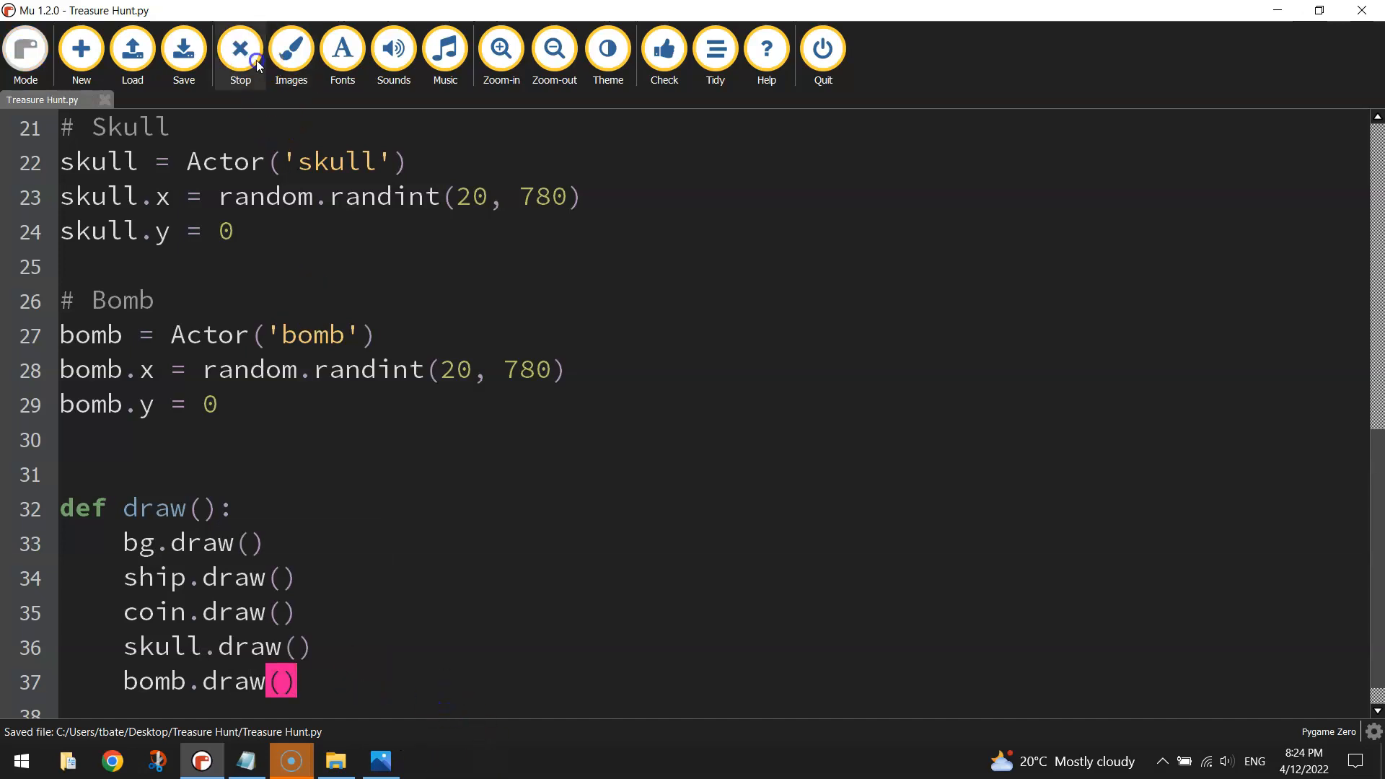
Run the game twice to check coin, skull and bomb positions, then stop it
{"action": "left_click", "coordinate": [240, 48]}
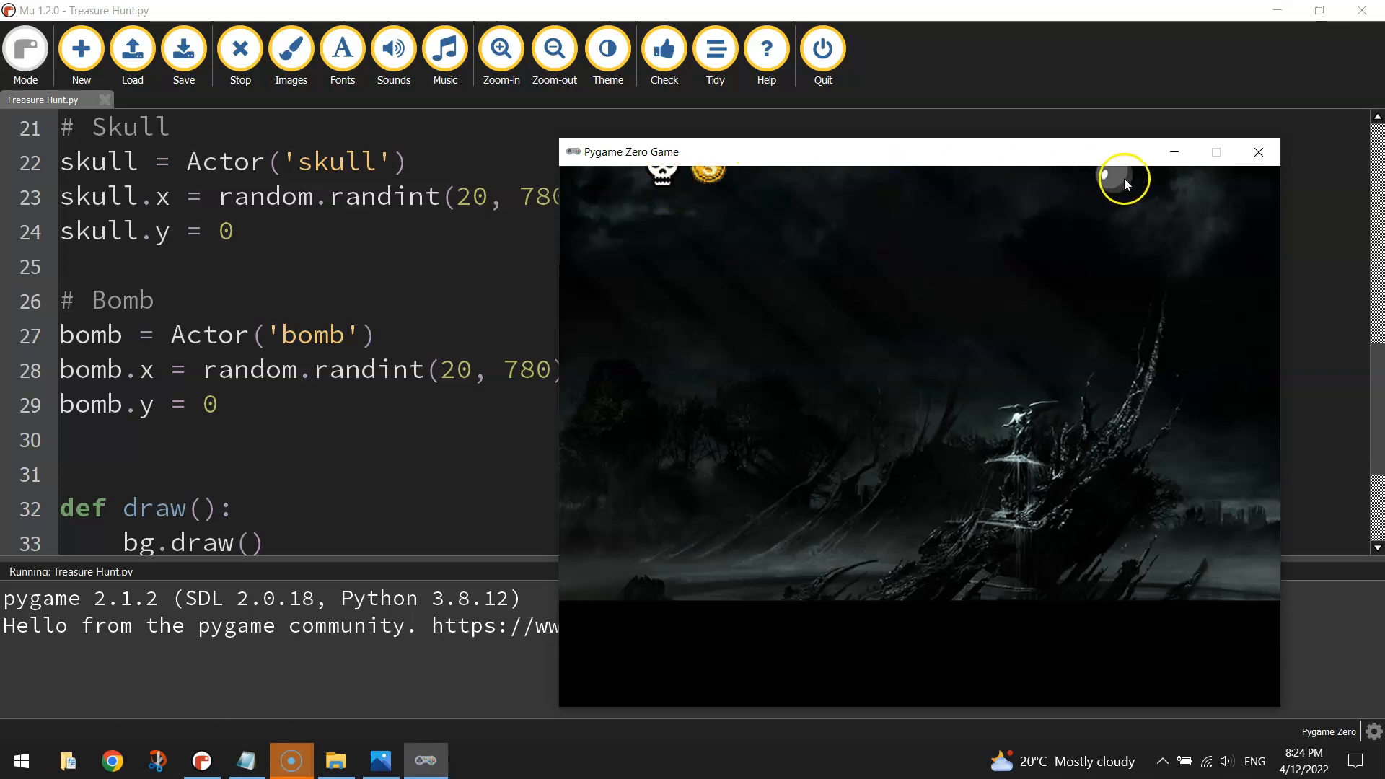
{"action": "left_click", "coordinate": [240, 48]}
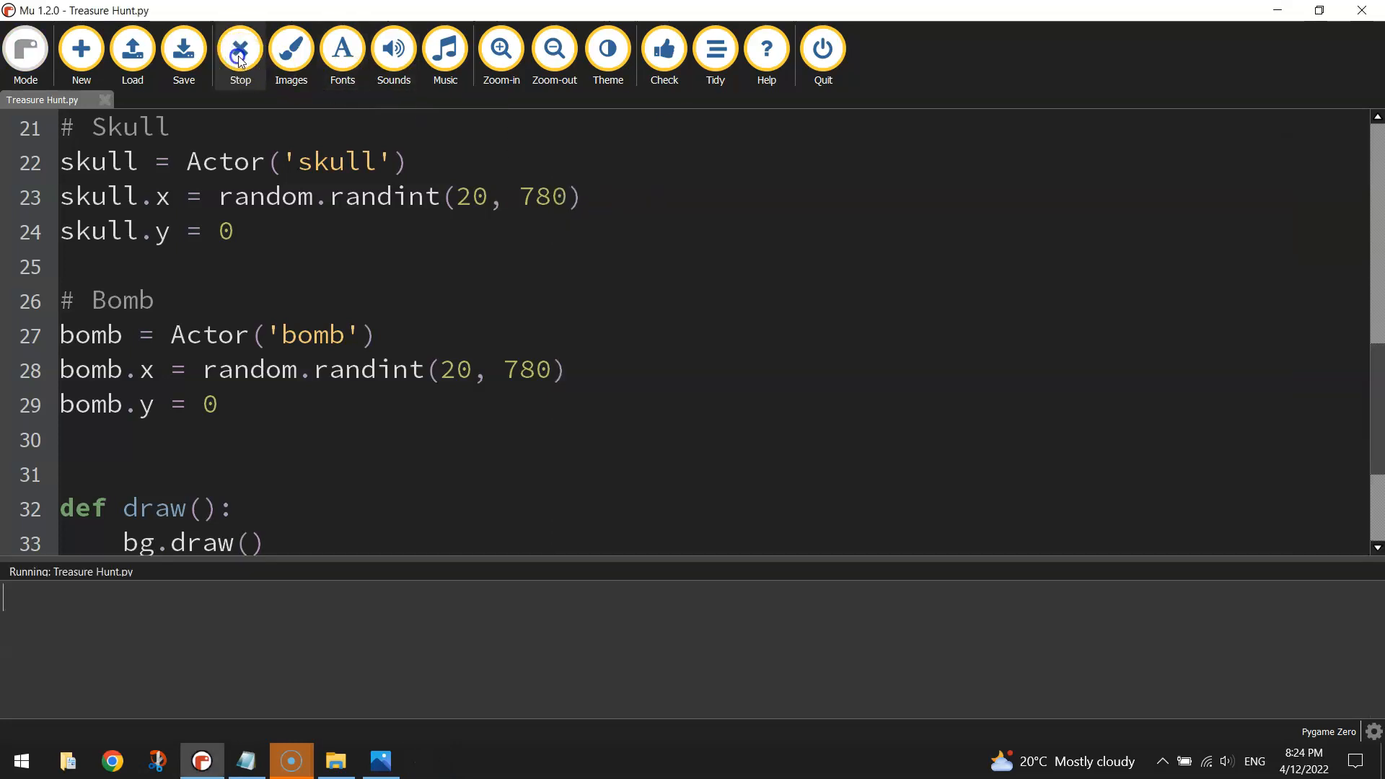
{"action": "left_click", "coordinate": [240, 48]}
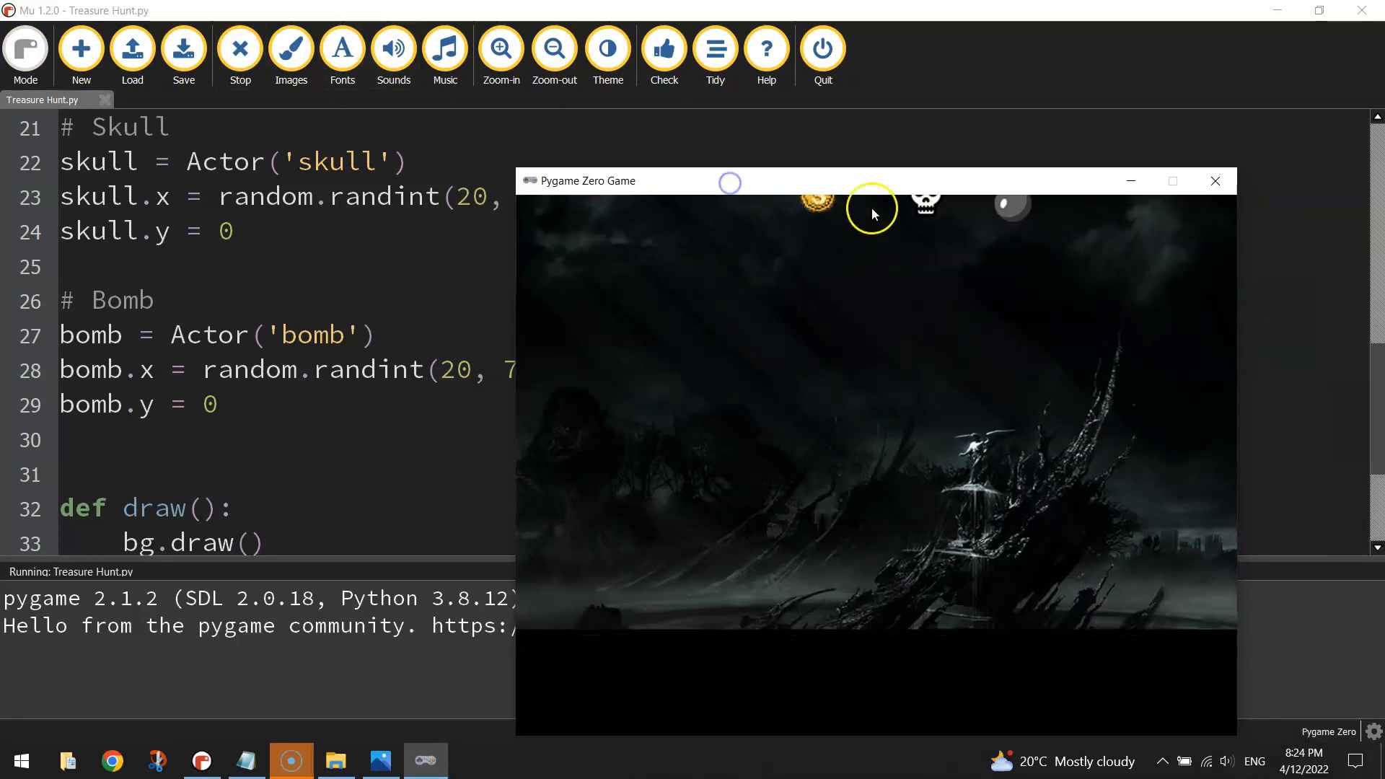
{"action": "mouse_move", "coordinate": [921, 387]}
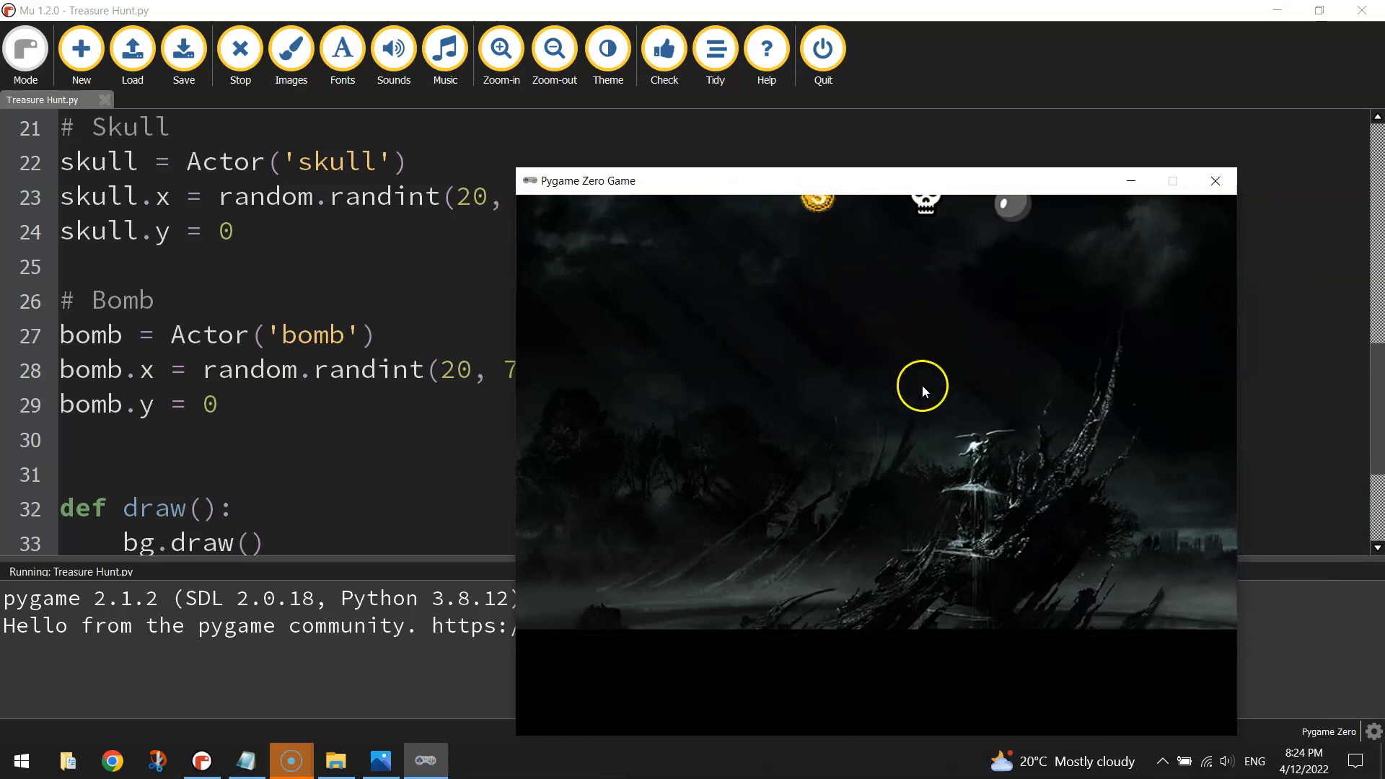
{"action": "mouse_move", "coordinate": [416, 456]}
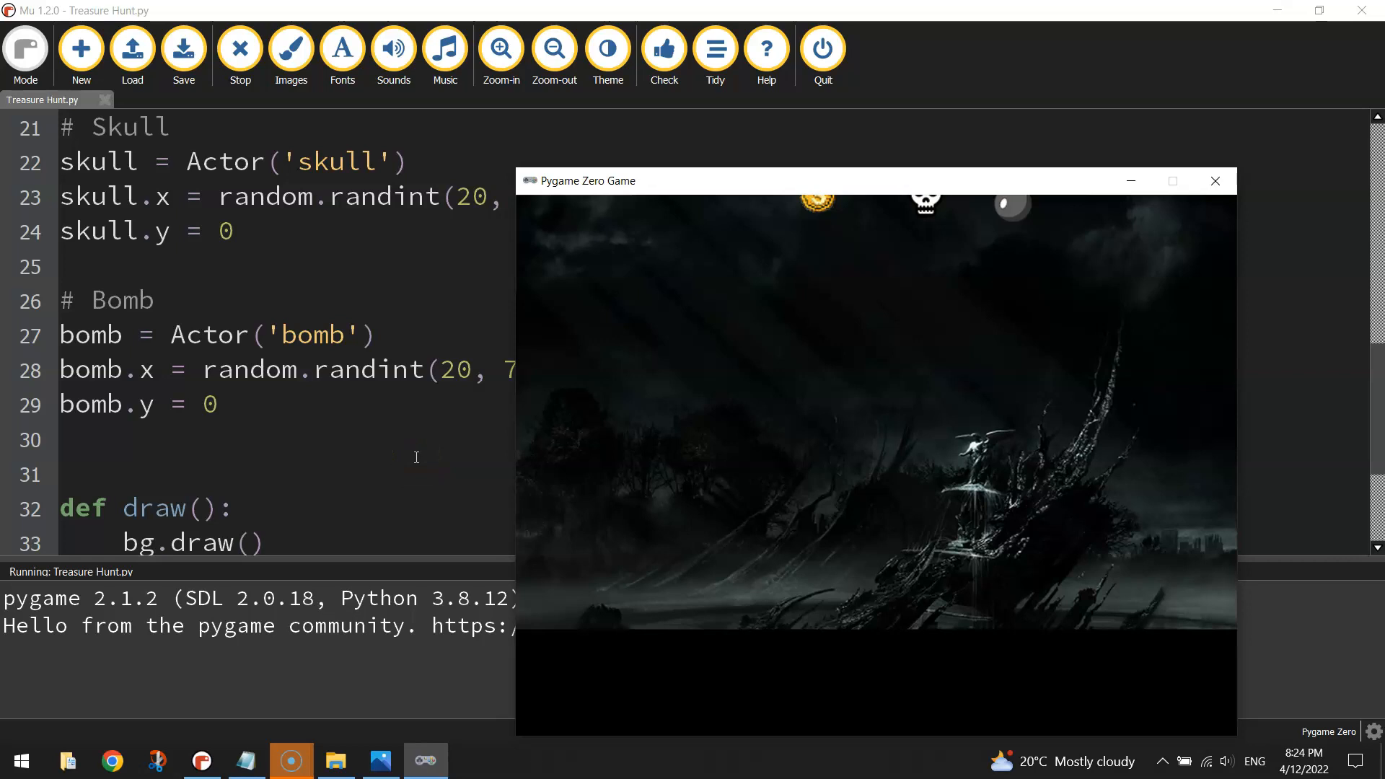
{"action": "left_click", "coordinate": [240, 47]}
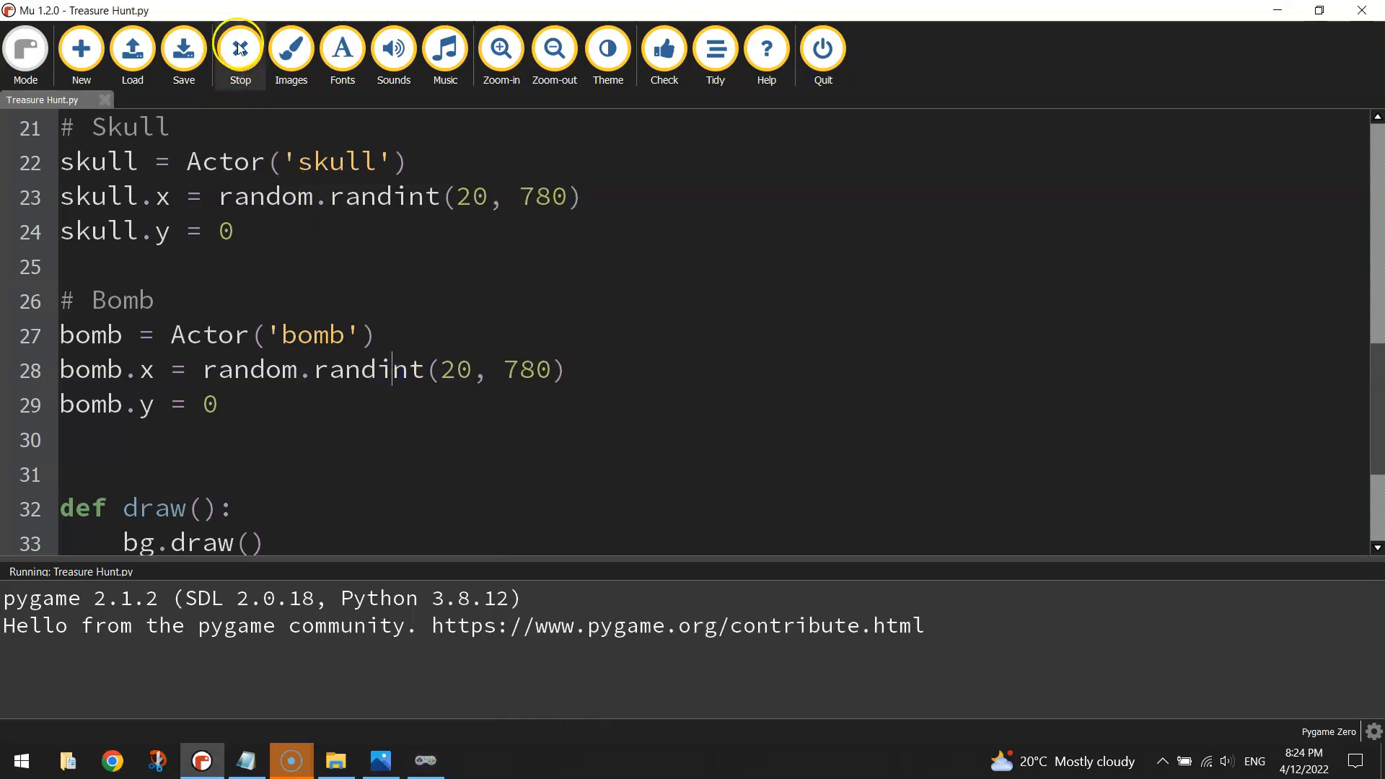
{"action": "left_click", "coordinate": [240, 48]}
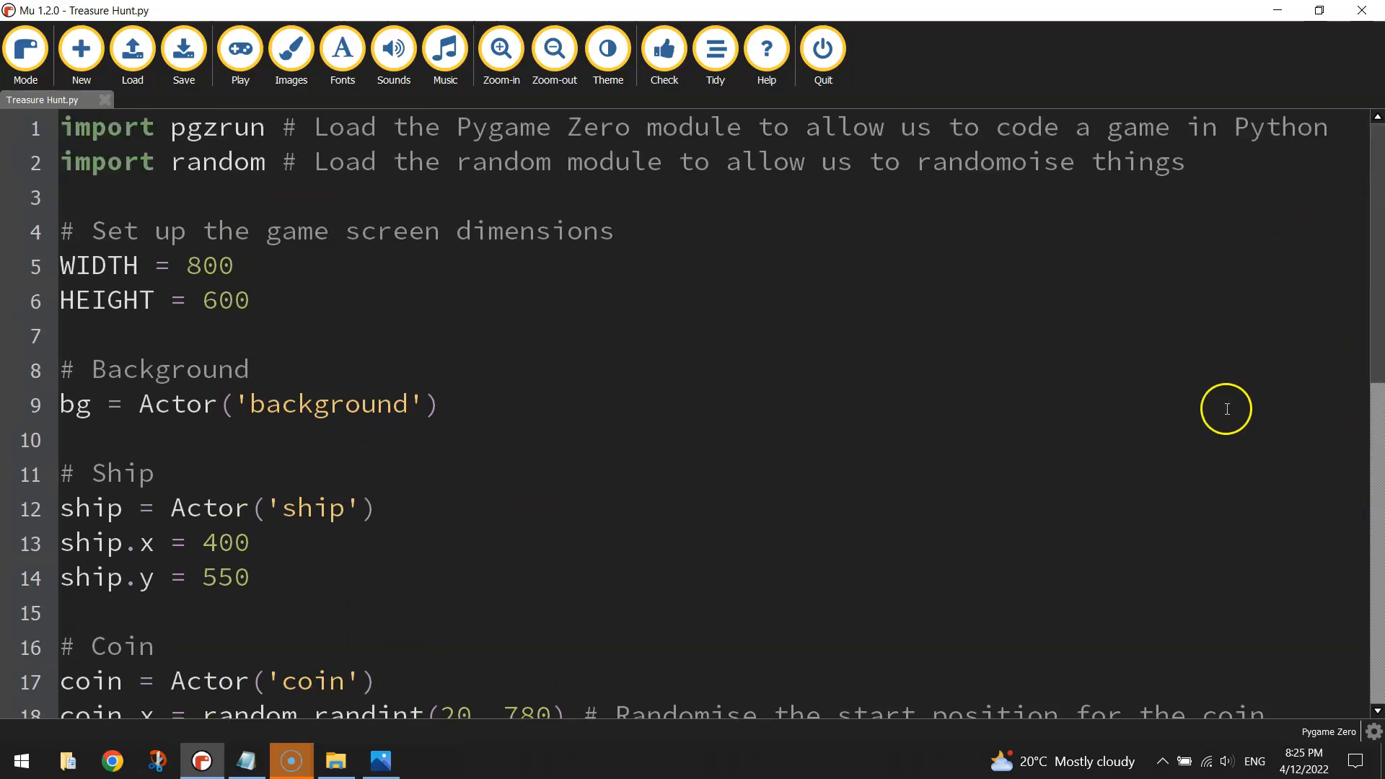
{"action": "mouse_move", "coordinate": [469, 775]}
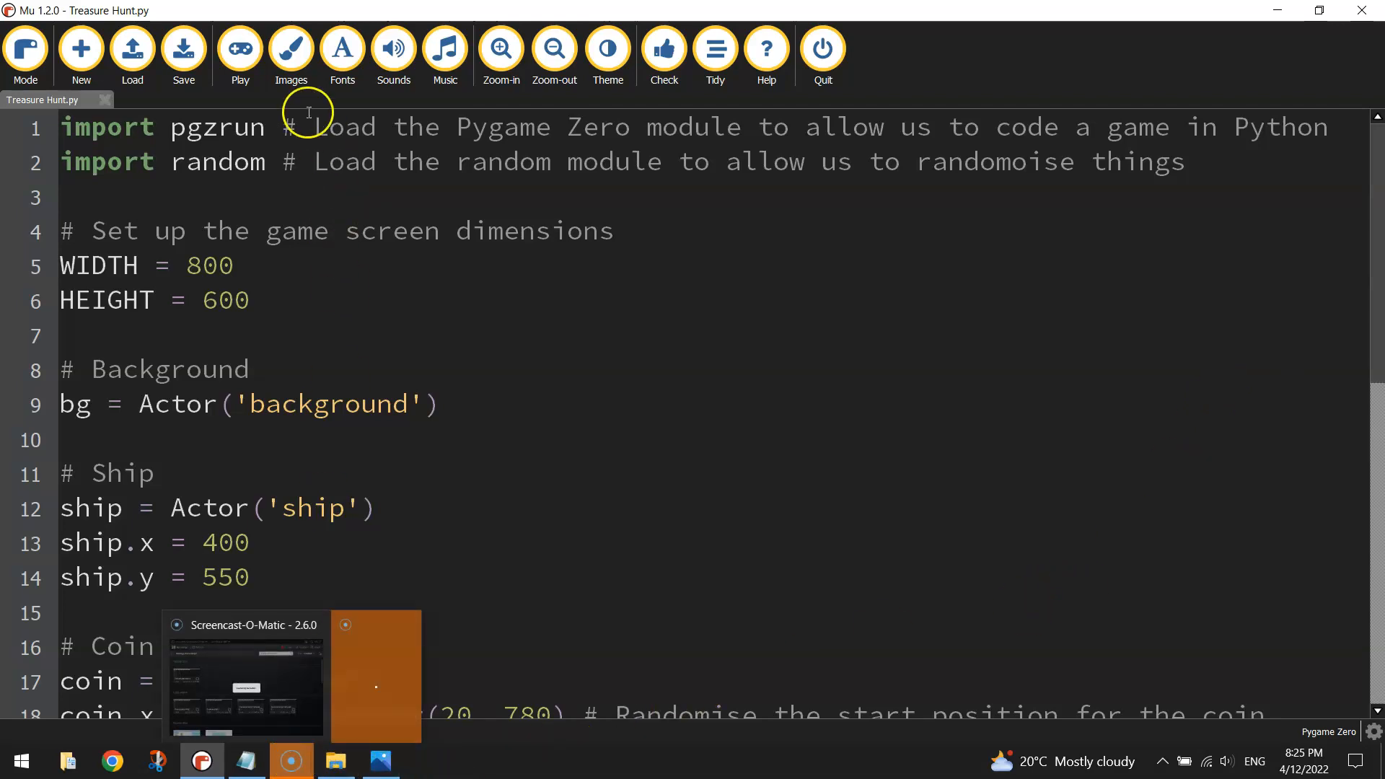
Relaunch the Pygame Zero game to see new random item positions
{"action": "left_click", "coordinate": [239, 49]}
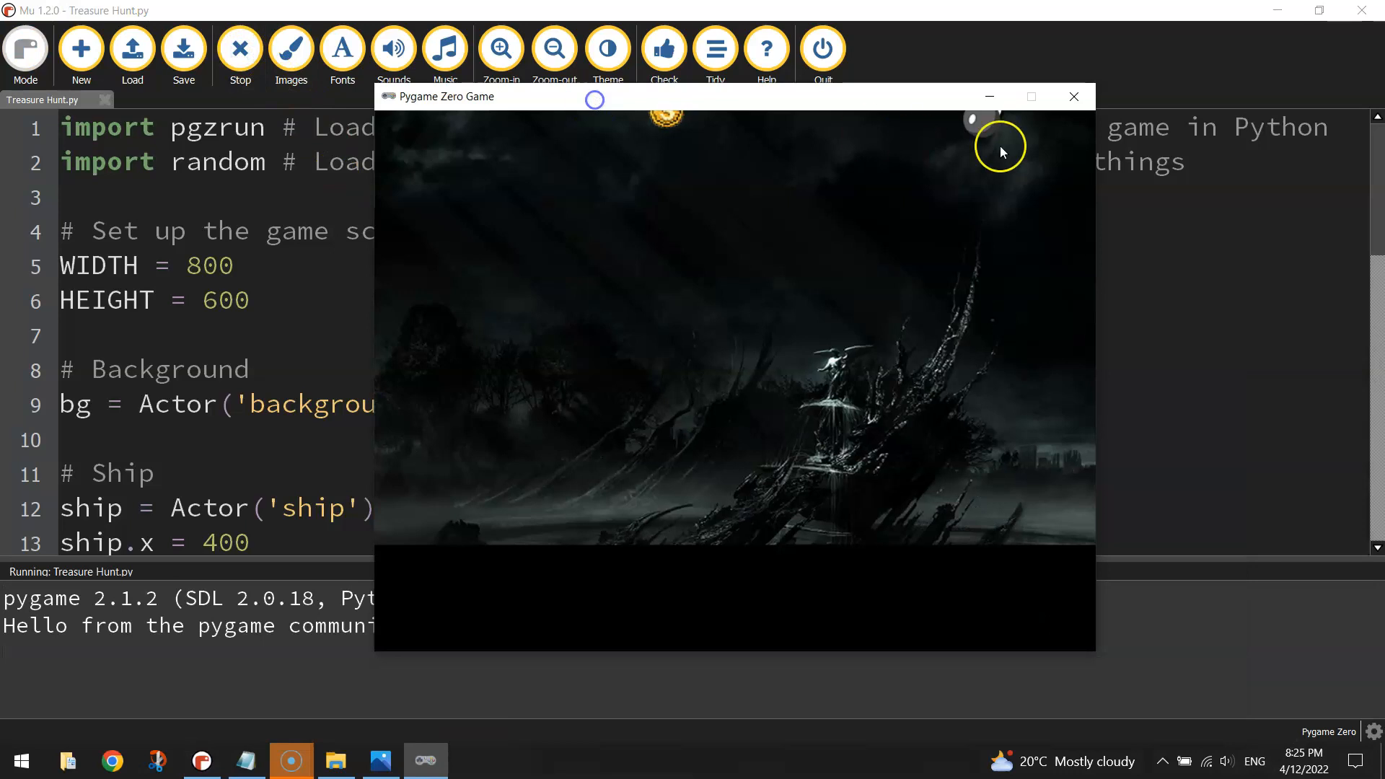